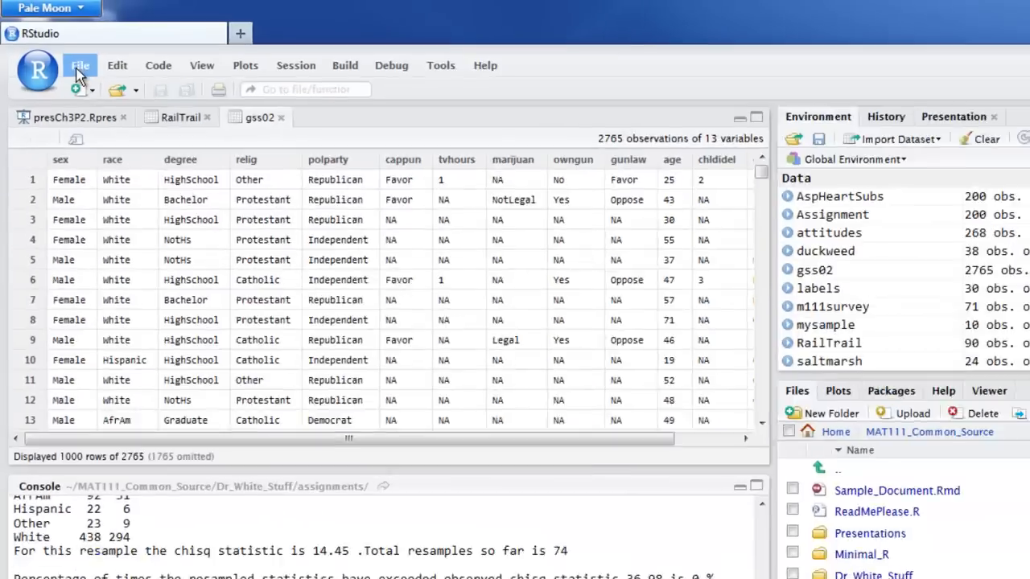
Create a new untitled R Markdown document from the File menu's default template
{"action": "left_click", "coordinate": [81, 64]}
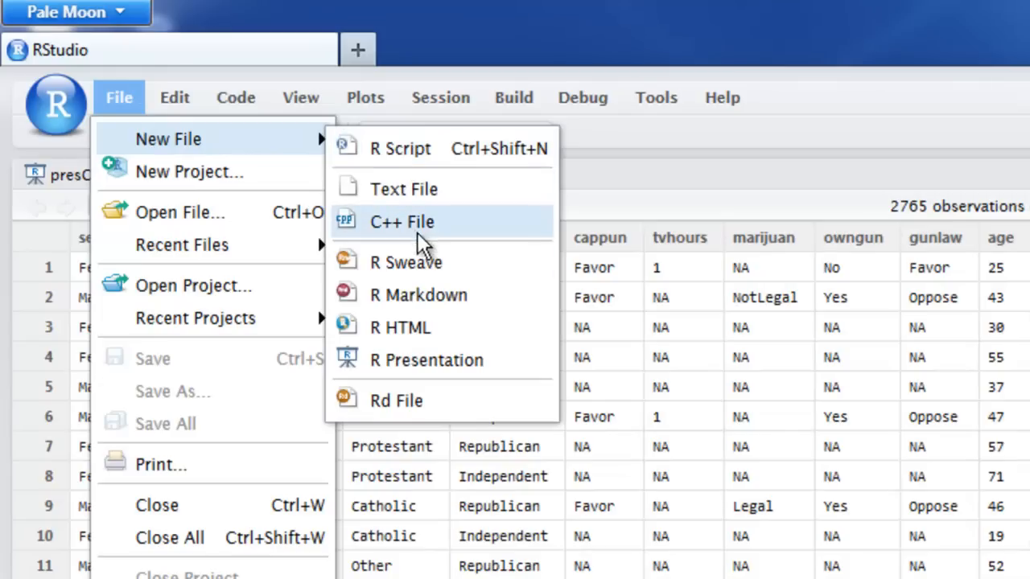
{"action": "mouse_move", "coordinate": [479, 296]}
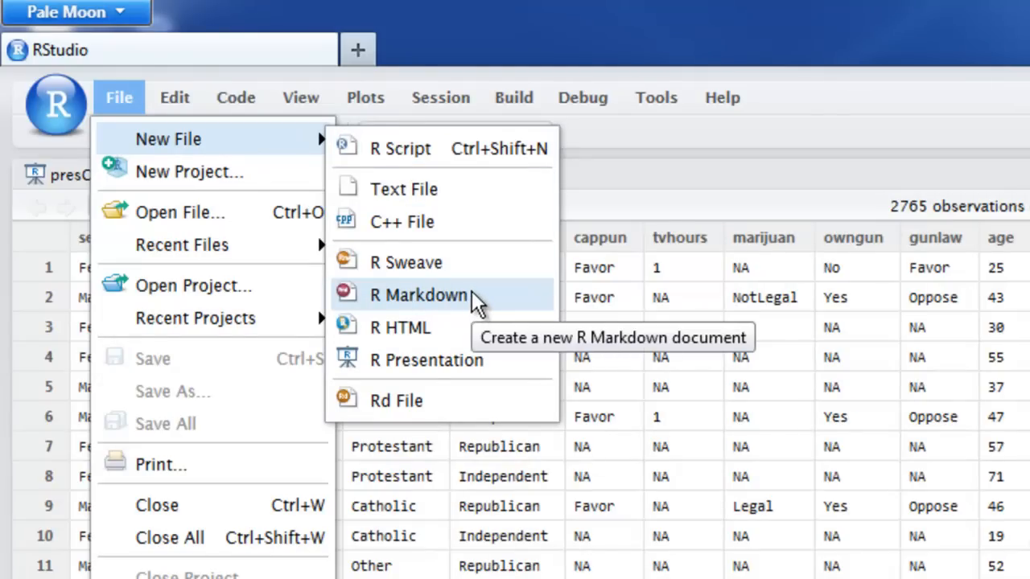
{"action": "left_click", "coordinate": [418, 296]}
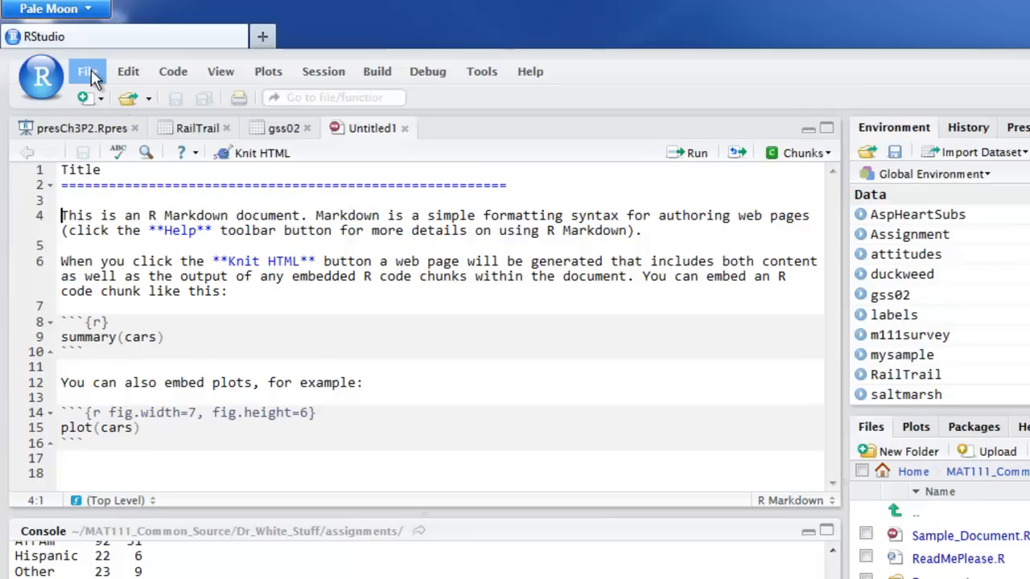
Save the untitled document as My_First.Rmd in the home folder
{"action": "left_click", "coordinate": [87, 71]}
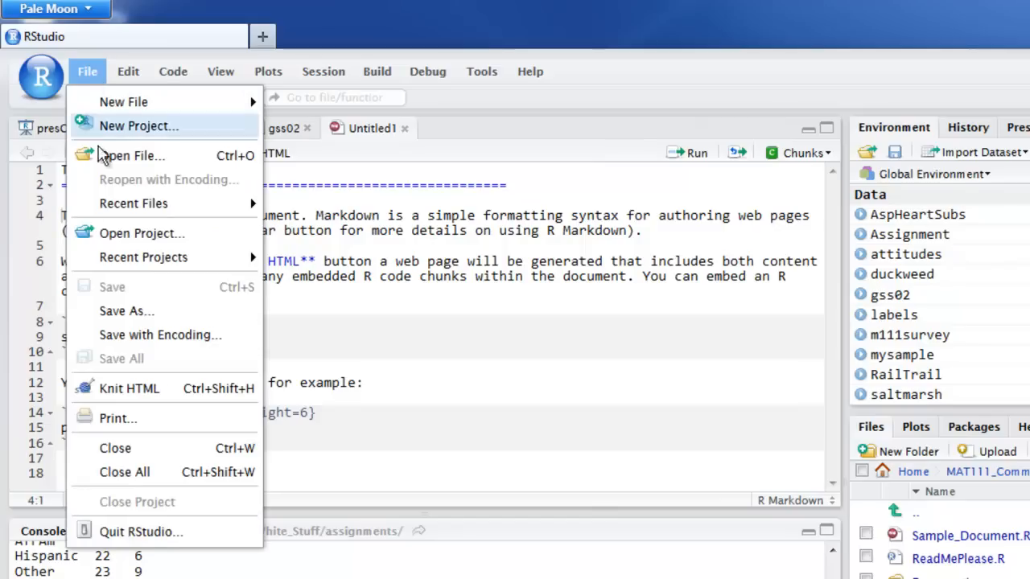
{"action": "left_click", "coordinate": [126, 311]}
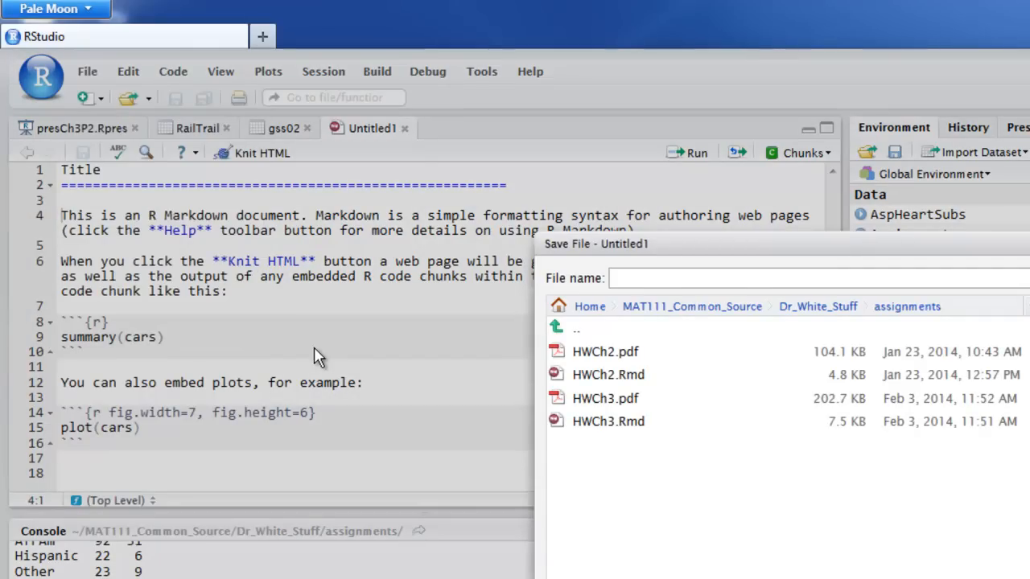
{"action": "type", "text": "My"}
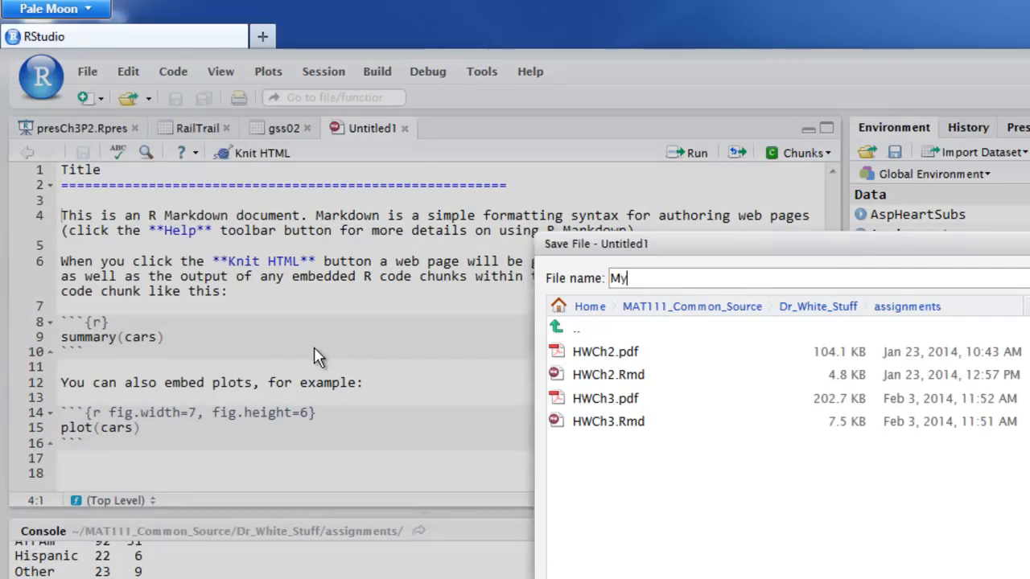
{"action": "type", "text": "_First"}
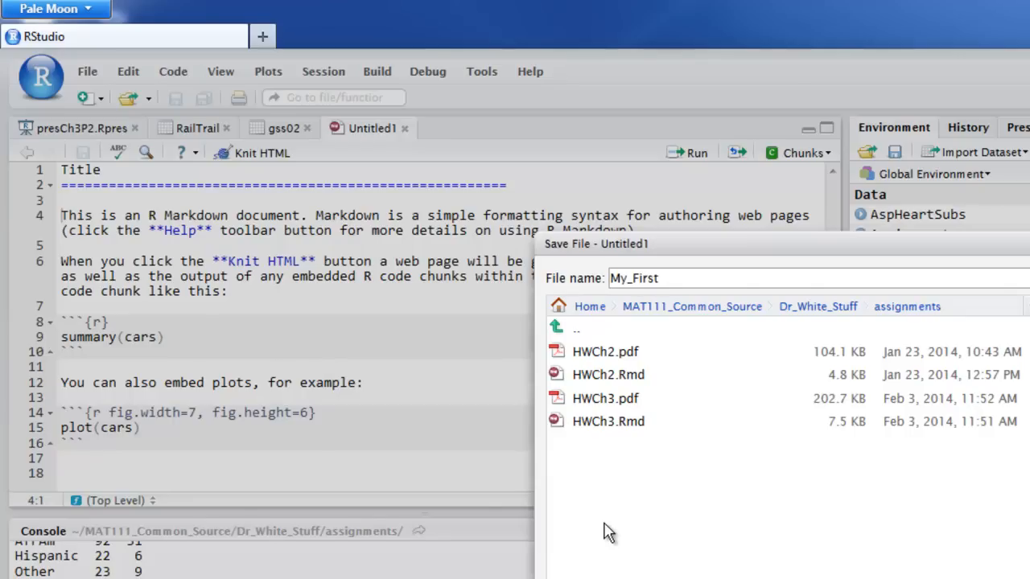
{"action": "mouse_move", "coordinate": [589, 314]}
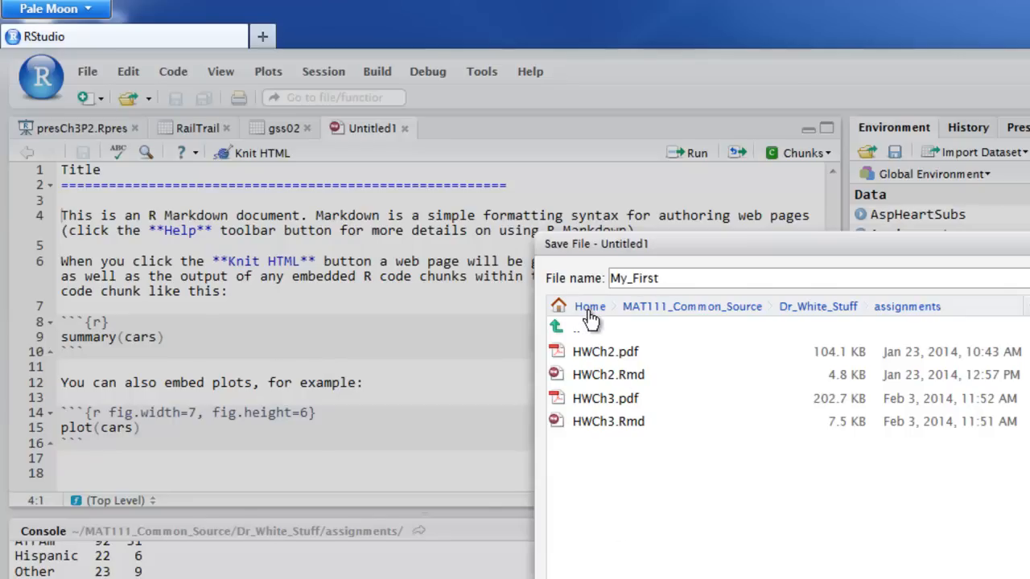
{"action": "left_click", "coordinate": [589, 306]}
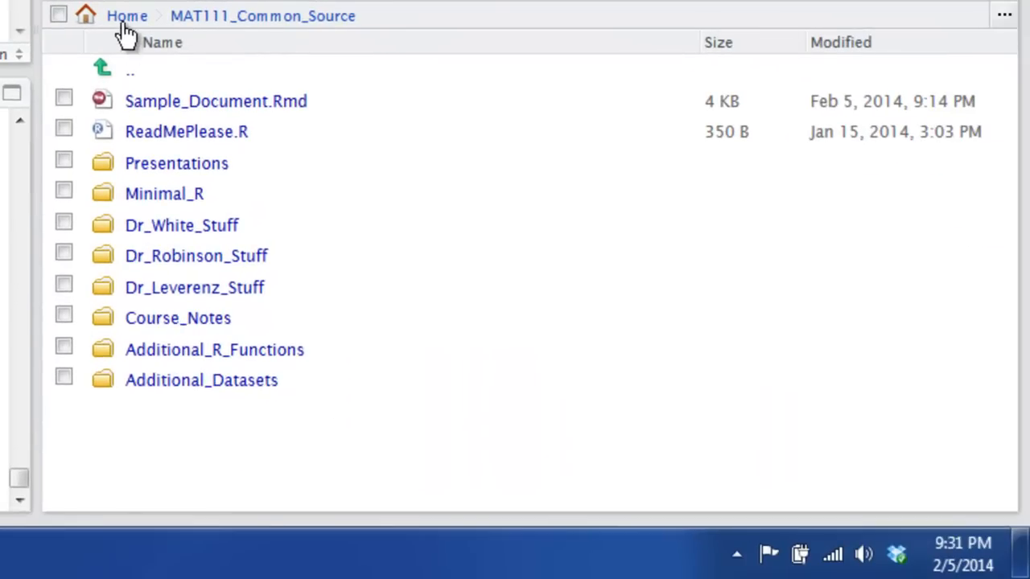
Show the home folder listing in the Files pane so My_First.Rmd is visible
{"action": "left_click", "coordinate": [125, 16]}
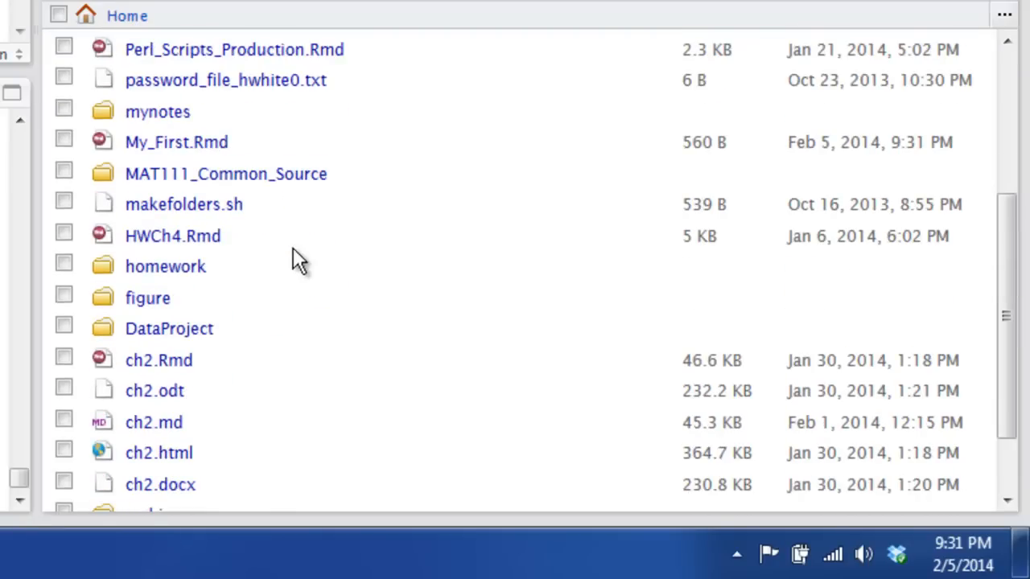
{"action": "scroll", "scroll_direction": "up", "scroll_amount": 3}
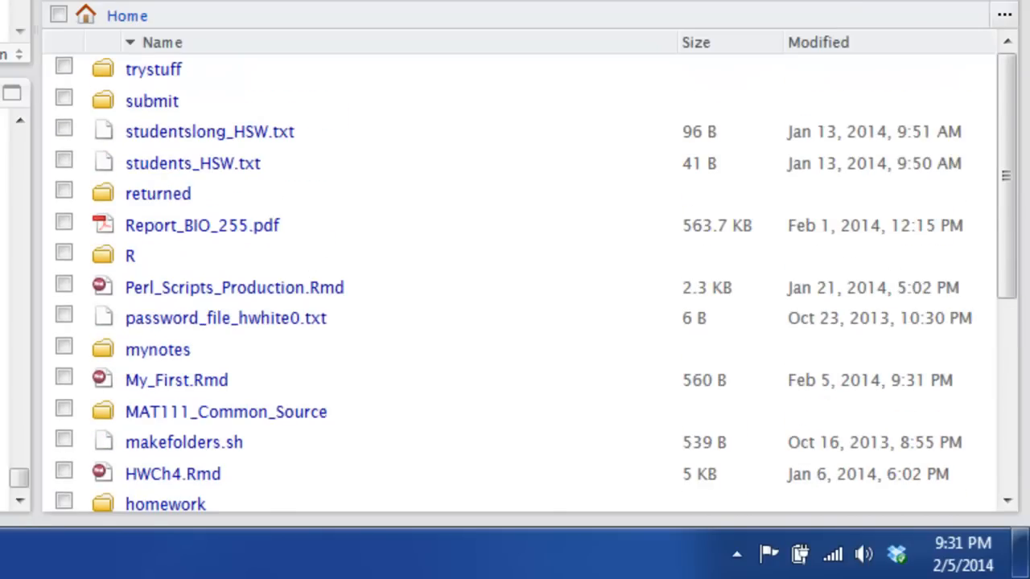
{"action": "mouse_move", "coordinate": [95, 299]}
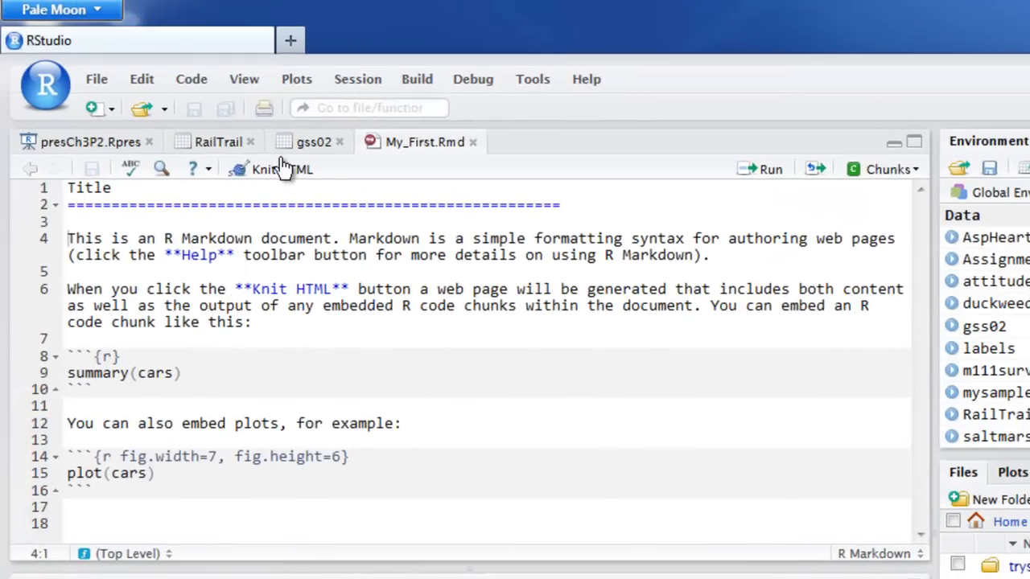
{"action": "mouse_move", "coordinate": [282, 169]}
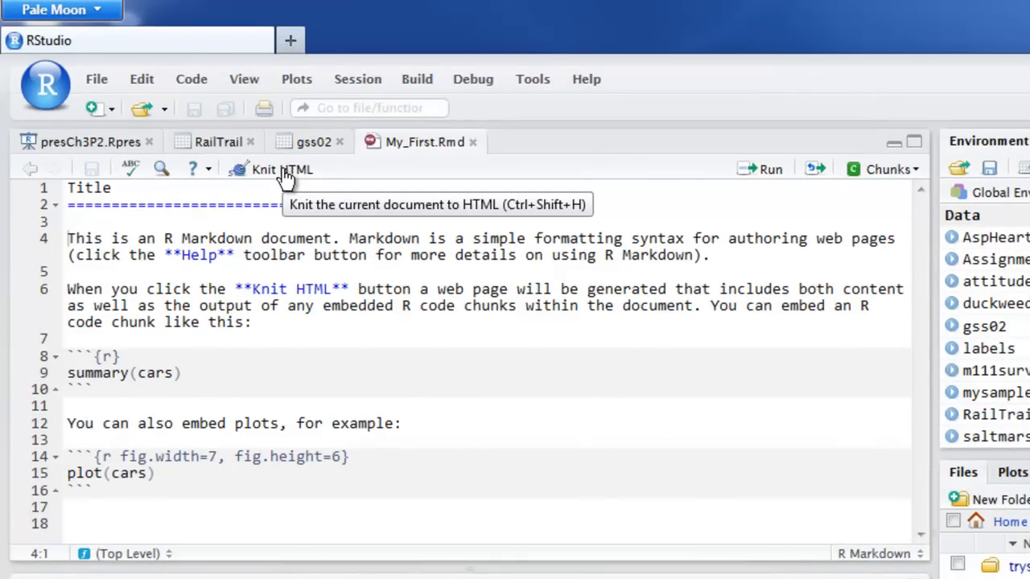
Knit My_First.Rmd to HTML and look through the preview's cars summary and plot
{"action": "left_click", "coordinate": [274, 169]}
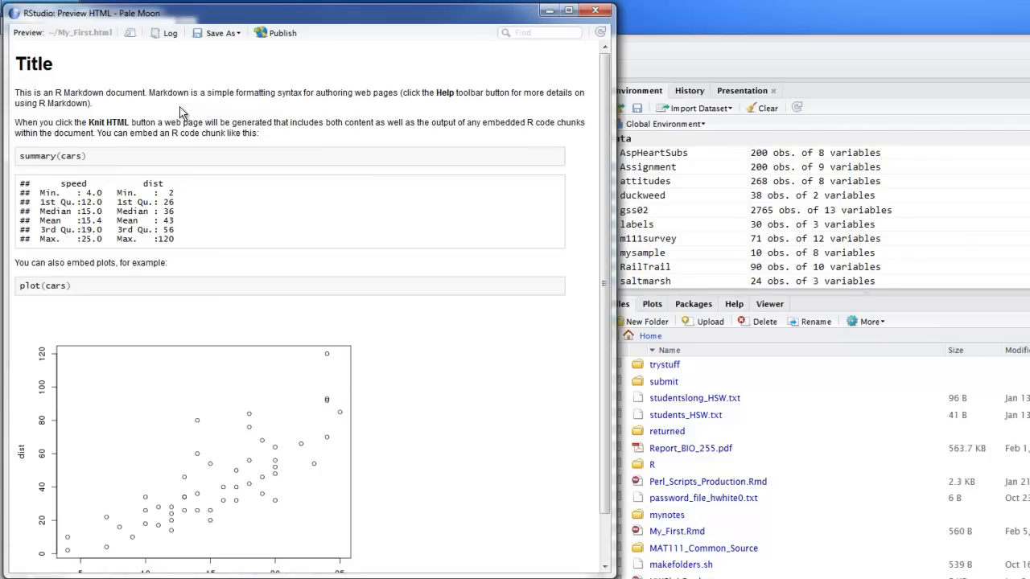
{"action": "mouse_move", "coordinate": [176, 115]}
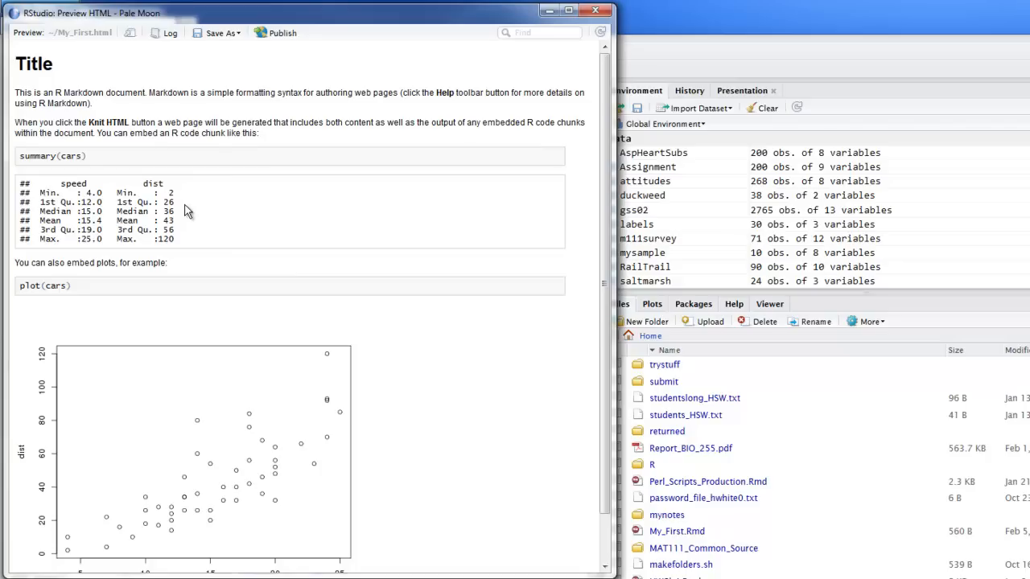
{"action": "scroll", "scroll_direction": "down", "scroll_amount": 3}
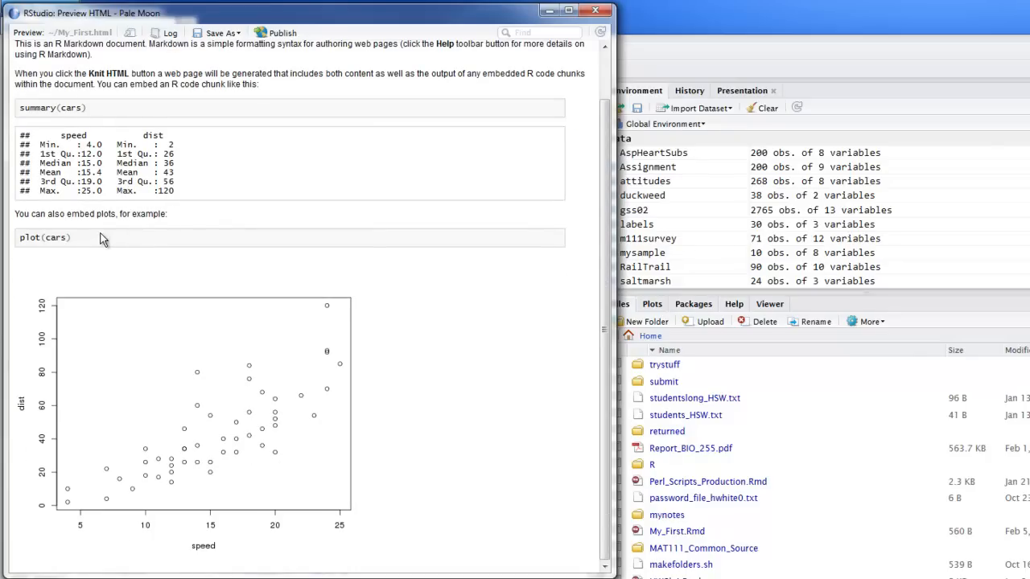
{"action": "mouse_move", "coordinate": [84, 243]}
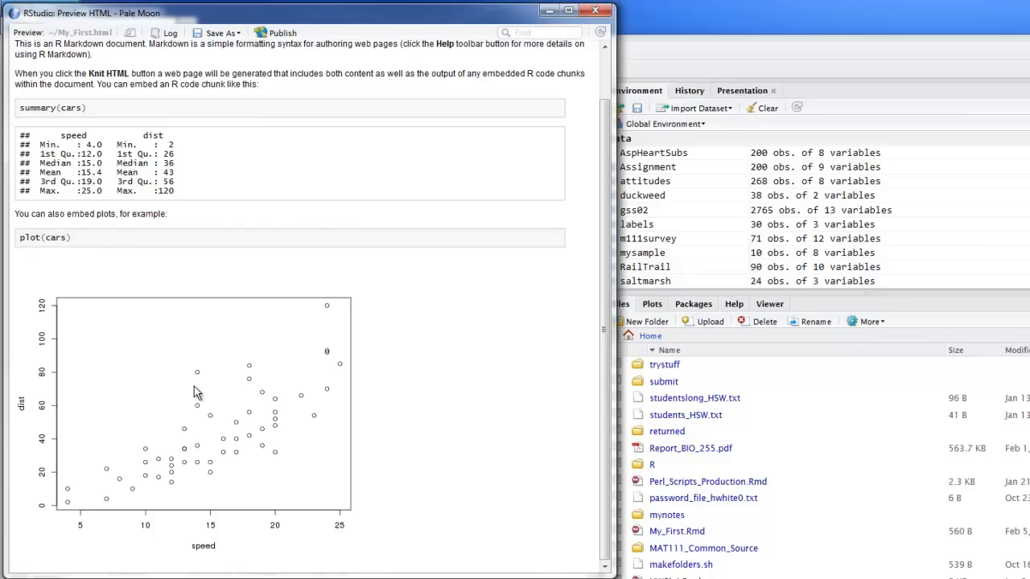
{"action": "mouse_move", "coordinate": [209, 338]}
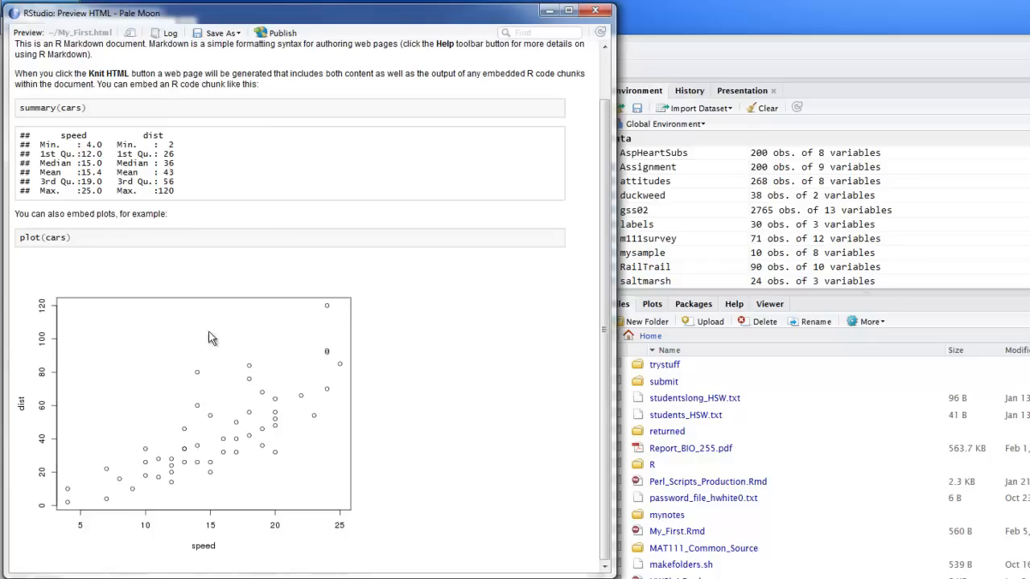
{"action": "mouse_move", "coordinate": [185, 393]}
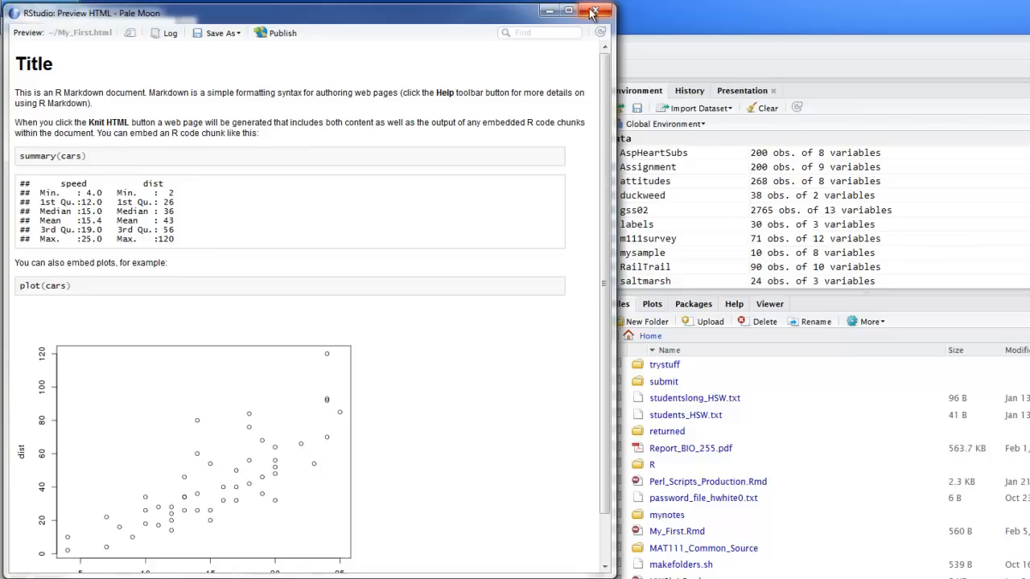
Close the HTML preview and scroll the Files pane to the knitted My_First files
{"action": "left_click", "coordinate": [592, 12]}
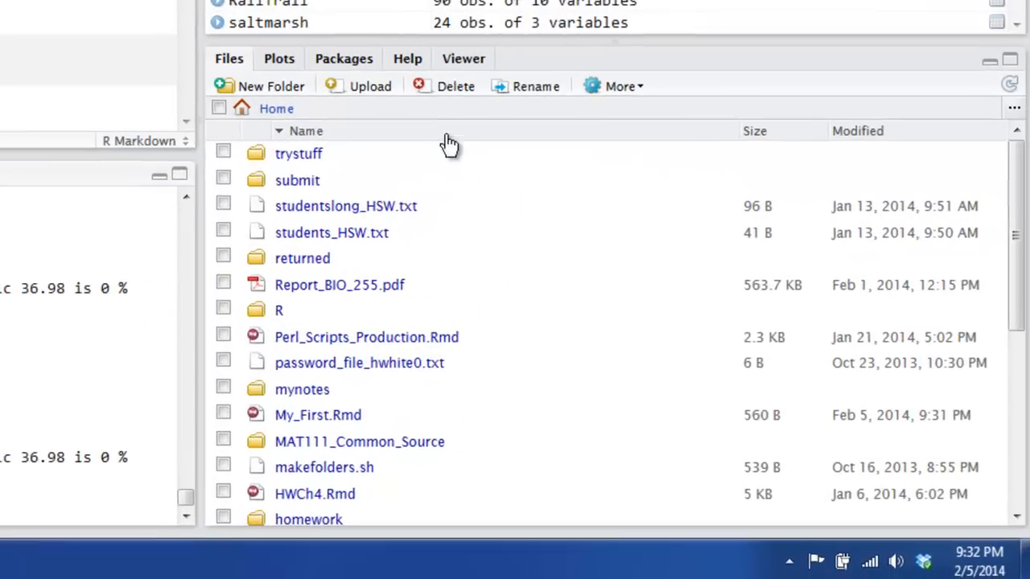
{"action": "scroll", "scroll_direction": "down", "scroll_amount": 3}
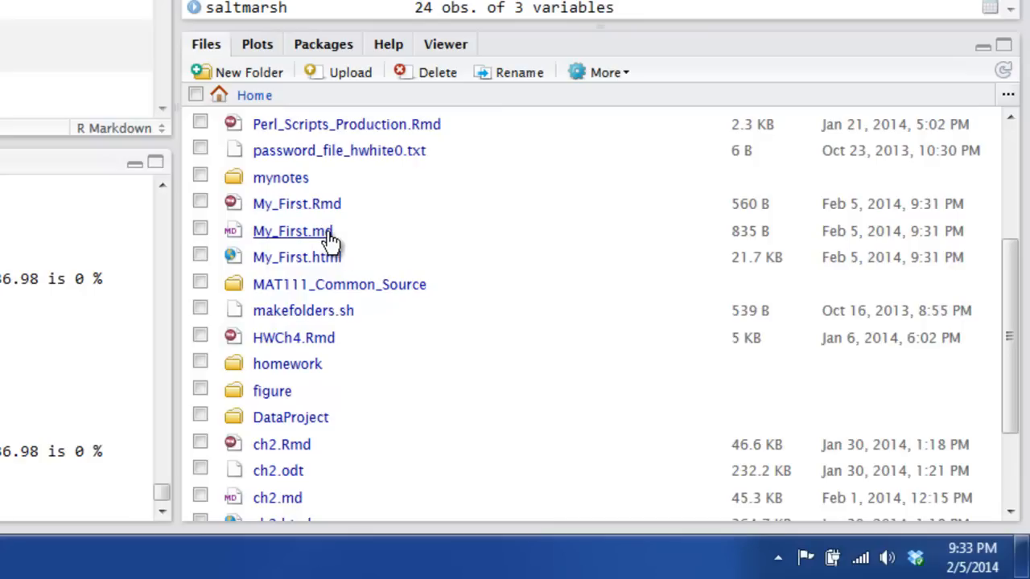
{"action": "mouse_move", "coordinate": [342, 239]}
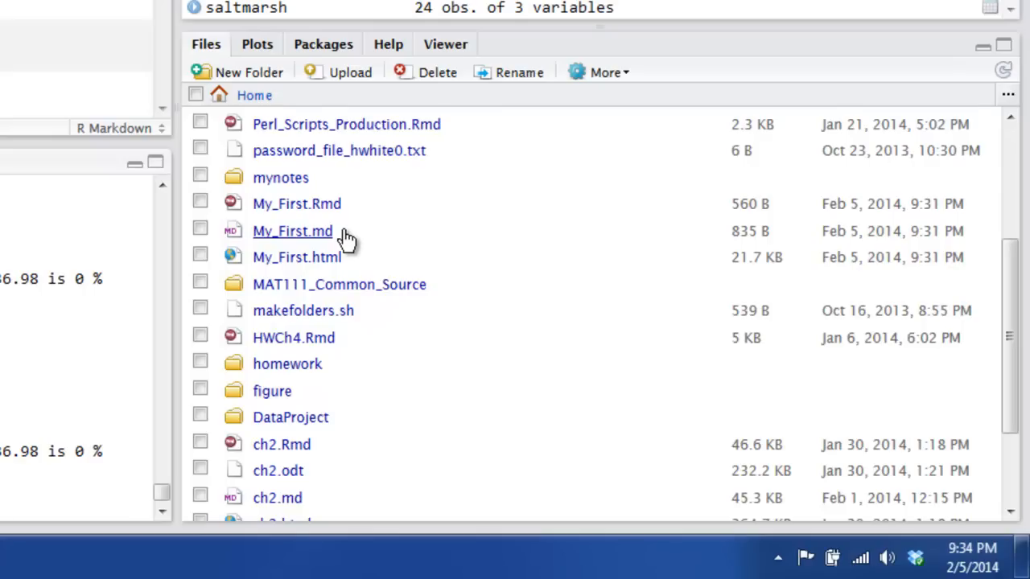
{"action": "mouse_move", "coordinate": [341, 258]}
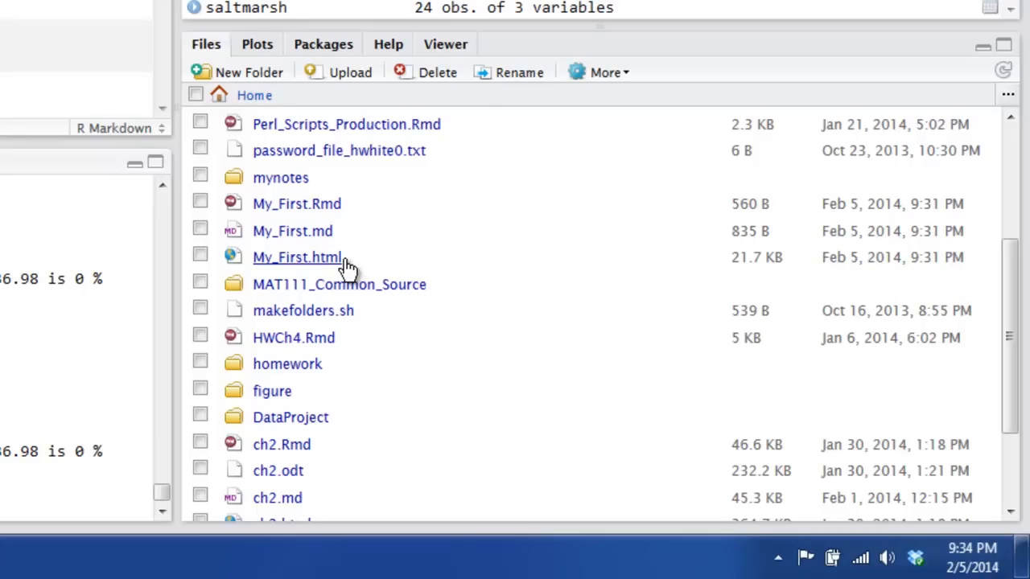
{"action": "mouse_move", "coordinate": [330, 261]}
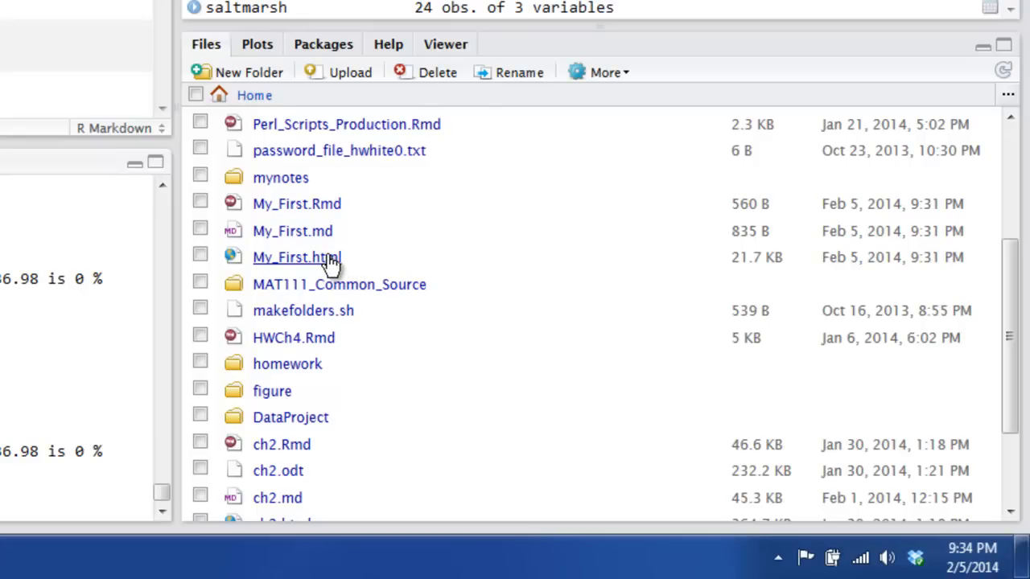
{"action": "mouse_move", "coordinate": [325, 266]}
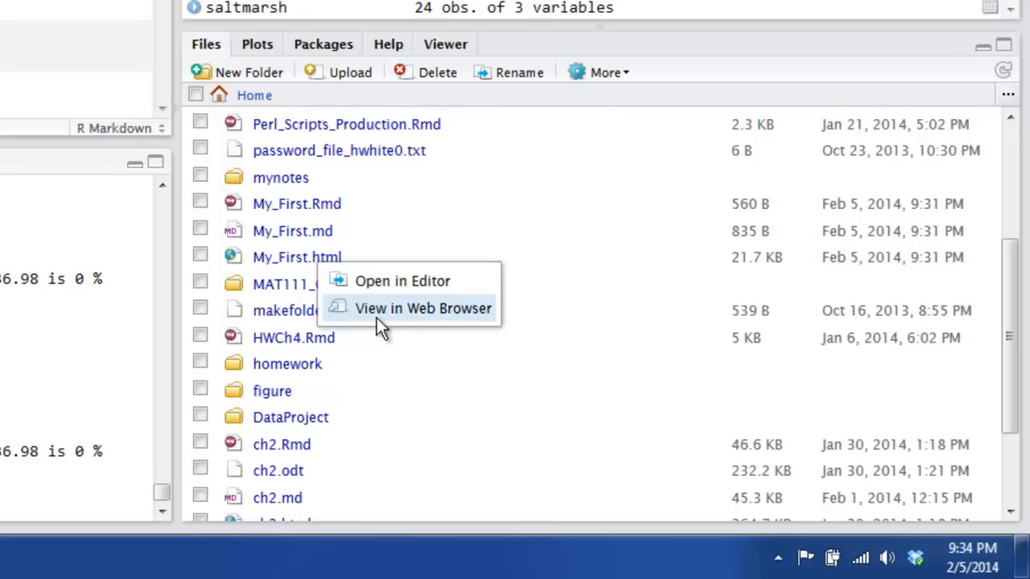
View My_First.html in its own browser tab, then return to the RStudio tab
{"action": "left_click", "coordinate": [421, 309]}
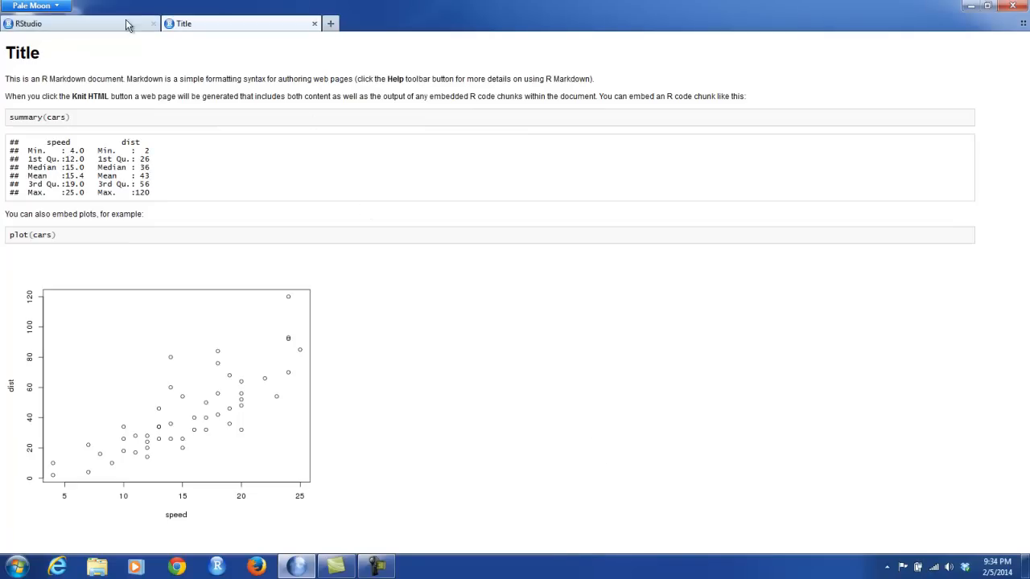
{"action": "left_click", "coordinate": [65, 24]}
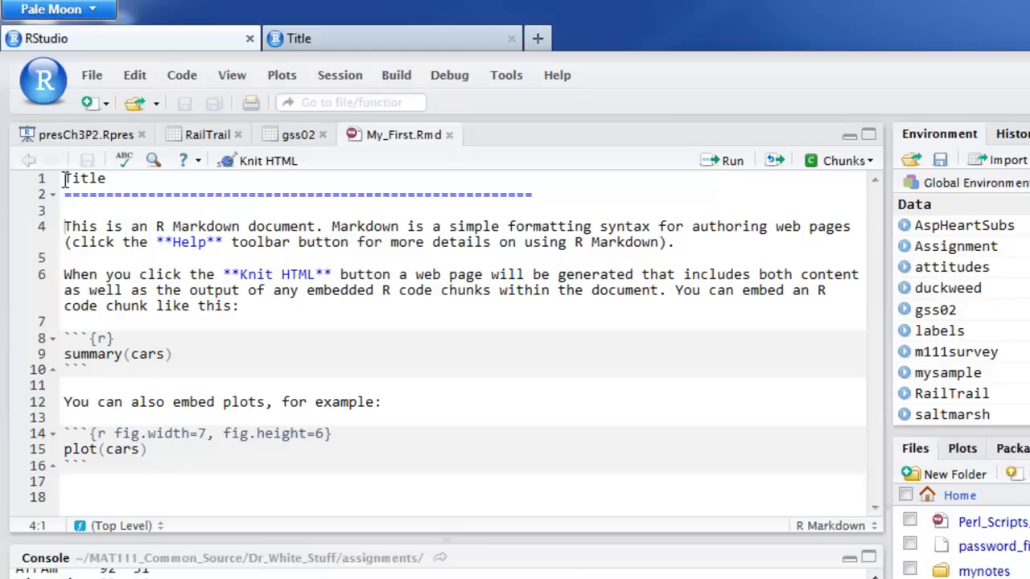
Replace all template text with the line "Here is a document."
{"action": "key", "text": "ctrl+a"}
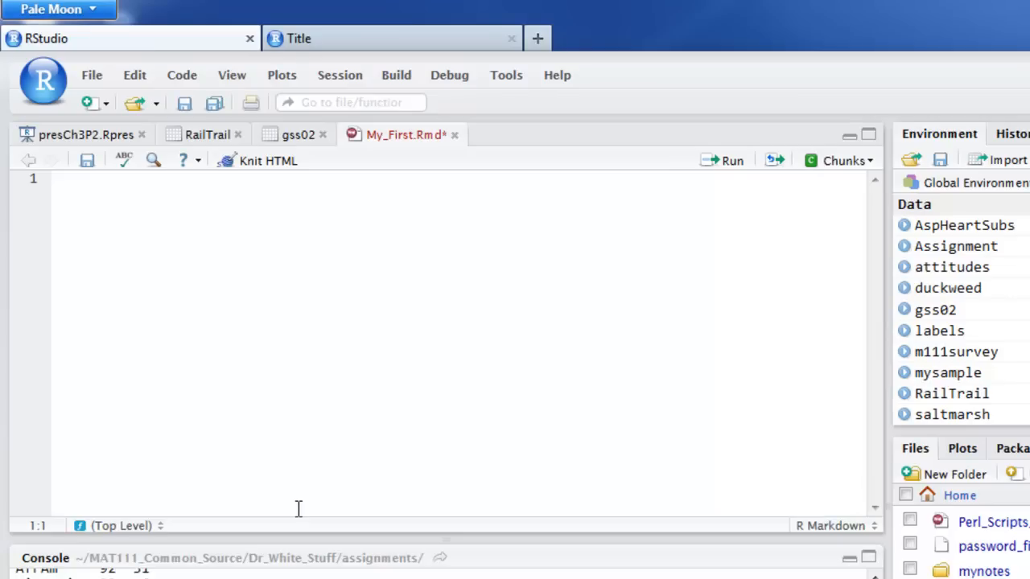
{"action": "type", "text": "He"}
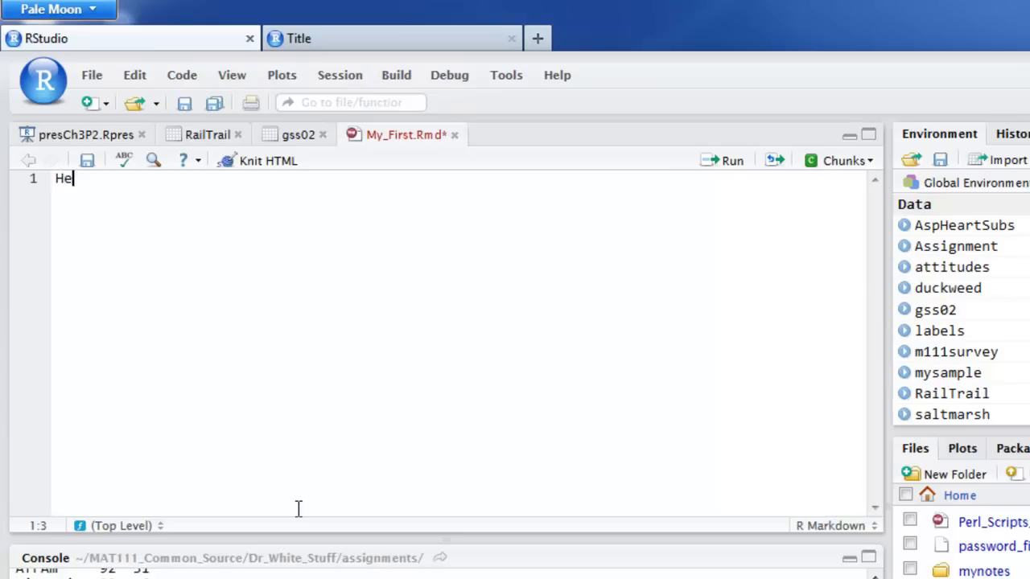
{"action": "type", "text": "re is"}
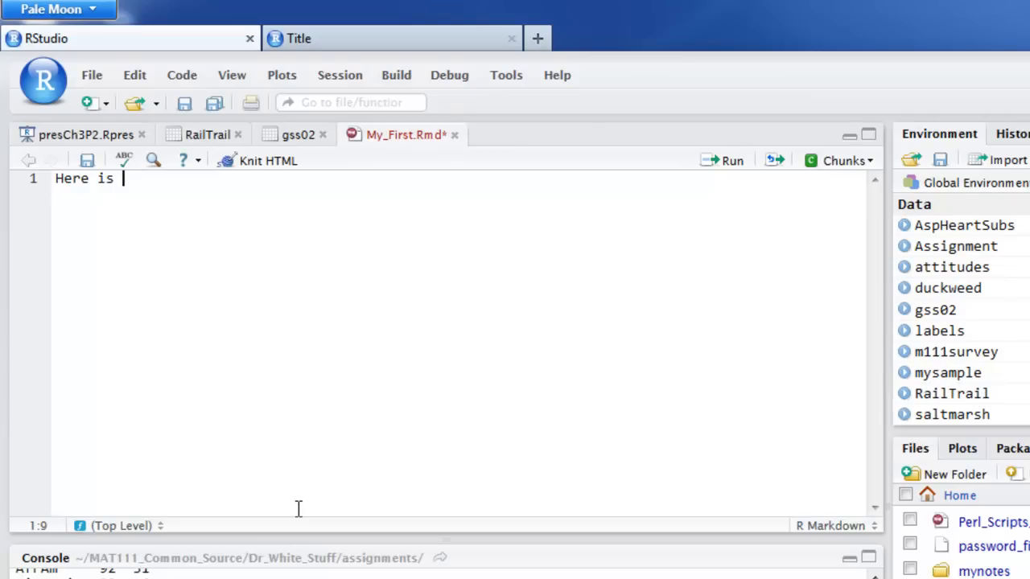
{"action": "type", "text": "a document"}
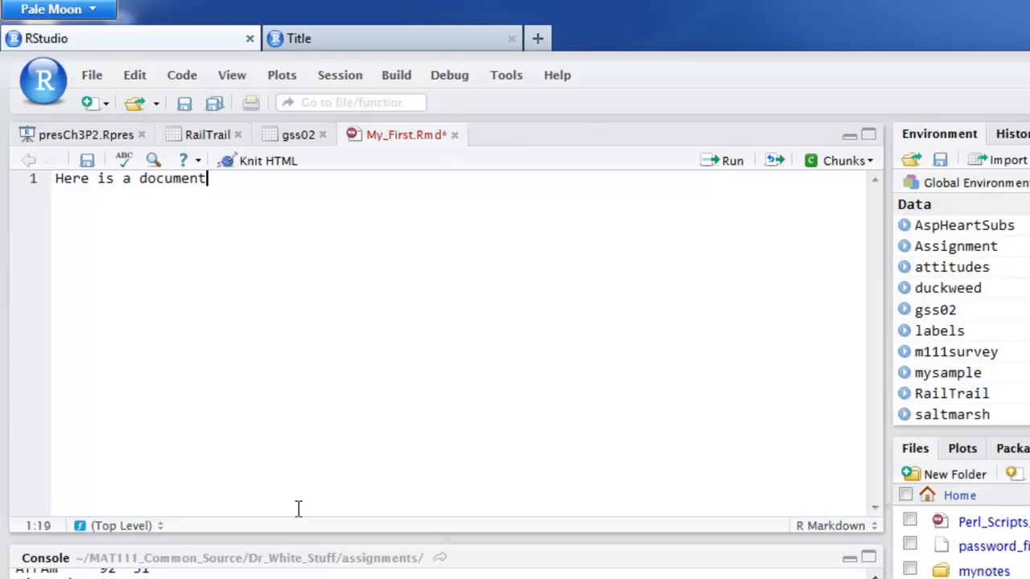
{"action": "type", "text": "."}
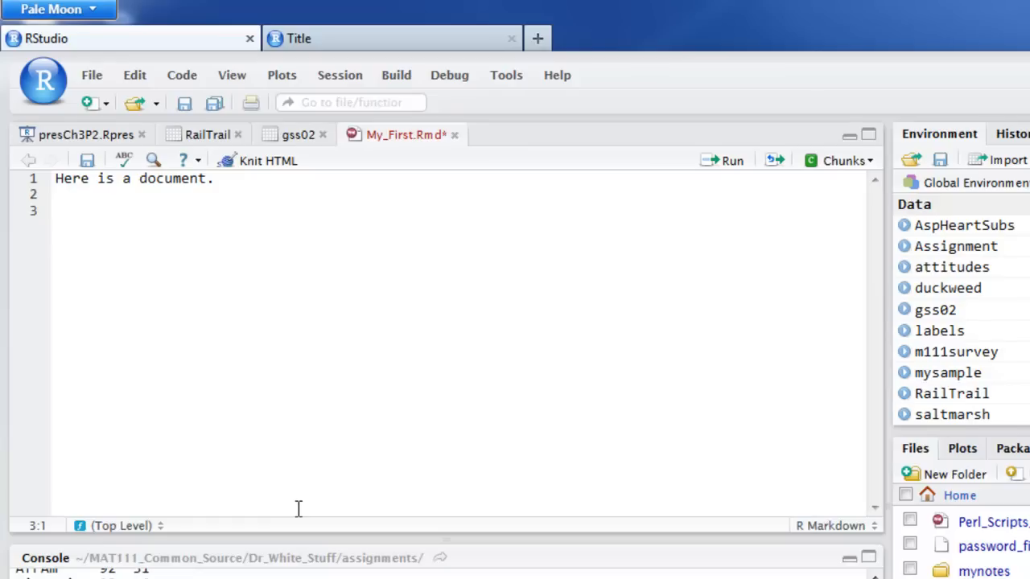
{"action": "left_click", "coordinate": [56, 210]}
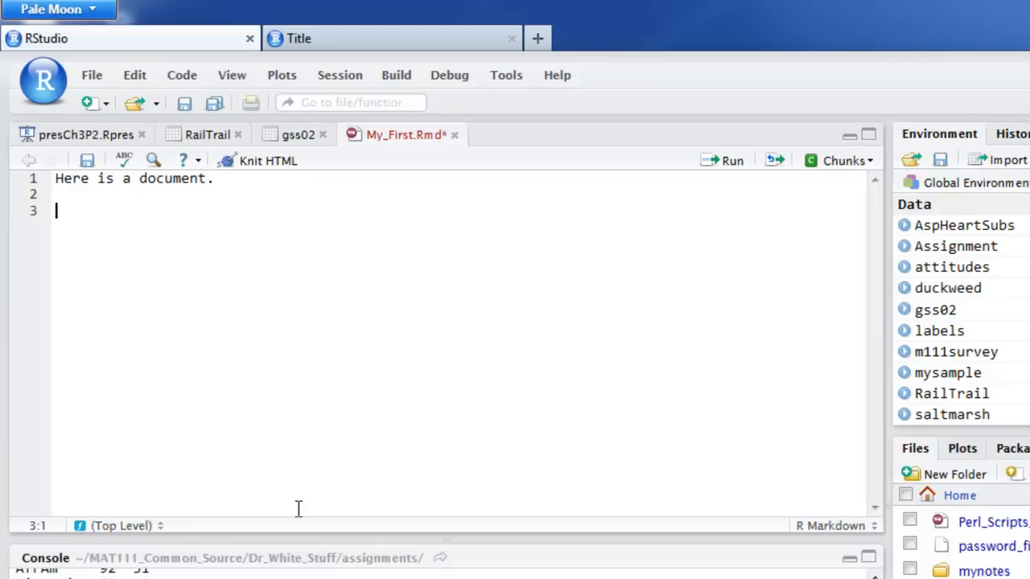
{"action": "mouse_move", "coordinate": [869, 169]}
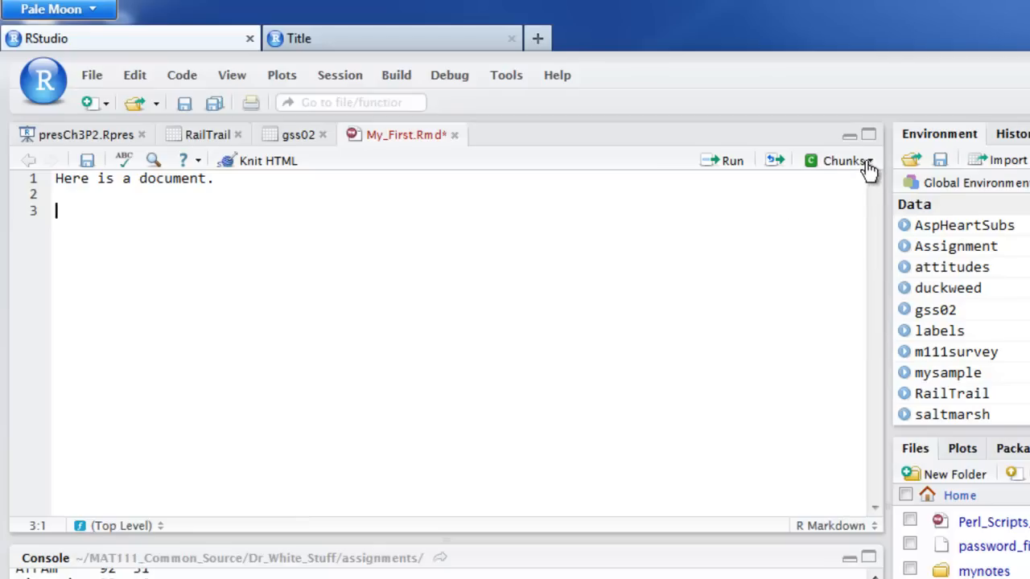
Insert an empty R code chunk below the opening sentence with a new line inside it
{"action": "left_click", "coordinate": [844, 161]}
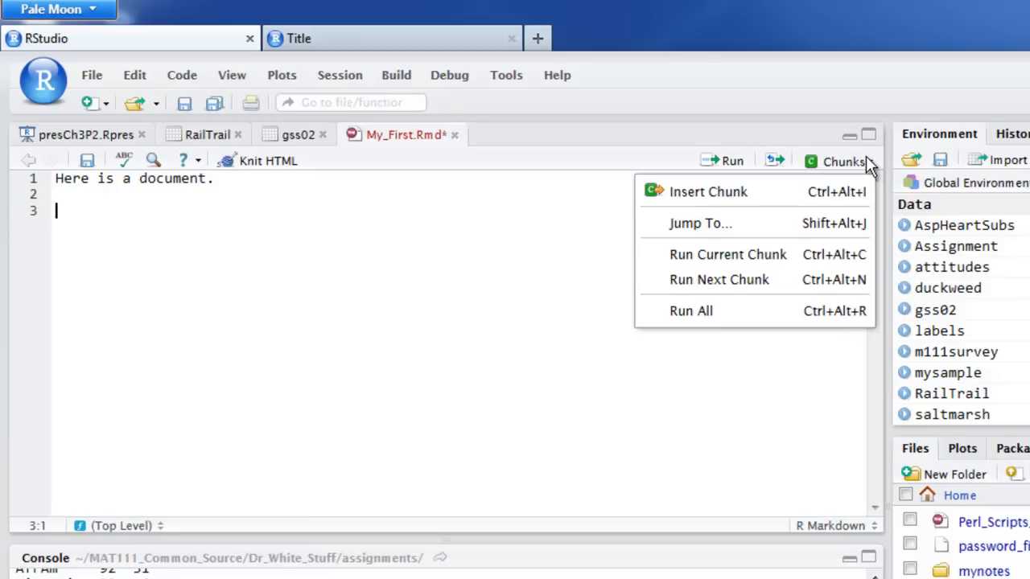
{"action": "mouse_move", "coordinate": [753, 197]}
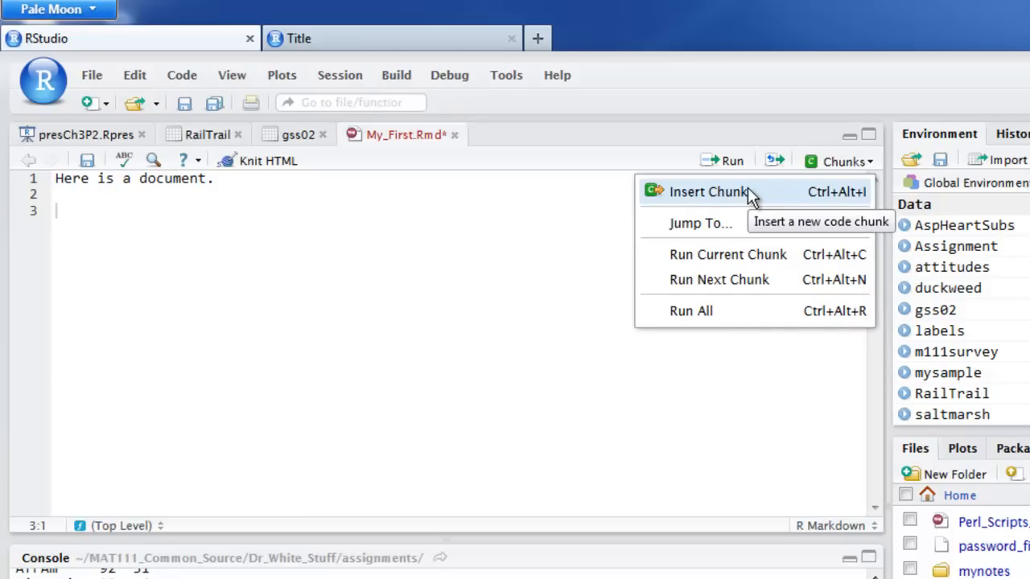
{"action": "mouse_move", "coordinate": [819, 199]}
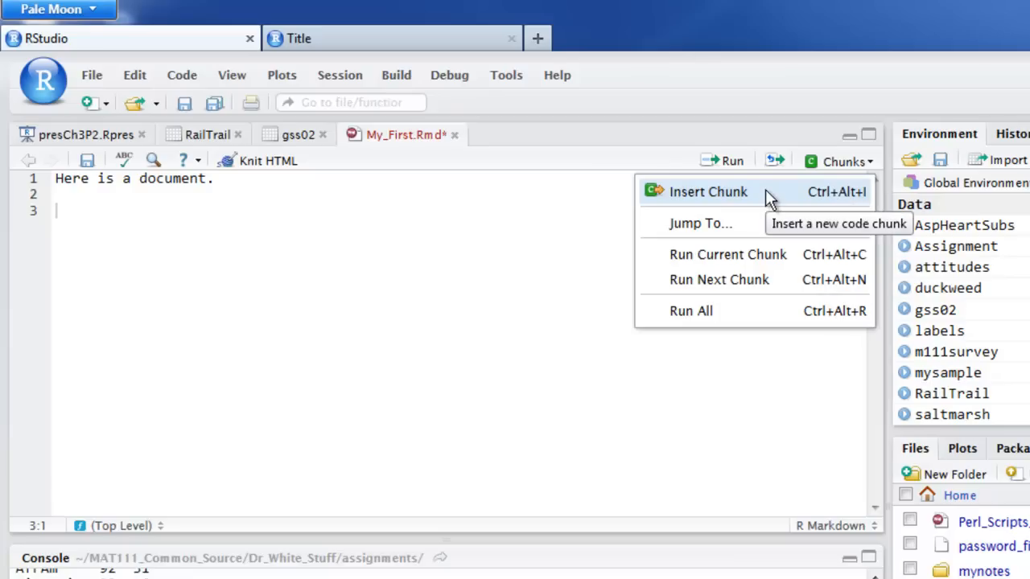
{"action": "mouse_move", "coordinate": [743, 197]}
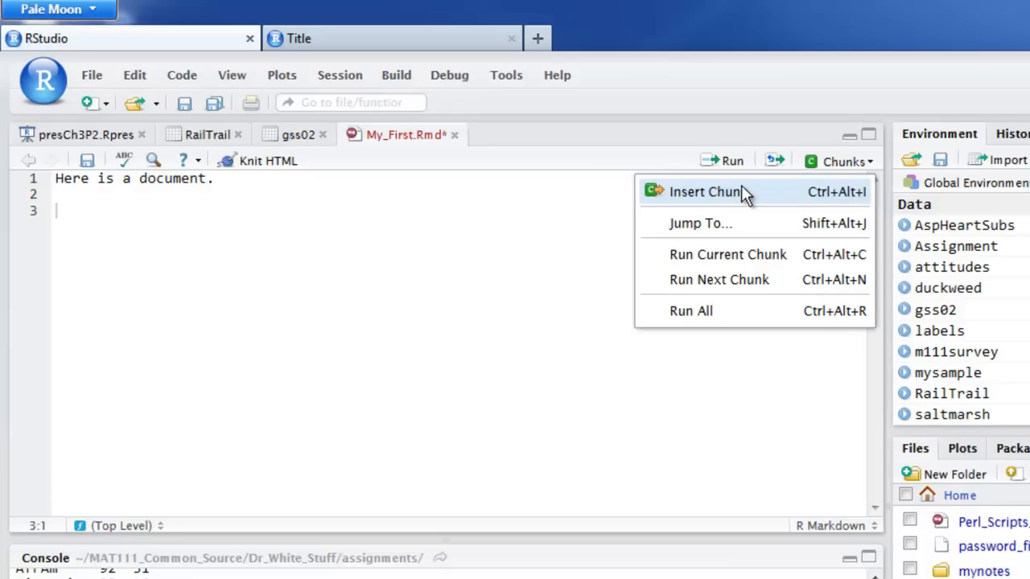
{"action": "left_click", "coordinate": [705, 191]}
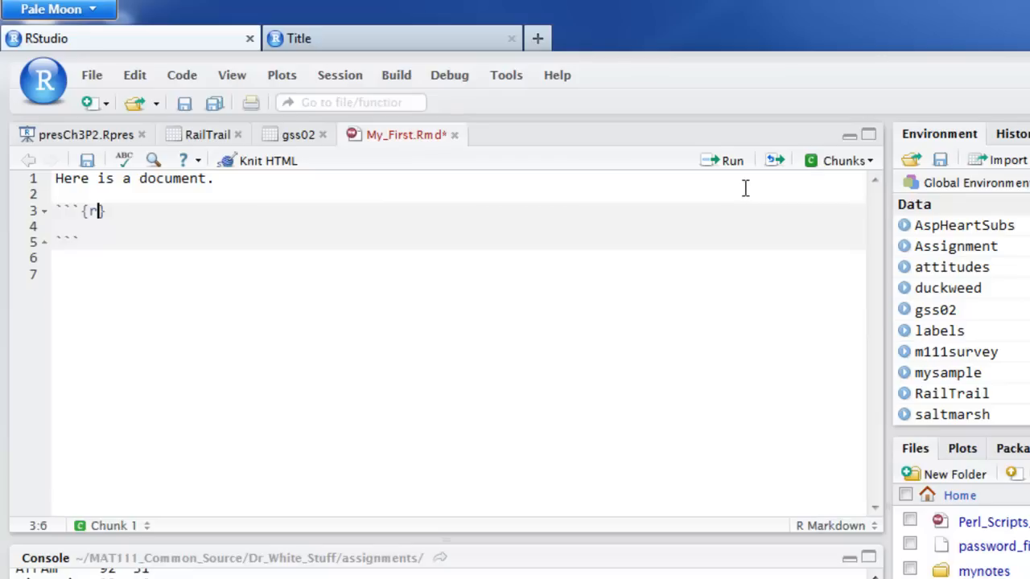
{"action": "mouse_move", "coordinate": [367, 341]}
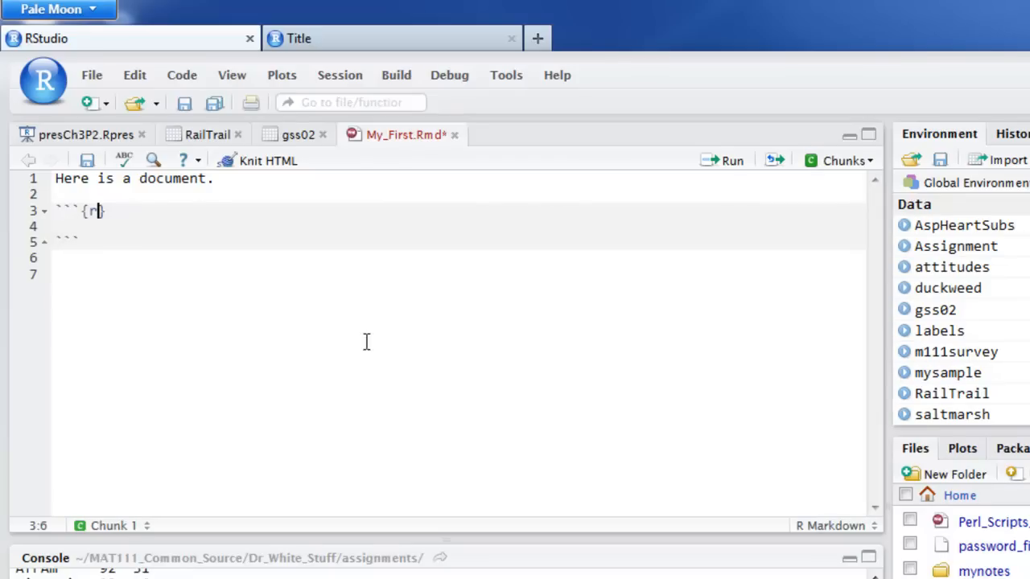
{"action": "mouse_move", "coordinate": [61, 210]}
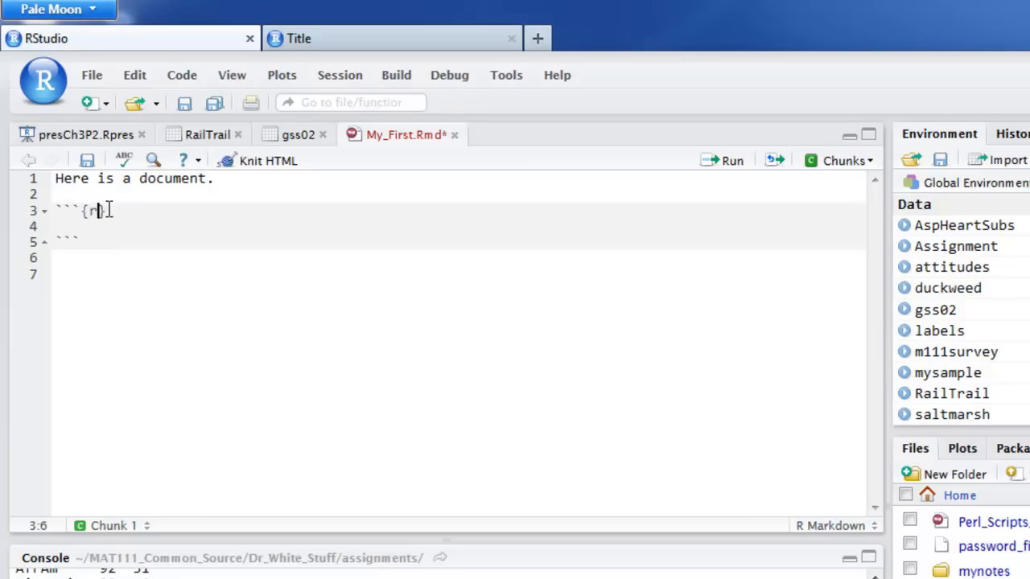
{"action": "mouse_move", "coordinate": [49, 245]}
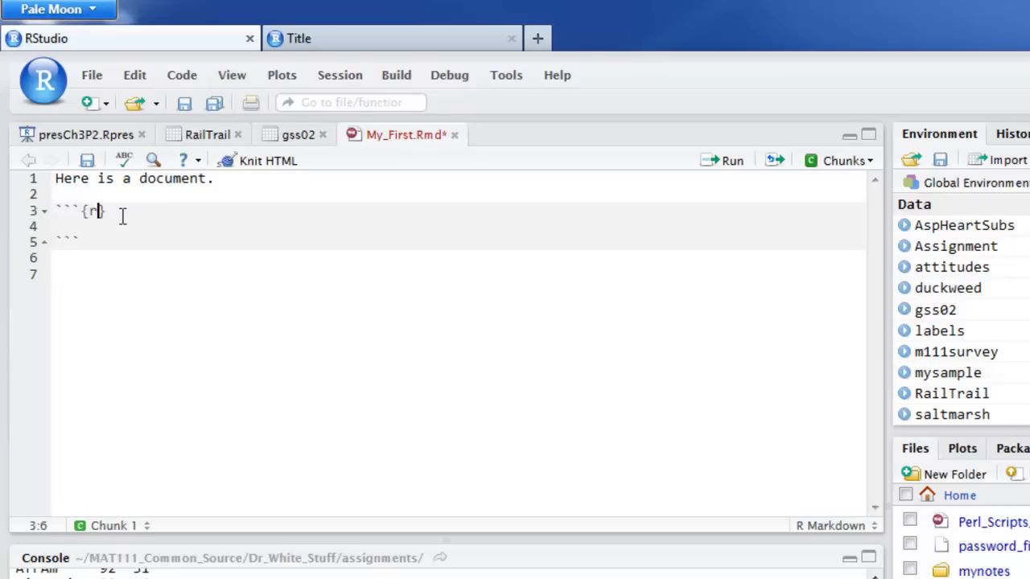
{"action": "mouse_move", "coordinate": [68, 187]}
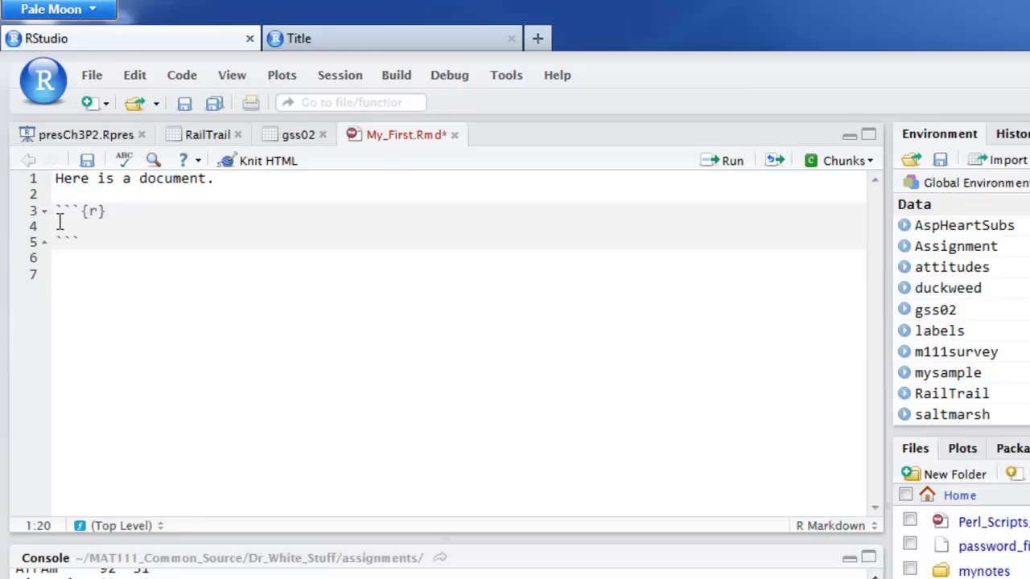
{"action": "left_click", "coordinate": [216, 177]}
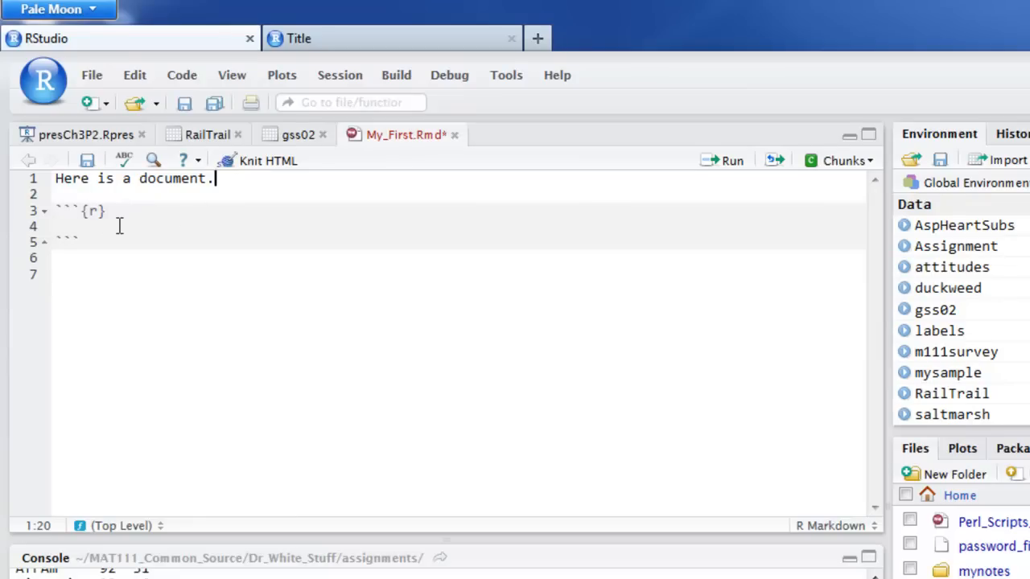
{"action": "mouse_move", "coordinate": [84, 212]}
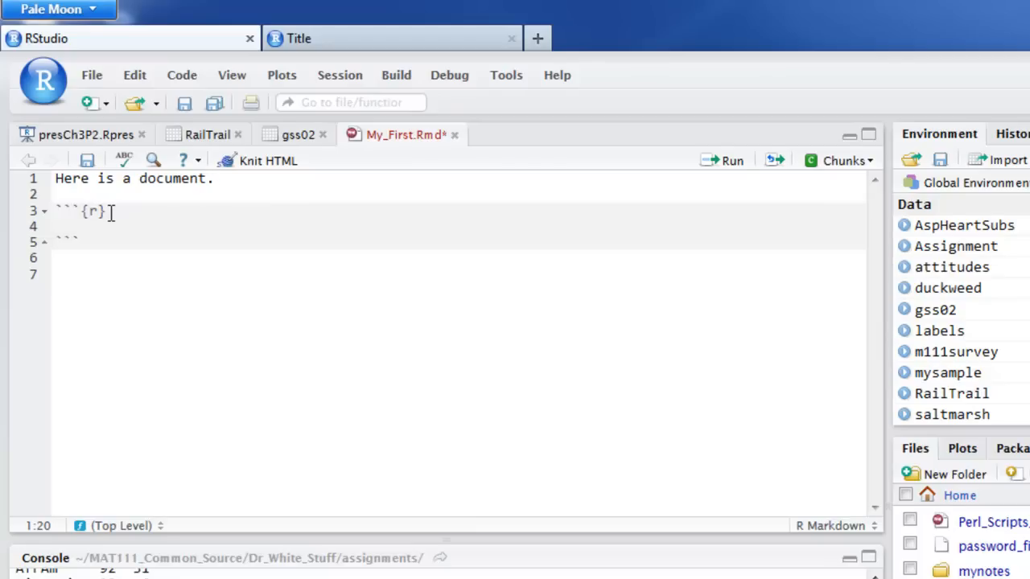
{"action": "left_click", "coordinate": [84, 212]}
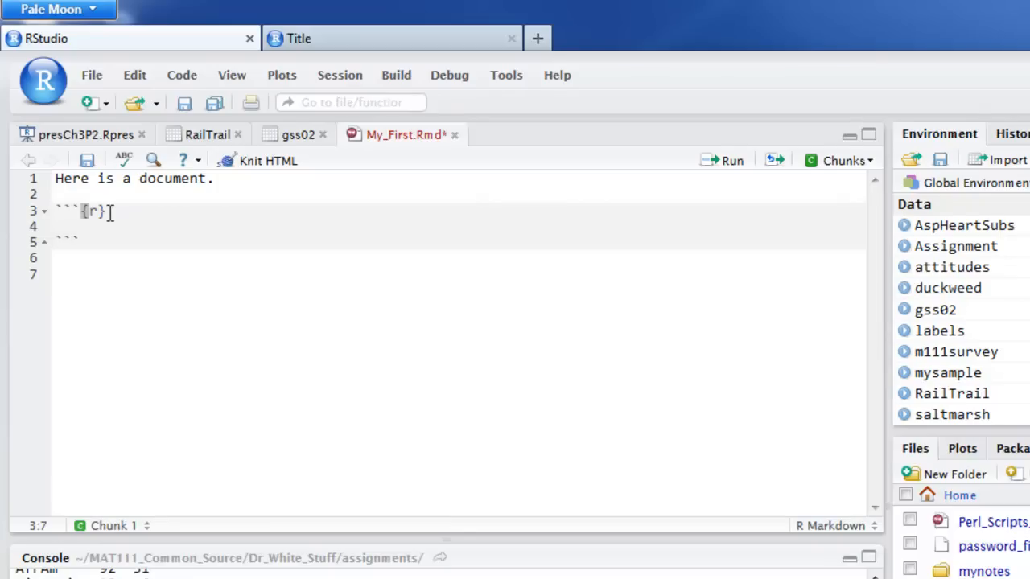
{"action": "key", "text": "Return"}
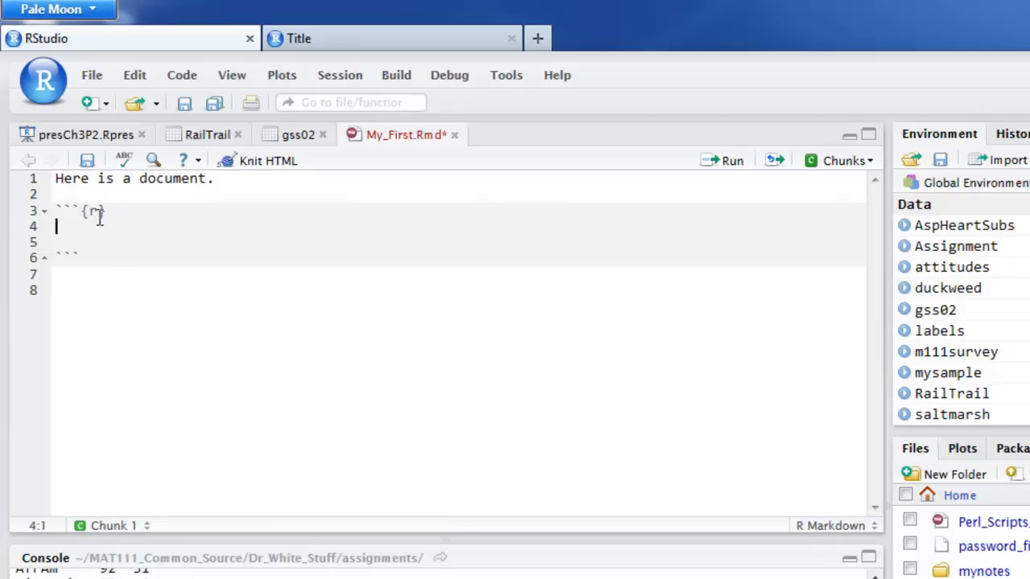
{"action": "mouse_move", "coordinate": [161, 293]}
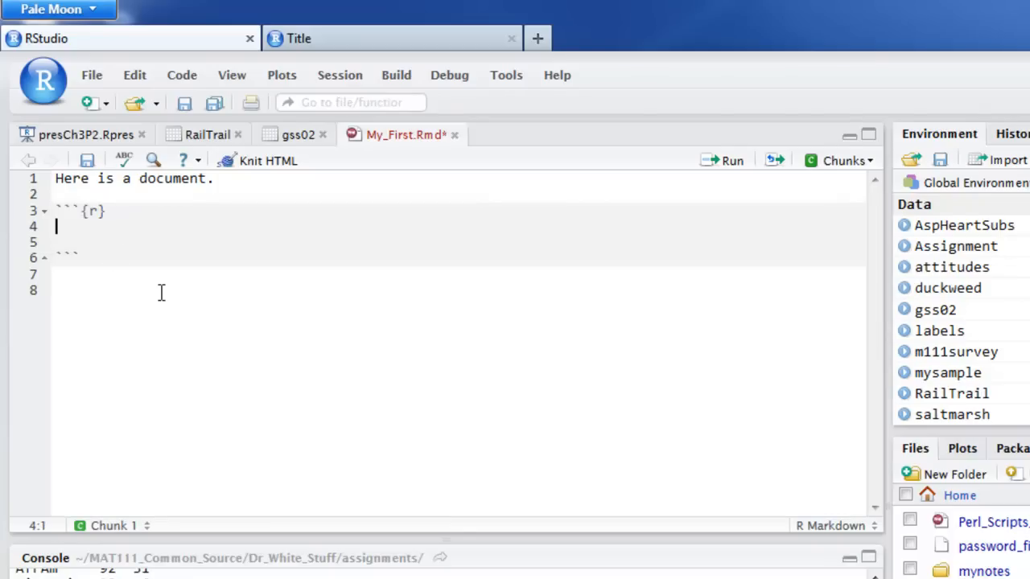
Write require(mosaic) inside the chunk to load the package
{"action": "type", "text": "requir"}
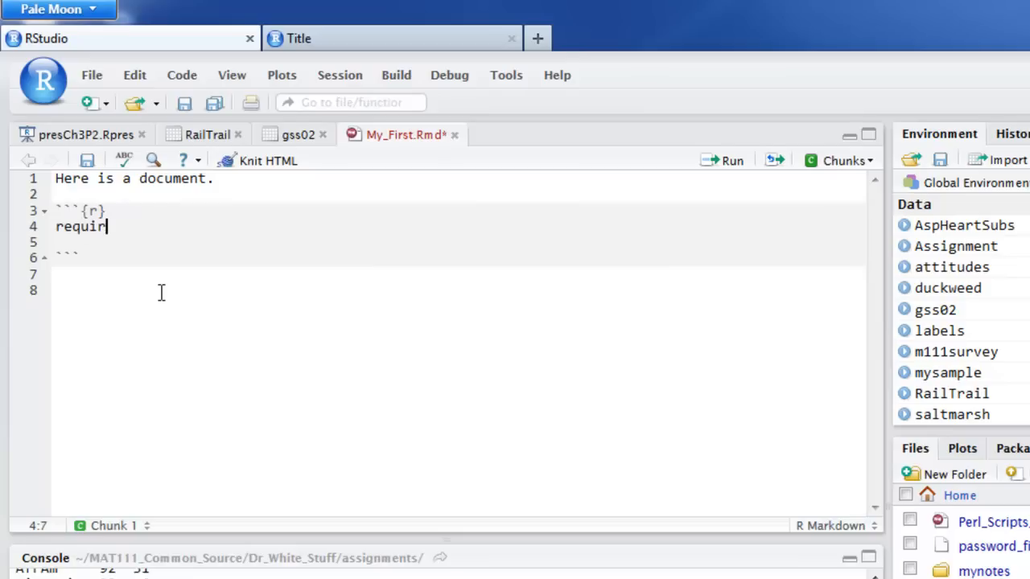
{"action": "type", "text": "e("}
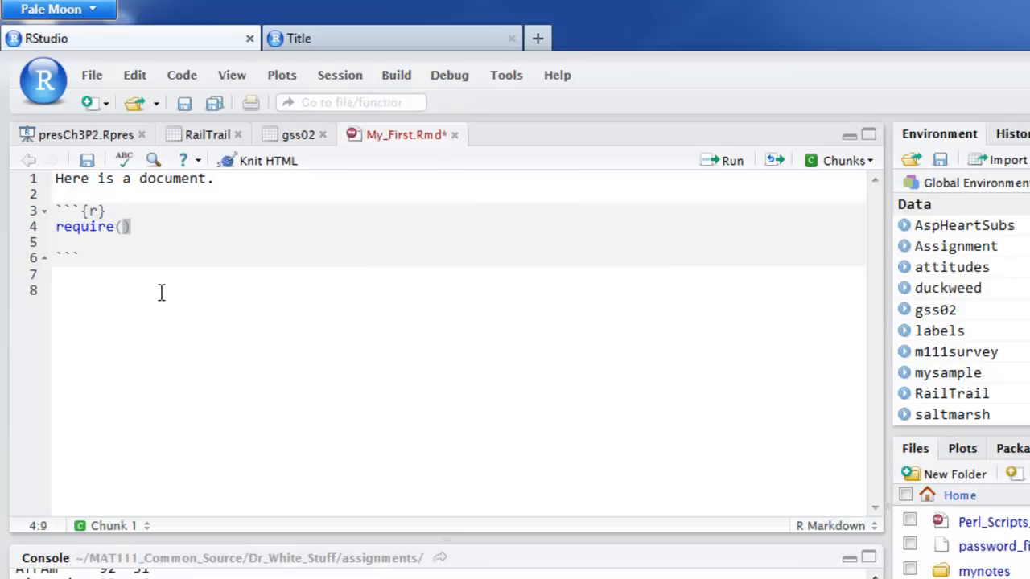
{"action": "type", "text": "mosaic"}
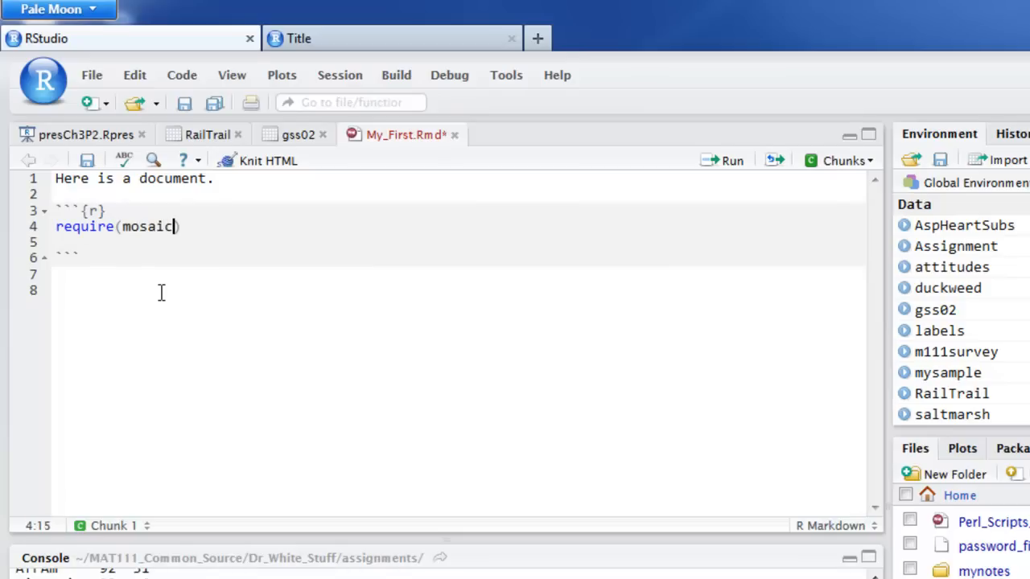
{"action": "type", "text": ")"}
{"action": "left_click", "coordinate": [458, 244]}
{"action": "type", "text": "require(tigerstats"}
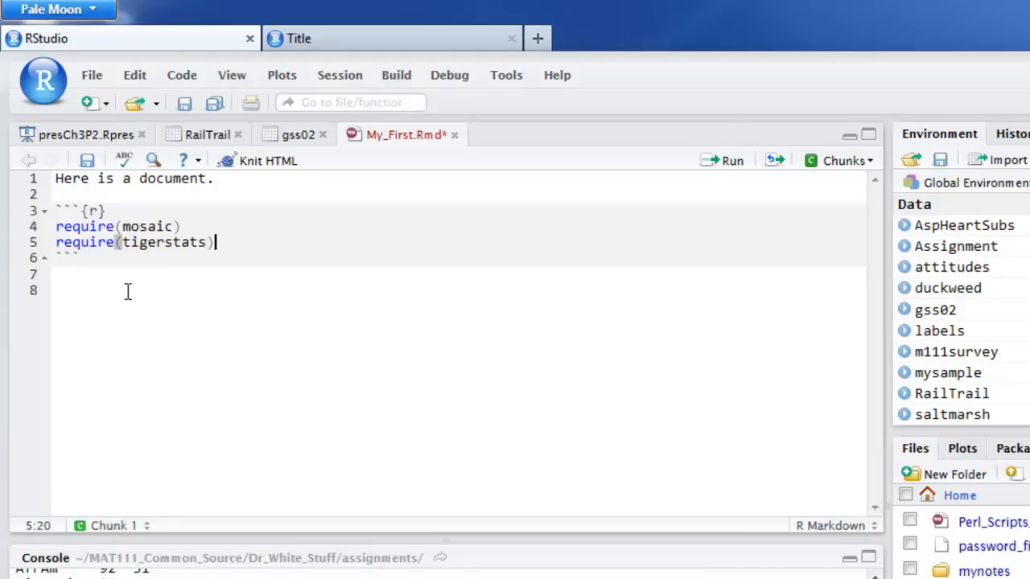
Write "Now let's run a function. How about statistics for fastest speed driven in the mat111survery data"
{"action": "type", "text": "No"}
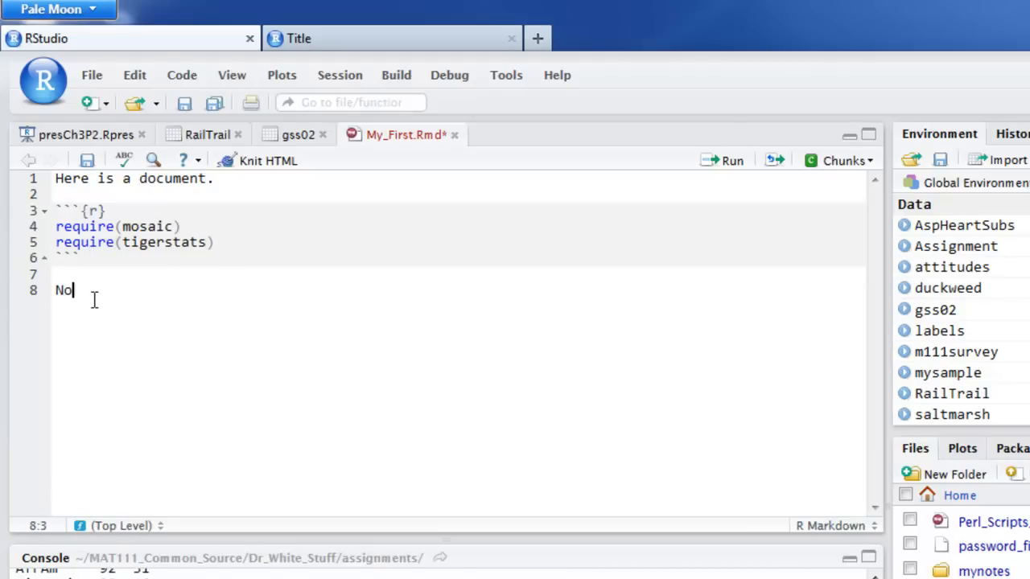
{"action": "type", "text": "w let's"}
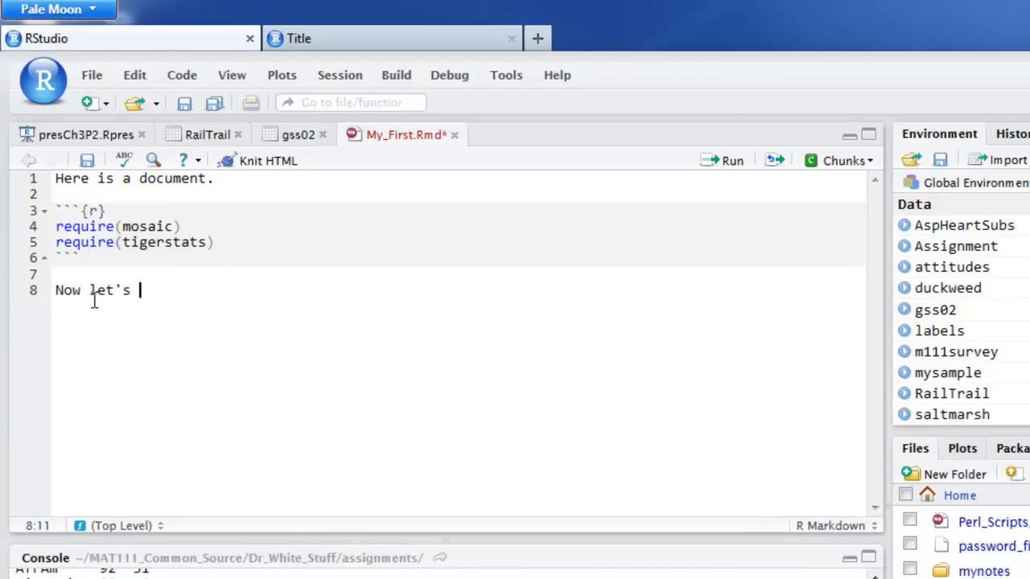
{"action": "type", "text": "run a functi"}
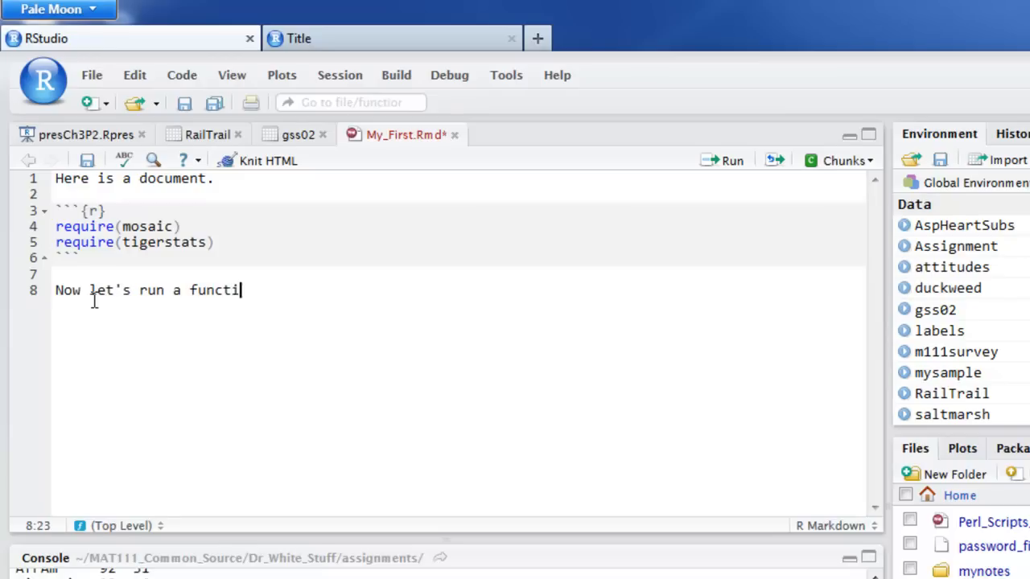
{"action": "type", "text": "on.  Ho"}
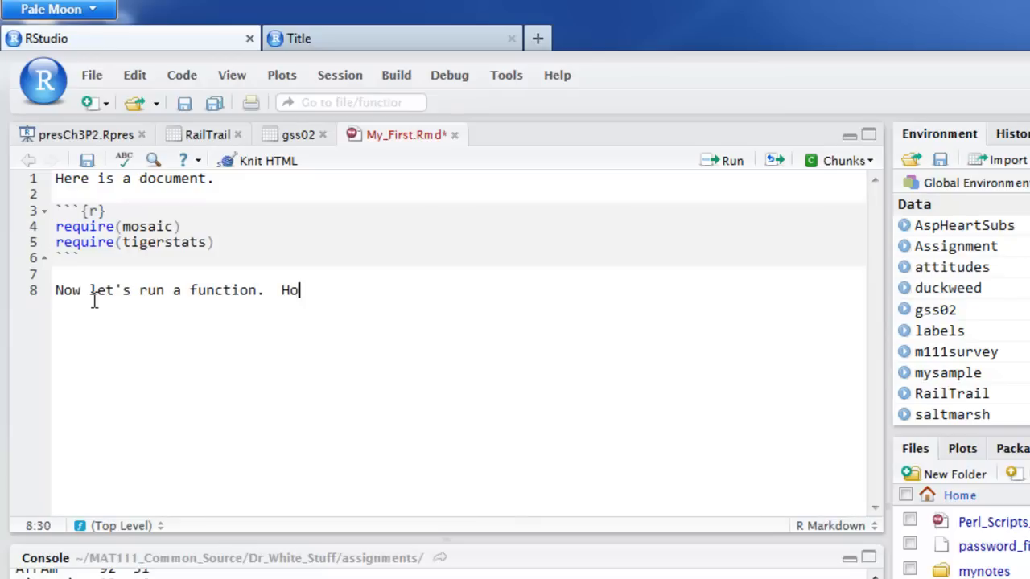
{"action": "type", "text": "w about"}
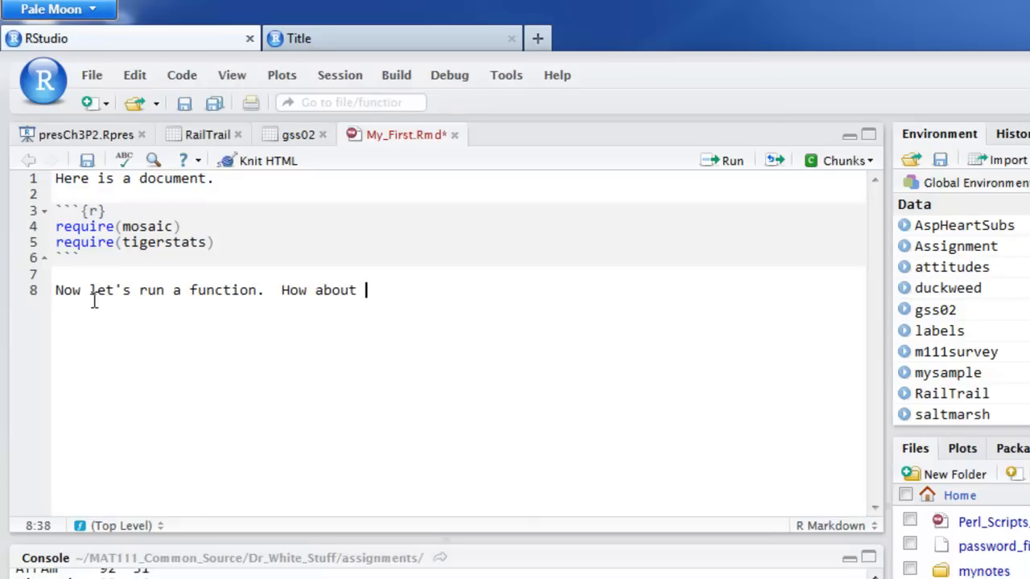
{"action": "type", "text": "statisti"}
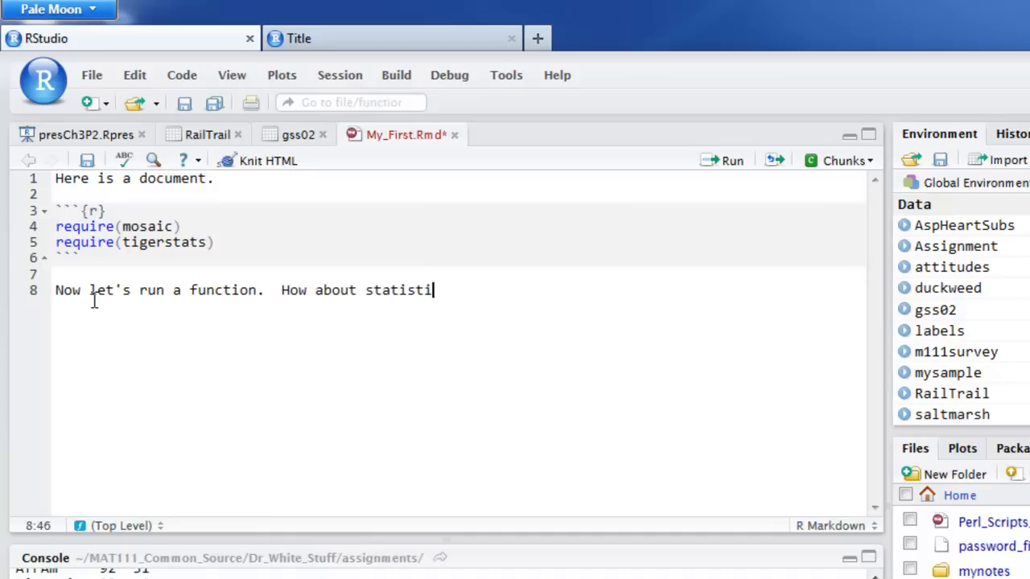
{"action": "type", "text": "cs for fastest sp"}
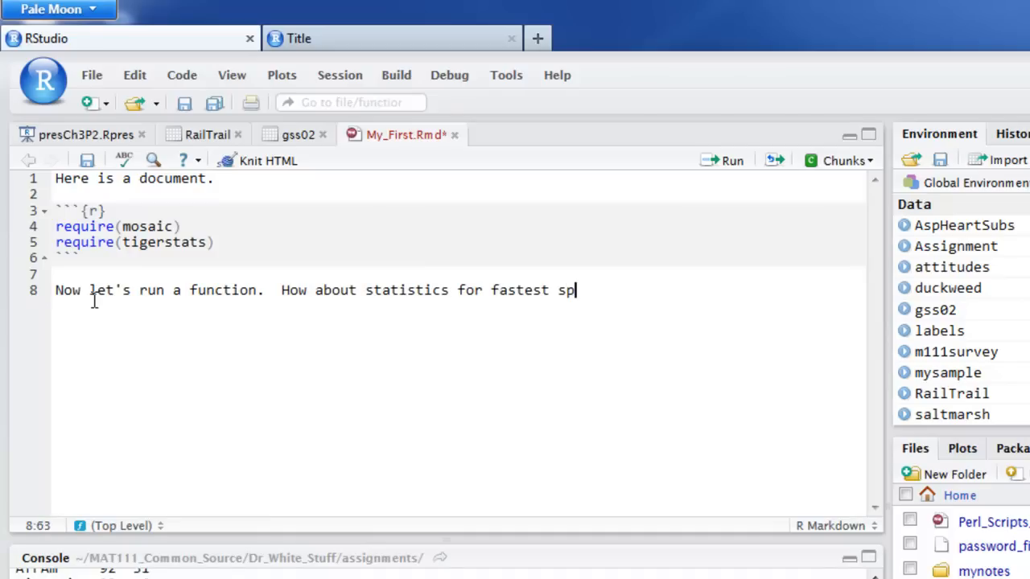
{"action": "type", "text": "eed driven"}
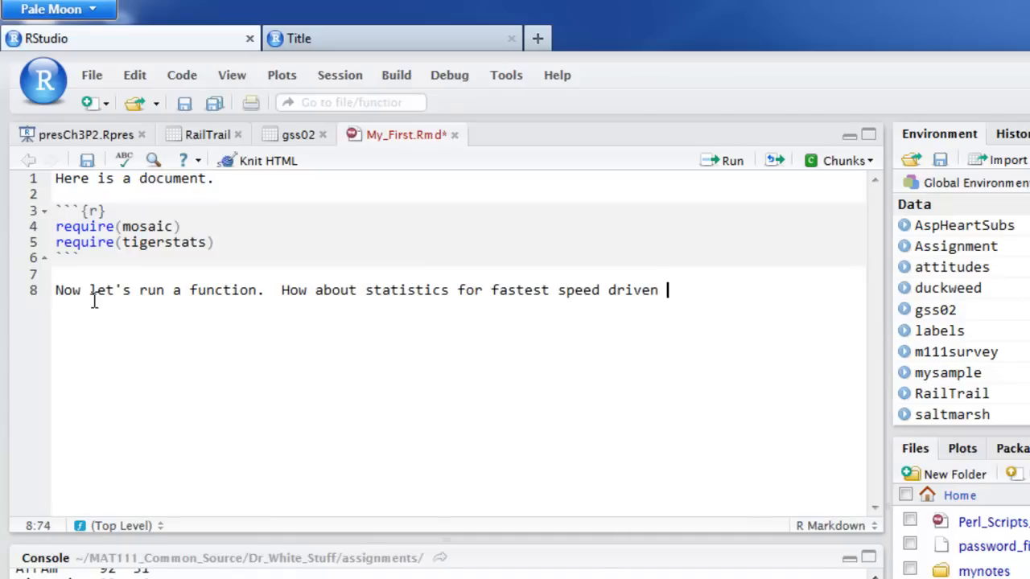
{"action": "type", "text": "in the mat"}
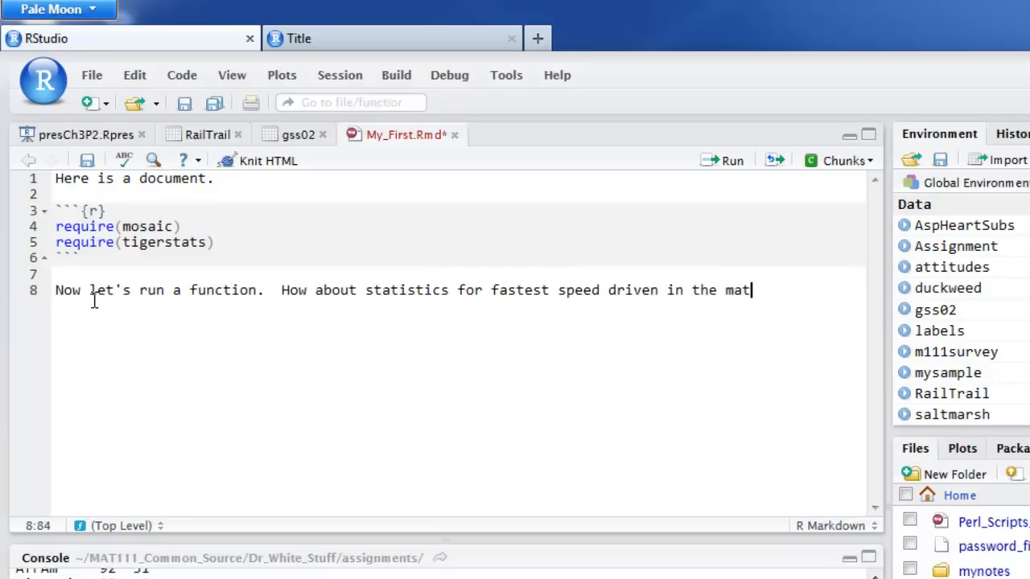
{"action": "type", "text": "111survery"}
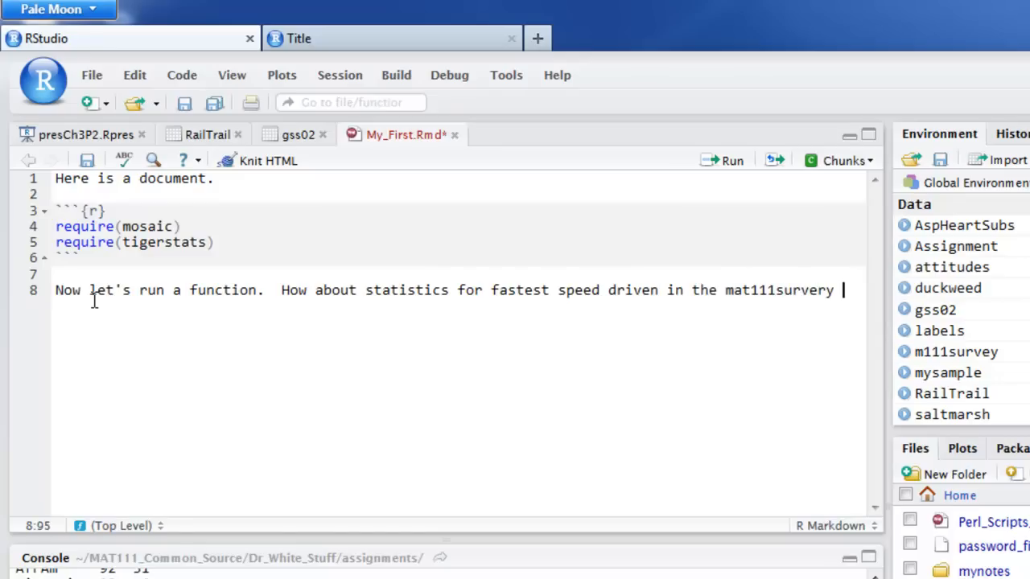
{"action": "type", "text": "data?"}
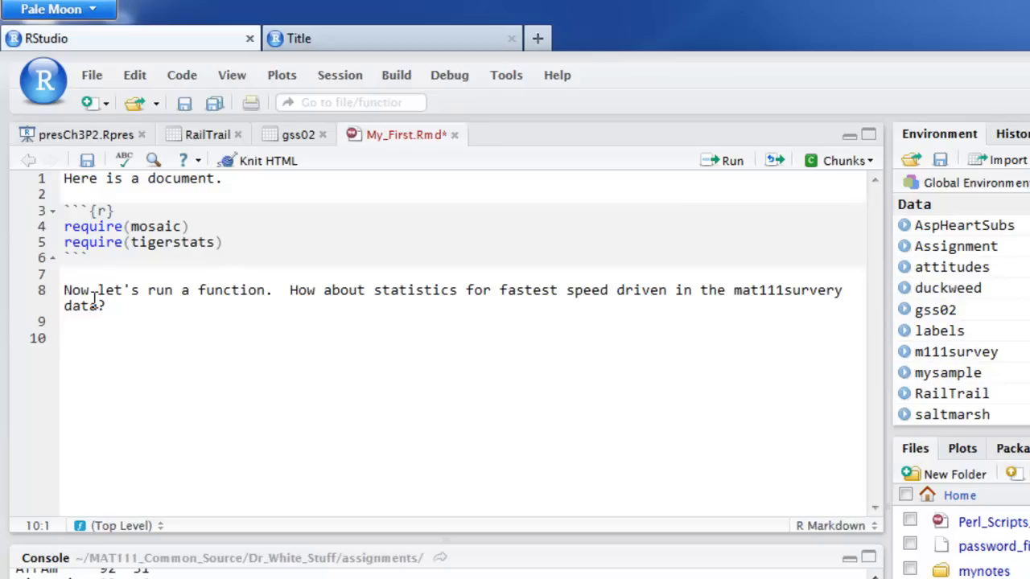
Insert a second R chunk containing favstats(~fastest,data=m111survey)
{"action": "left_click", "coordinate": [843, 161]}
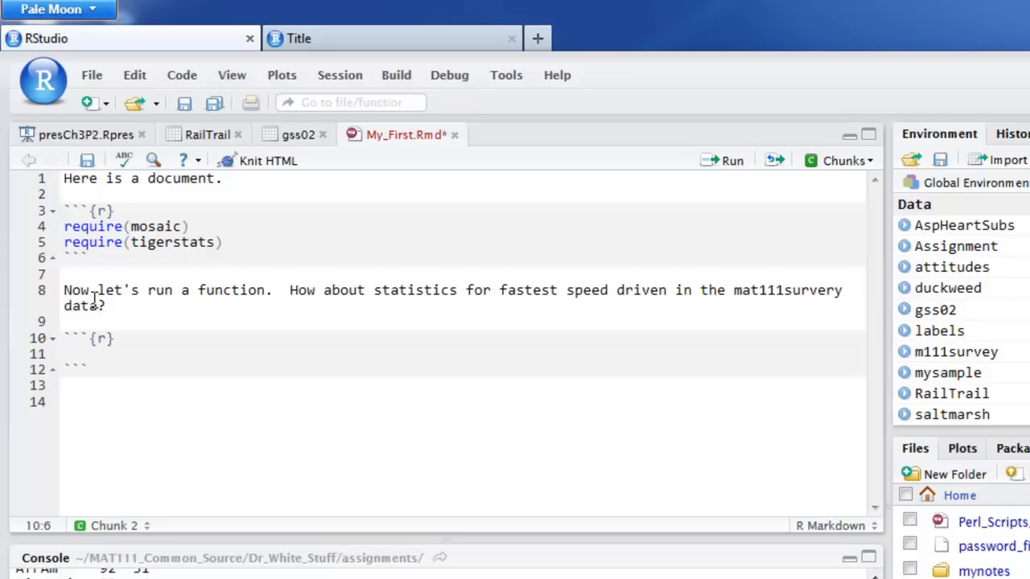
{"action": "left_click", "coordinate": [68, 354]}
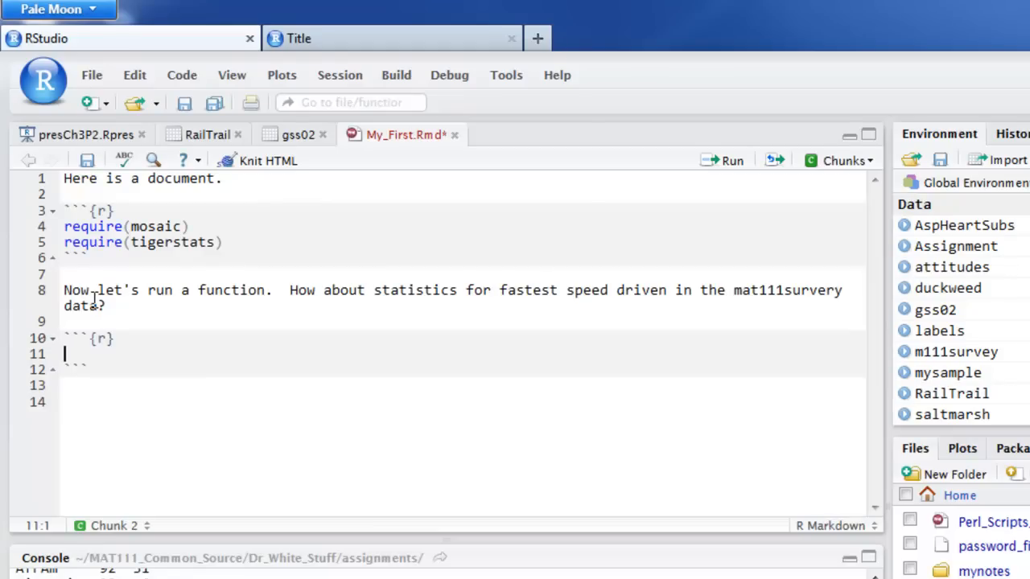
{"action": "type", "text": "favstat"}
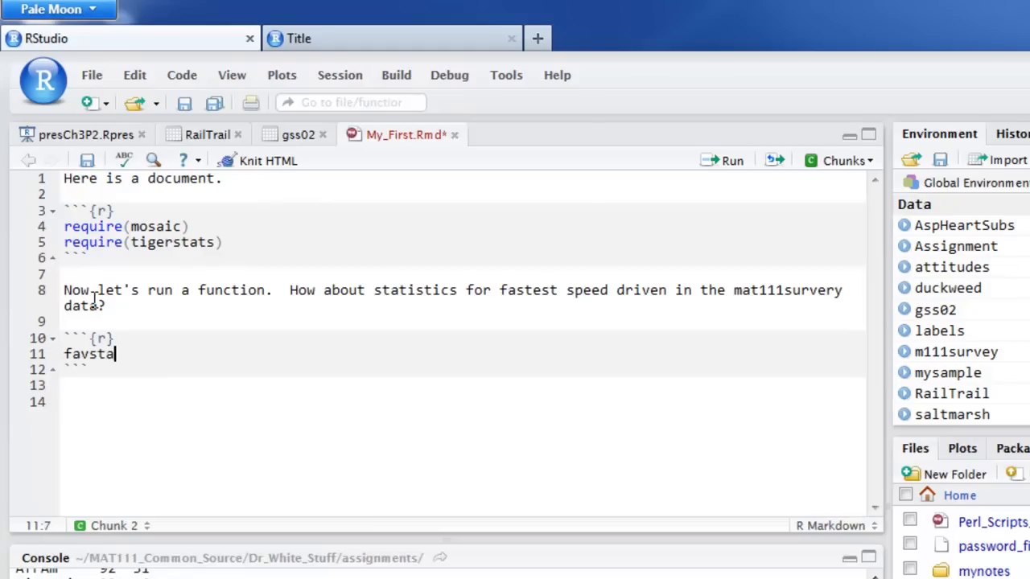
{"action": "type", "text": "ts("}
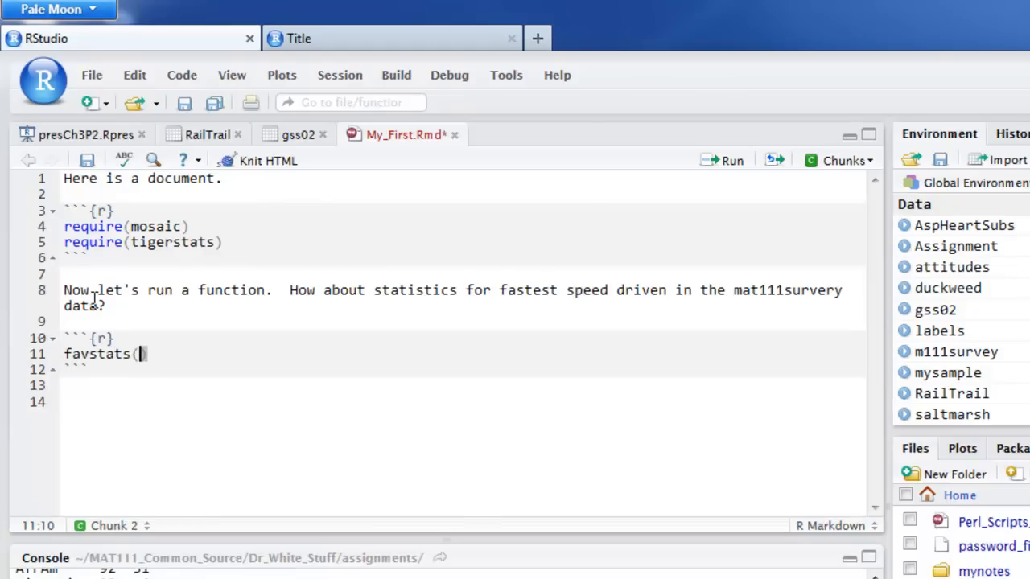
{"action": "type", "text": "~fastew"}
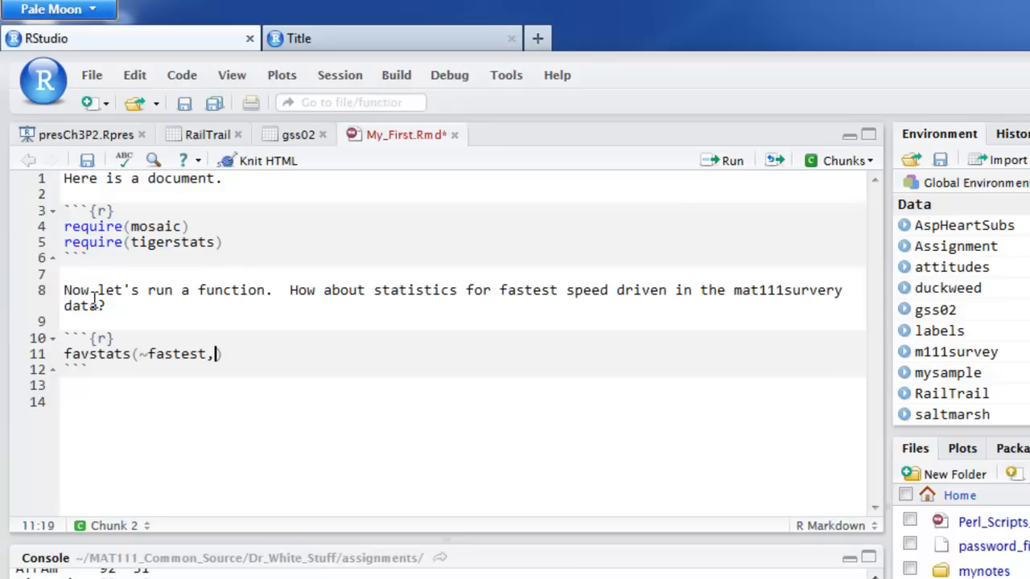
{"action": "type", "text": "data=m"}
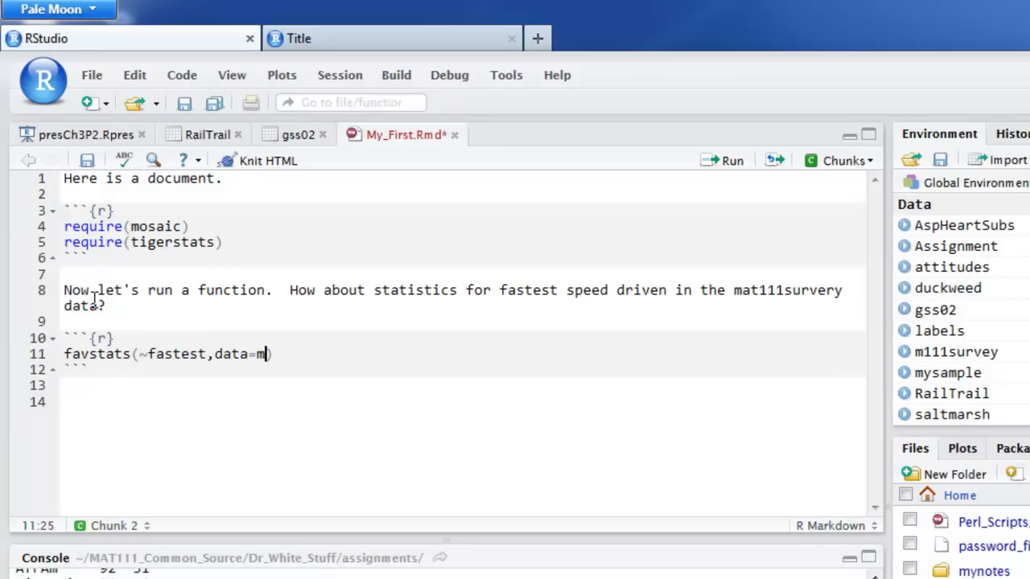
{"action": "type", "text": "111surve"}
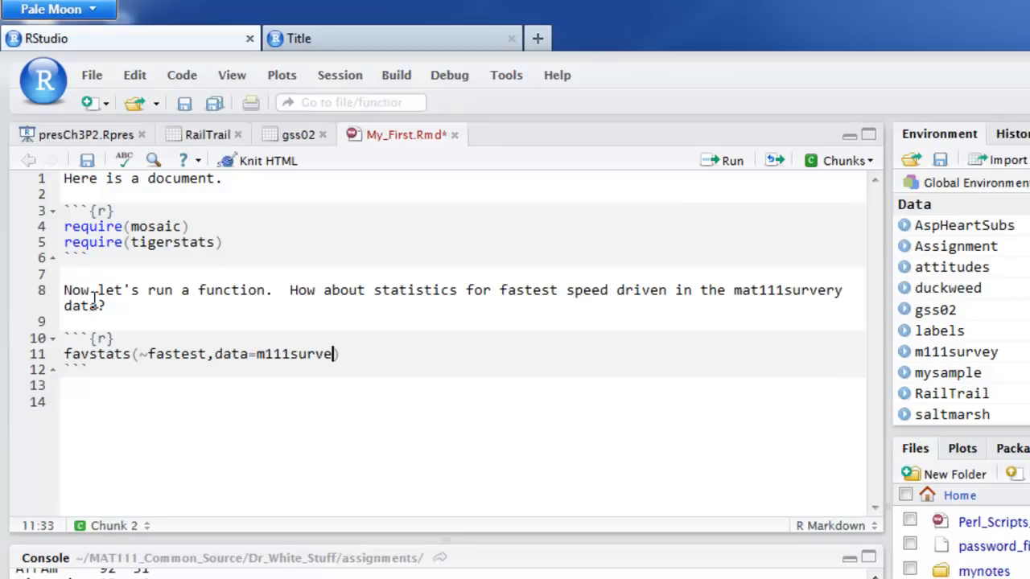
{"action": "type", "text": "y"}
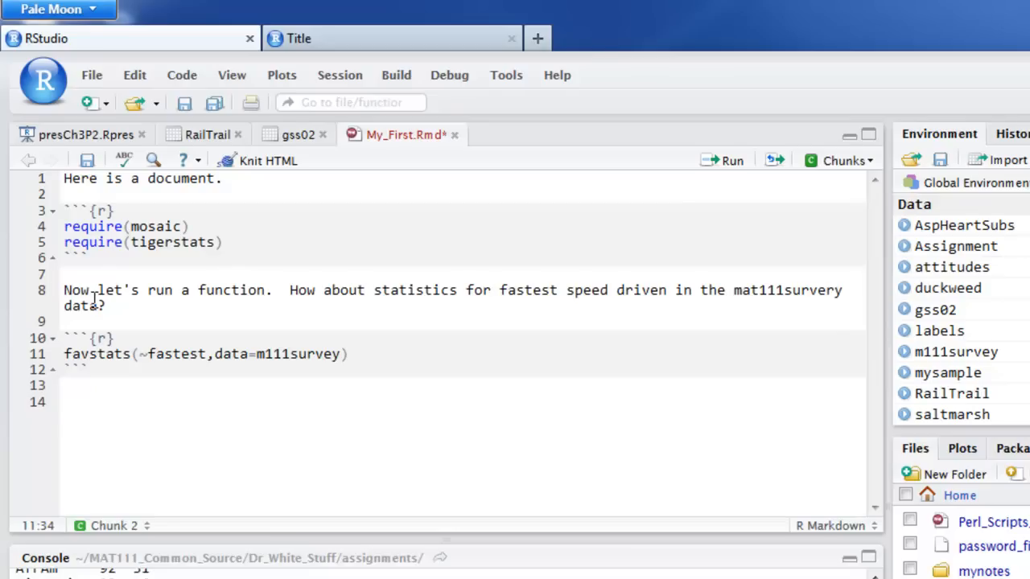
Move the insertion point to the empty line below the new chunk
{"action": "left_click", "coordinate": [341, 354]}
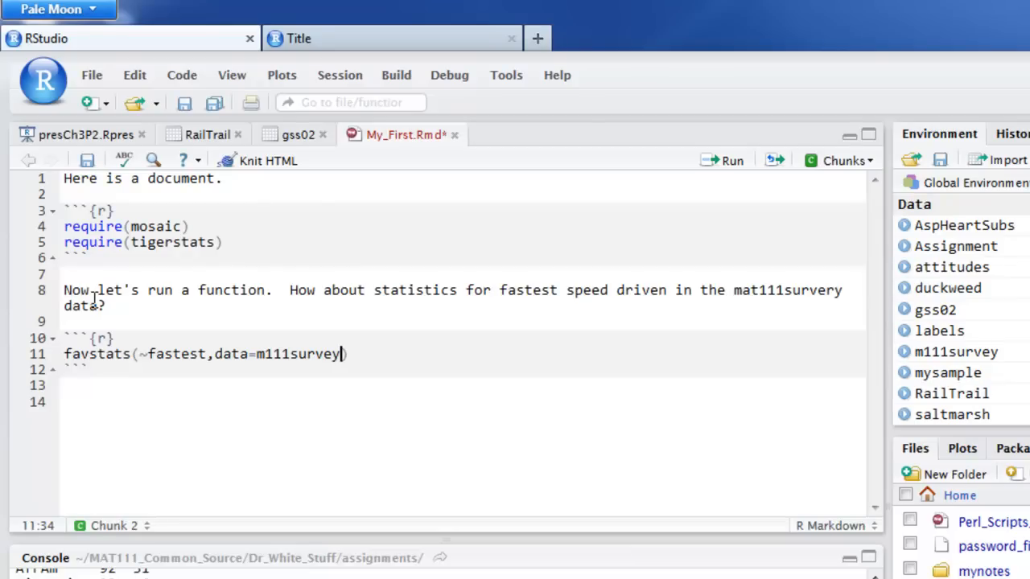
{"action": "left_click", "coordinate": [109, 444]}
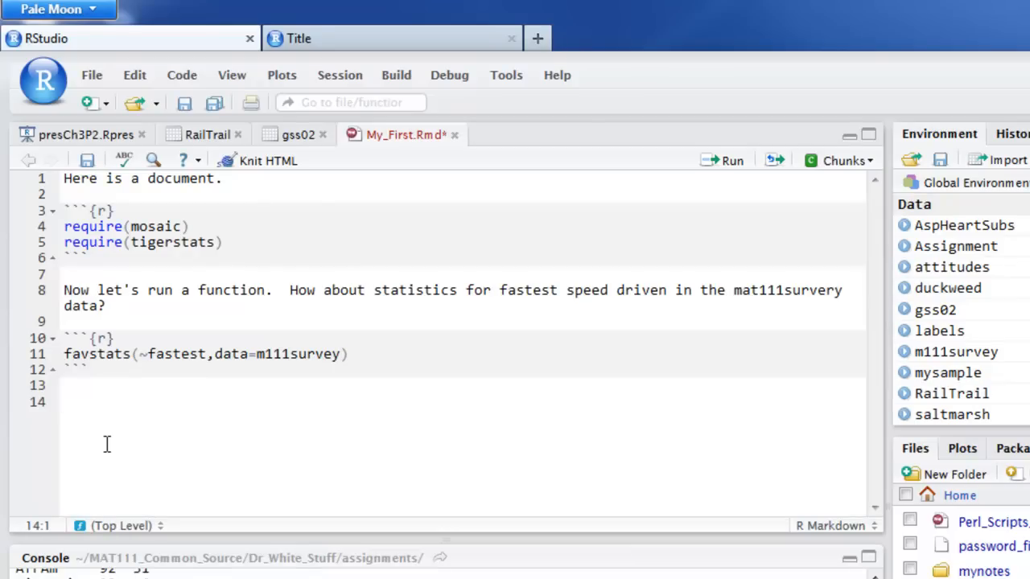
{"action": "mouse_move", "coordinate": [158, 316]}
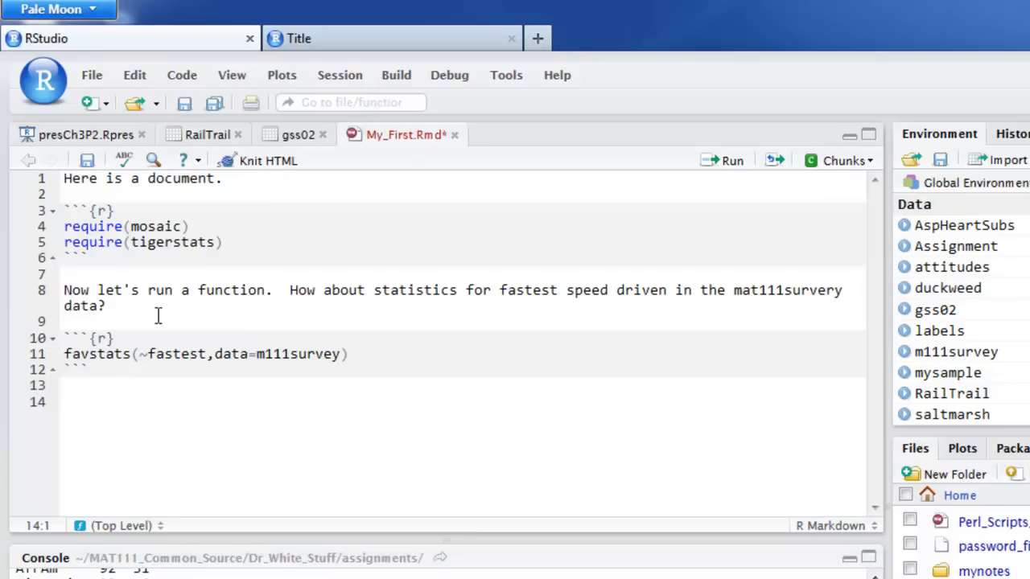
{"action": "mouse_move", "coordinate": [267, 161]}
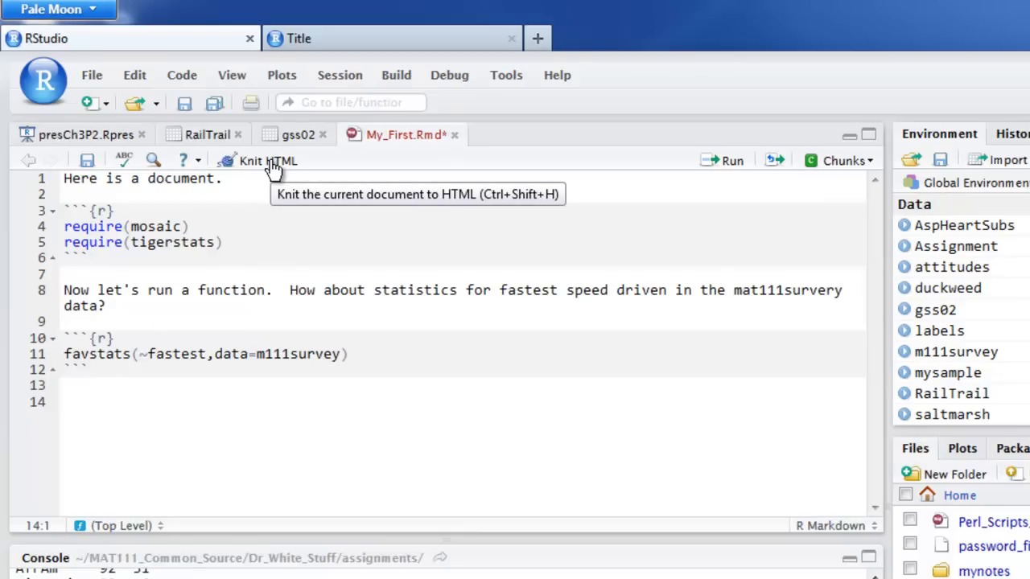
Re-knit My_First.Rmd to an HTML preview showing package messages and favstats results
{"action": "left_click", "coordinate": [259, 161]}
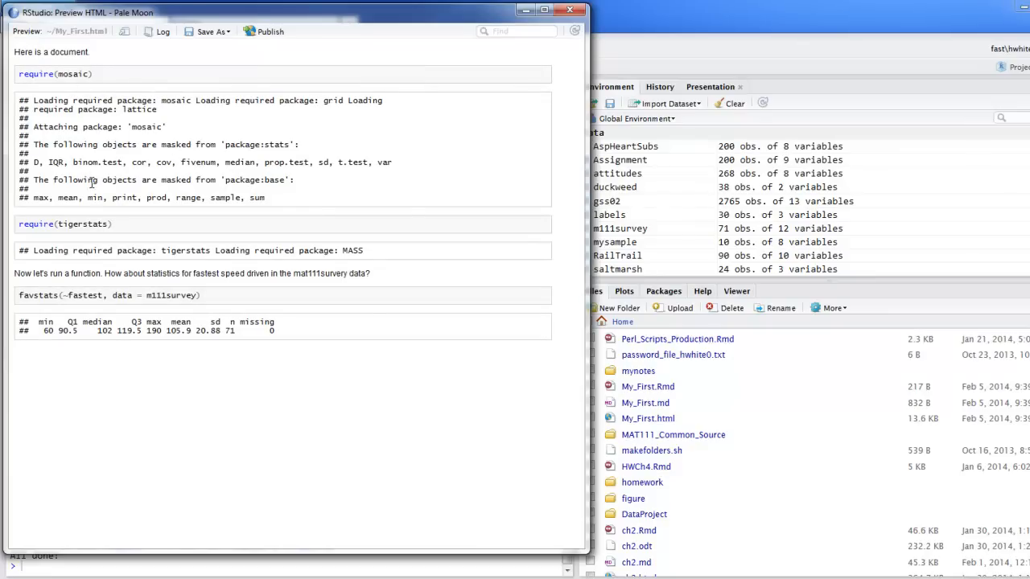
{"action": "mouse_move", "coordinate": [290, 209]}
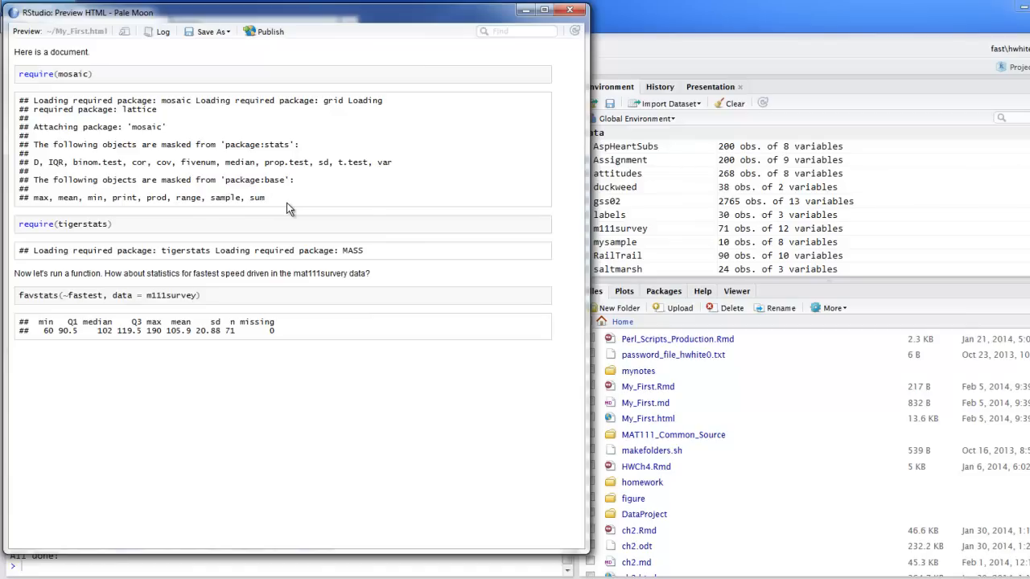
{"action": "mouse_move", "coordinate": [131, 232]}
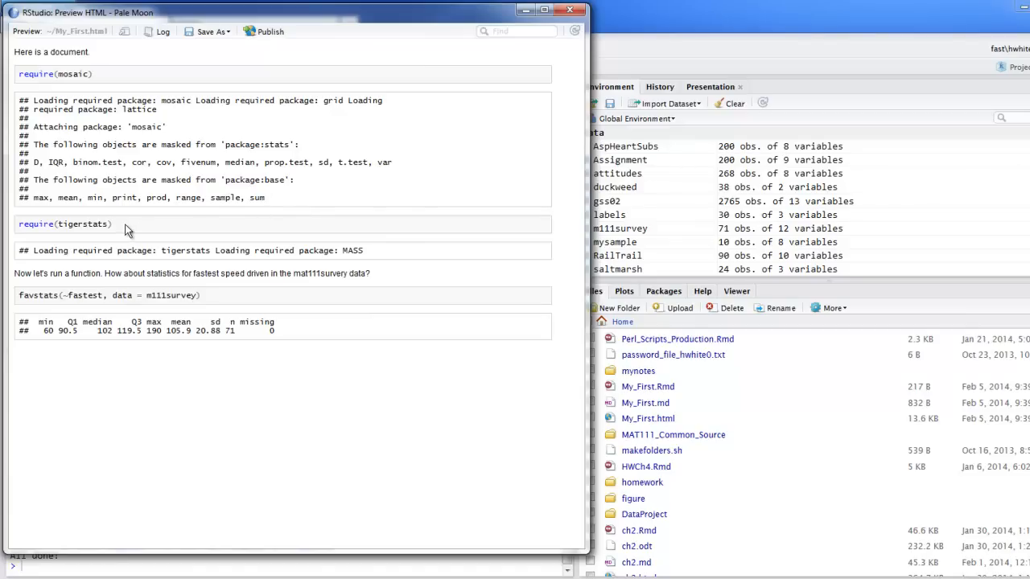
{"action": "mouse_move", "coordinate": [367, 258]}
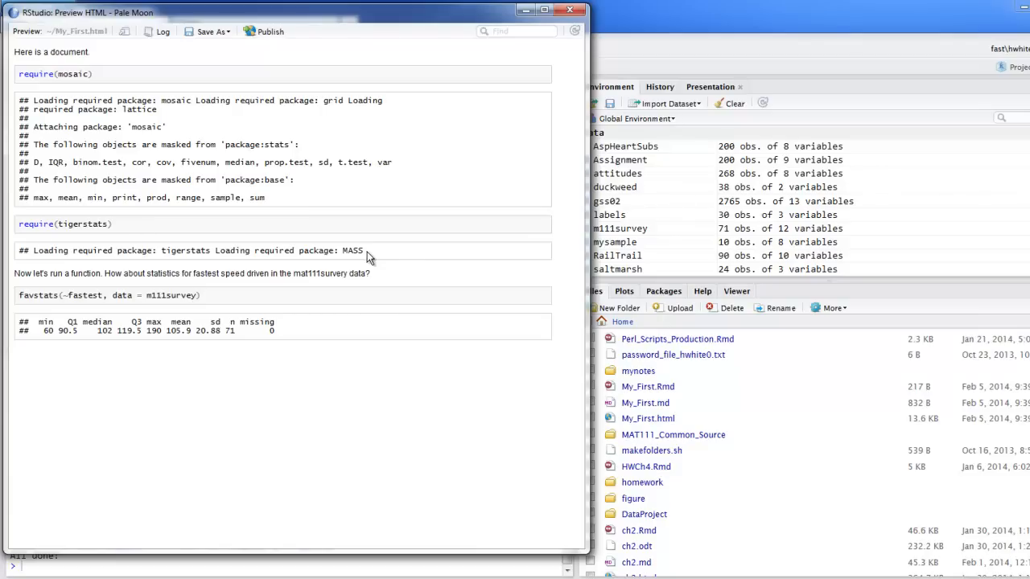
{"action": "mouse_move", "coordinate": [367, 258]}
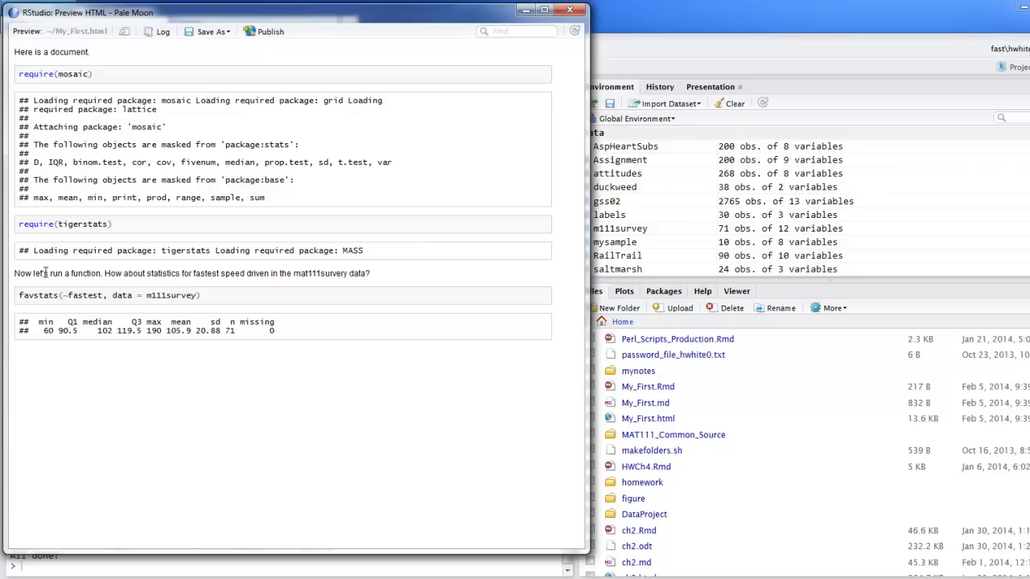
{"action": "mouse_move", "coordinate": [367, 272]}
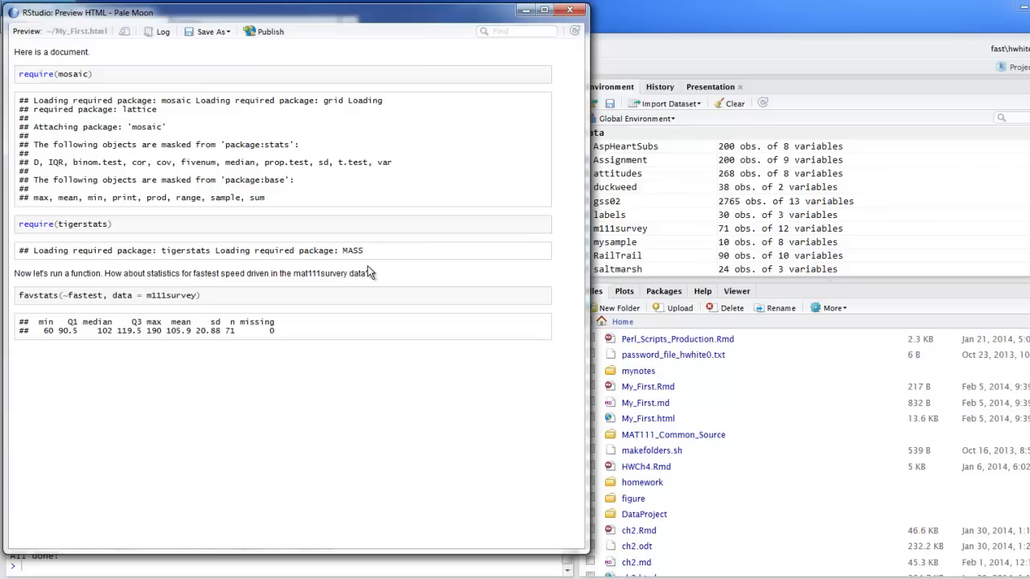
{"action": "mouse_move", "coordinate": [238, 309]}
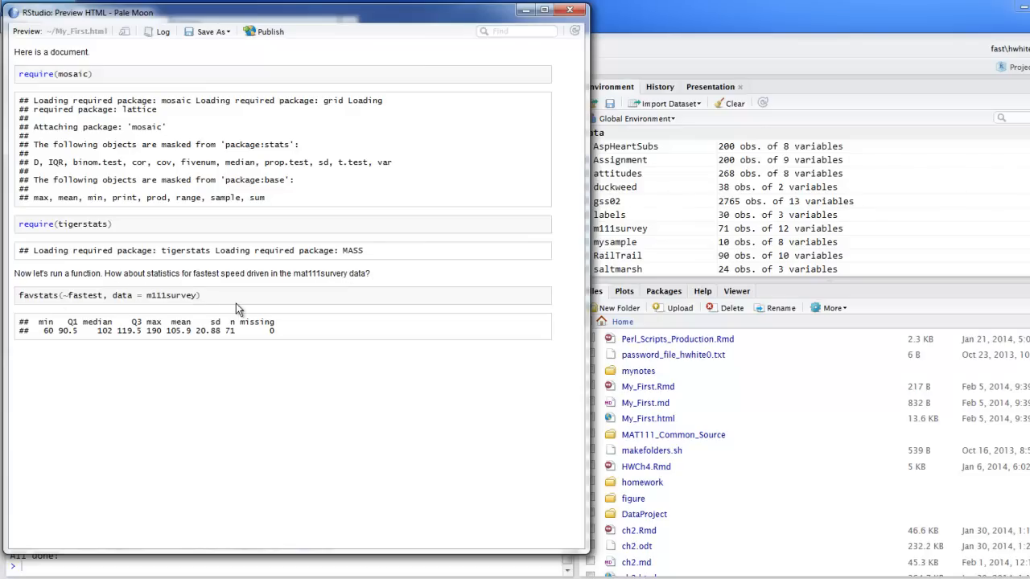
{"action": "mouse_move", "coordinate": [213, 296]}
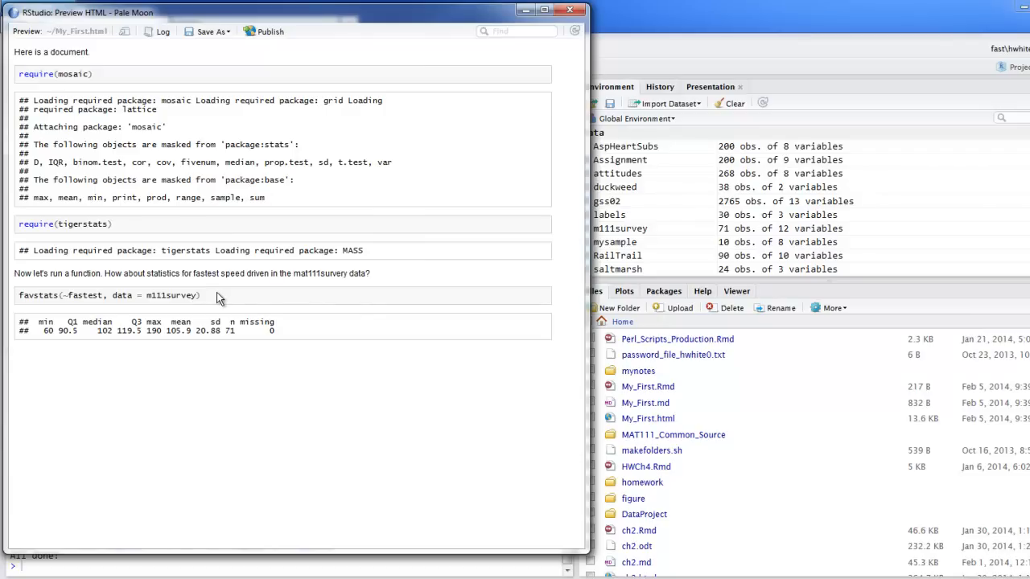
{"action": "mouse_move", "coordinate": [219, 299]}
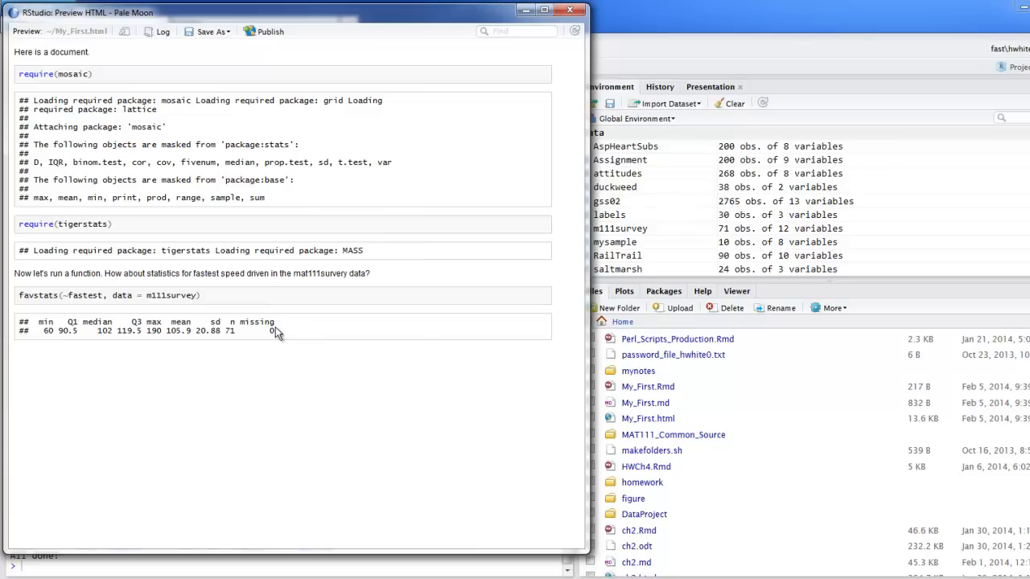
{"action": "mouse_move", "coordinate": [239, 394]}
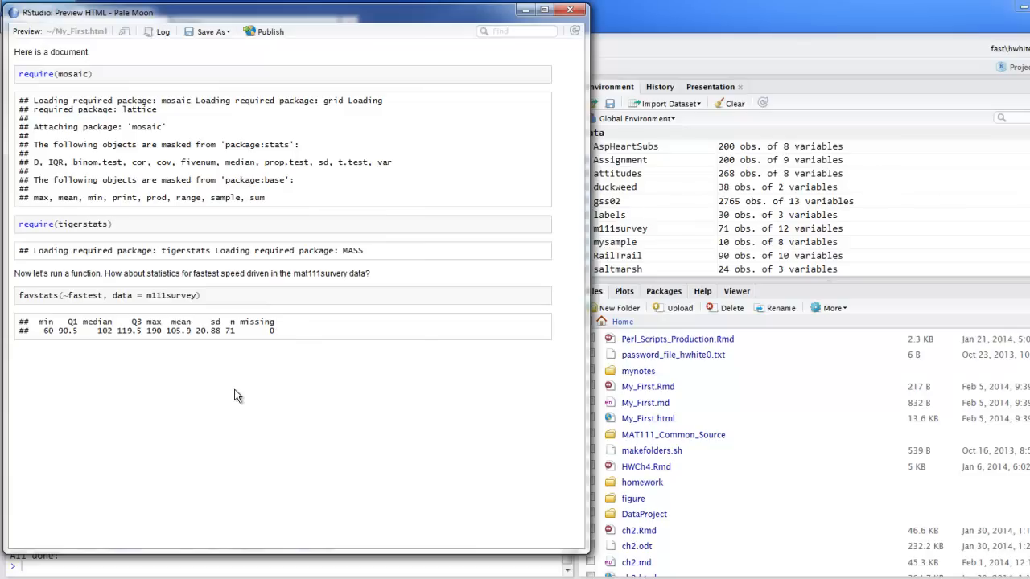
{"action": "mouse_move", "coordinate": [191, 331]}
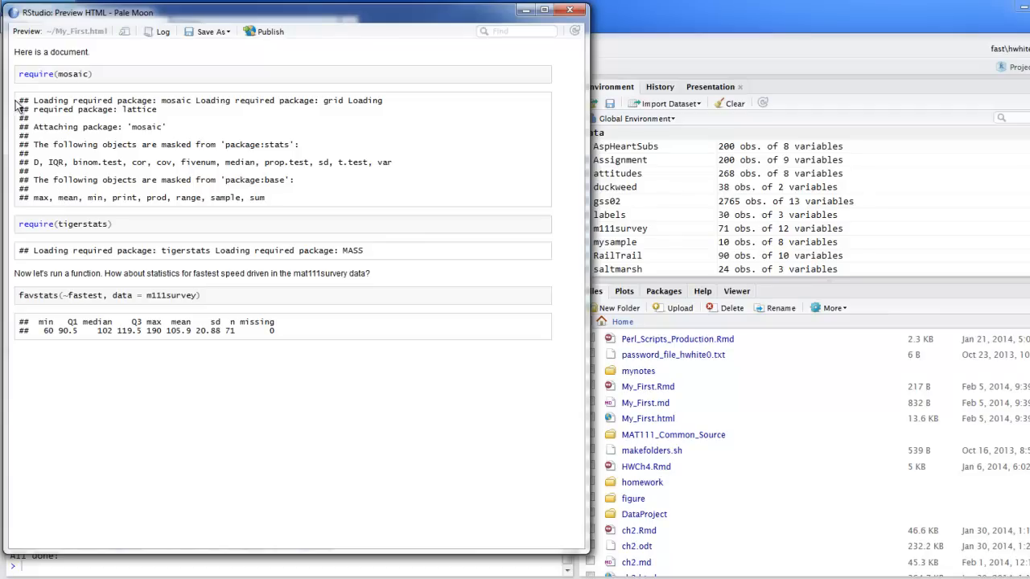
{"action": "mouse_move", "coordinate": [219, 158]}
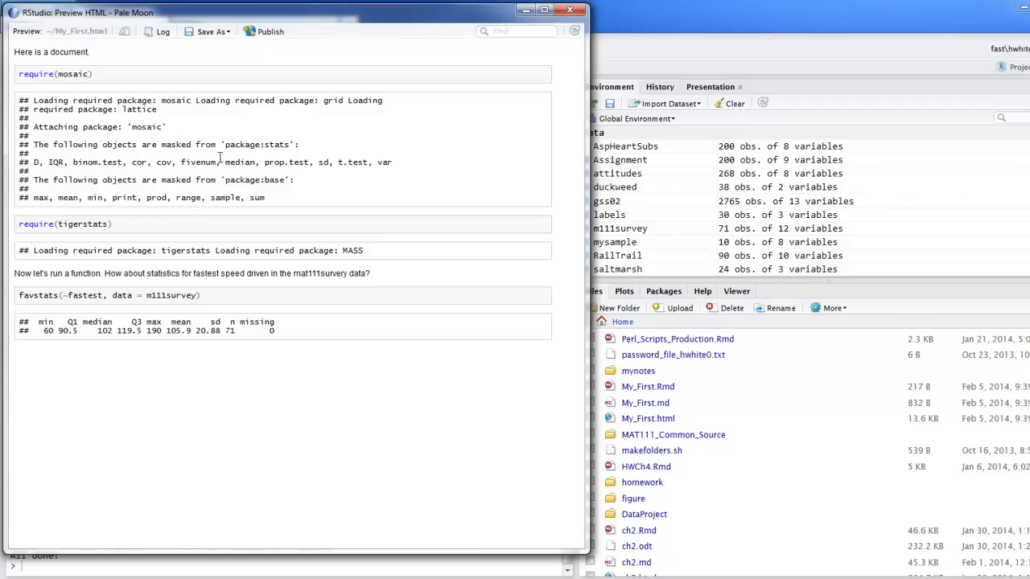
{"action": "mouse_move", "coordinate": [181, 255]}
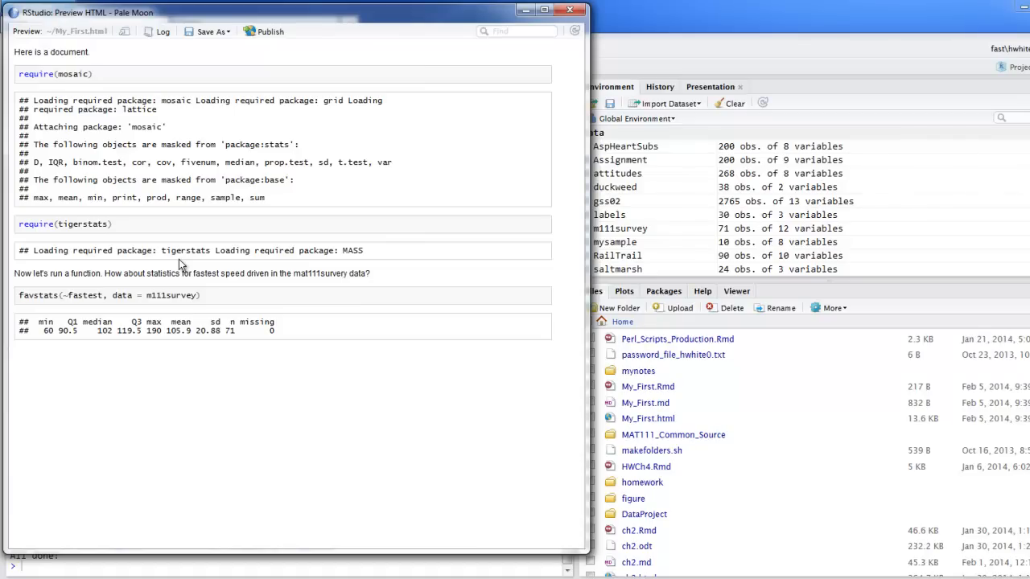
{"action": "mouse_move", "coordinate": [112, 79]}
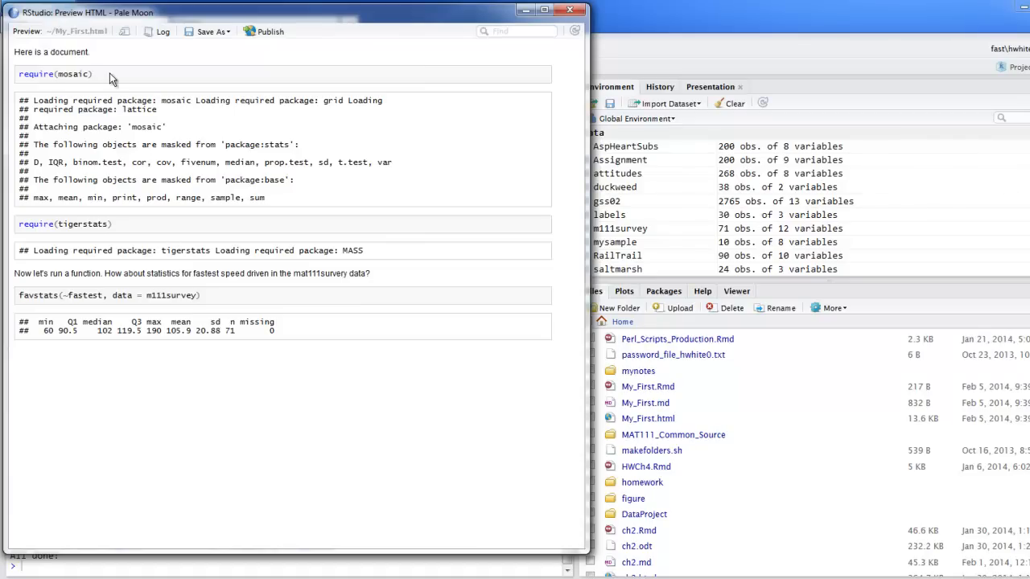
{"action": "mouse_move", "coordinate": [234, 68]}
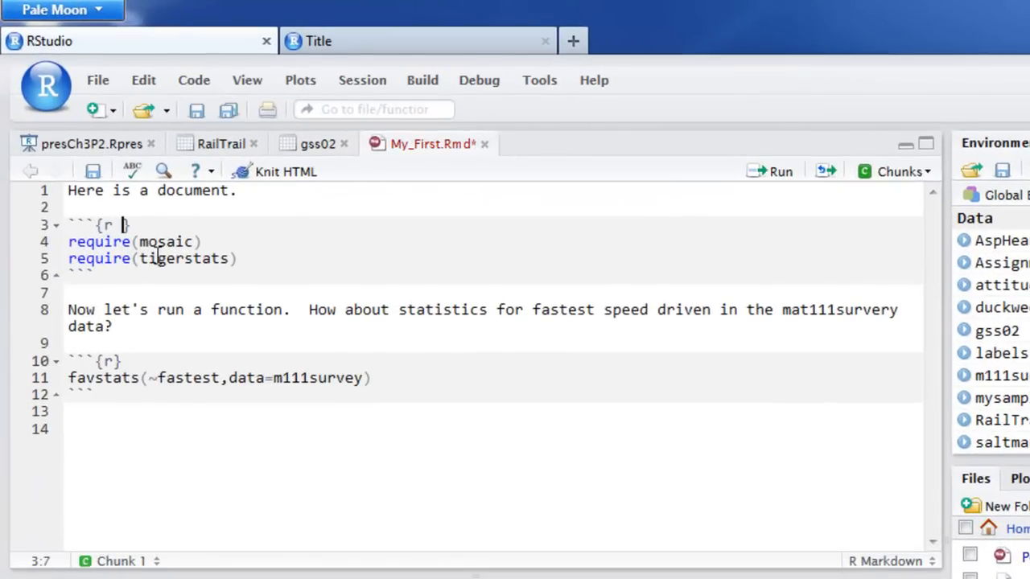
{"action": "mouse_move", "coordinate": [121, 226]}
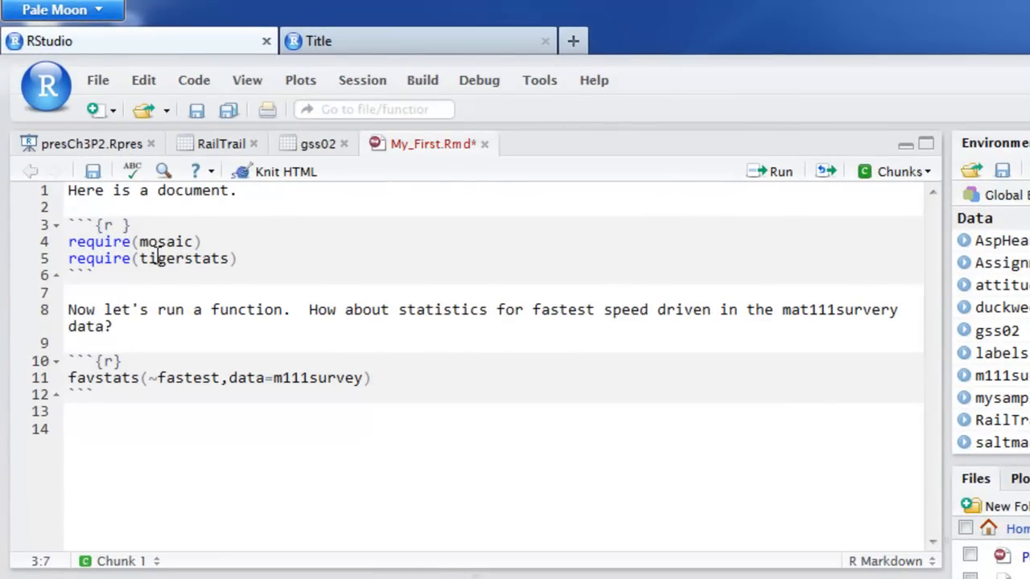
Add include=FALSE to the package-loading chunk header and knit the document to HTML
{"action": "type", "text": "include=FALSE"}
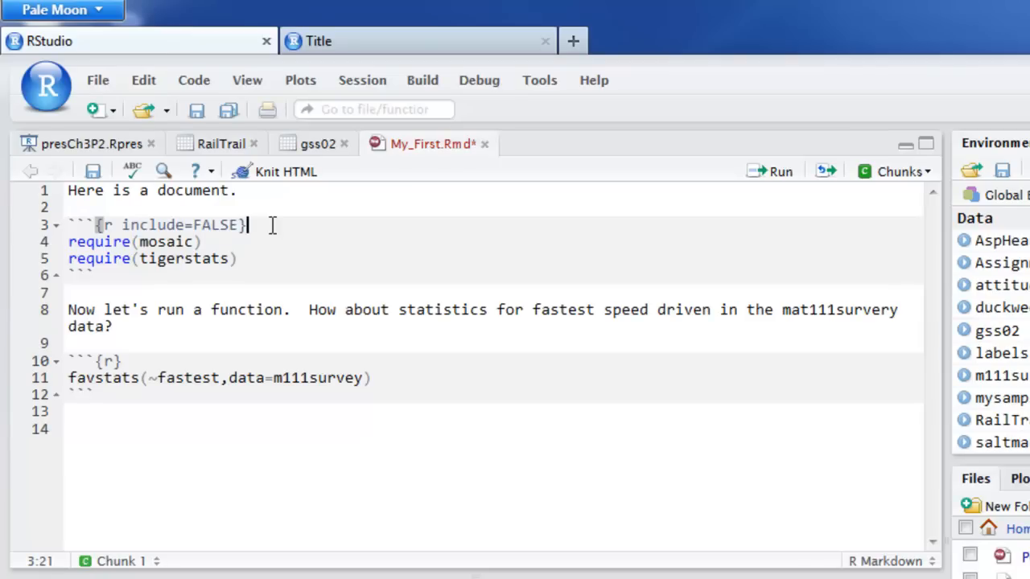
{"action": "mouse_move", "coordinate": [283, 170]}
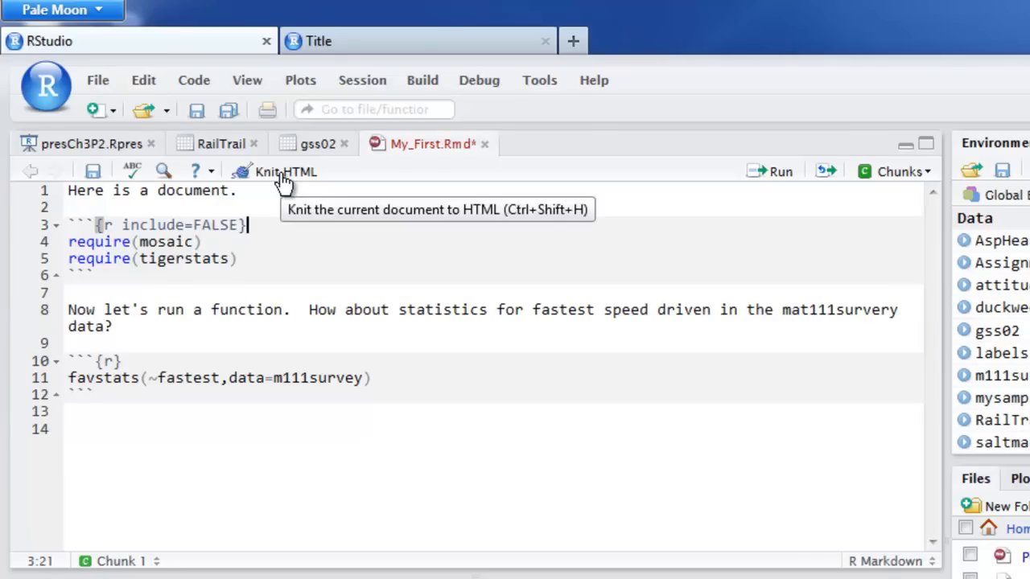
{"action": "left_click", "coordinate": [286, 171]}
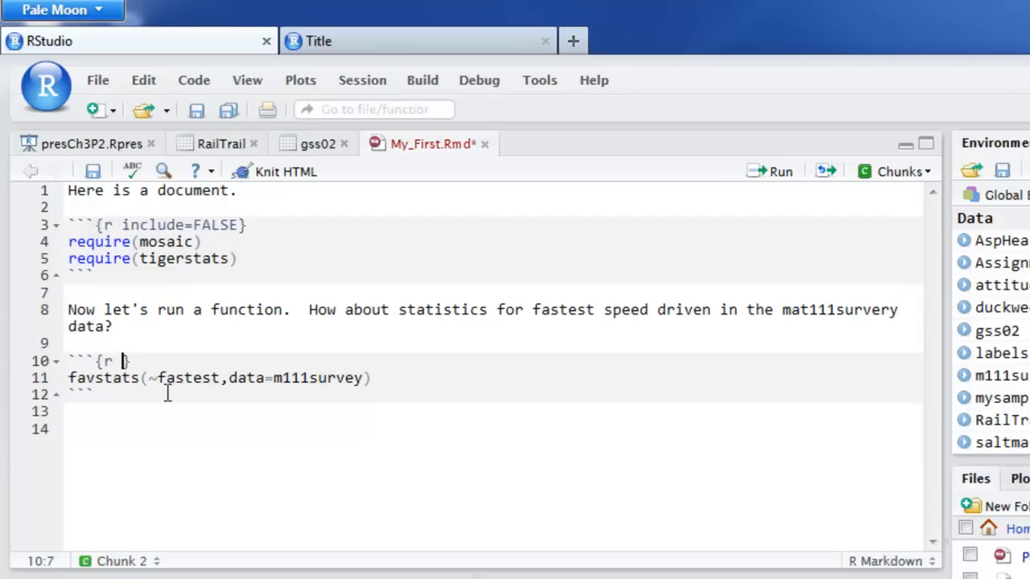
Add echo=FALSE to the favstats chunk, re-knit to HTML, then close the preview
{"action": "type", "text": "ec"}
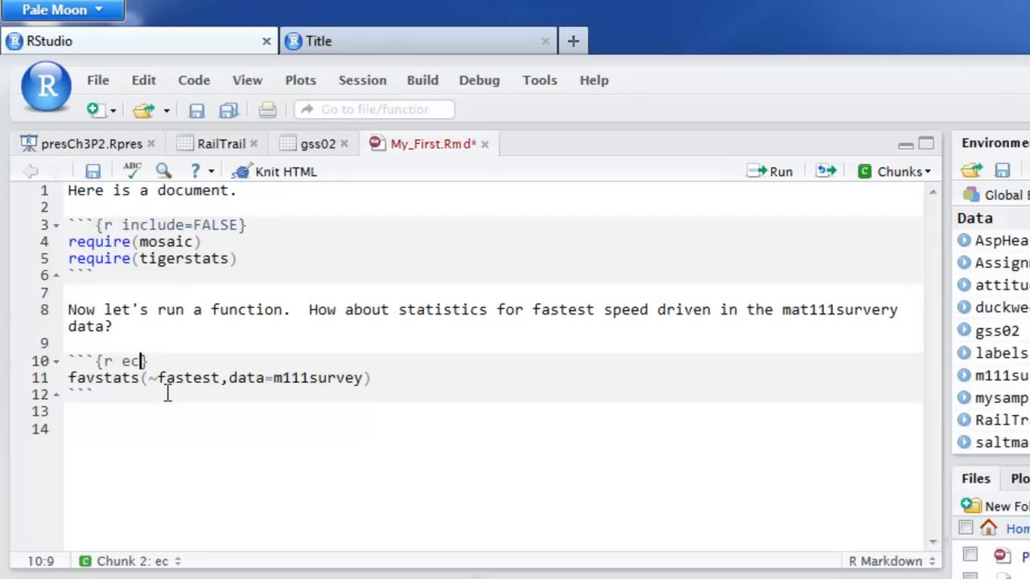
{"action": "type", "text": "ho="}
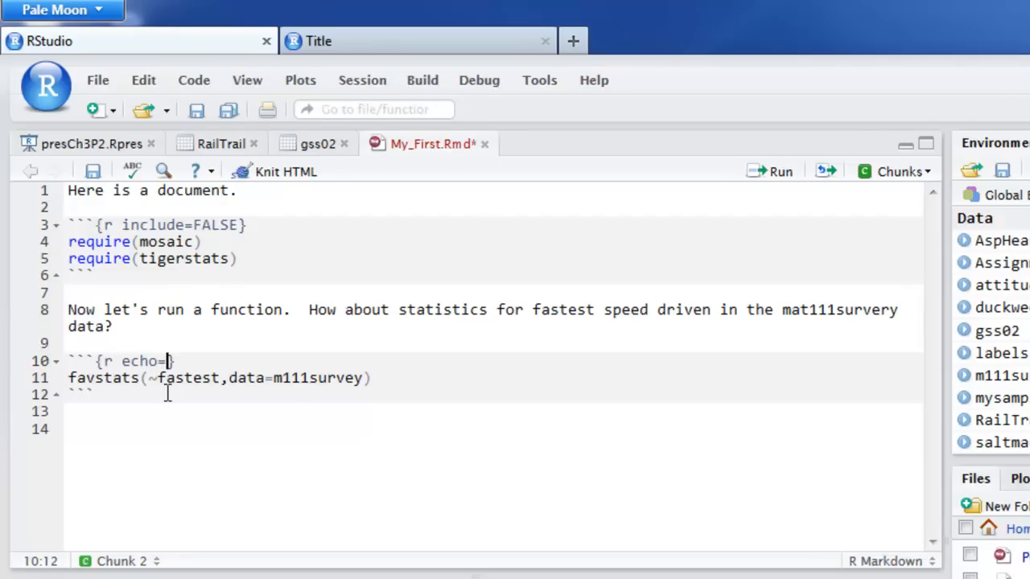
{"action": "type", "text": "FALSE"}
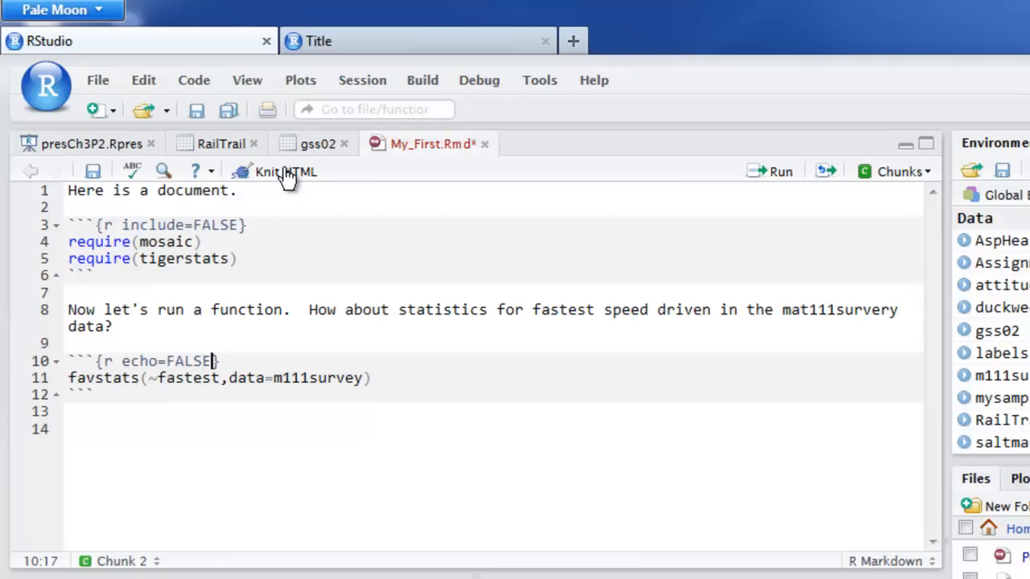
{"action": "left_click", "coordinate": [277, 171]}
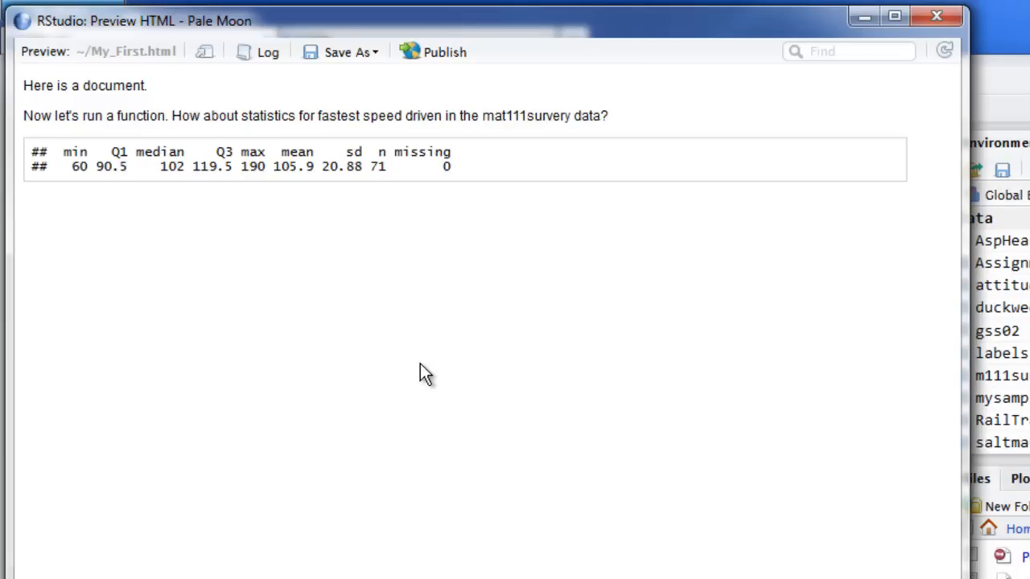
{"action": "mouse_move", "coordinate": [447, 333]}
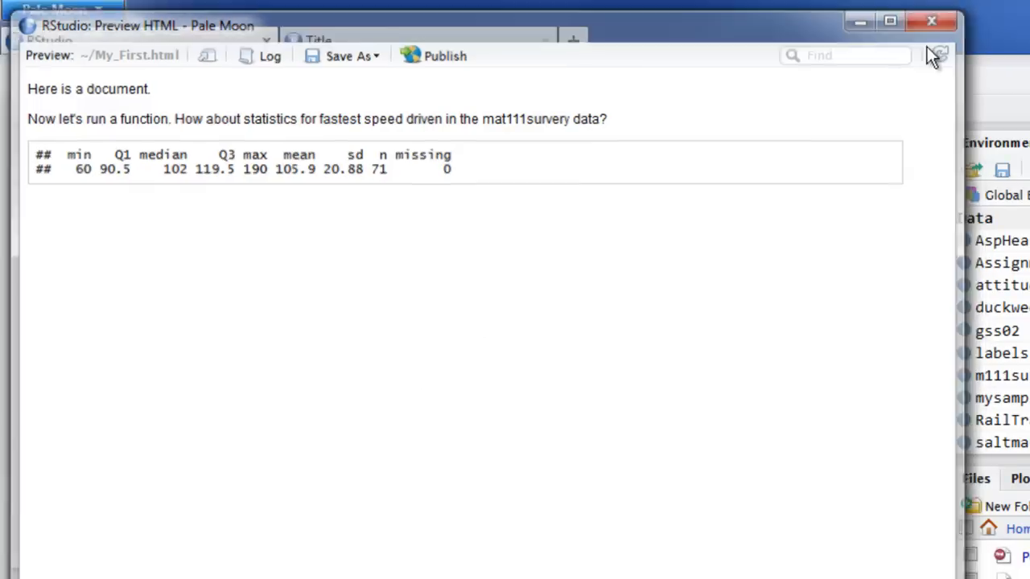
{"action": "left_click", "coordinate": [931, 21]}
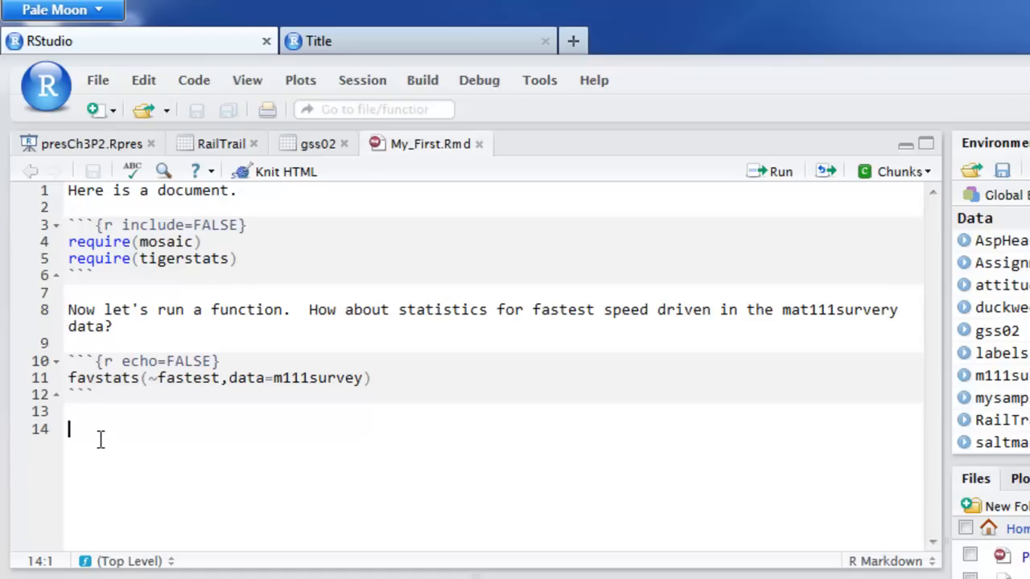
Write "Let's make a density plot of the fastest speed ever driven:" on line 14
{"action": "type", "text": "Let"}
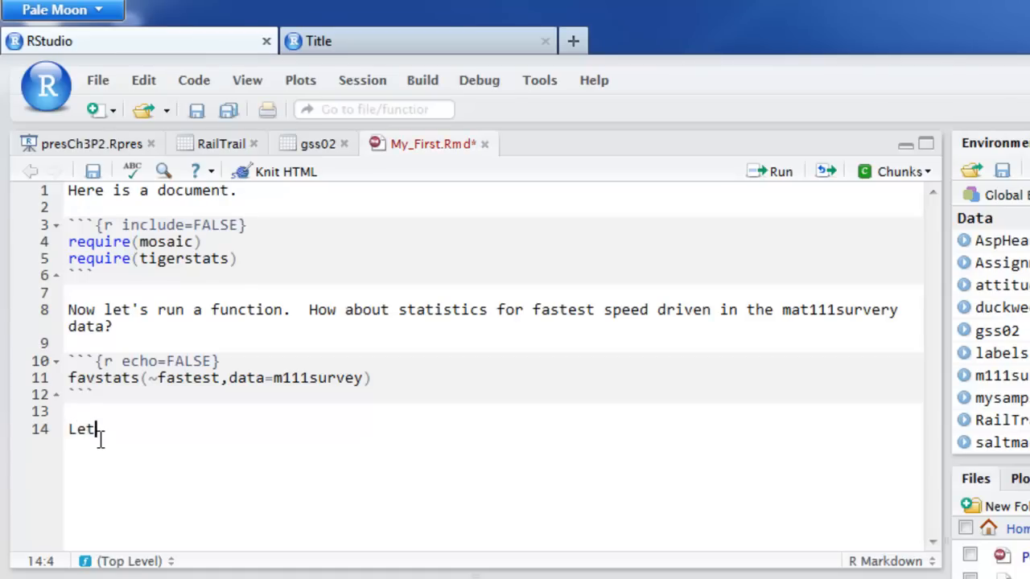
{"action": "type", "text": "'s make a"}
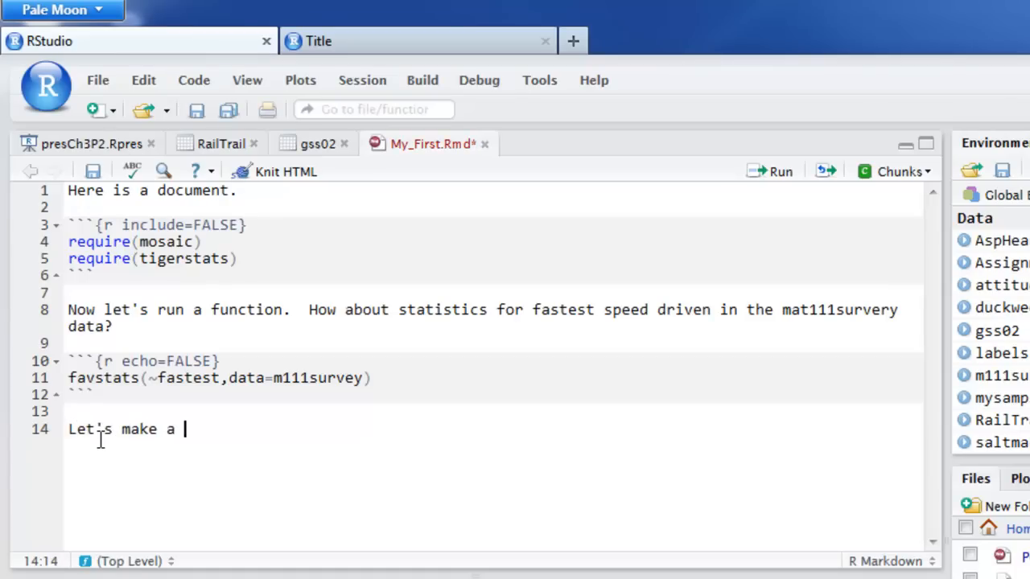
{"action": "type", "text": "density plo"}
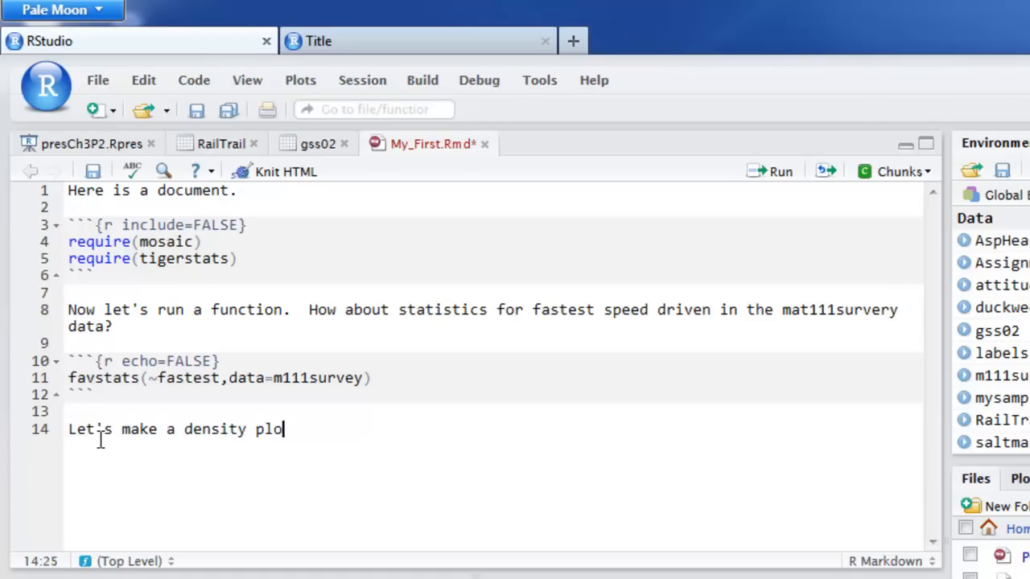
{"action": "type", "text": "t of the f"}
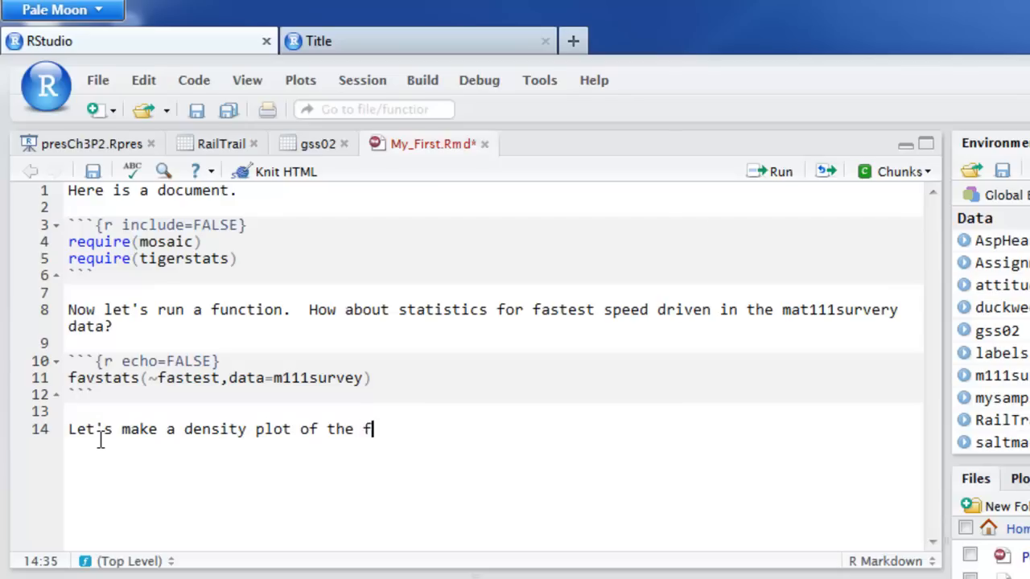
{"action": "type", "text": "astest spee"}
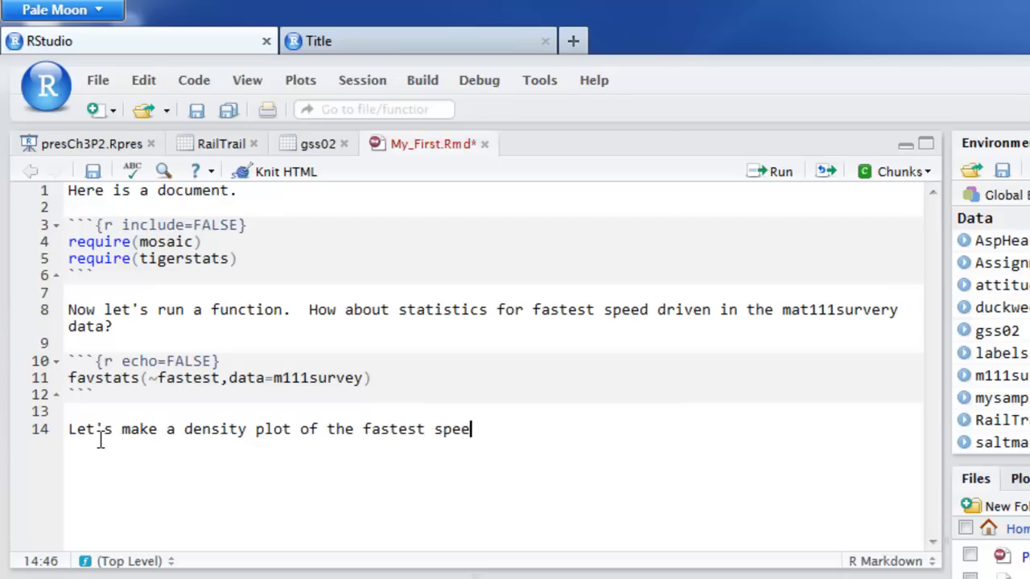
{"action": "type", "text": "ever driv"}
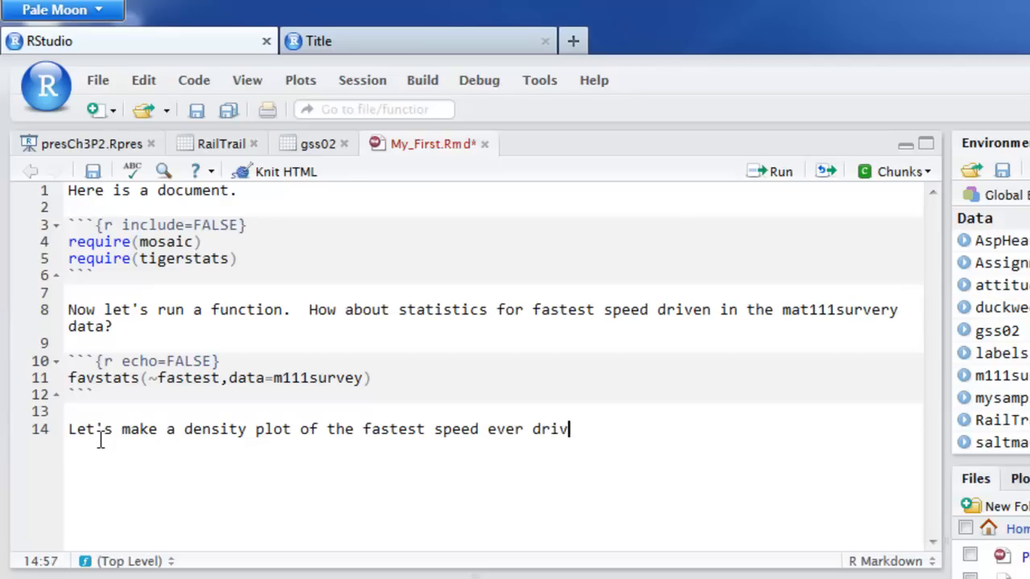
{"action": "type", "text": "en:"}
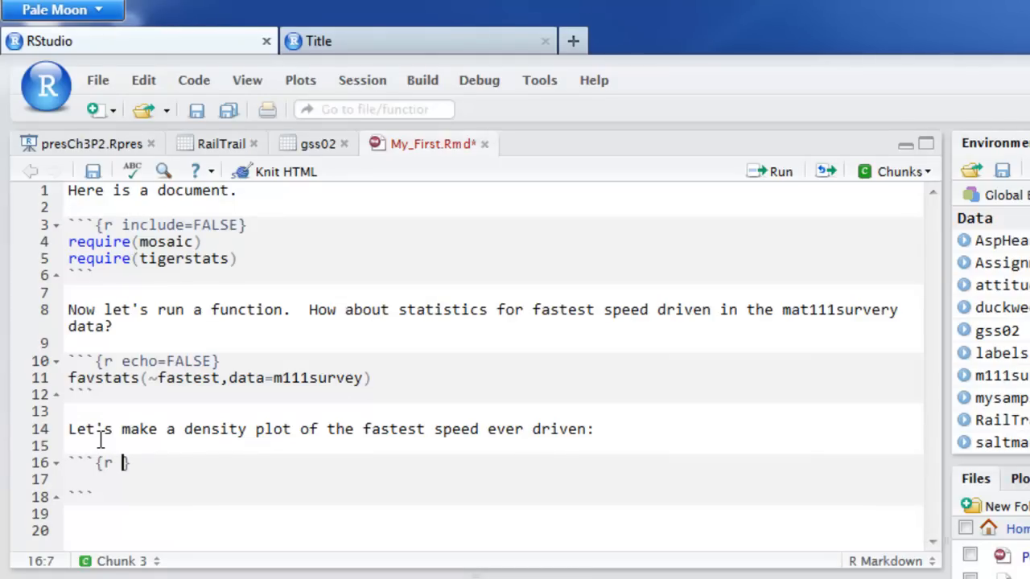
Set echo=FALSE in the new chunk's header
{"action": "type", "text": "echo"}
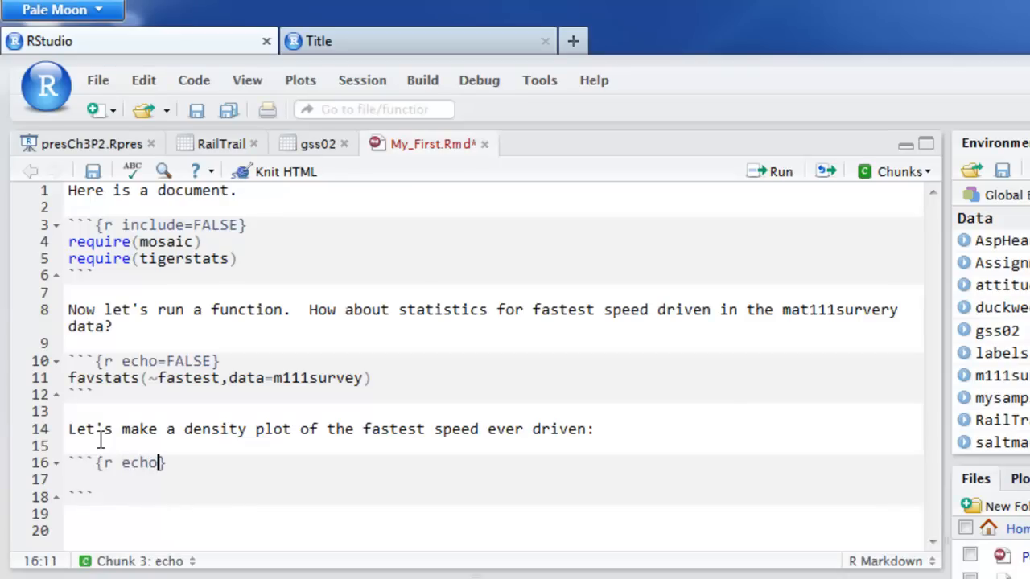
{"action": "type", "text": "="}
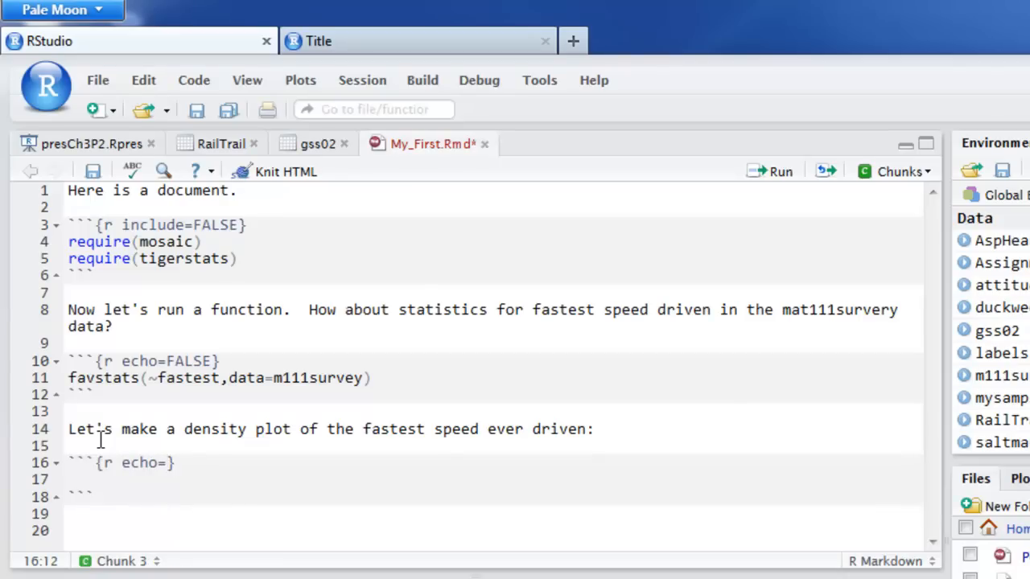
{"action": "type", "text": "FA"}
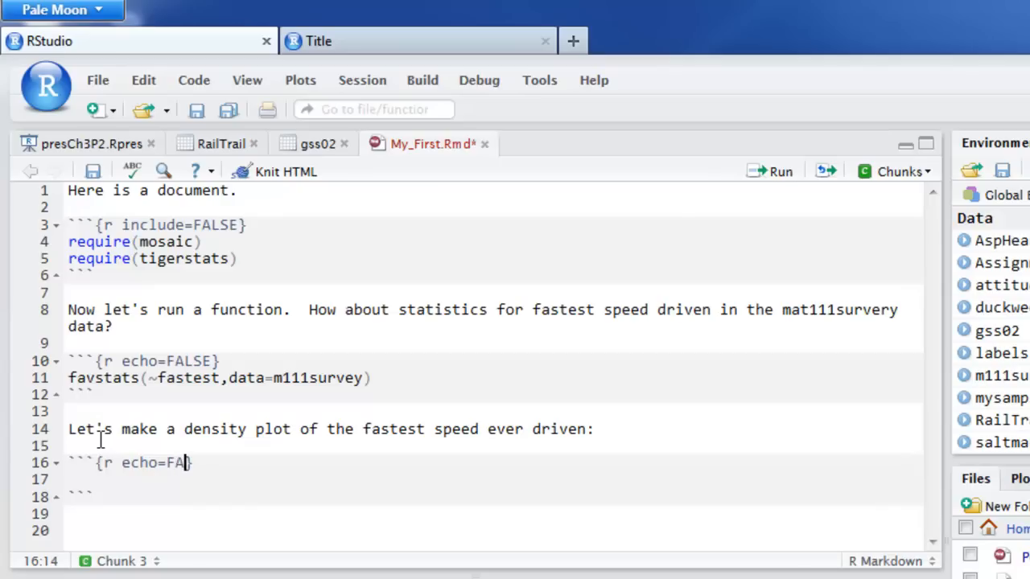
{"action": "type", "text": "LSE"}
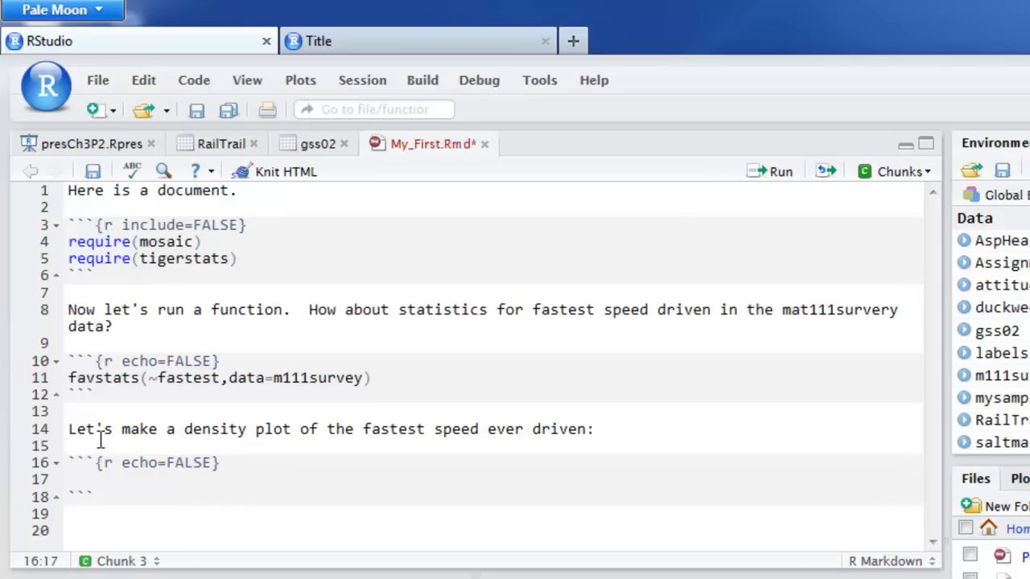
Enter densityplot(~fastest,data=m111survey, ...) in the chunk body
{"action": "type", "text": "den"}
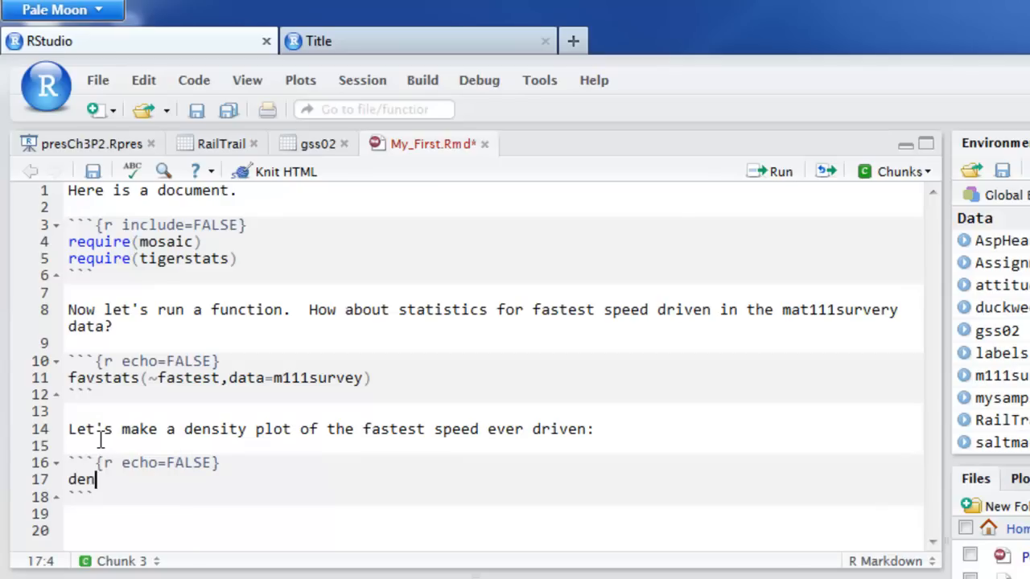
{"action": "type", "text": "sityplot("}
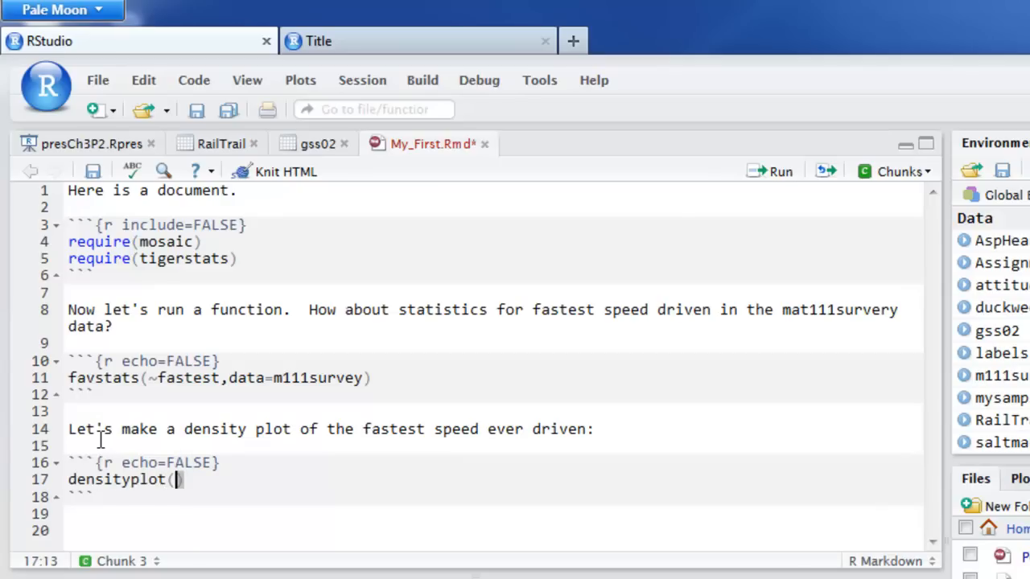
{"action": "type", "text": "~"}
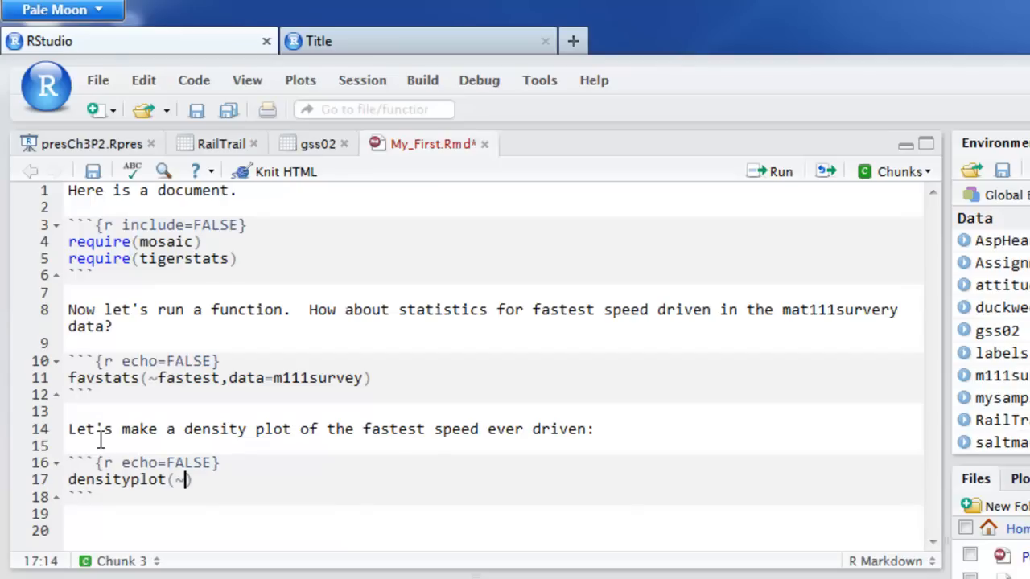
{"action": "type", "text": "fast"}
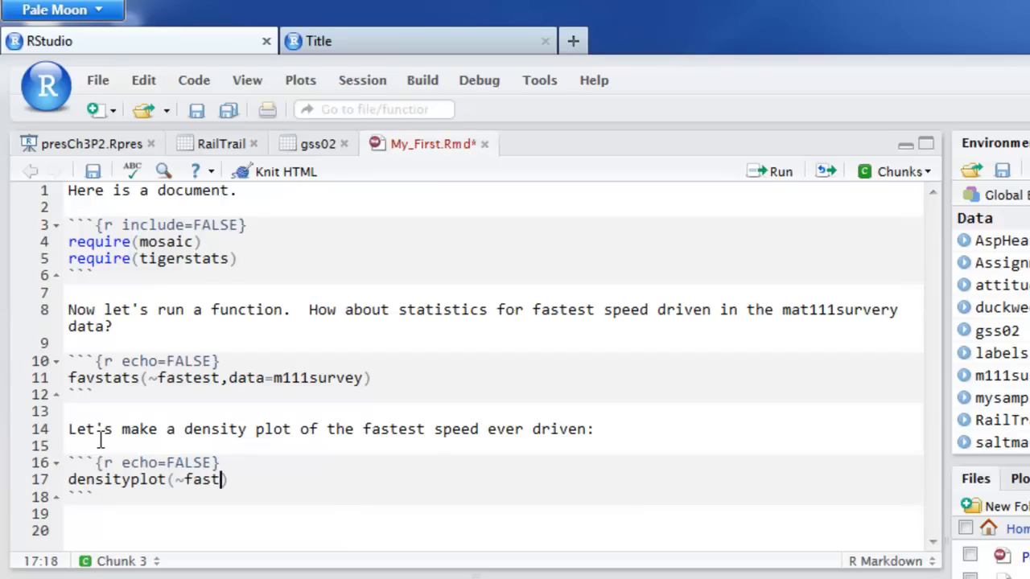
{"action": "type", "text": "est,data="}
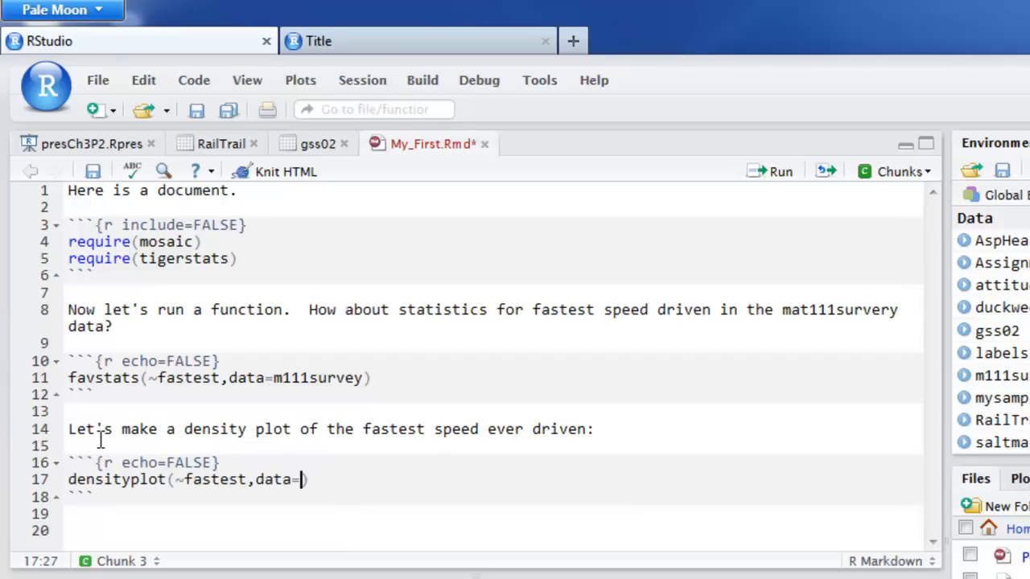
{"action": "type", "text": "m111"}
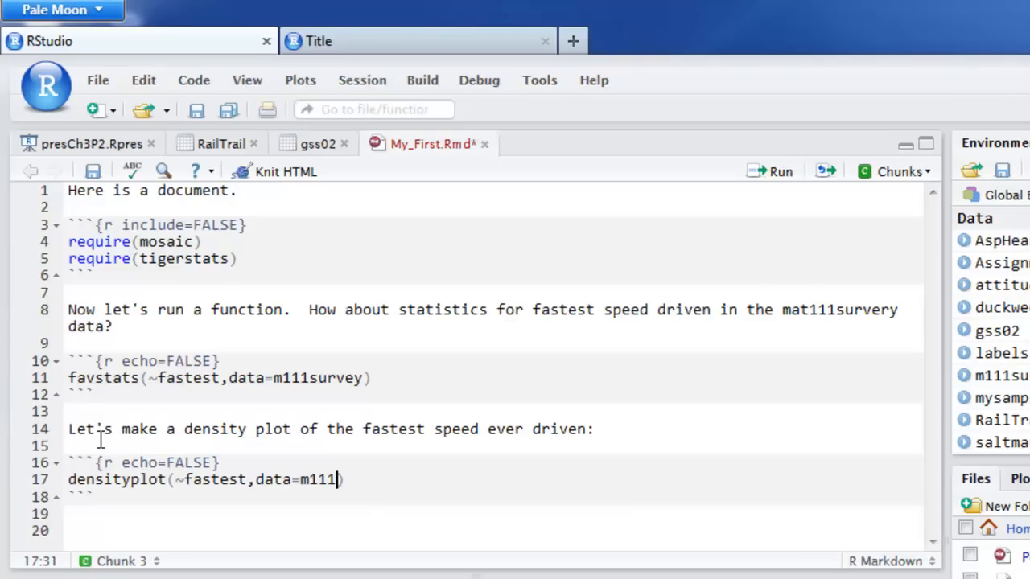
{"action": "type", "text": "survey)"}
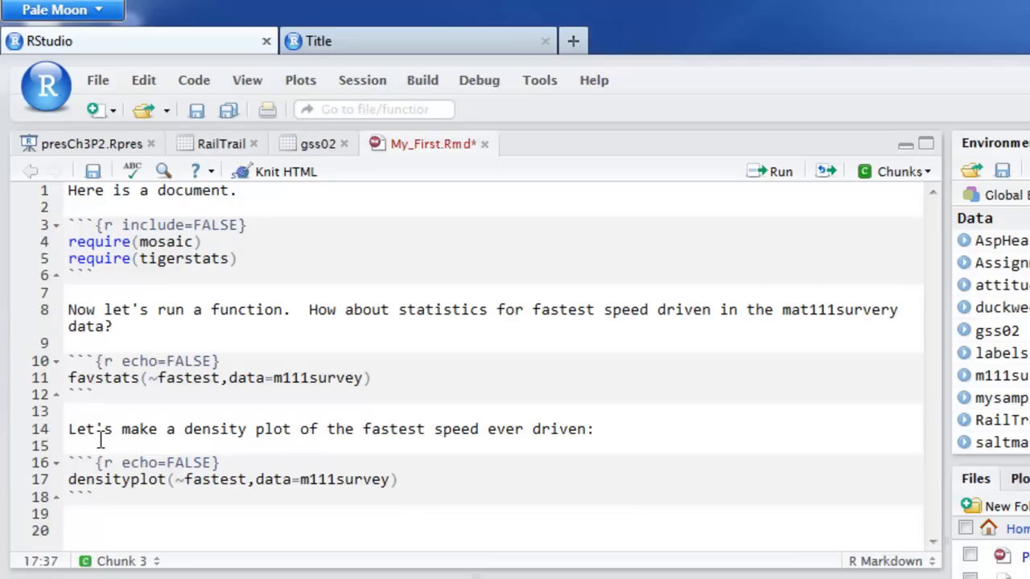
{"action": "type", "text": ","}
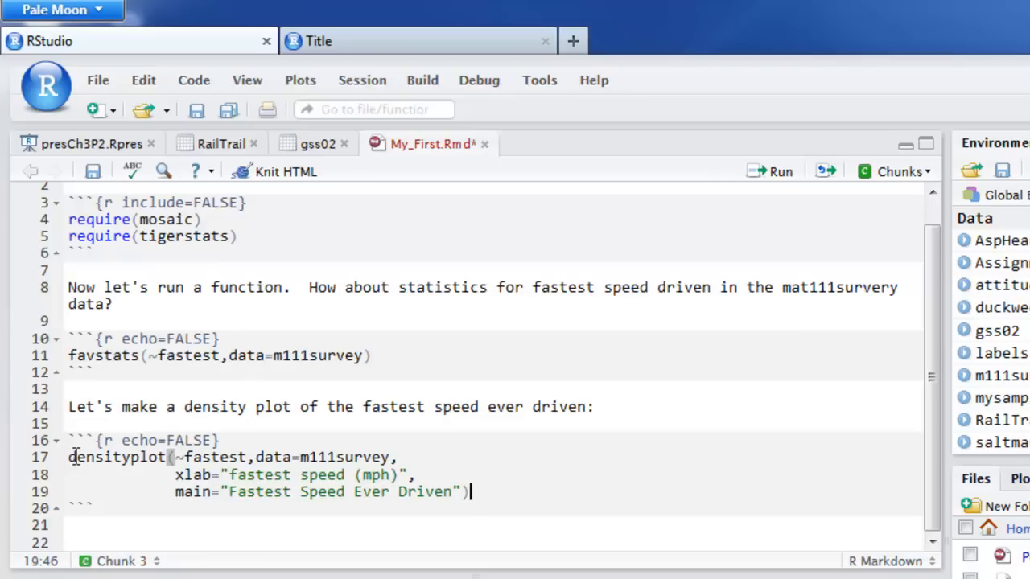
{"action": "mouse_move", "coordinate": [716, 541]}
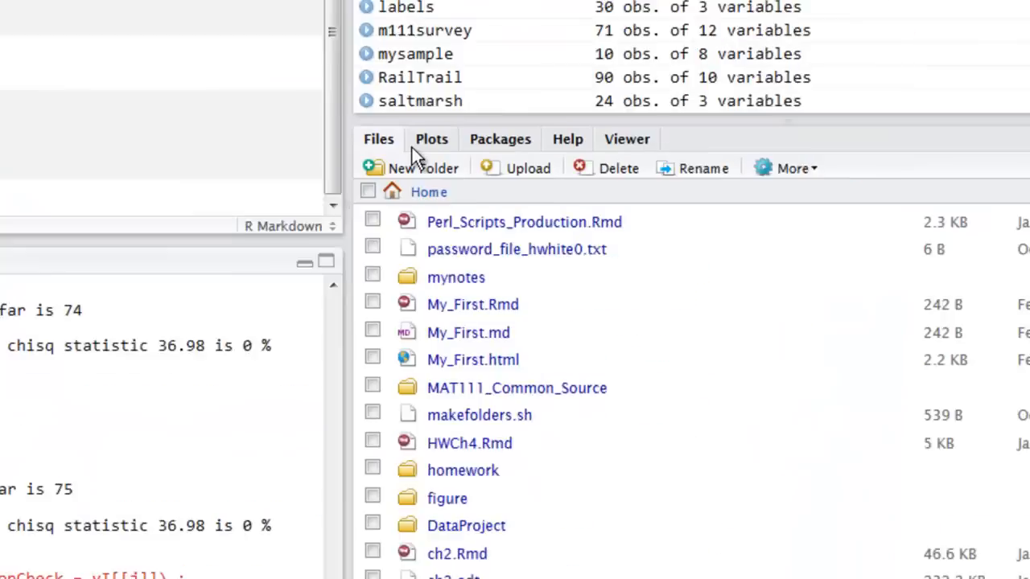
Show the Packages pane and scroll down the installed list past knitr and mosaic
{"action": "left_click", "coordinate": [499, 138]}
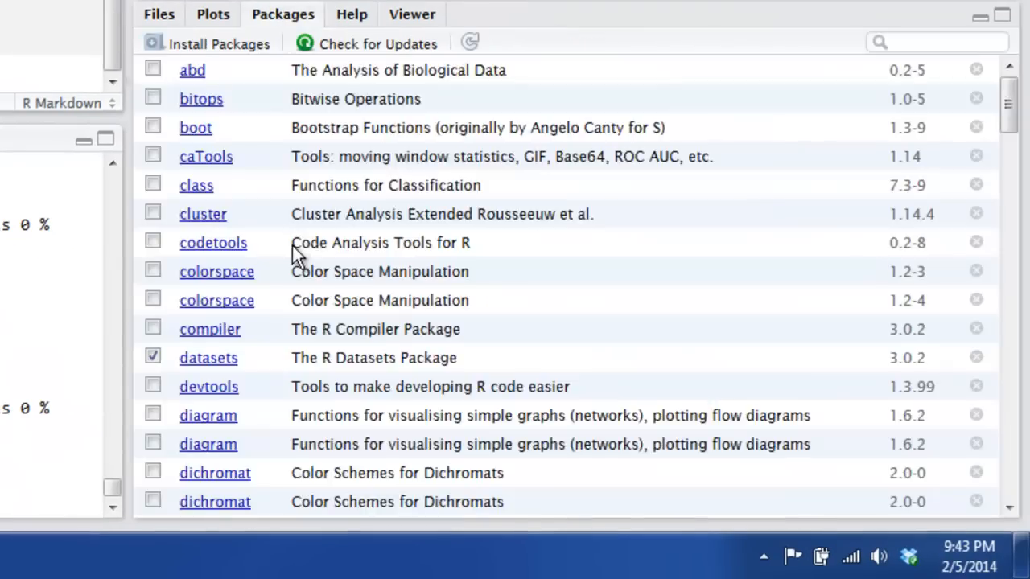
{"action": "scroll", "scroll_direction": "down", "scroll_amount": 3}
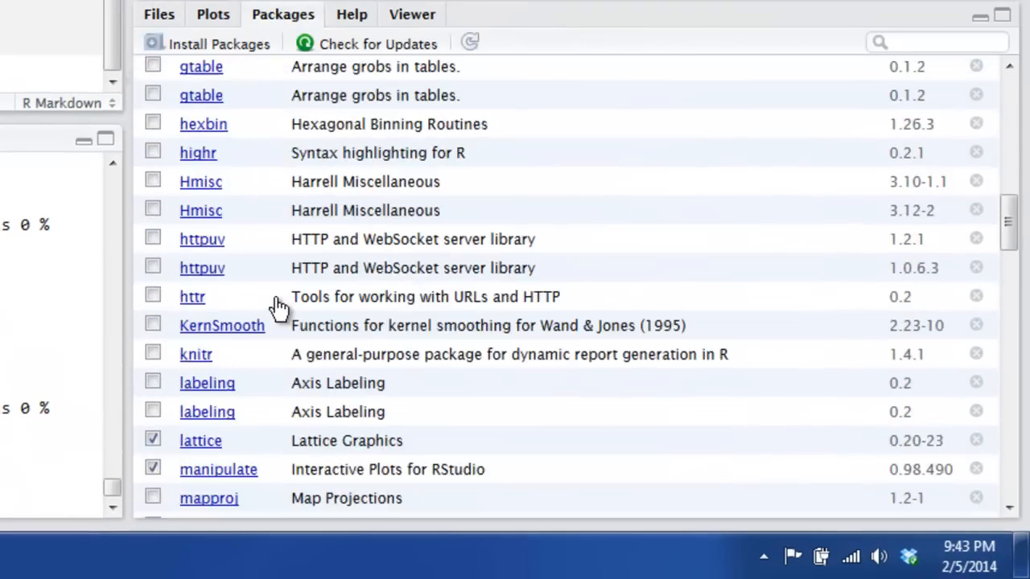
{"action": "scroll", "scroll_direction": "down", "scroll_amount": 3}
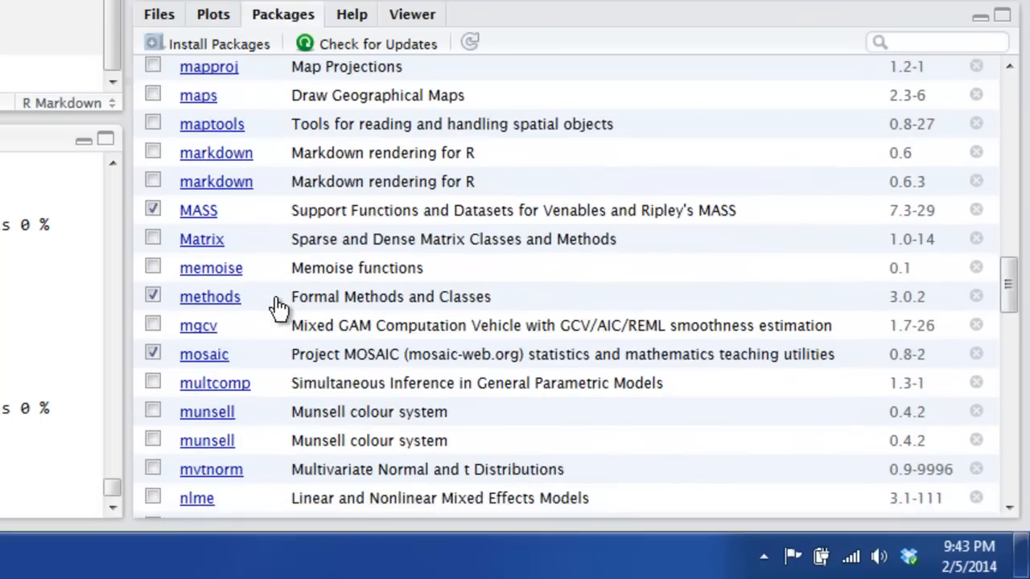
{"action": "scroll", "scroll_direction": "down", "scroll_amount": 3}
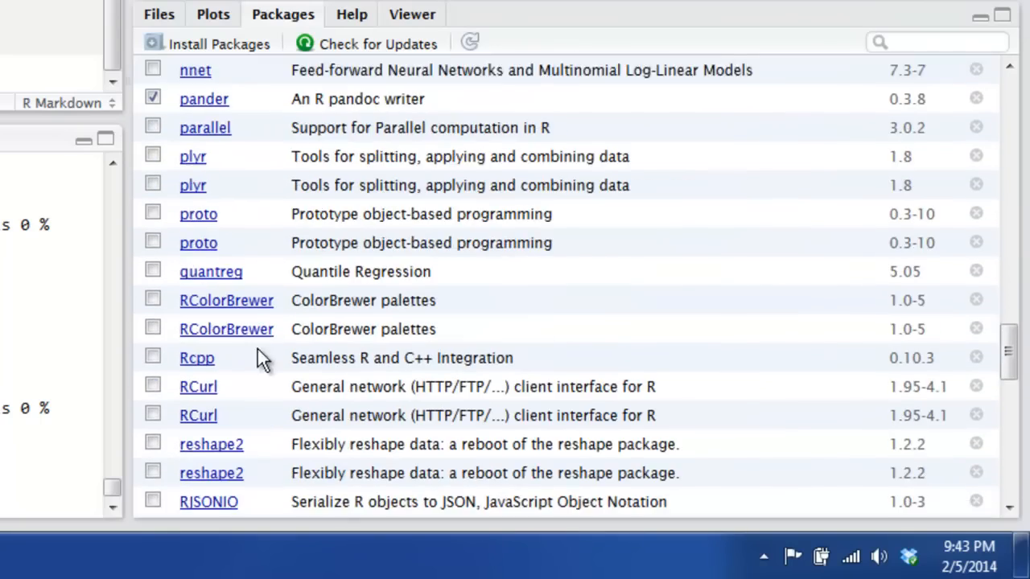
{"action": "scroll", "scroll_direction": "down", "scroll_amount": 3}
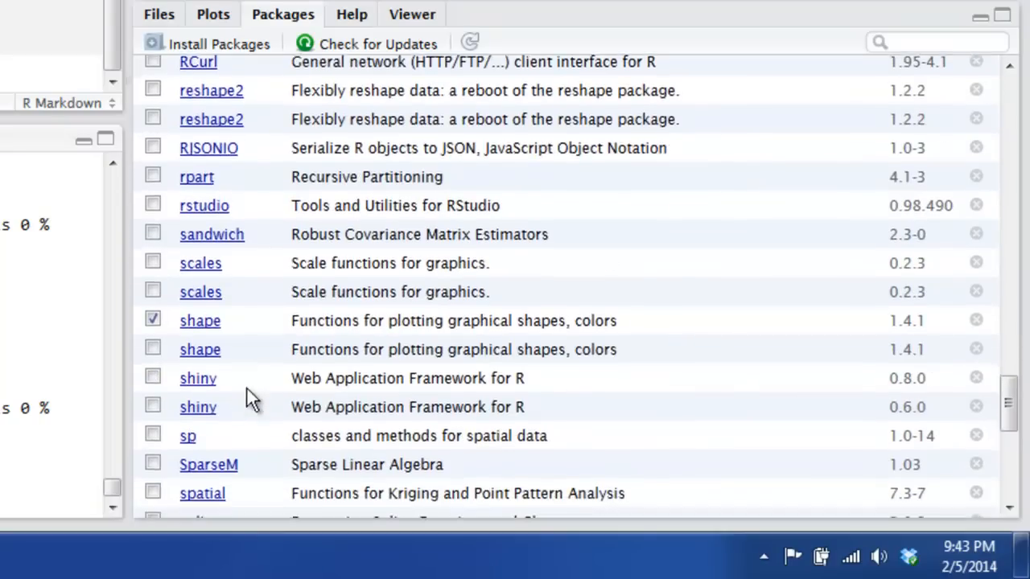
{"action": "scroll", "scroll_direction": "down", "scroll_amount": 3}
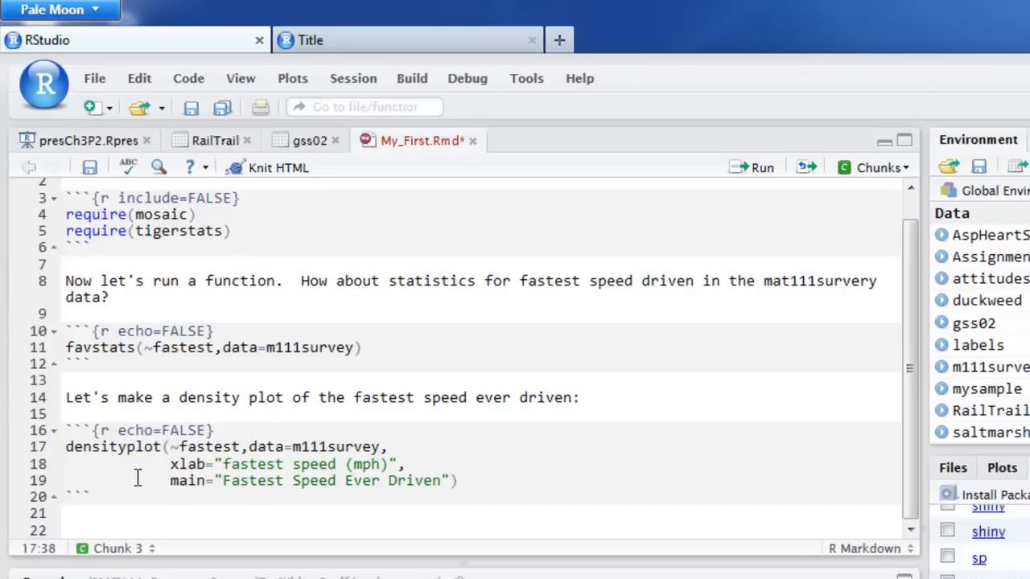
Run the densityplot chunk via Chunks > Run Current Chunk, sending it to the console
{"action": "left_click", "coordinate": [460, 480]}
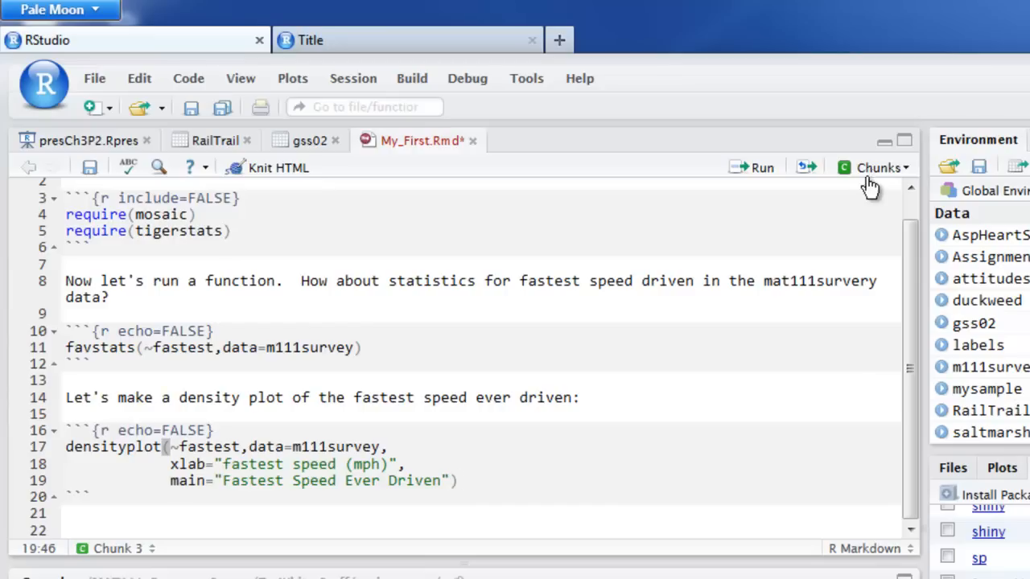
{"action": "left_click", "coordinate": [877, 167]}
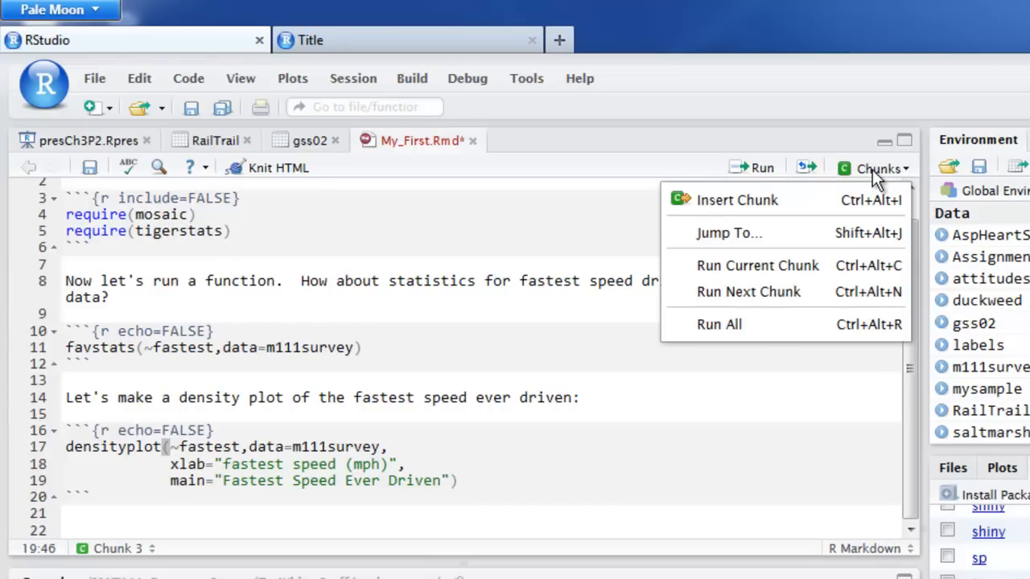
{"action": "mouse_move", "coordinate": [758, 266]}
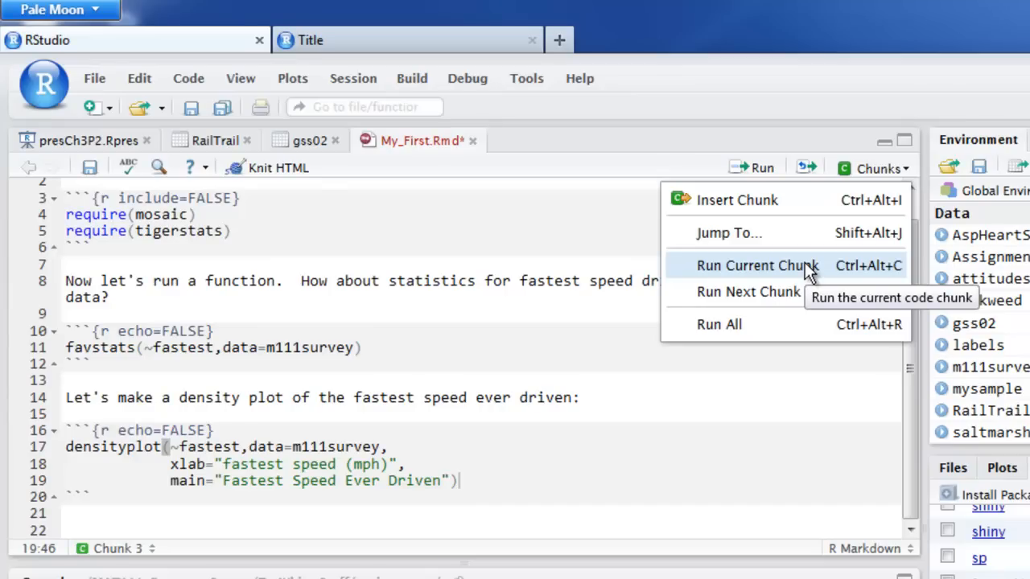
{"action": "mouse_move", "coordinate": [843, 267]}
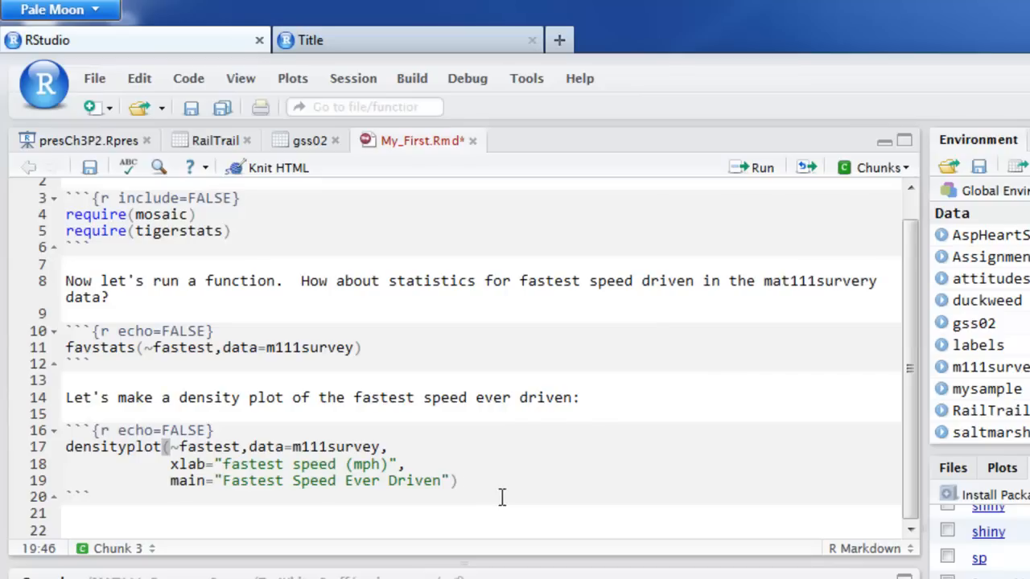
{"action": "left_click", "coordinate": [68, 447]}
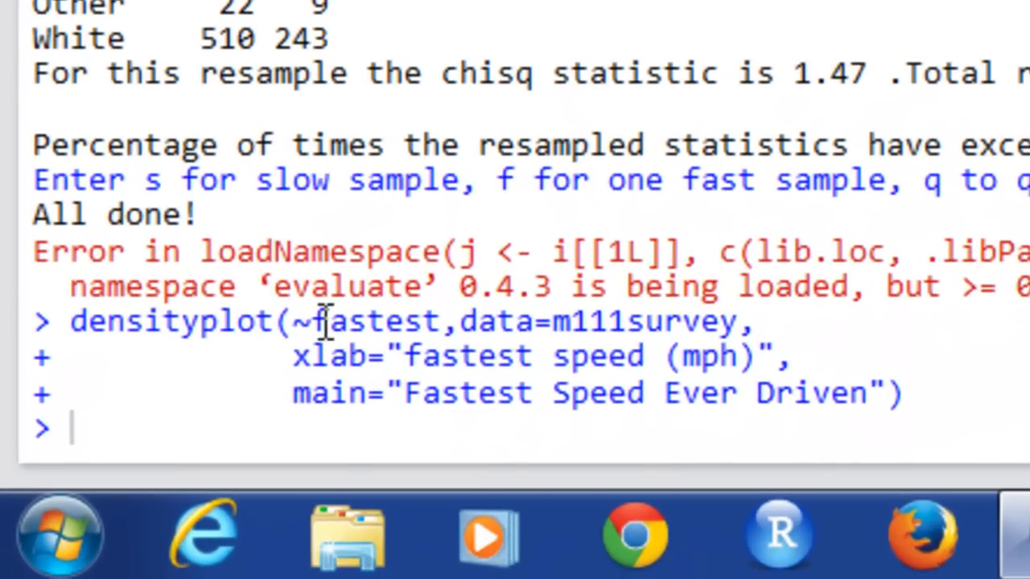
{"action": "mouse_move", "coordinate": [947, 392]}
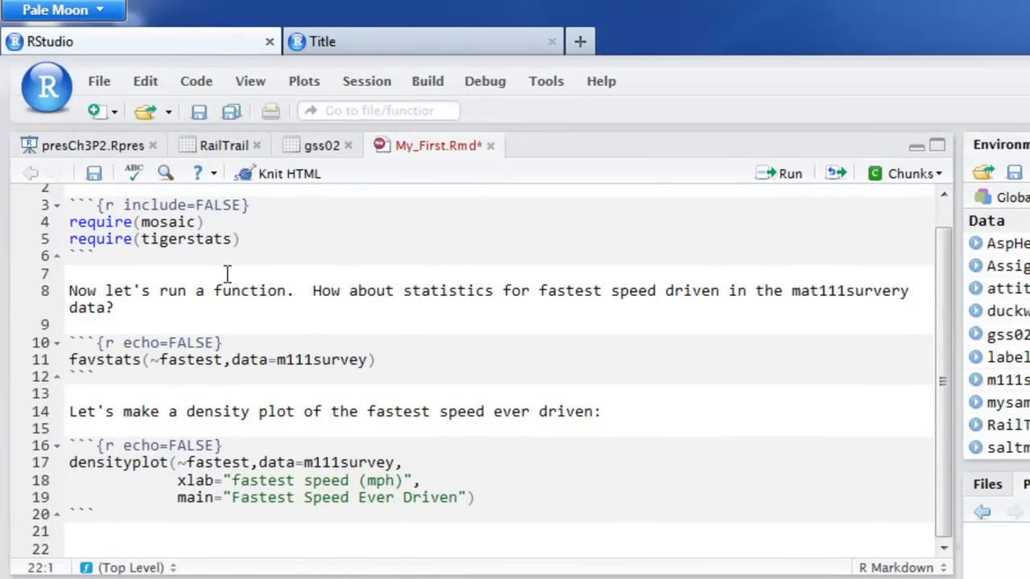
{"action": "mouse_move", "coordinate": [288, 175]}
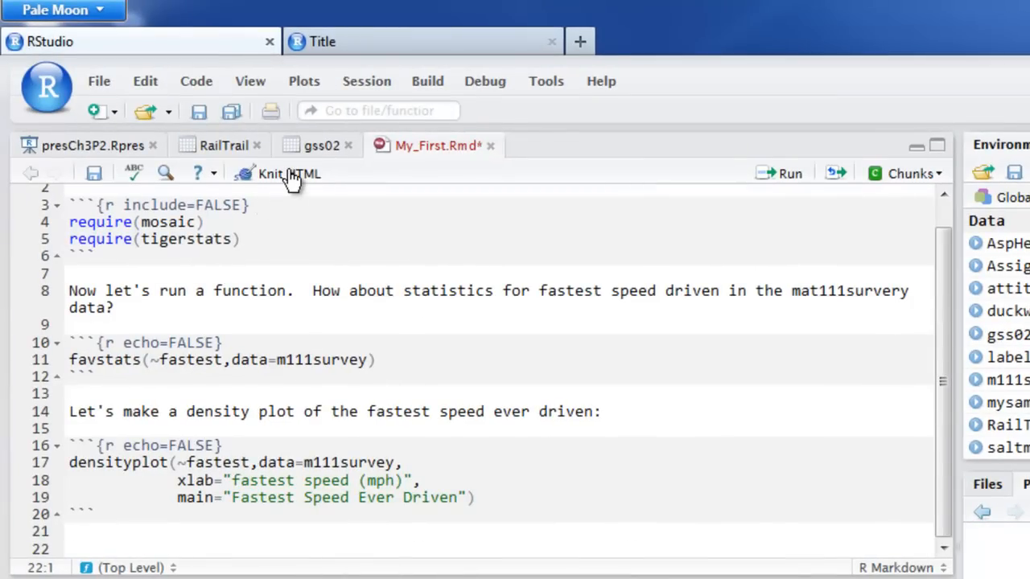
Knit My_First.Rmd to HTML, review the table and density plot, then close the preview
{"action": "left_click", "coordinate": [277, 174]}
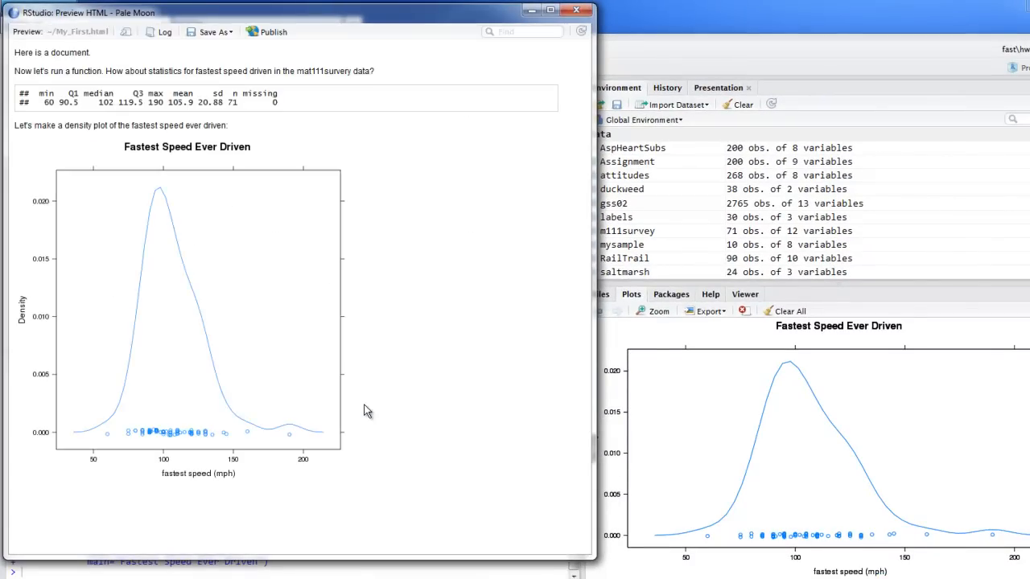
{"action": "mouse_move", "coordinate": [431, 348]}
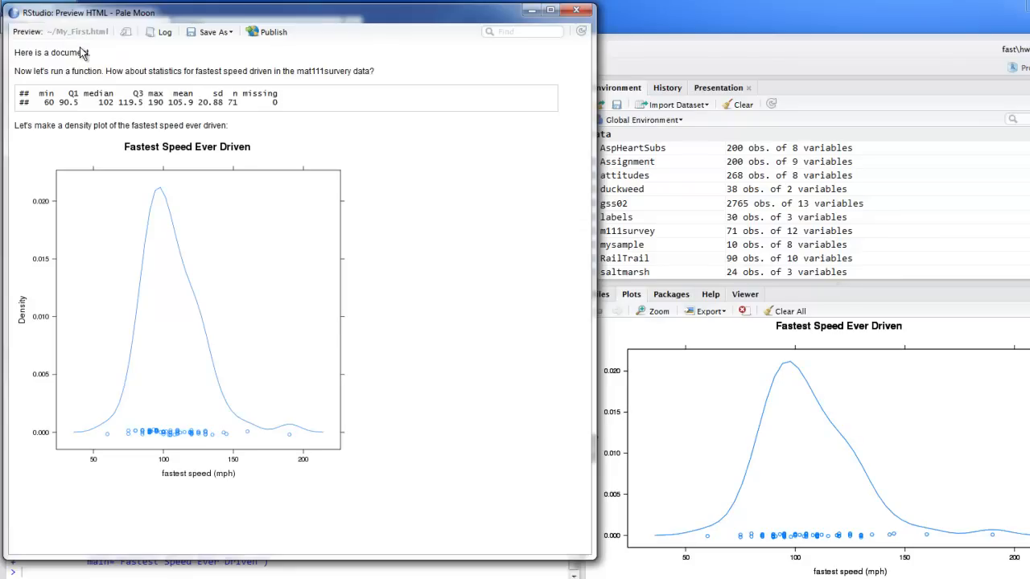
{"action": "mouse_move", "coordinate": [303, 103]}
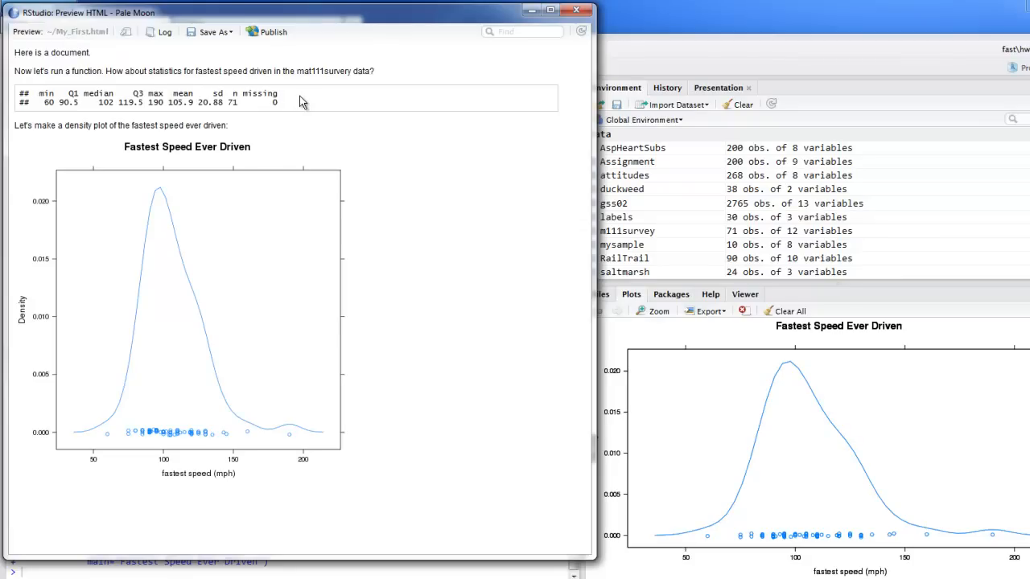
{"action": "mouse_move", "coordinate": [148, 125]}
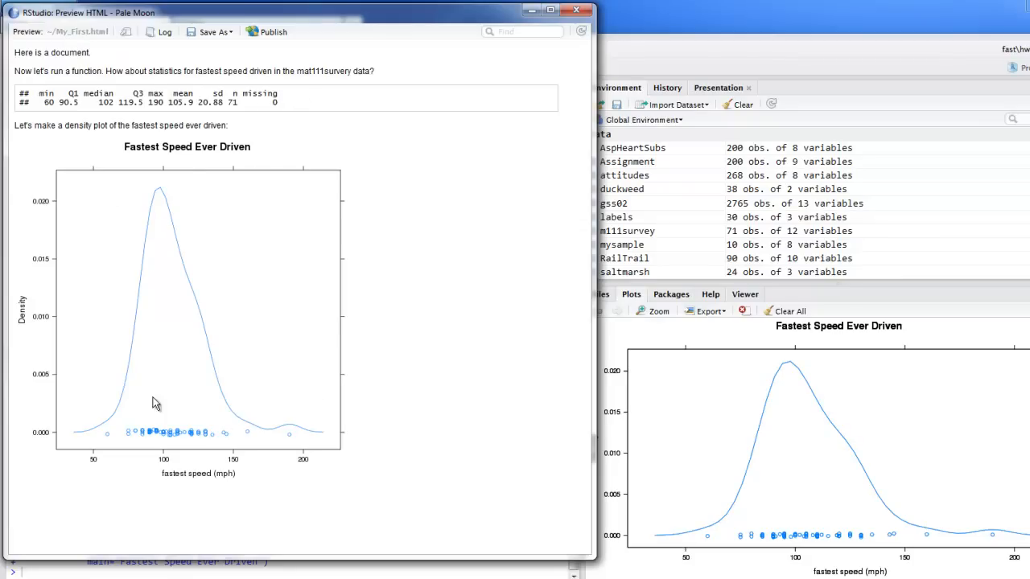
{"action": "mouse_move", "coordinate": [191, 295]}
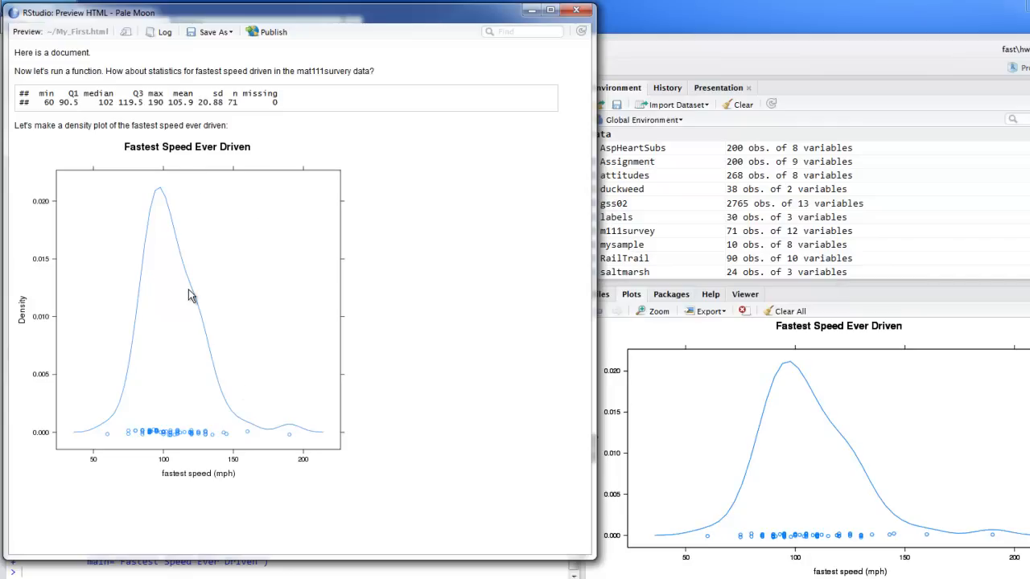
{"action": "mouse_move", "coordinate": [255, 288]}
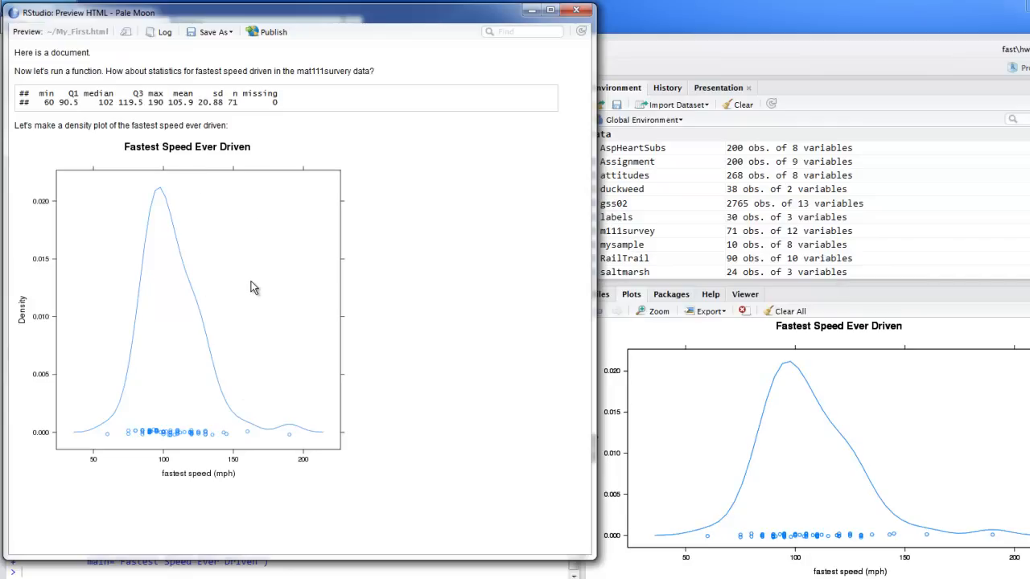
{"action": "mouse_move", "coordinate": [251, 264]}
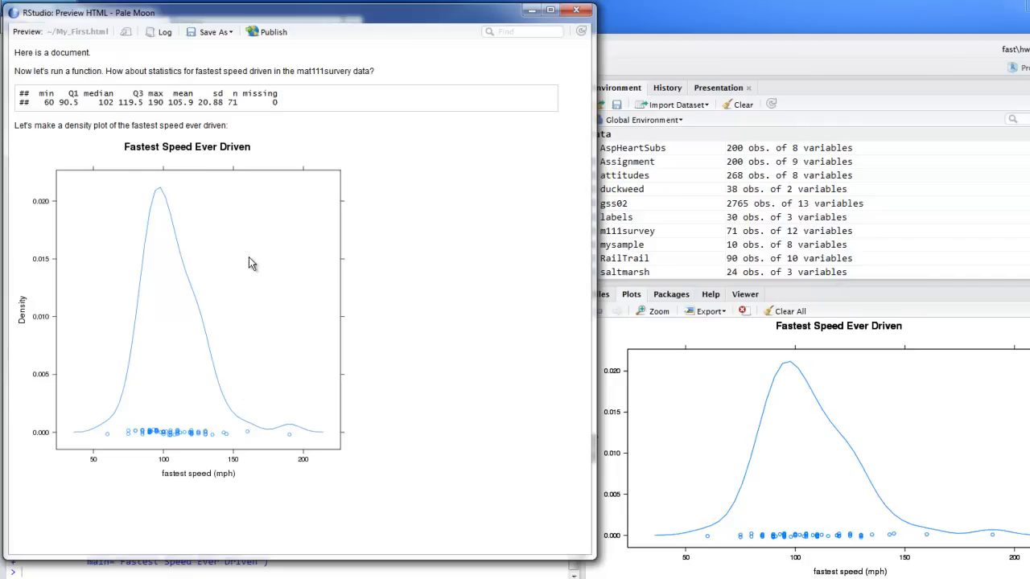
{"action": "mouse_move", "coordinate": [270, 244]}
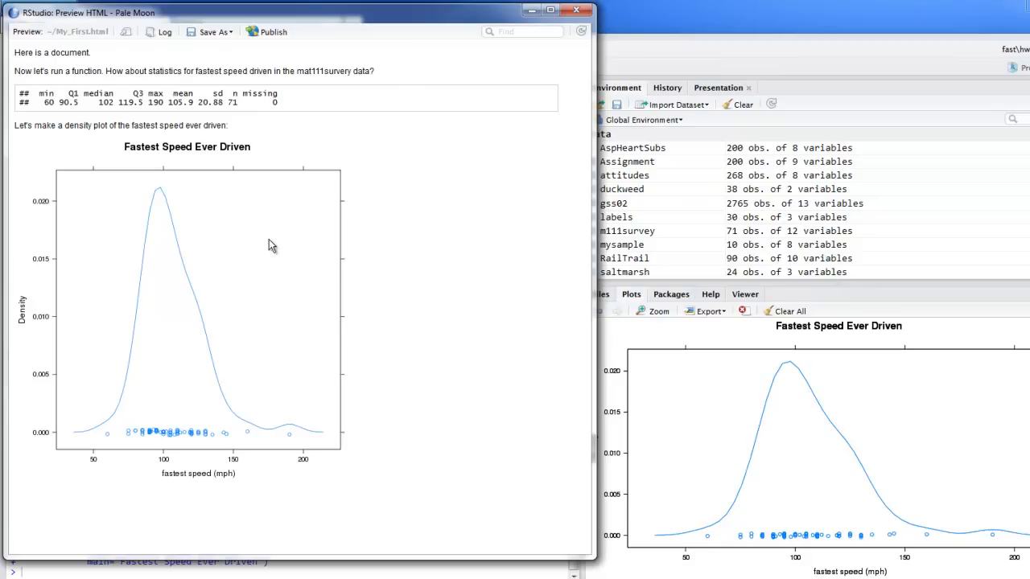
{"action": "mouse_move", "coordinate": [360, 200]}
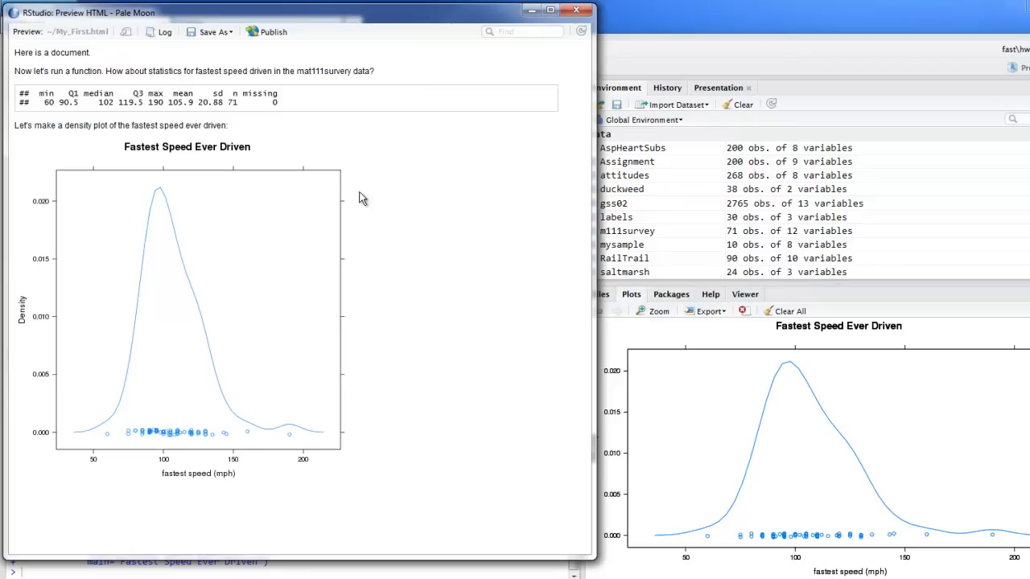
{"action": "mouse_move", "coordinate": [462, 154]}
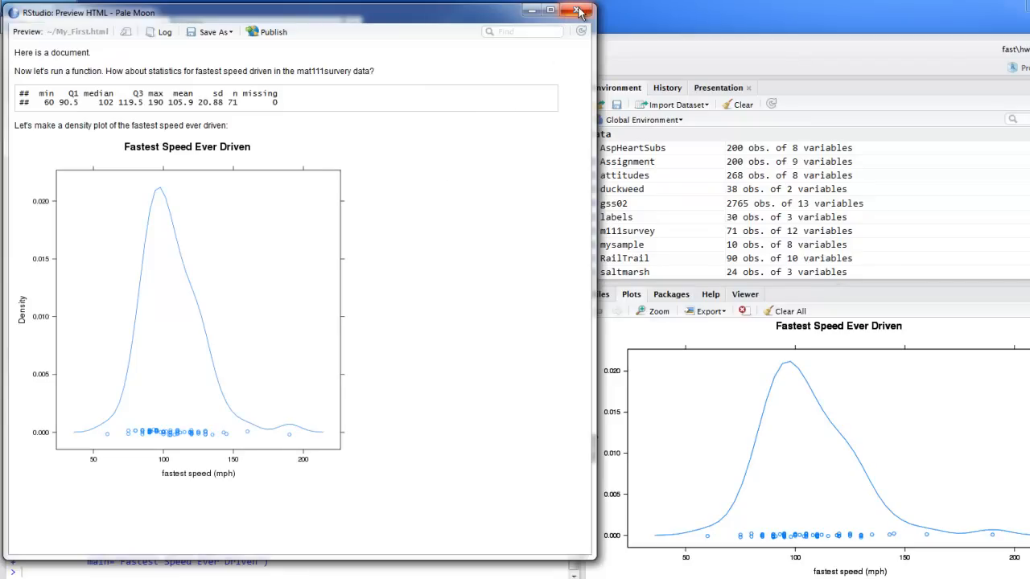
{"action": "left_click", "coordinate": [579, 11]}
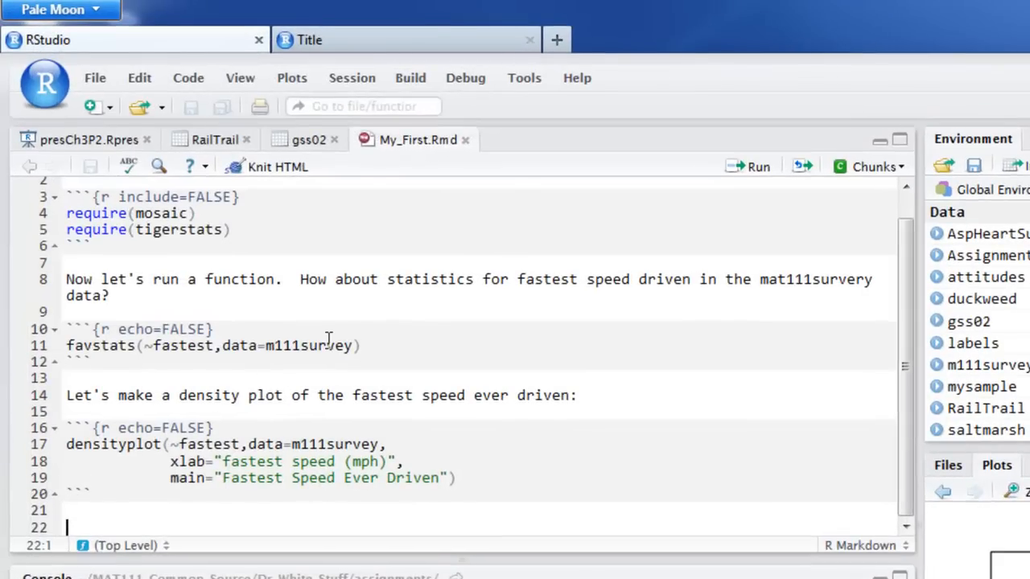
Add fig.width=3.5,fig.height=3 to the plot chunk header and knit to check the smaller plot
{"action": "left_click", "coordinate": [206, 428]}
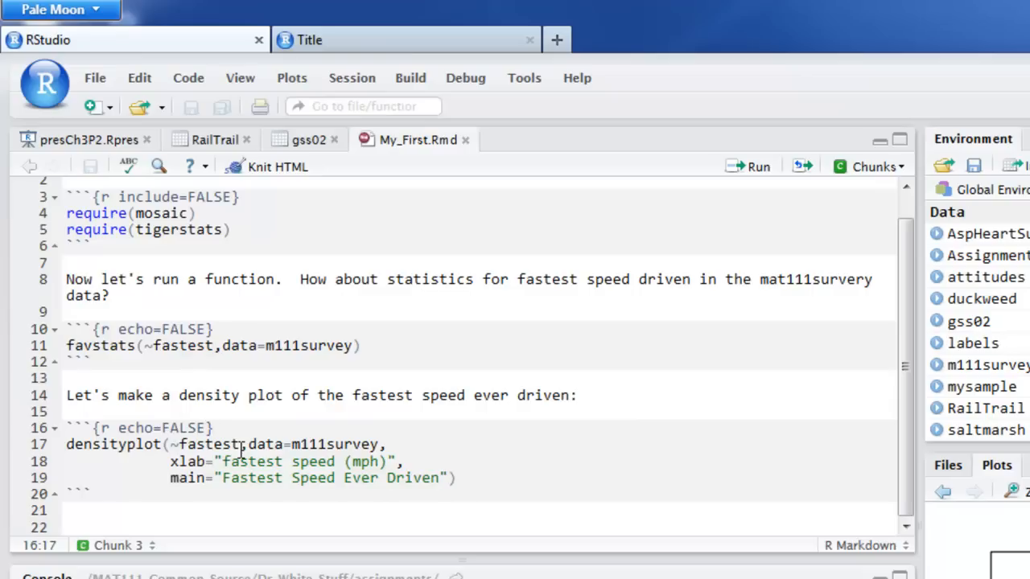
{"action": "type", "text": ","}
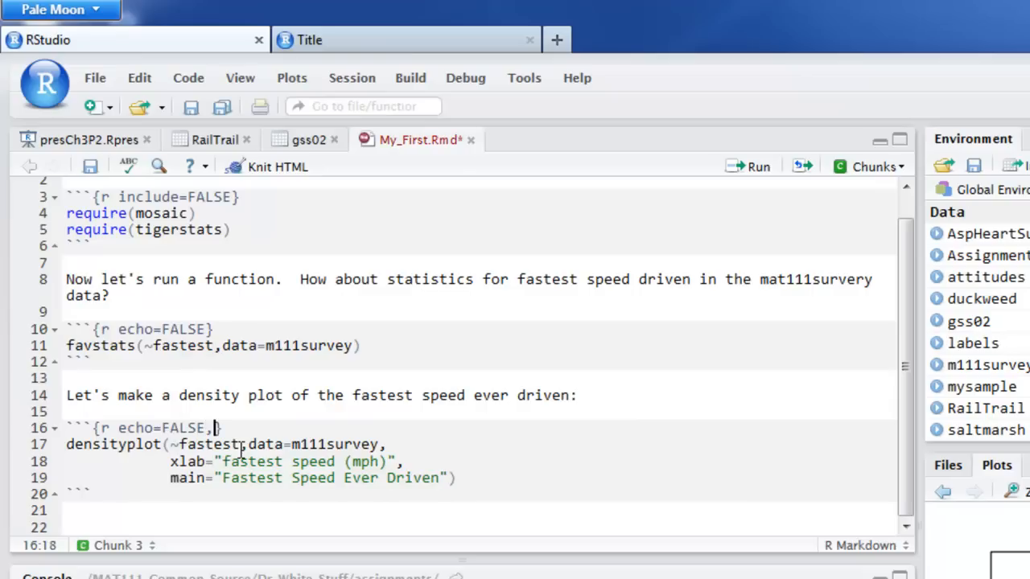
{"action": "type", "text": "fig"}
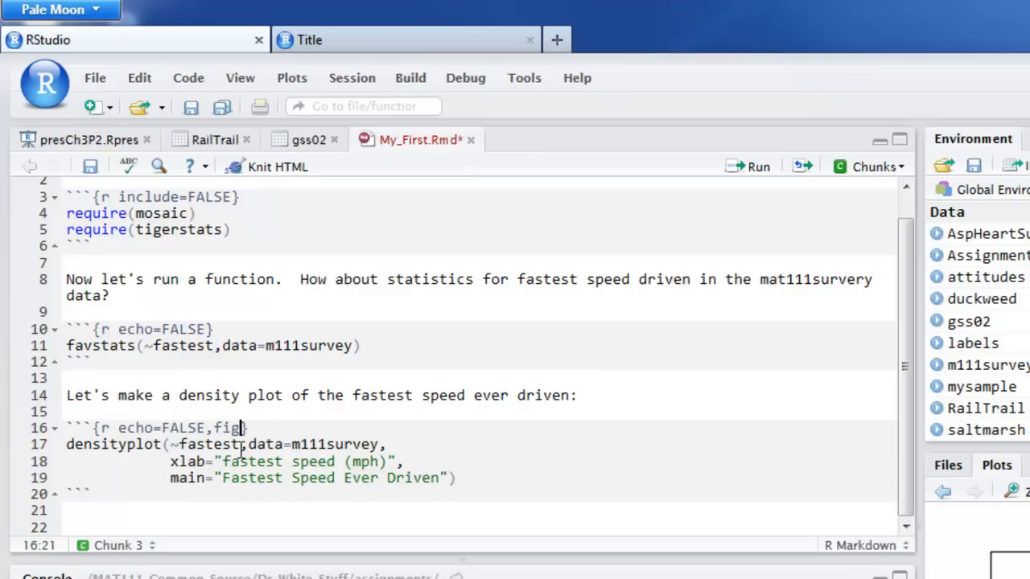
{"action": "type", "text": ".width"}
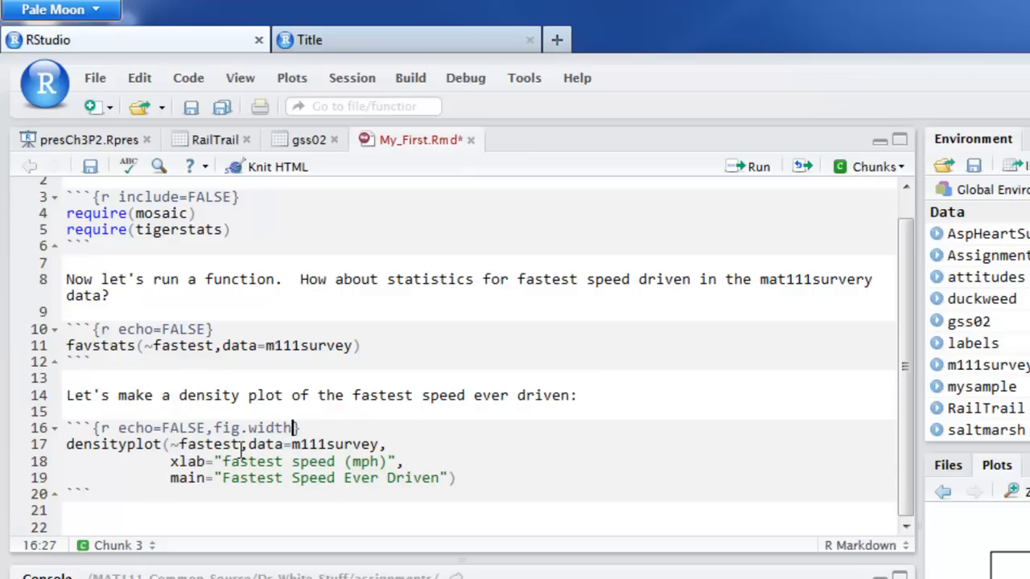
{"action": "type", "text": "="}
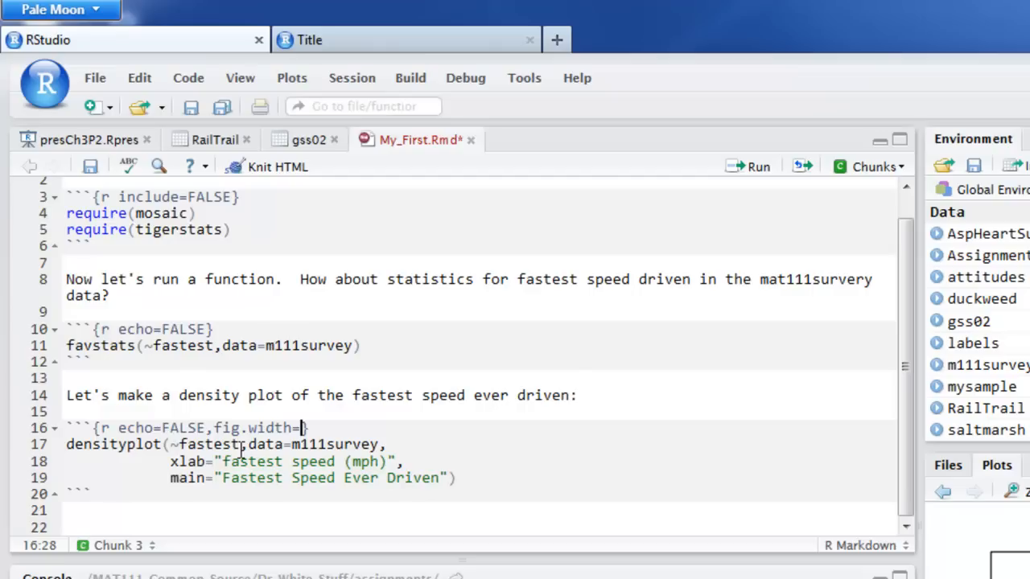
{"action": "type", "text": "3."}
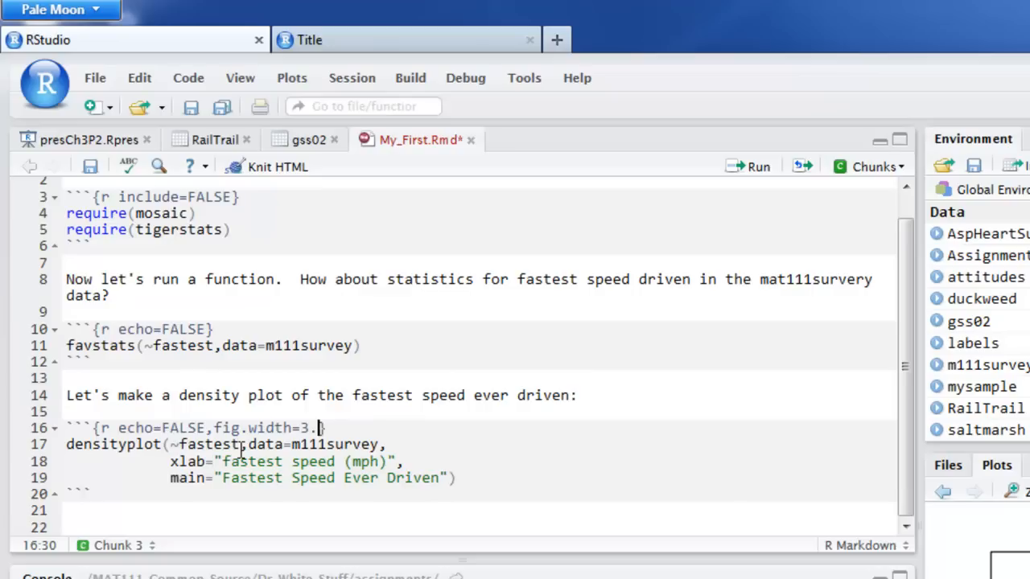
{"action": "type", "text": "5,"}
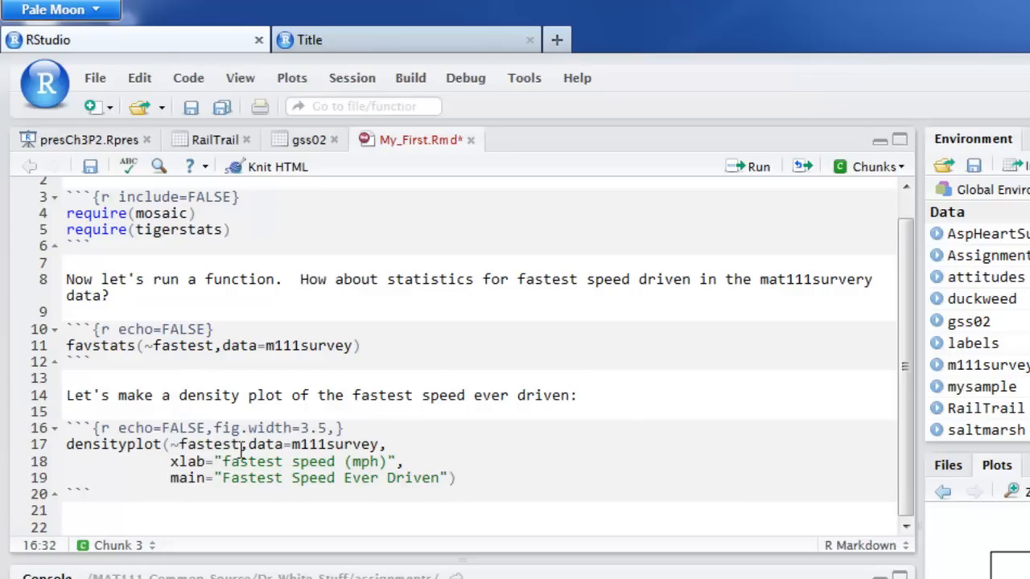
{"action": "type", "text": ",fig.height=3"}
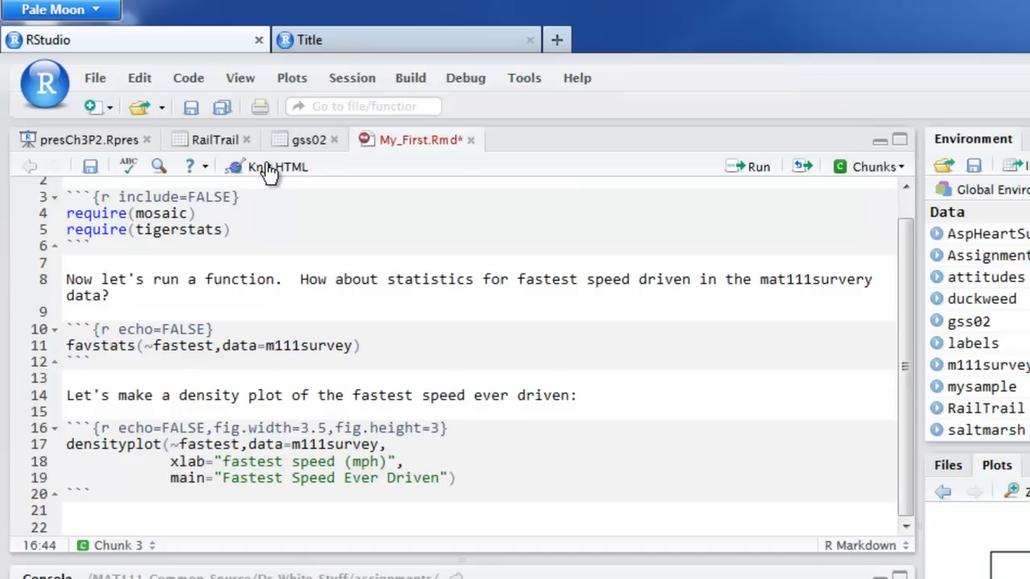
{"action": "left_click", "coordinate": [277, 166]}
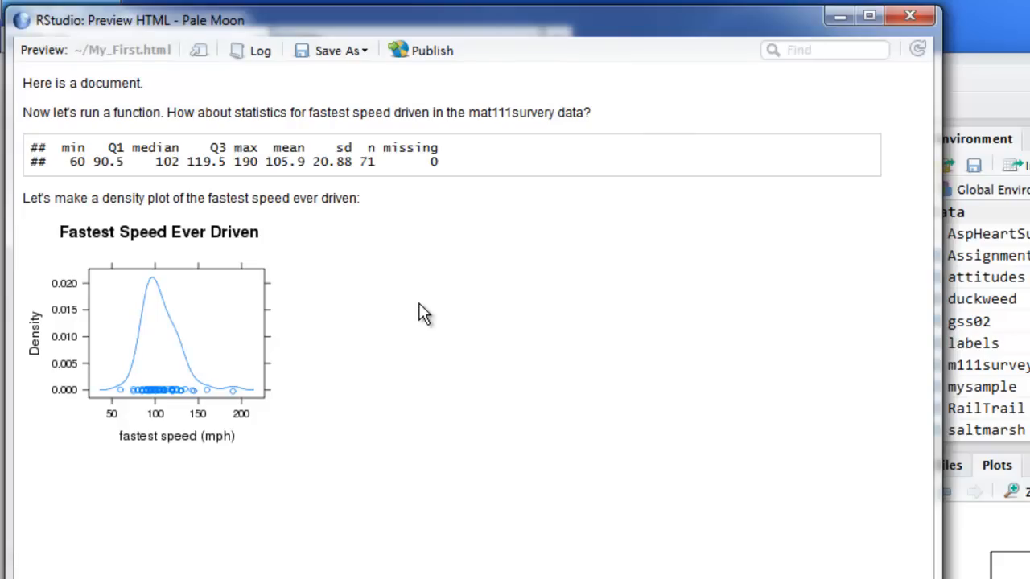
{"action": "mouse_move", "coordinate": [739, 88]}
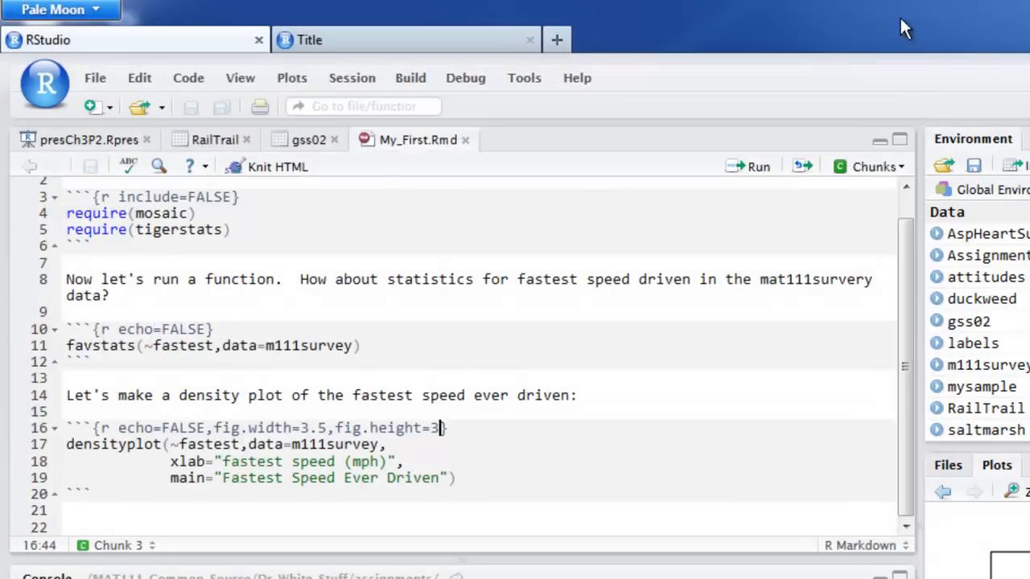
{"action": "mouse_move", "coordinate": [95, 107]}
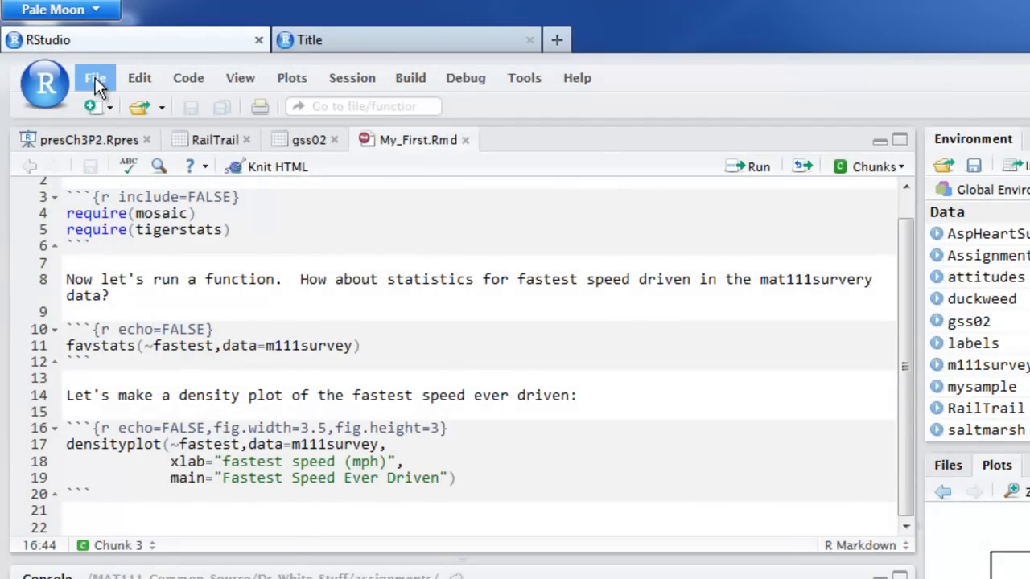
{"action": "left_click", "coordinate": [95, 77]}
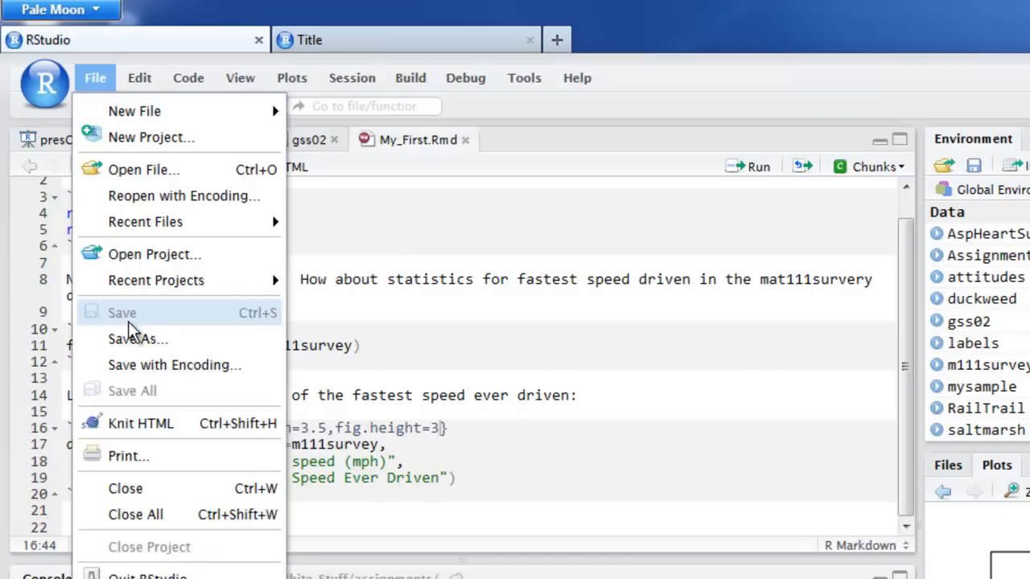
{"action": "mouse_move", "coordinate": [132, 319]}
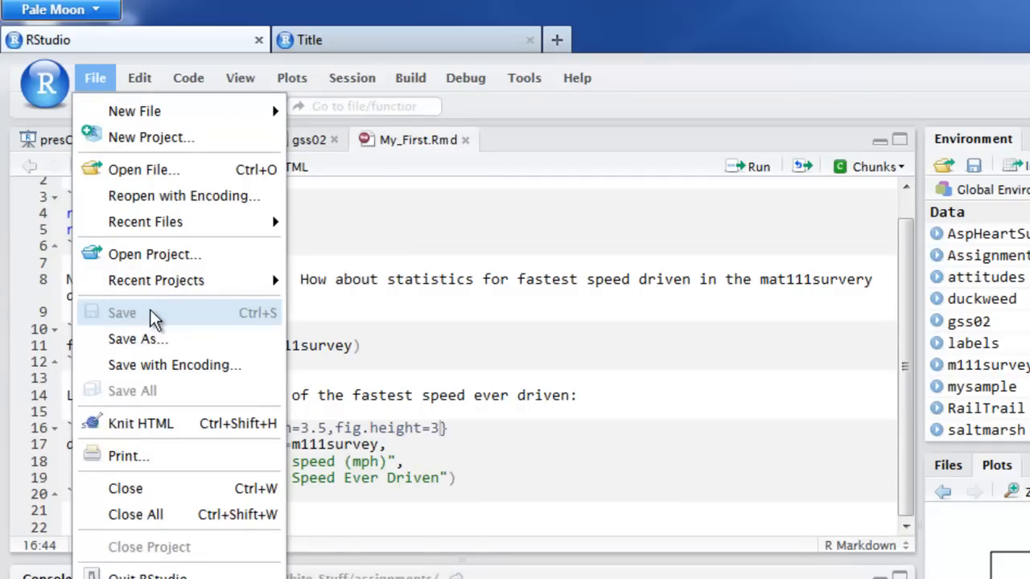
{"action": "mouse_move", "coordinate": [190, 313]}
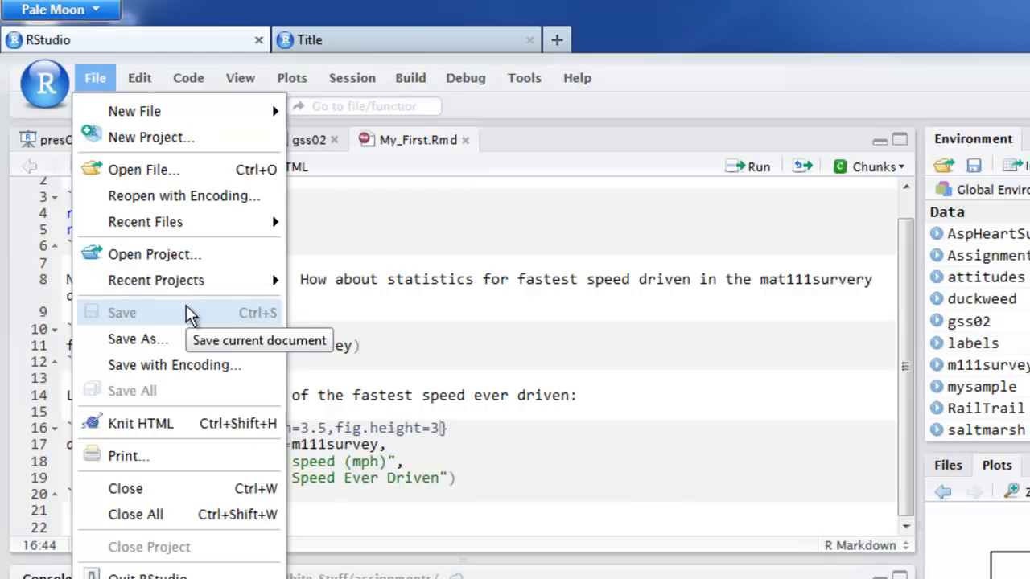
{"action": "mouse_move", "coordinate": [238, 314]}
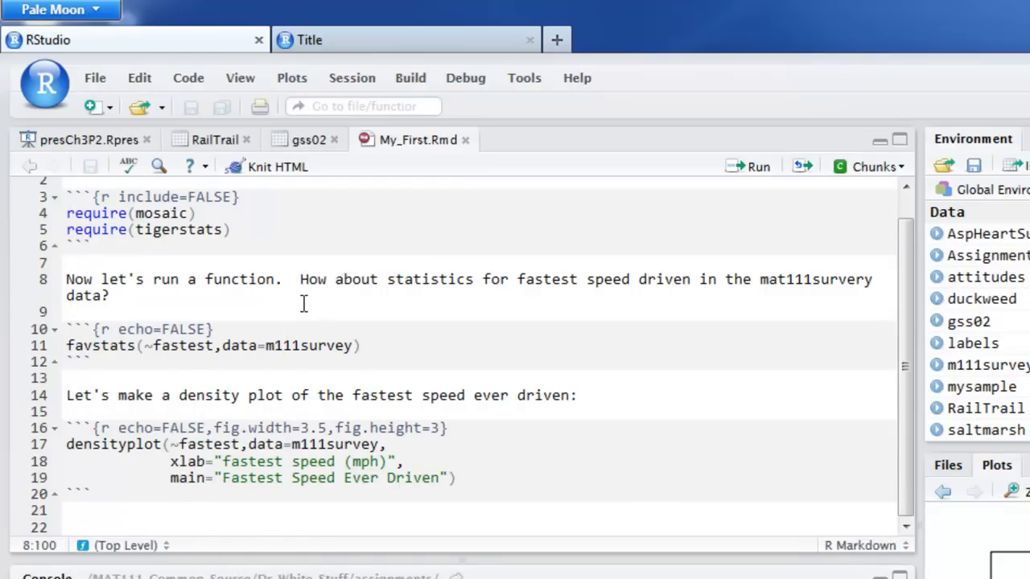
{"action": "mouse_move", "coordinate": [306, 354]}
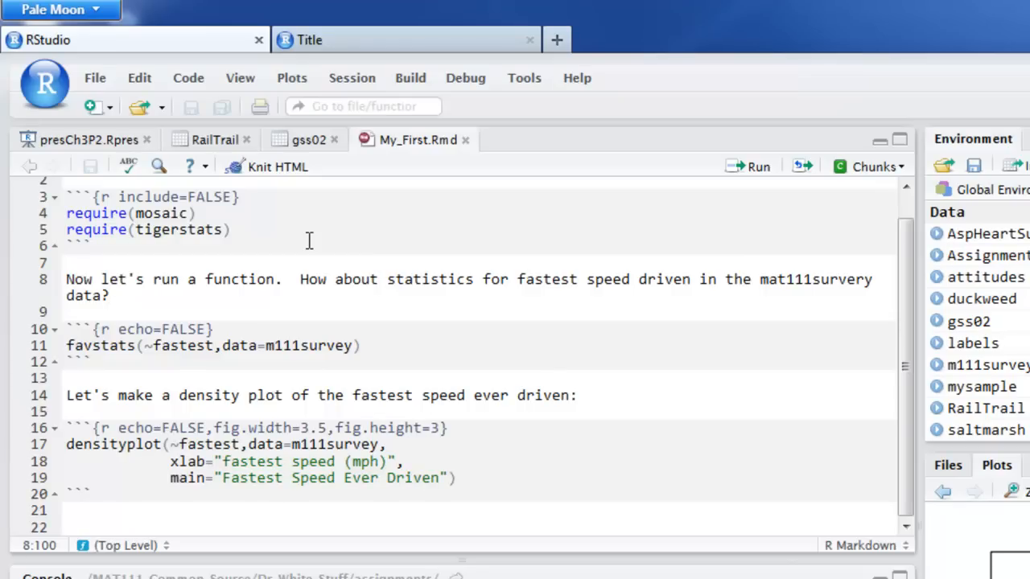
{"action": "left_click", "coordinate": [110, 297]}
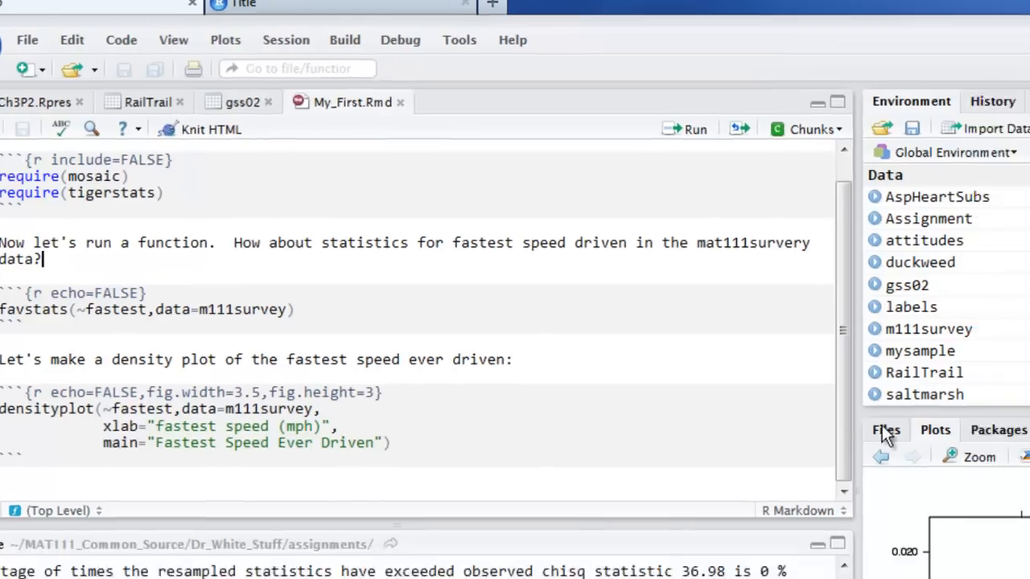
From the Files pane, open Sample_Document.Rmd in the editor
{"action": "left_click", "coordinate": [885, 429]}
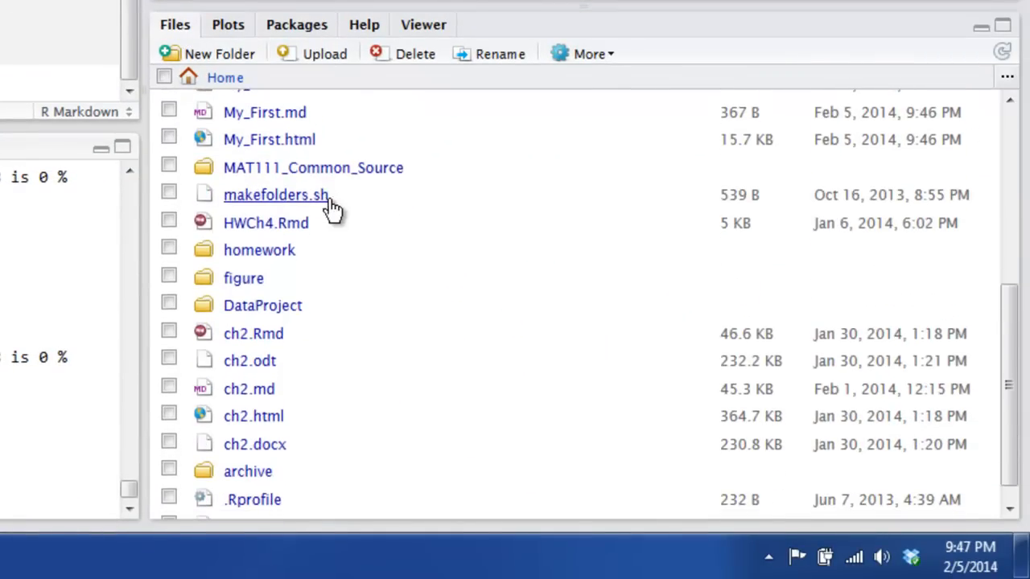
{"action": "left_click", "coordinate": [312, 167]}
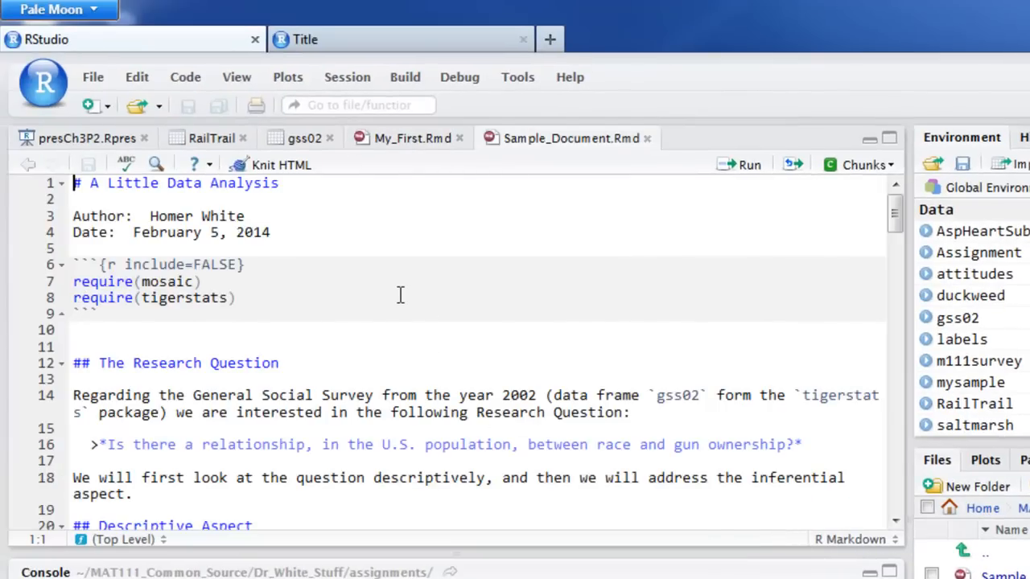
{"action": "mouse_move", "coordinate": [402, 264]}
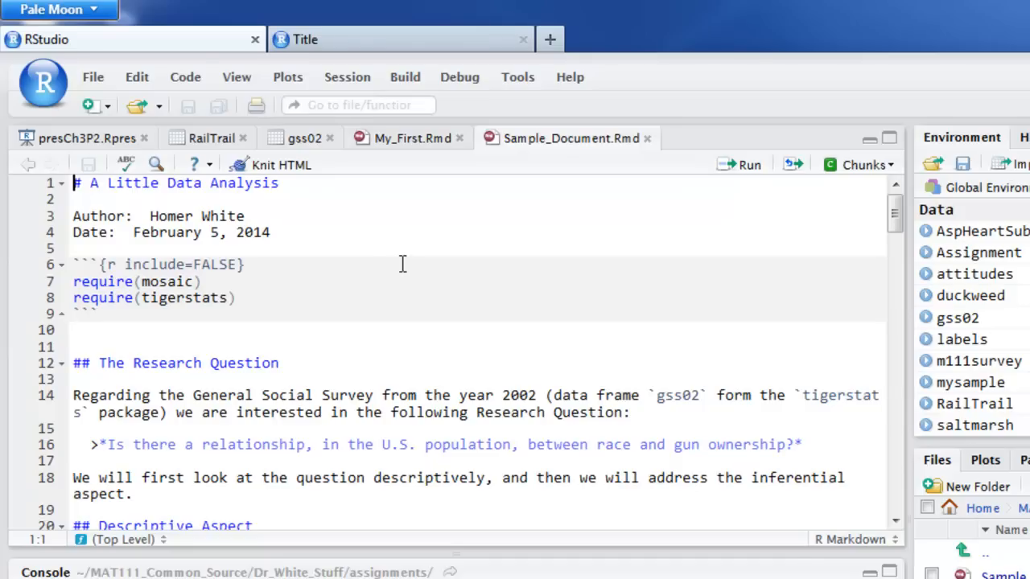
{"action": "mouse_move", "coordinate": [276, 171]}
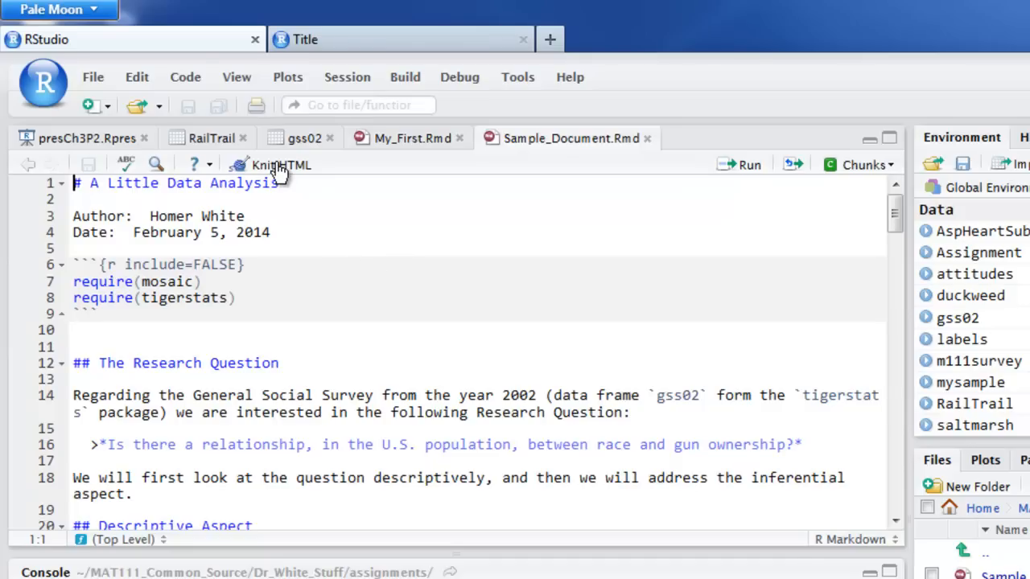
{"action": "mouse_move", "coordinate": [280, 165]}
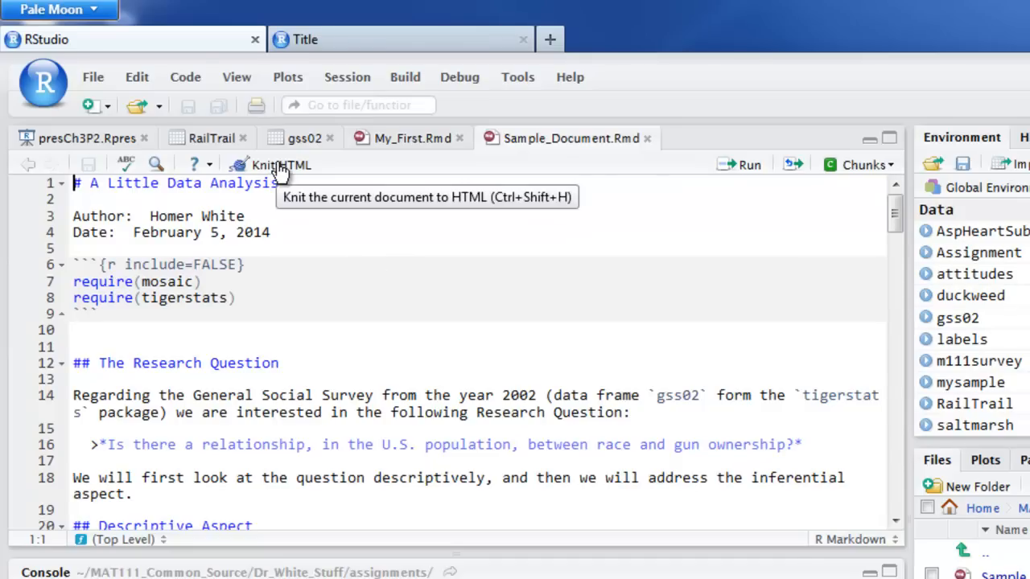
Knit Sample_Document.Rmd, maximize the preview, and select then deselect the research question quote
{"action": "left_click", "coordinate": [280, 164]}
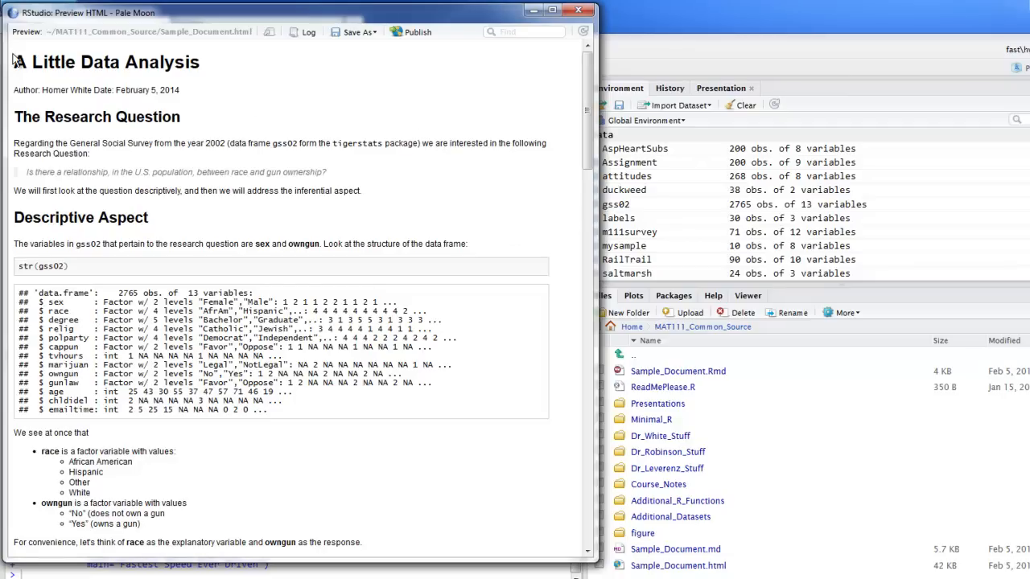
{"action": "triple_click", "coordinate": [106, 62]}
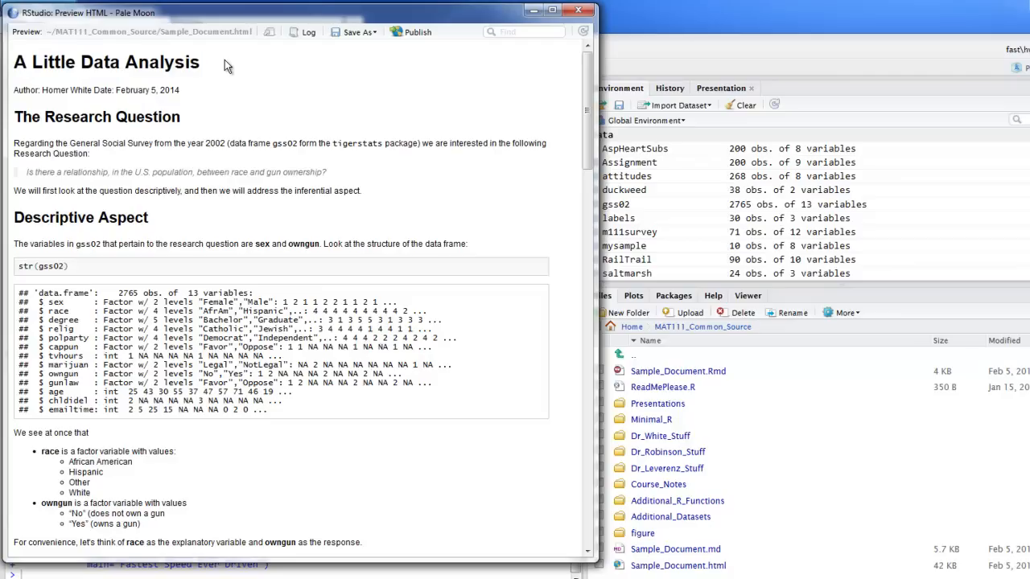
{"action": "mouse_move", "coordinate": [12, 95]}
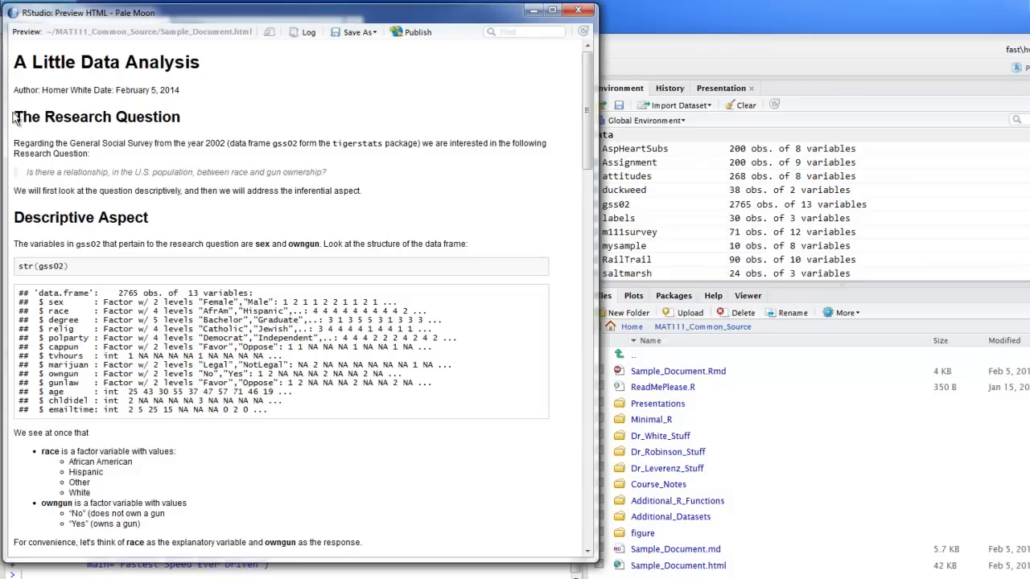
{"action": "mouse_move", "coordinate": [15, 115]}
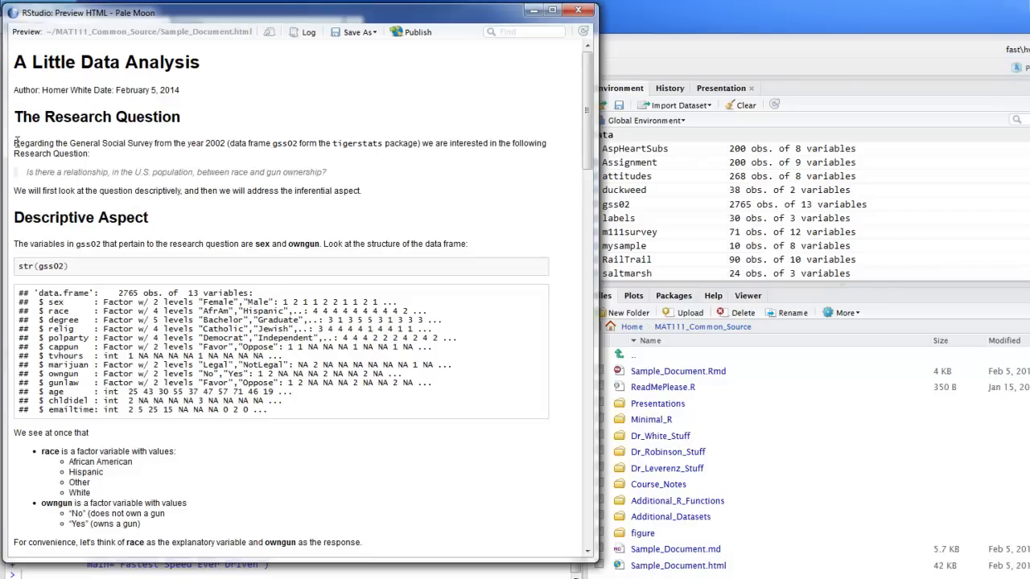
{"action": "mouse_move", "coordinate": [126, 161]}
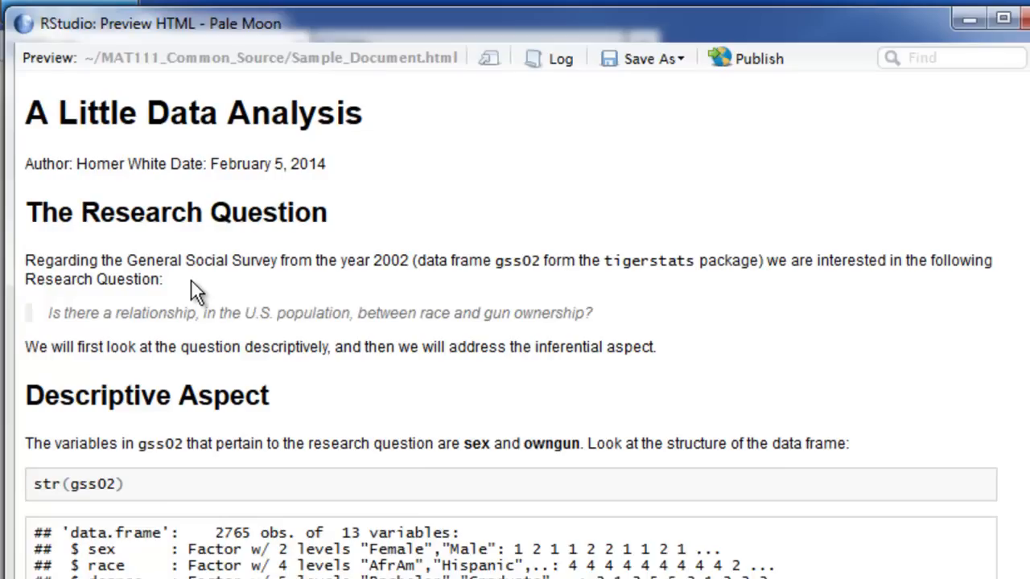
{"action": "mouse_move", "coordinate": [106, 286]}
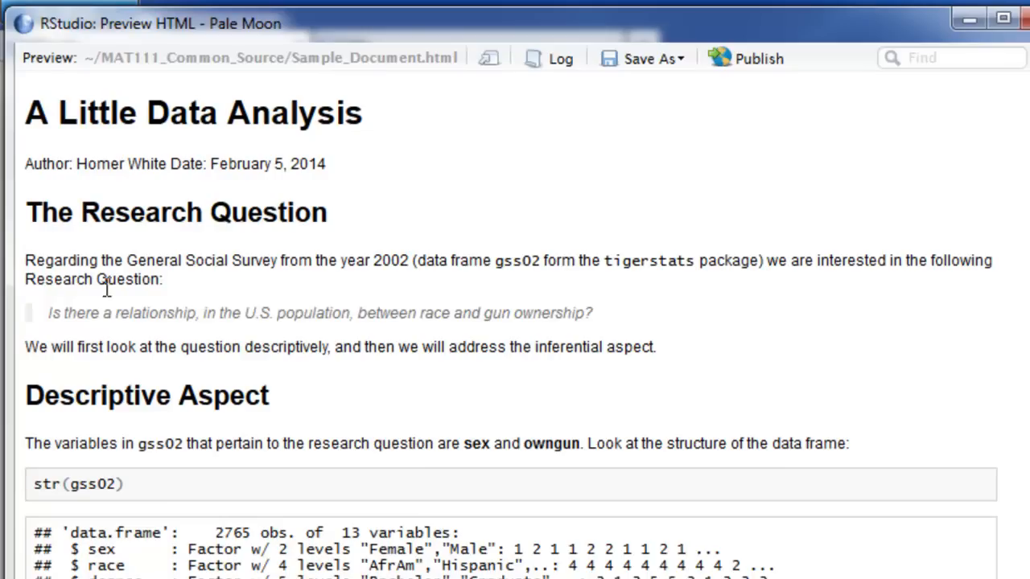
{"action": "mouse_move", "coordinate": [625, 333]}
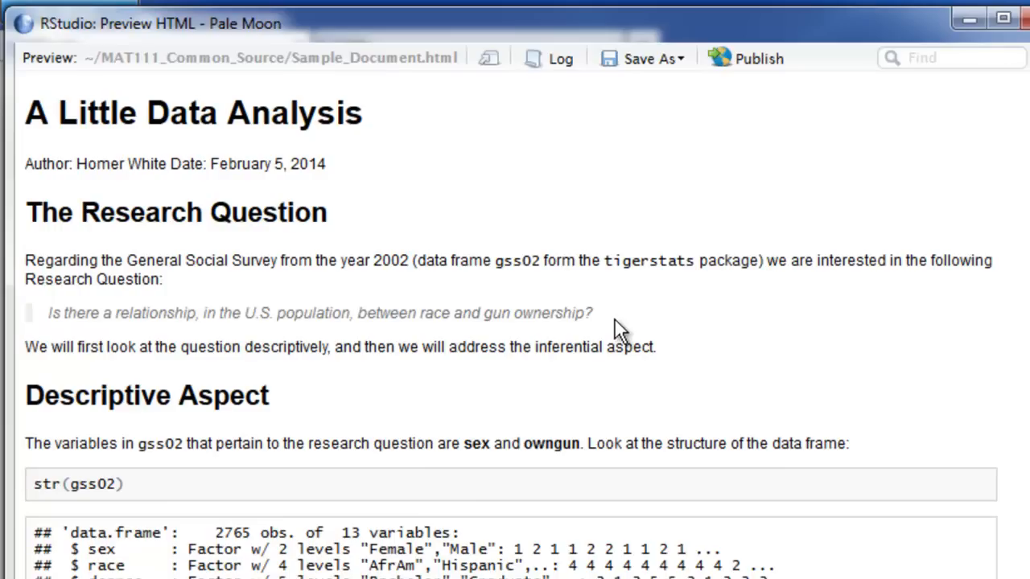
{"action": "mouse_move", "coordinate": [515, 322]}
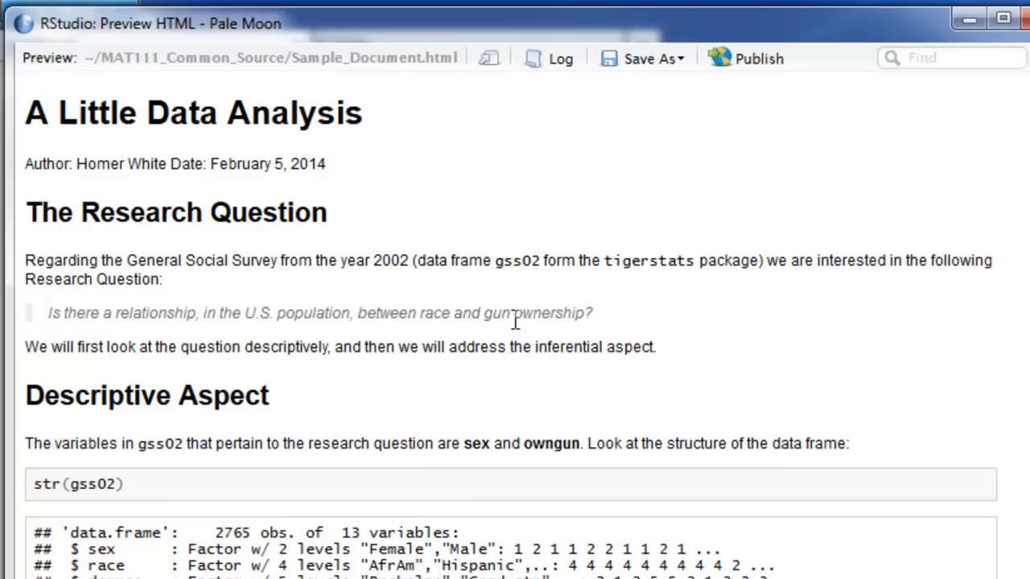
{"action": "mouse_move", "coordinate": [48, 322]}
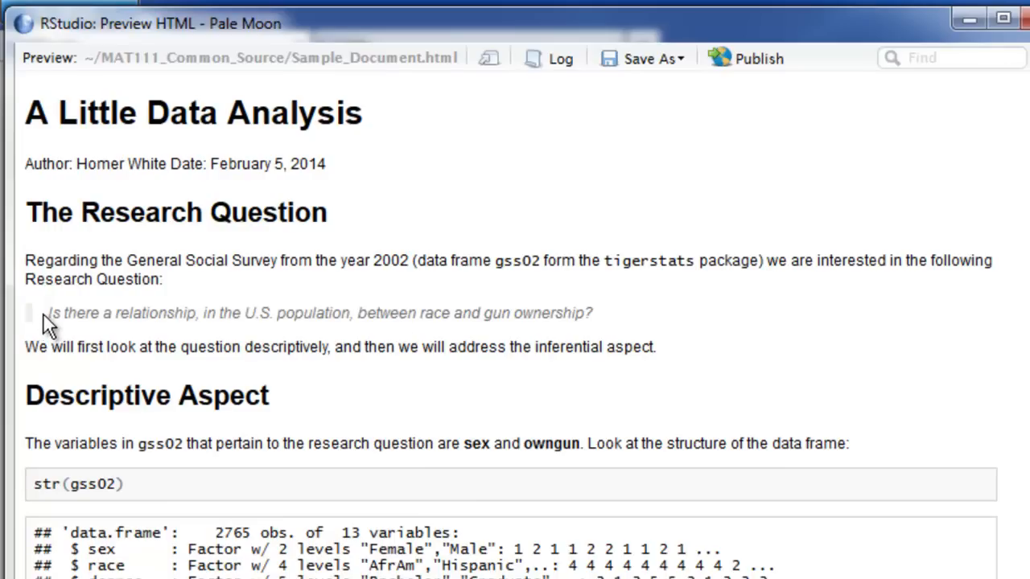
{"action": "triple_click", "coordinate": [319, 312]}
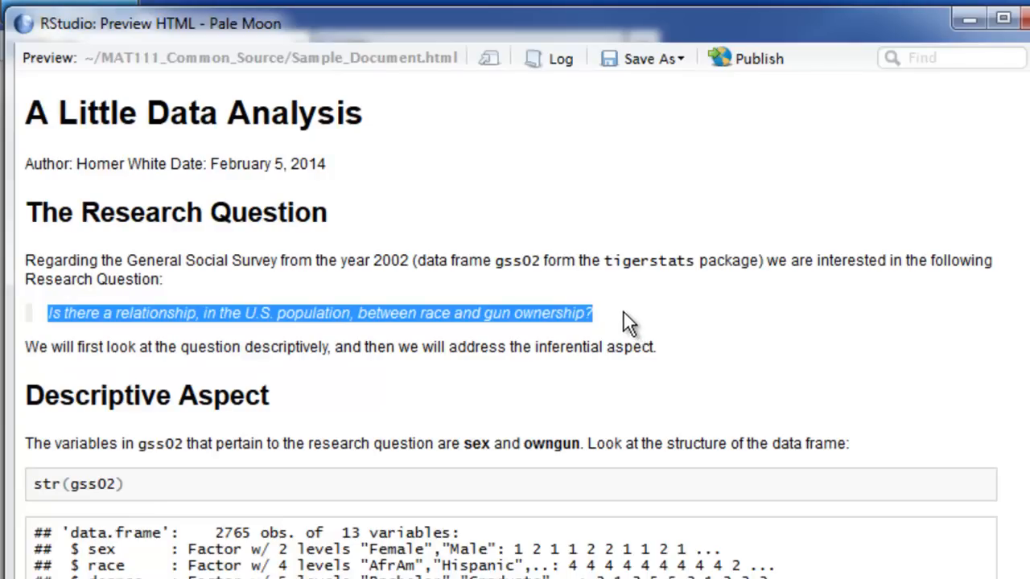
{"action": "left_click", "coordinate": [627, 314]}
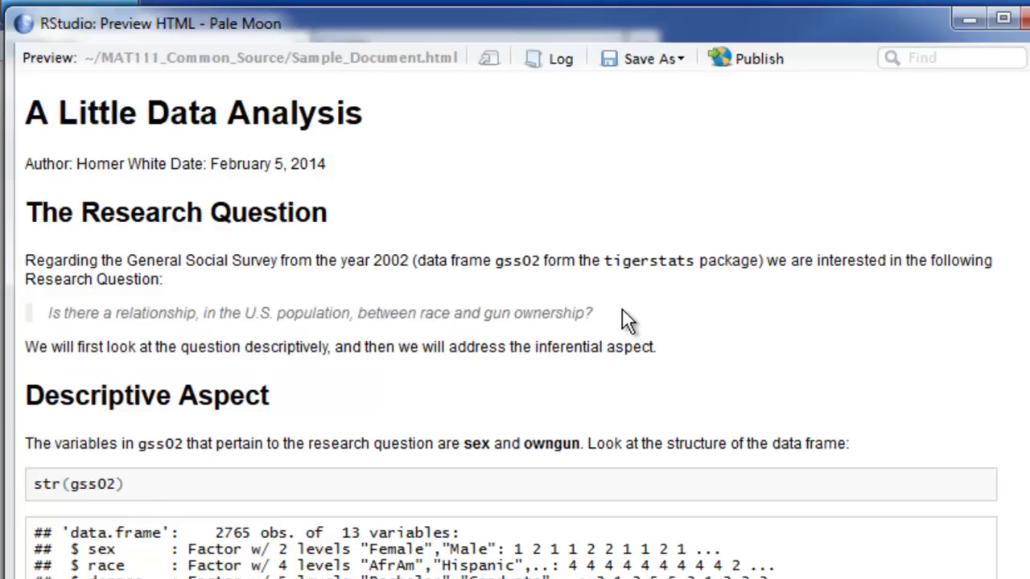
{"action": "mouse_move", "coordinate": [668, 357]}
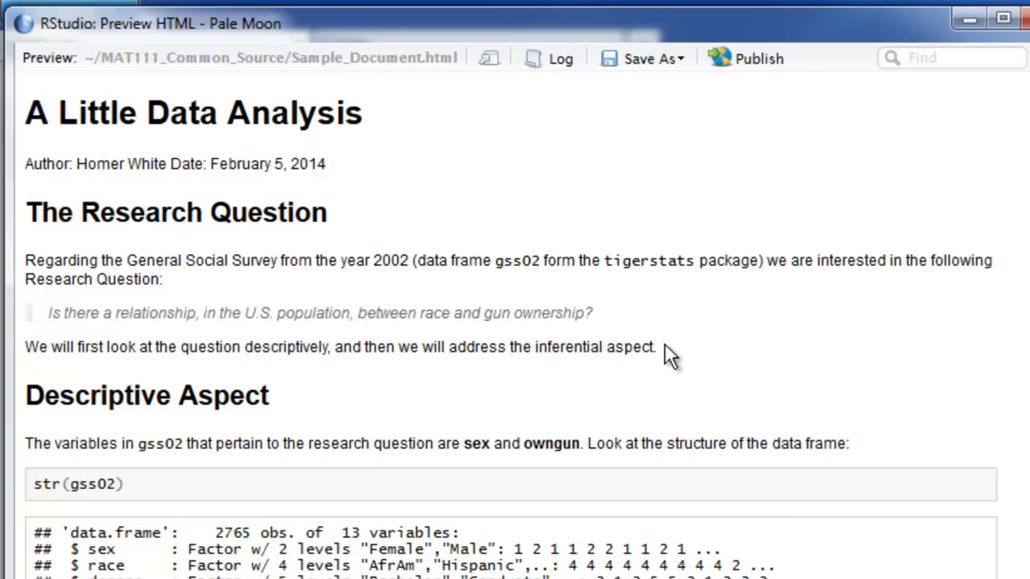
{"action": "scroll", "scroll_direction": "down", "scroll_amount": 3}
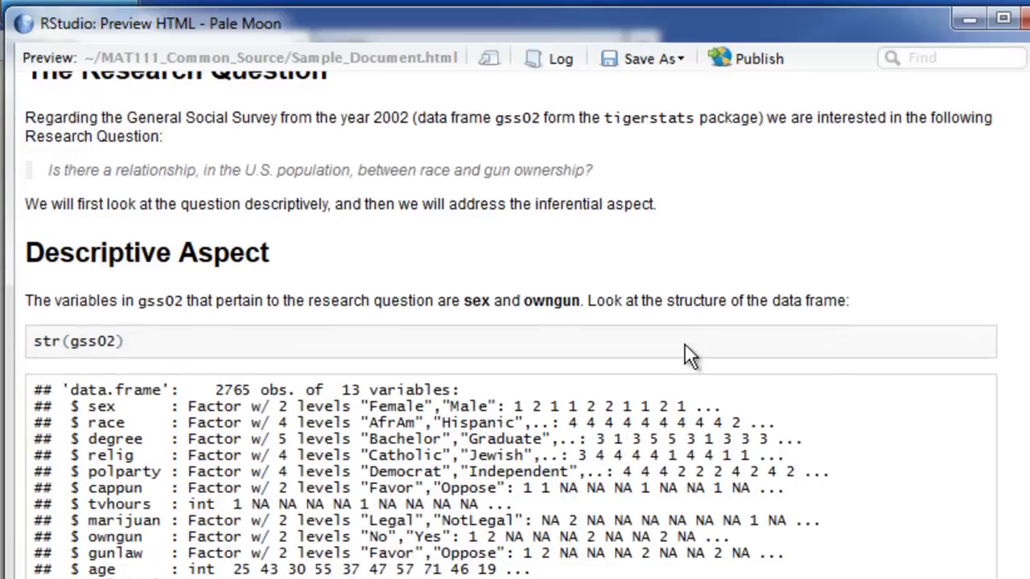
{"action": "scroll", "scroll_direction": "down", "scroll_amount": 3}
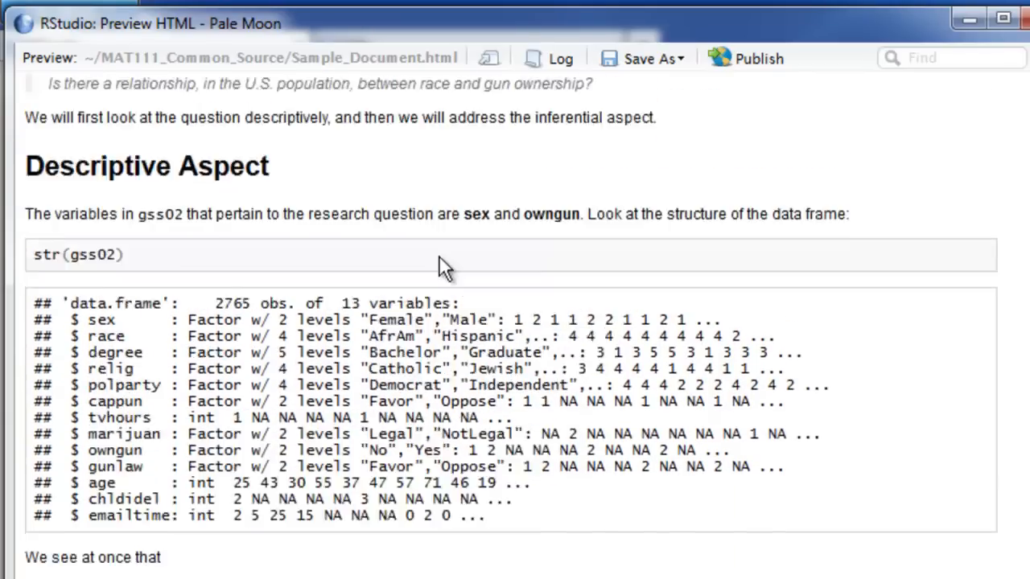
{"action": "scroll", "scroll_direction": "up", "scroll_amount": 3}
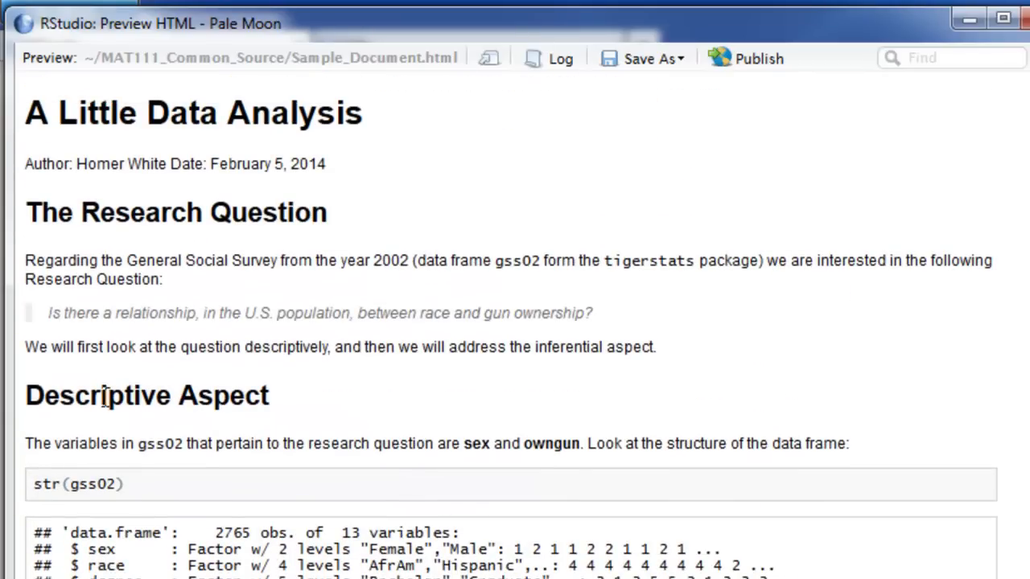
{"action": "scroll", "scroll_direction": "down", "scroll_amount": 3}
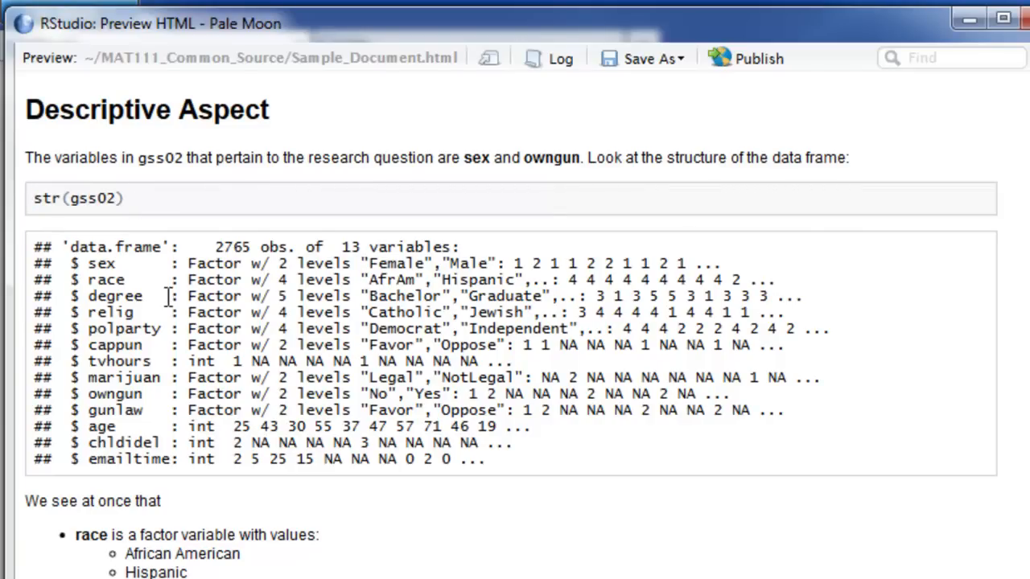
{"action": "scroll", "scroll_direction": "down", "scroll_amount": 3}
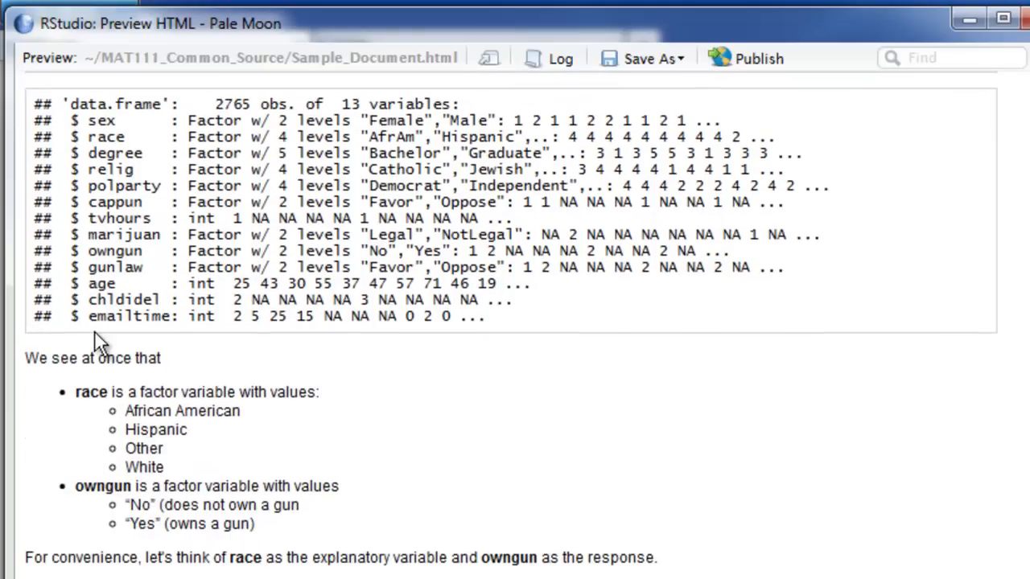
{"action": "scroll", "scroll_direction": "up", "scroll_amount": 3}
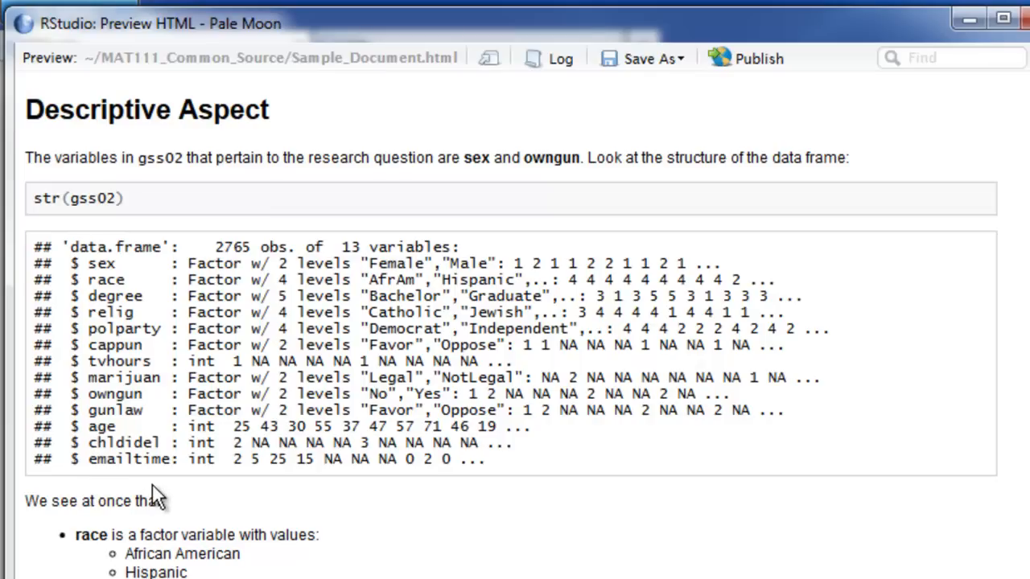
{"action": "mouse_move", "coordinate": [185, 499]}
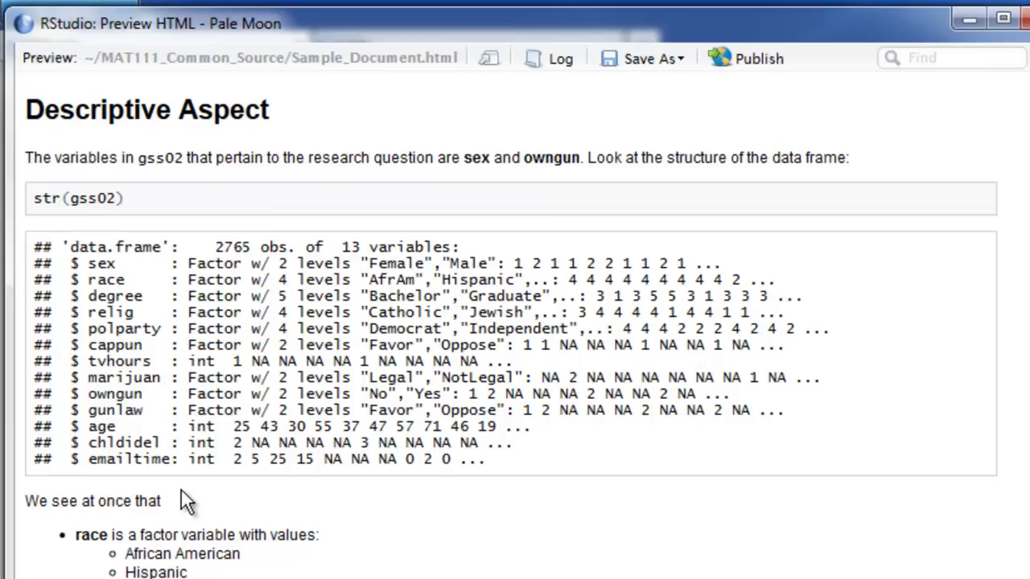
{"action": "scroll", "scroll_direction": "down", "scroll_amount": 3}
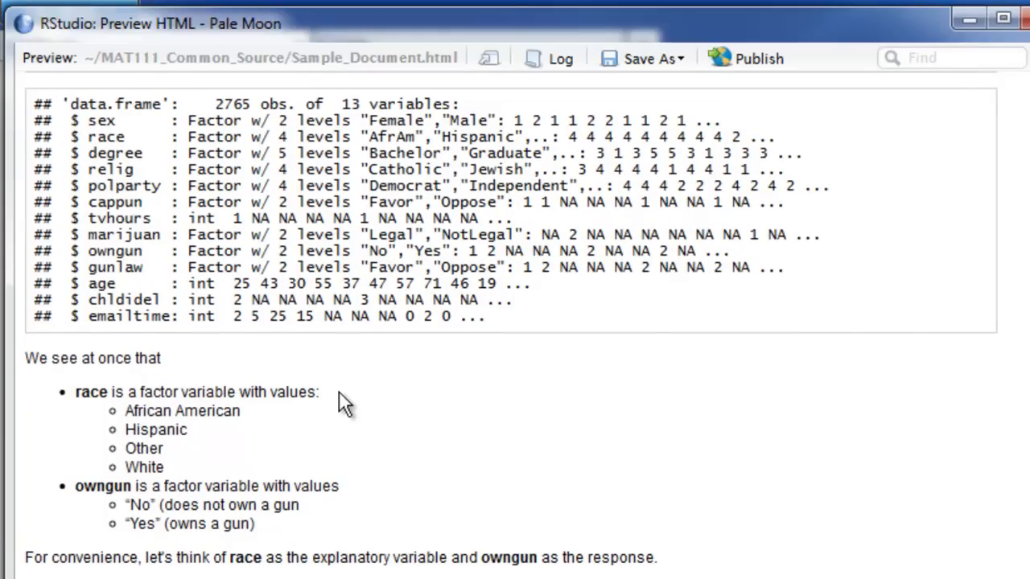
{"action": "mouse_move", "coordinate": [87, 403]}
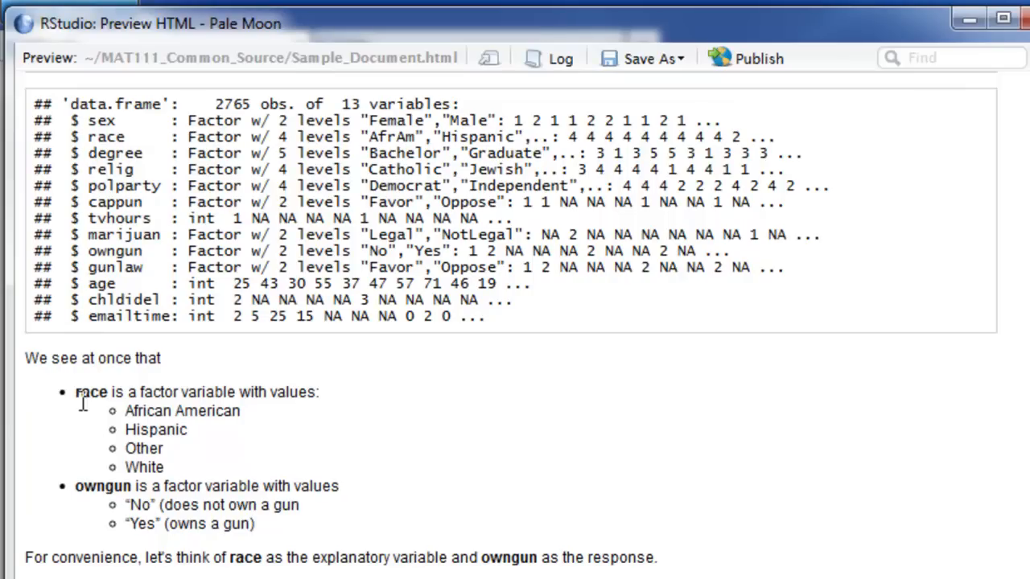
{"action": "double_click", "coordinate": [91, 393]}
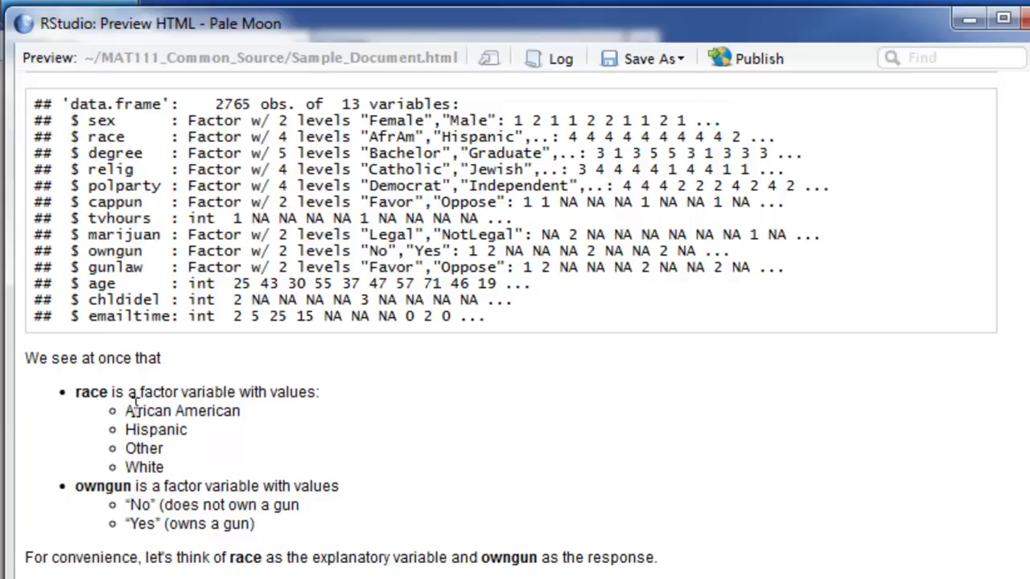
{"action": "double_click", "coordinate": [182, 412]}
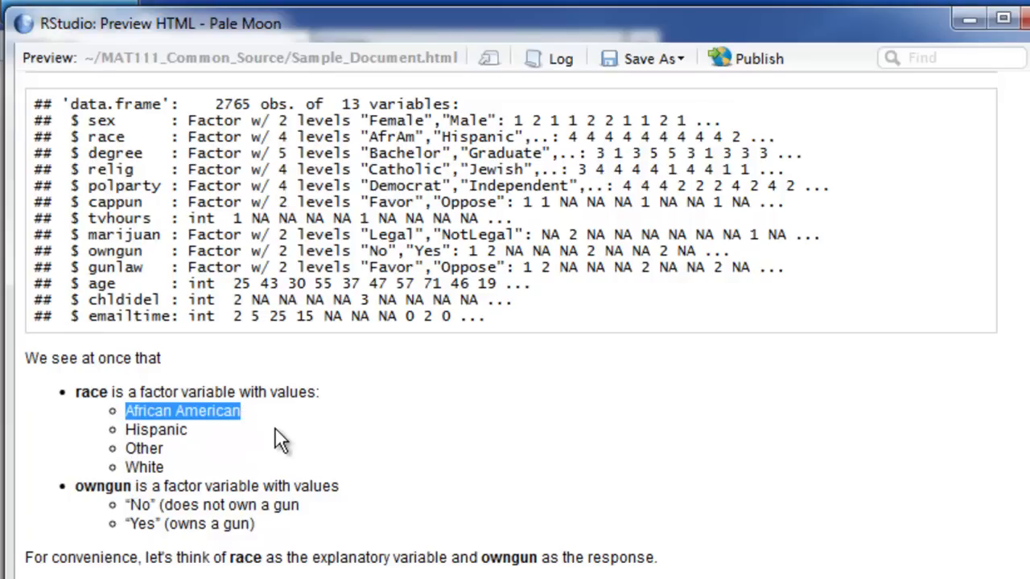
{"action": "scroll", "scroll_direction": "down", "scroll_amount": 3}
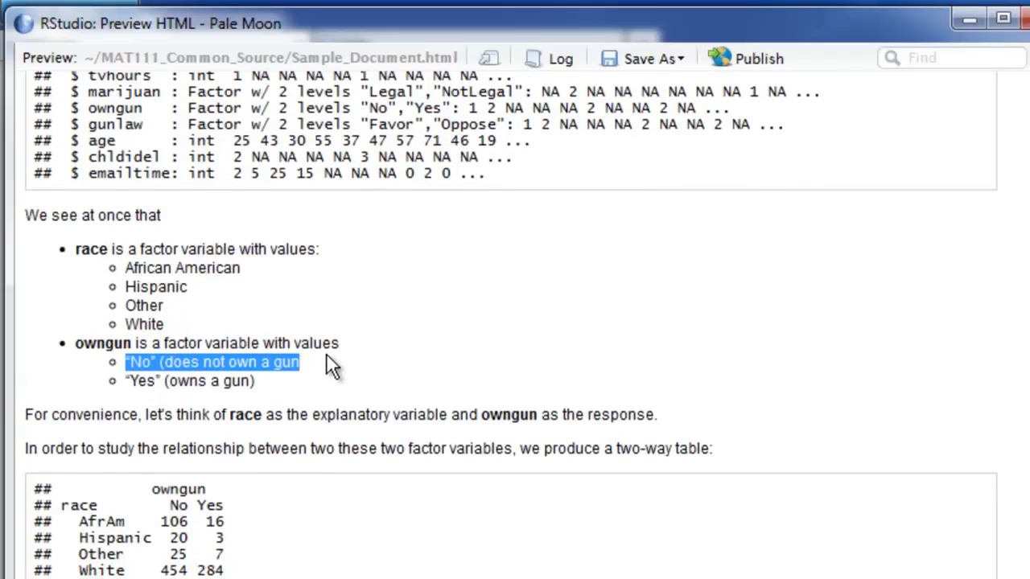
{"action": "scroll", "scroll_direction": "down", "scroll_amount": 3}
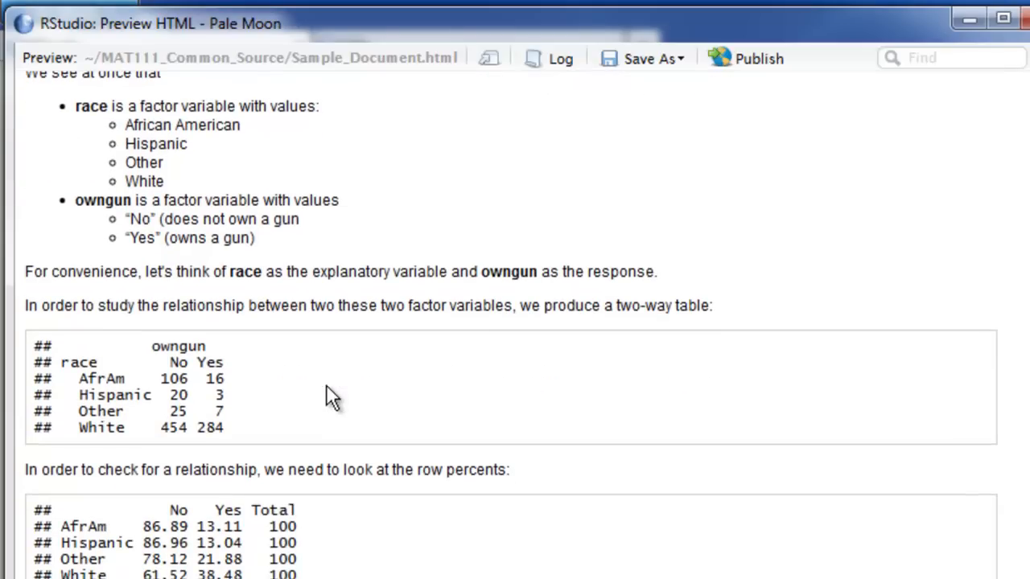
{"action": "mouse_move", "coordinate": [222, 352]}
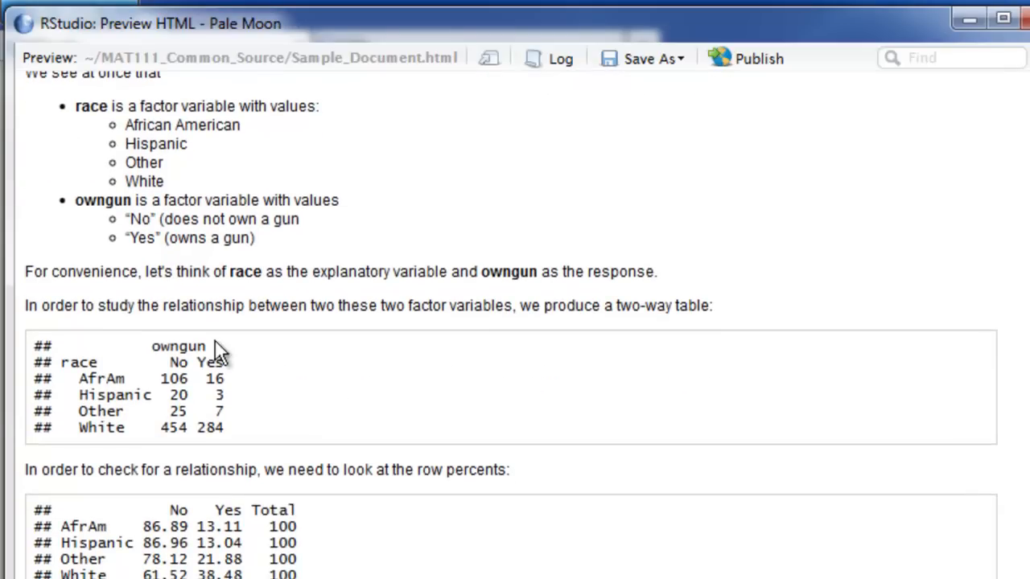
{"action": "mouse_move", "coordinate": [605, 306]}
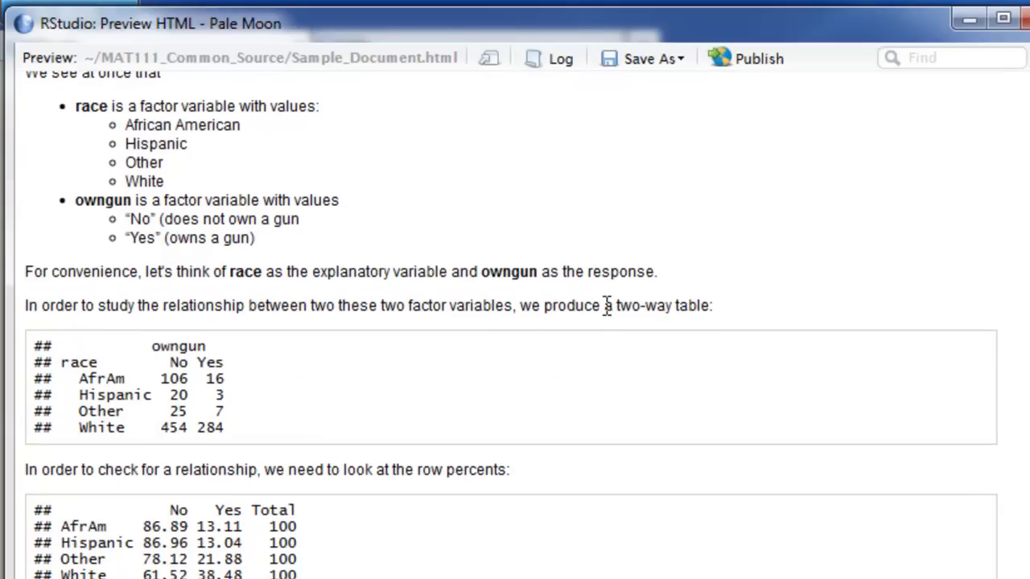
{"action": "mouse_move", "coordinate": [564, 312]}
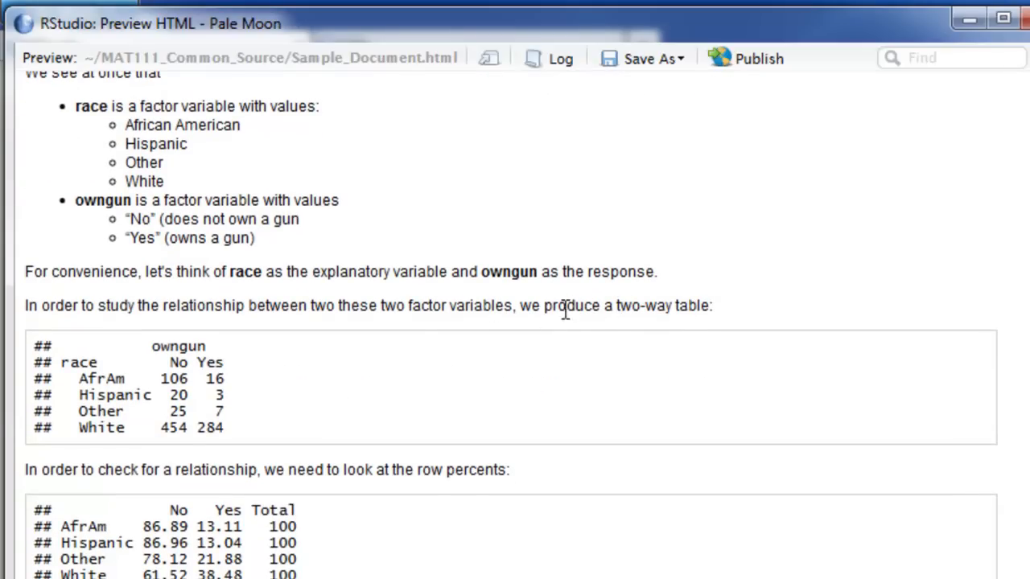
{"action": "left_click_drag", "start_coordinate": [544, 306], "coordinate": [712, 306]}
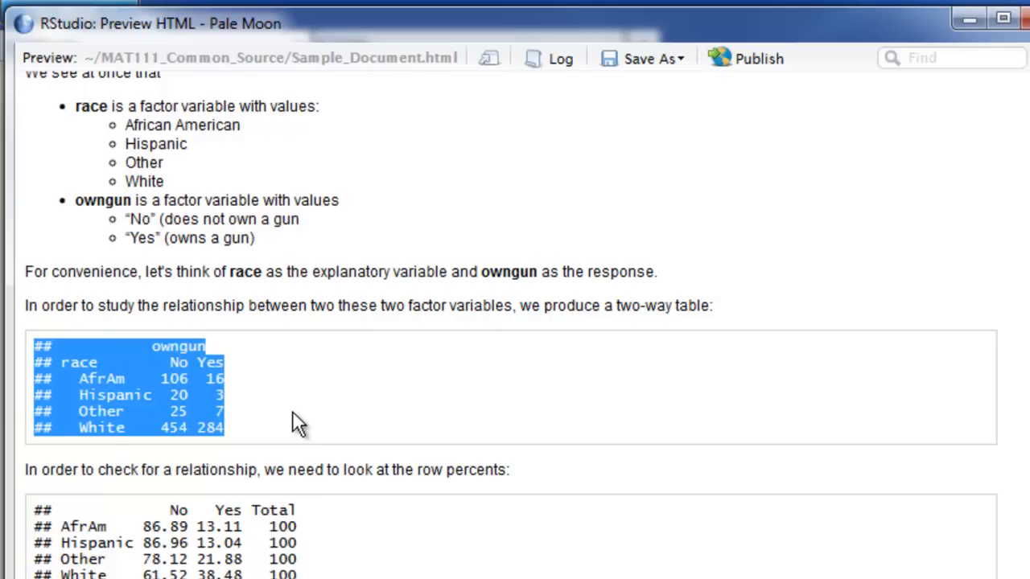
{"action": "scroll", "scroll_direction": "down", "scroll_amount": 3}
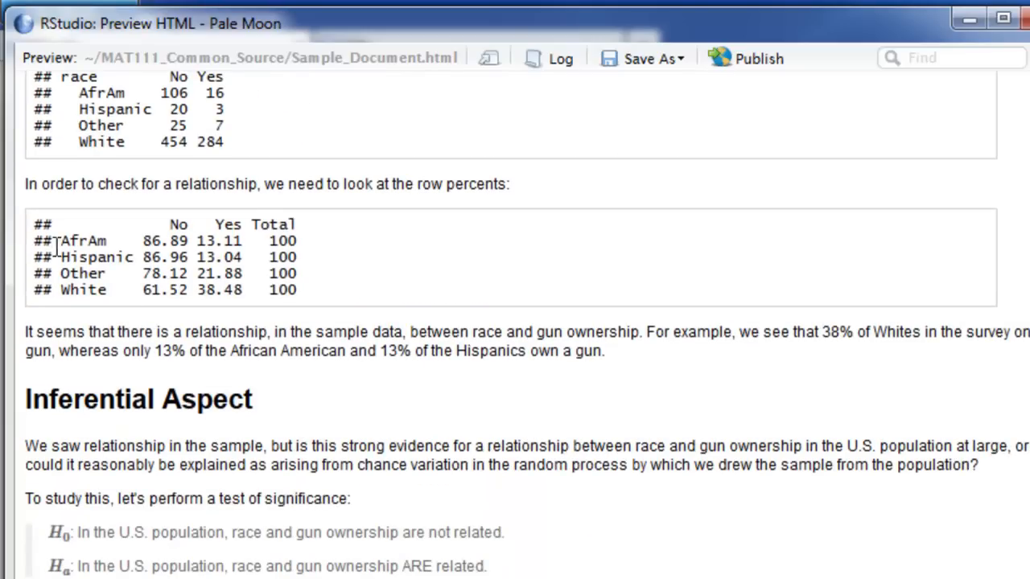
{"action": "left_click_drag", "start_coordinate": [36, 225], "coordinate": [293, 290]}
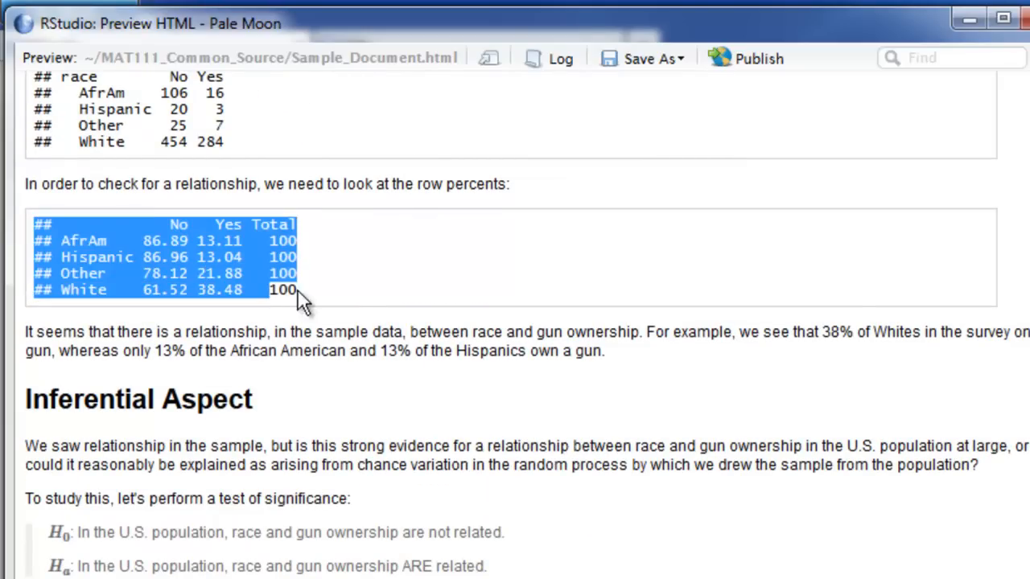
{"action": "mouse_move", "coordinate": [351, 305]}
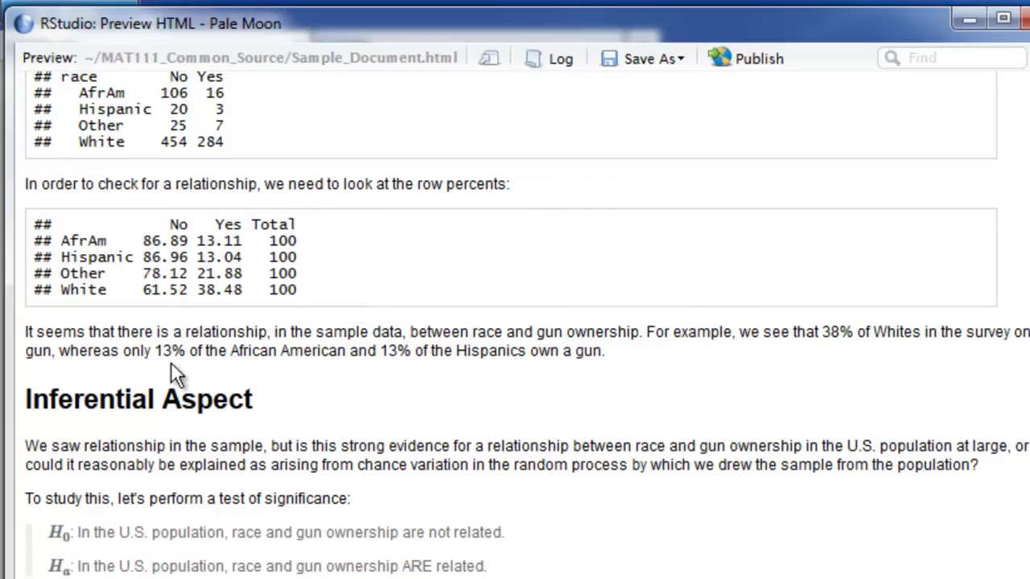
{"action": "mouse_move", "coordinate": [28, 338]}
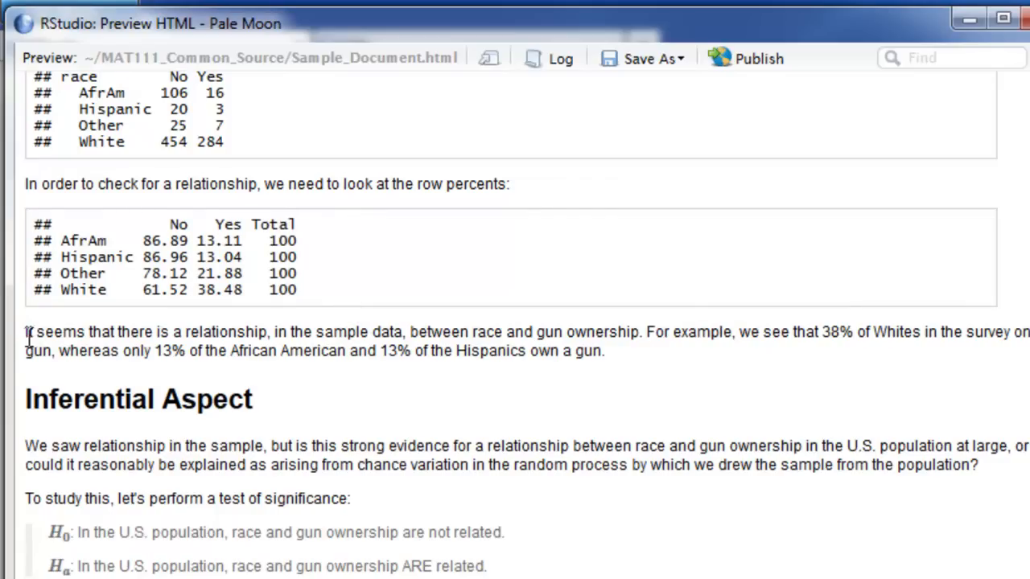
{"action": "left_click_drag", "start_coordinate": [26, 331], "coordinate": [604, 351]}
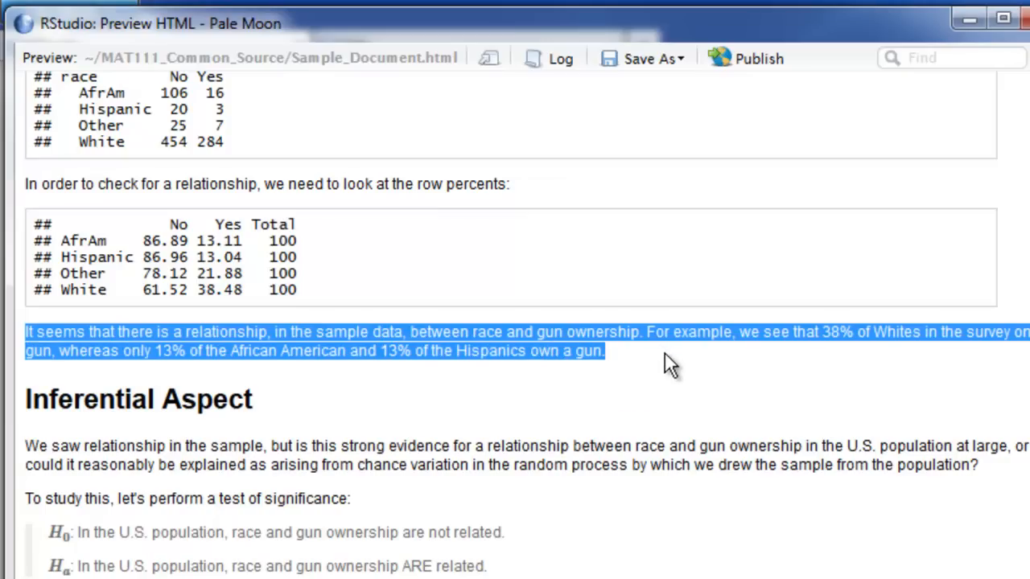
{"action": "left_click", "coordinate": [673, 363]}
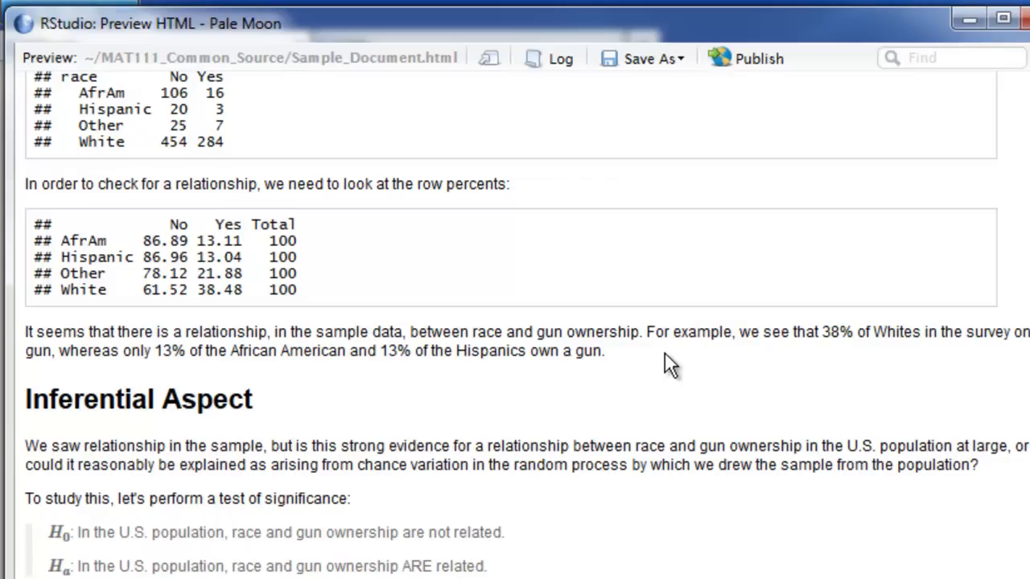
{"action": "mouse_move", "coordinate": [660, 378]}
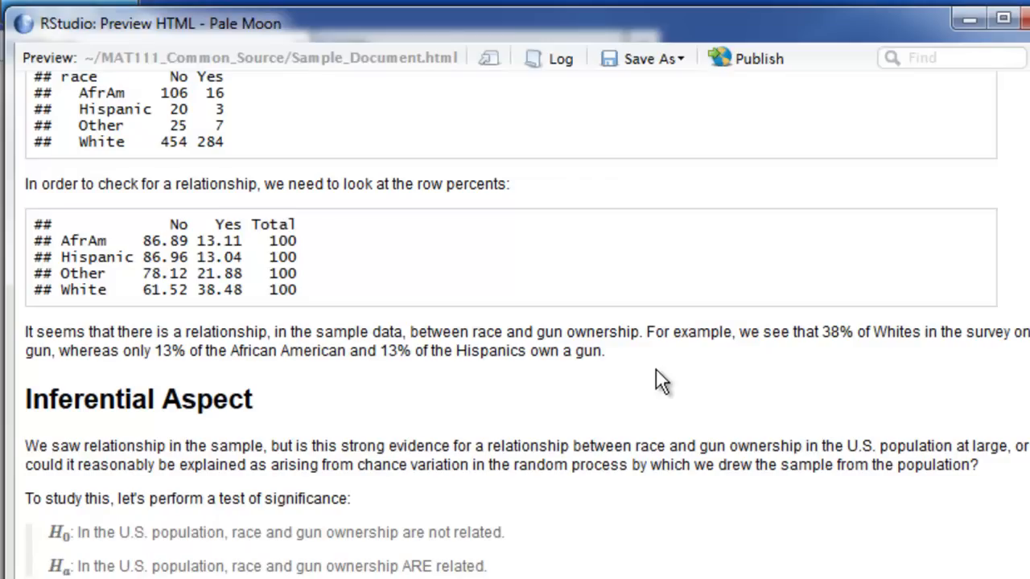
{"action": "mouse_move", "coordinate": [652, 380]}
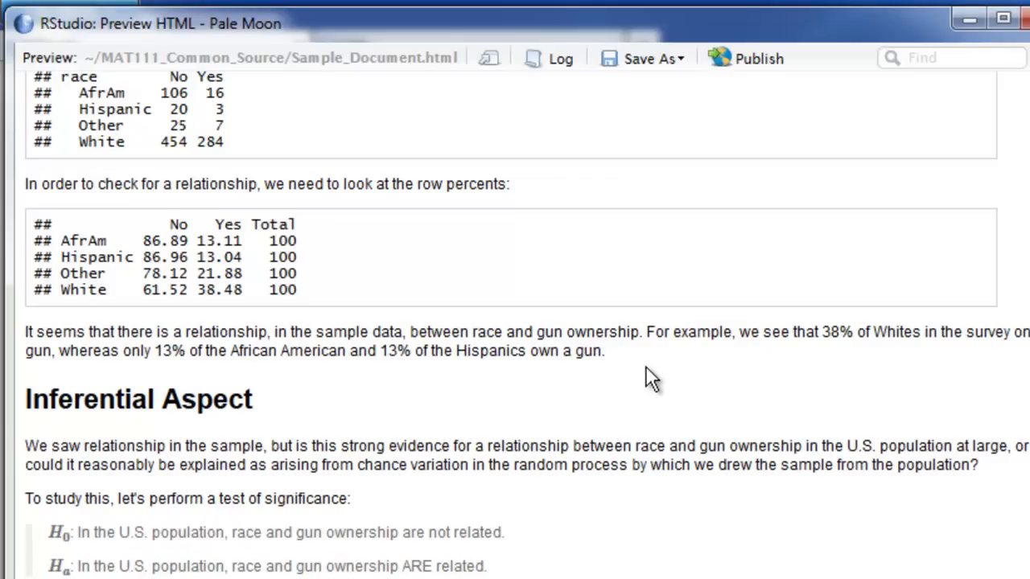
{"action": "scroll", "scroll_direction": "down", "scroll_amount": 3}
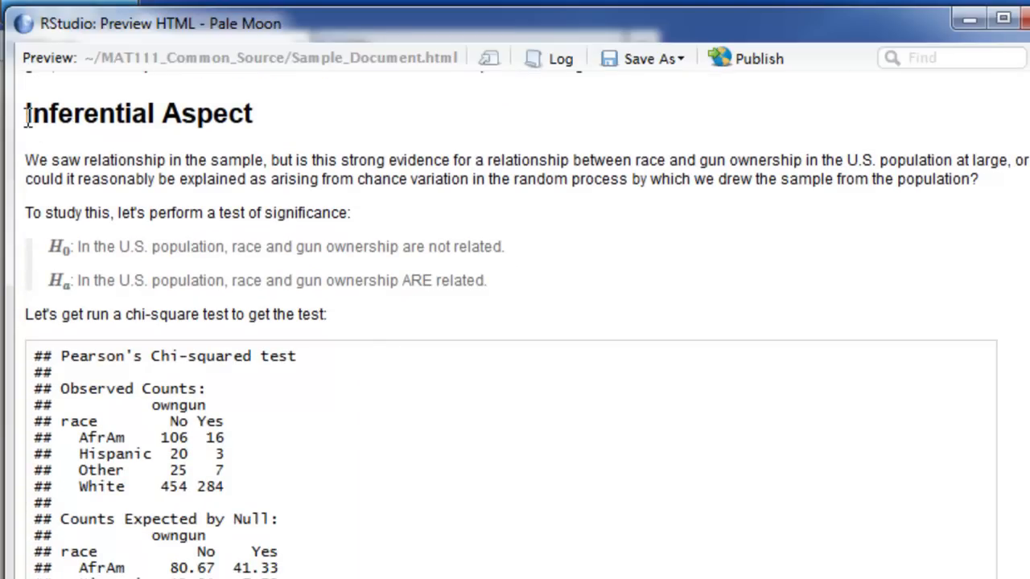
{"action": "mouse_move", "coordinate": [304, 110]}
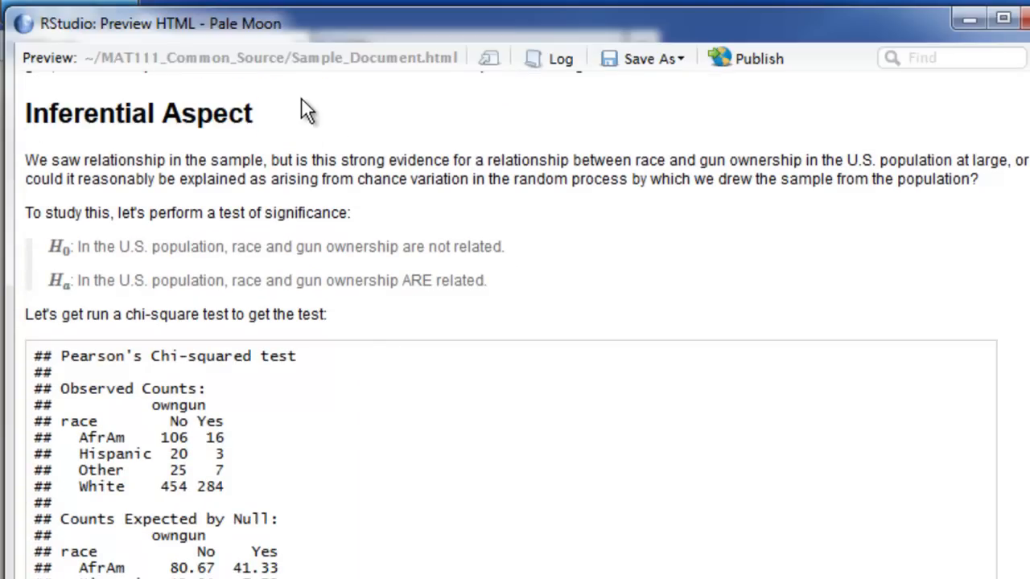
{"action": "mouse_move", "coordinate": [77, 250]}
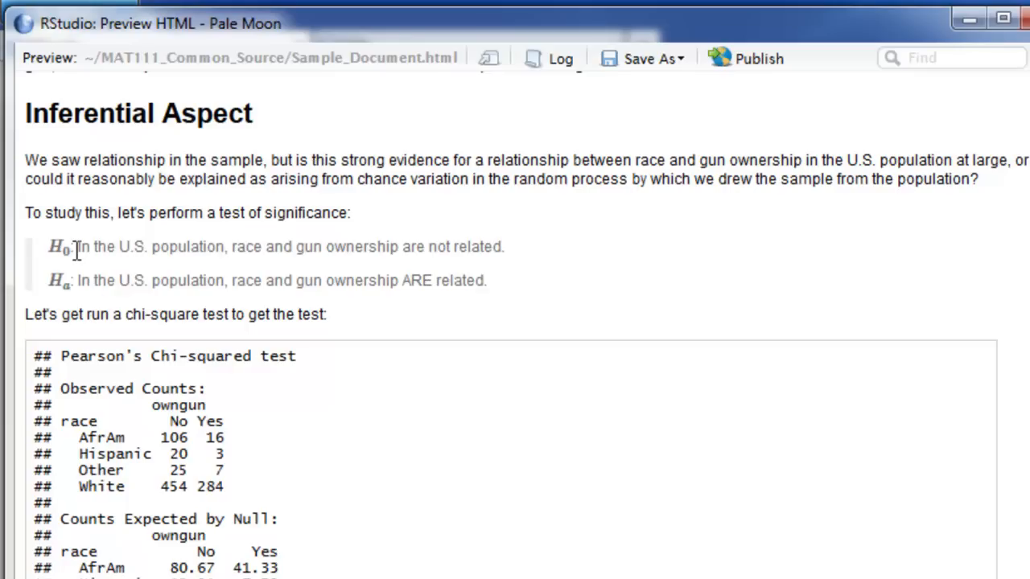
{"action": "mouse_move", "coordinate": [40, 249]}
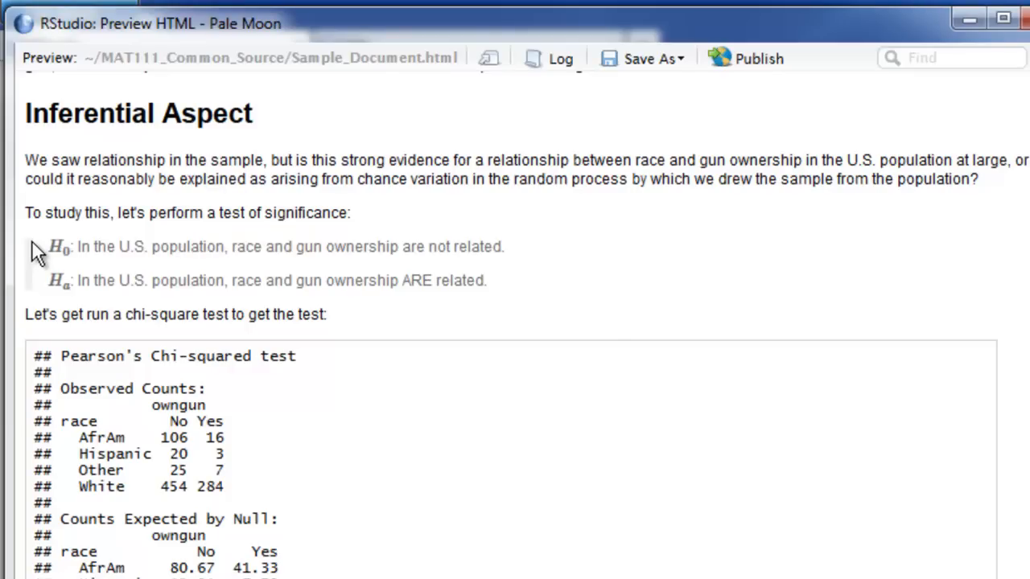
Highlight the null and alternative hypotheses, then scroll down to the Pearson's Chi-squared test output
{"action": "left_click_drag", "start_coordinate": [48, 248], "coordinate": [125, 280]}
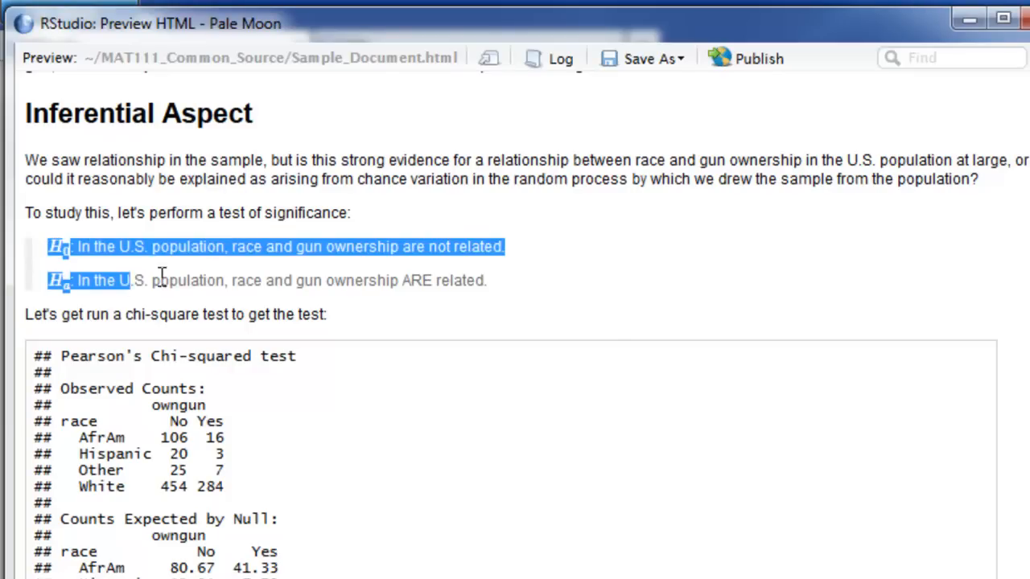
{"action": "left_click_drag", "start_coordinate": [137, 280], "coordinate": [486, 280]}
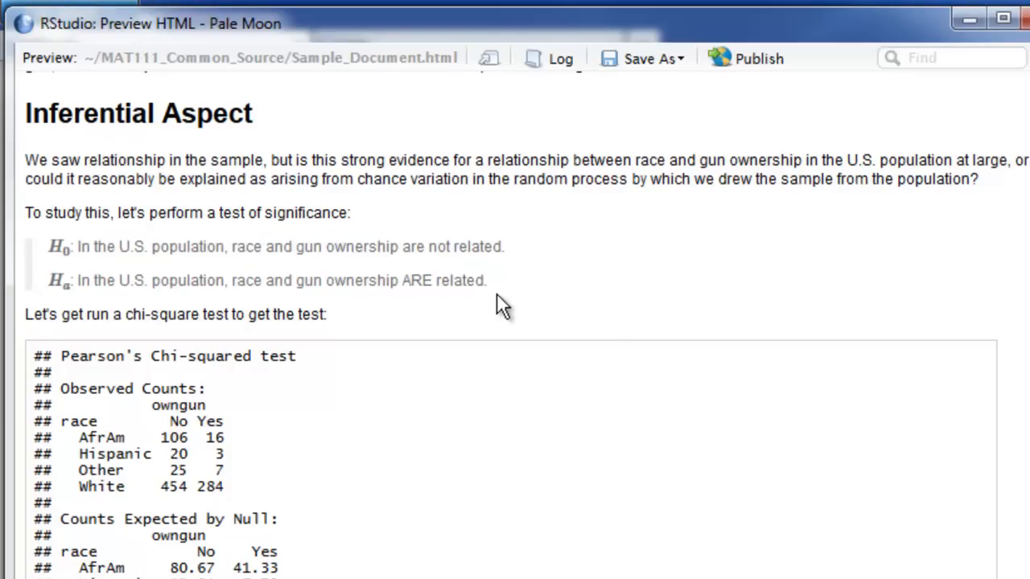
{"action": "scroll", "scroll_direction": "down", "scroll_amount": 3}
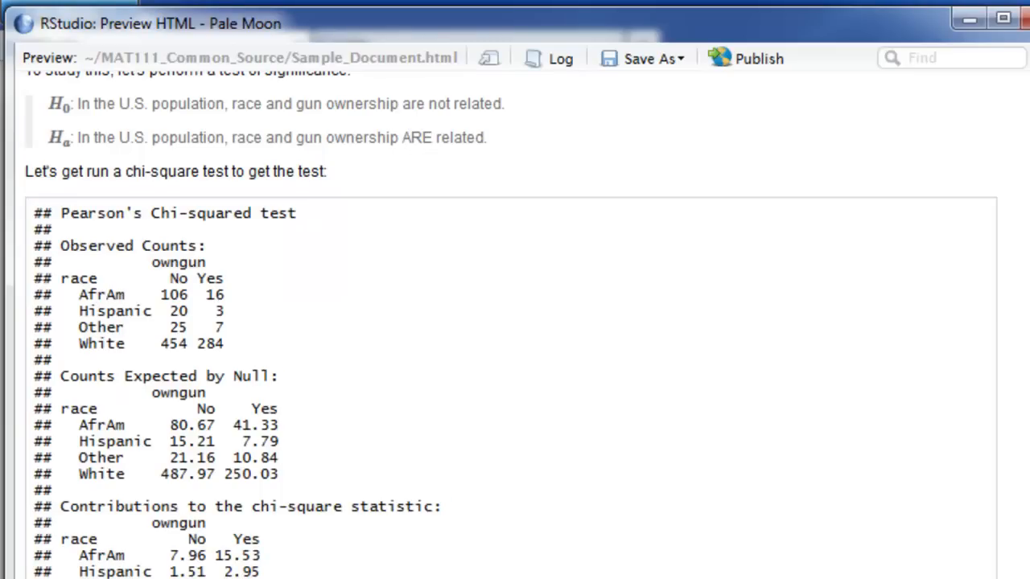
Scroll the preview past chi-square 36.98 and the p-value down to the Notes on R Markdown
{"action": "scroll", "scroll_direction": "down", "scroll_amount": 3}
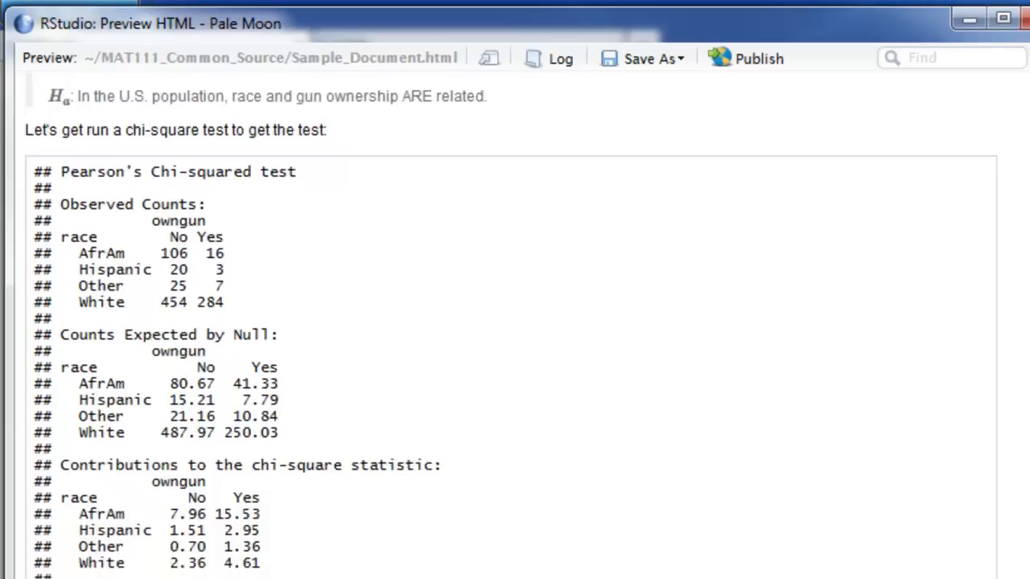
{"action": "scroll", "scroll_direction": "down", "scroll_amount": 3}
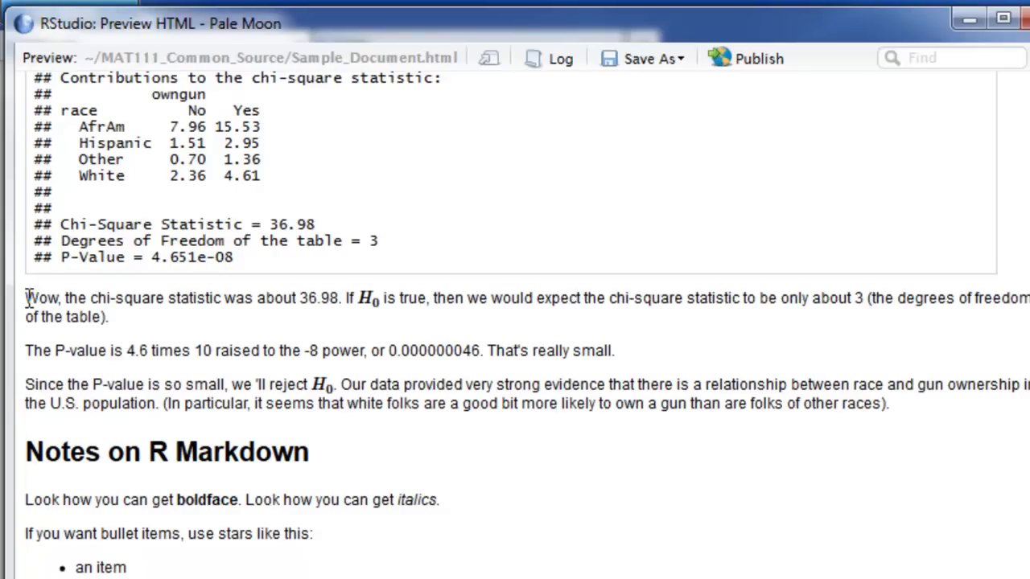
{"action": "mouse_move", "coordinate": [51, 356]}
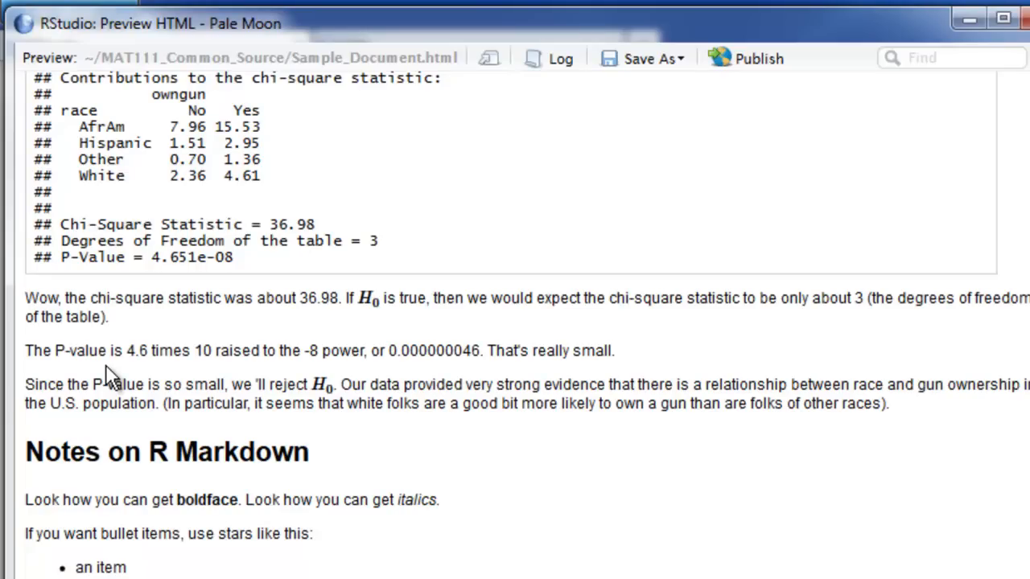
{"action": "scroll", "scroll_direction": "down", "scroll_amount": 3}
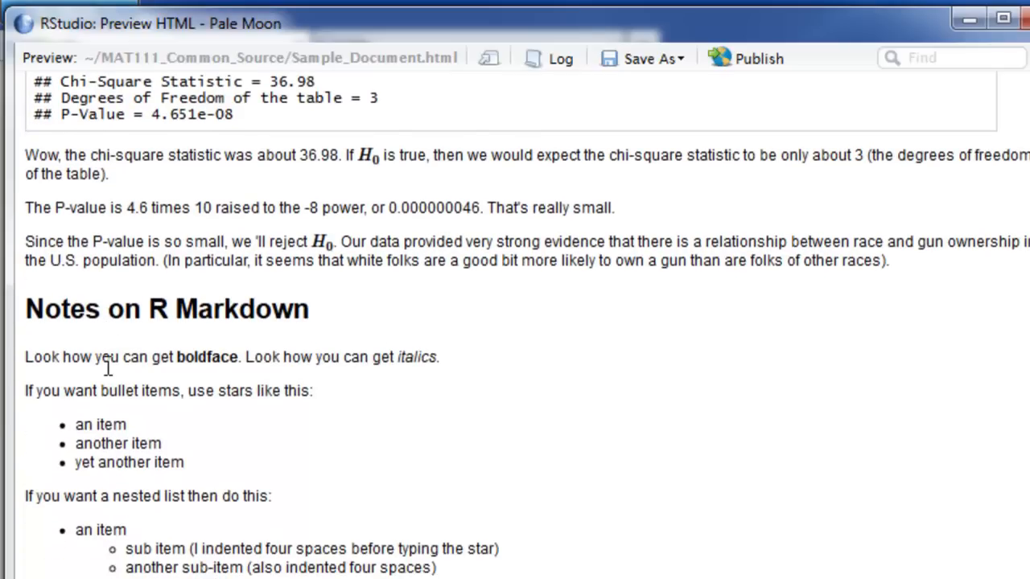
{"action": "scroll", "scroll_direction": "down", "scroll_amount": 3}
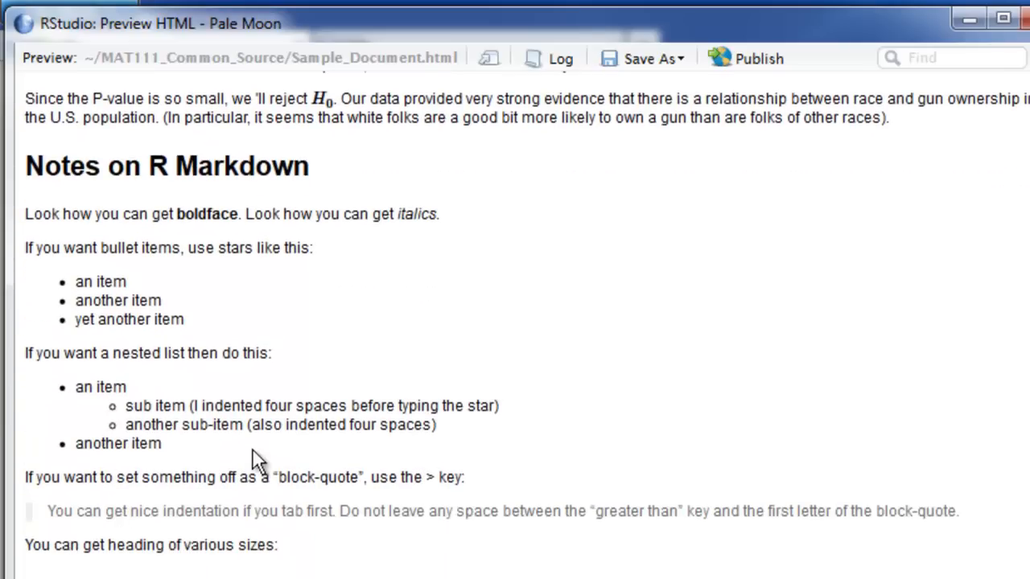
{"action": "scroll", "scroll_direction": "up", "scroll_amount": 3}
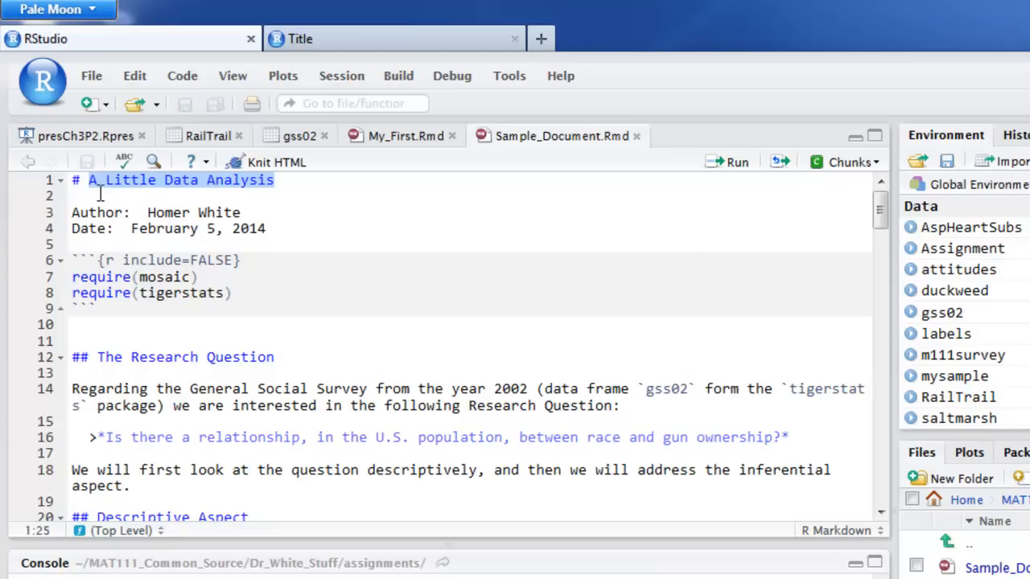
{"action": "left_click", "coordinate": [287, 181]}
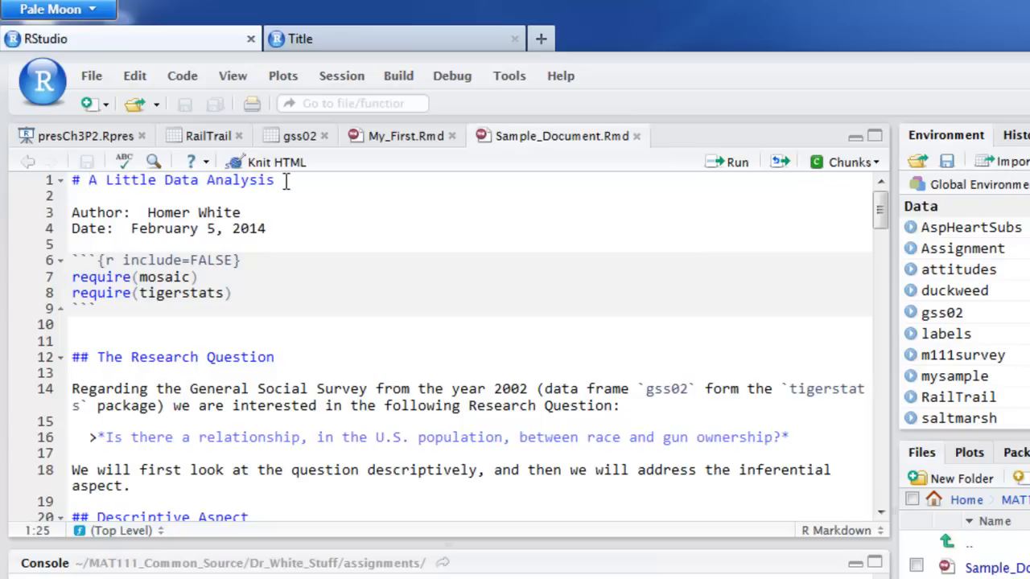
{"action": "scroll", "scroll_direction": "down", "scroll_amount": 3}
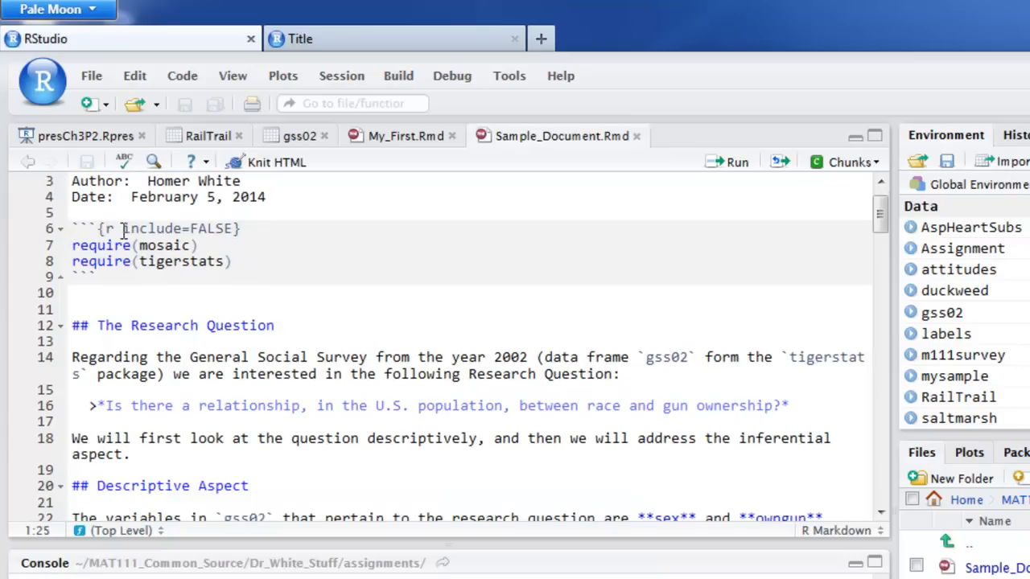
{"action": "double_click", "coordinate": [158, 228]}
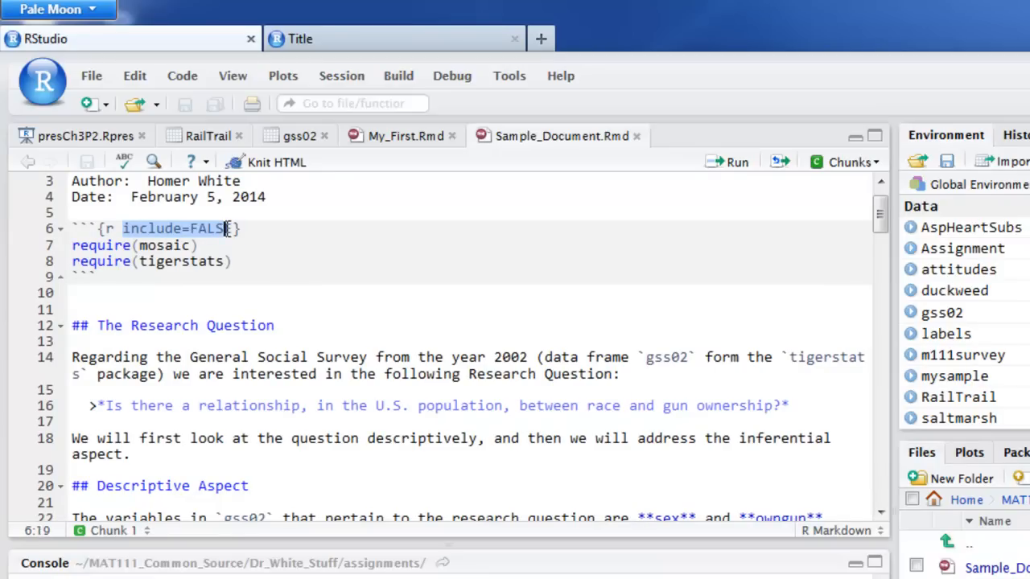
{"action": "type", "text": "E"}
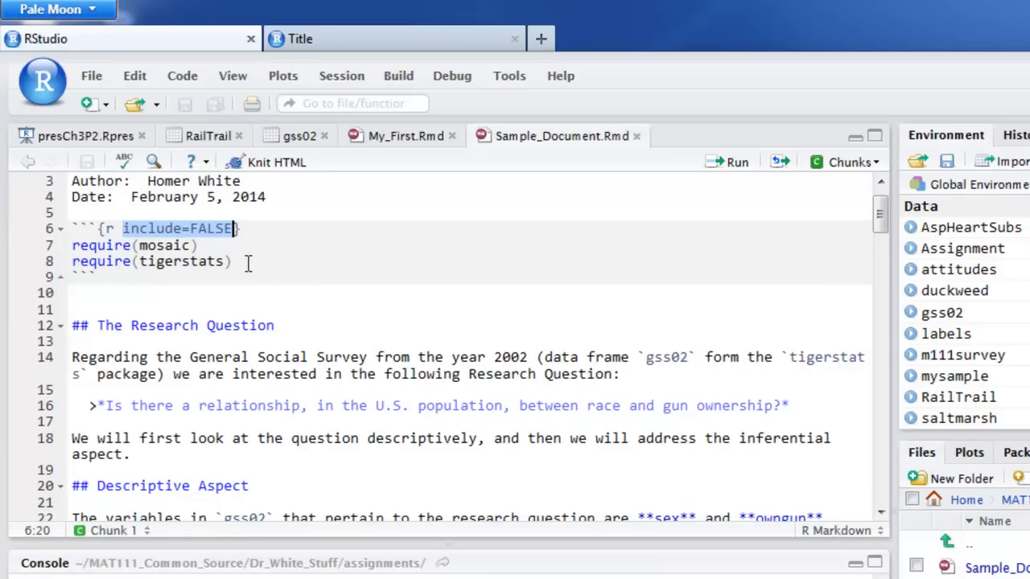
{"action": "scroll", "scroll_direction": "down", "scroll_amount": 3}
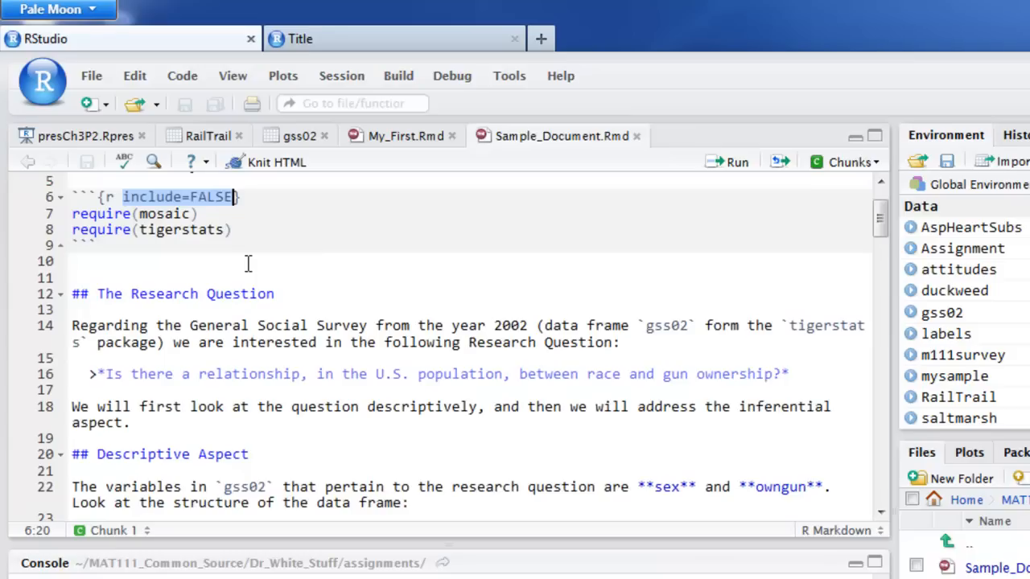
{"action": "scroll", "scroll_direction": "down", "scroll_amount": 3}
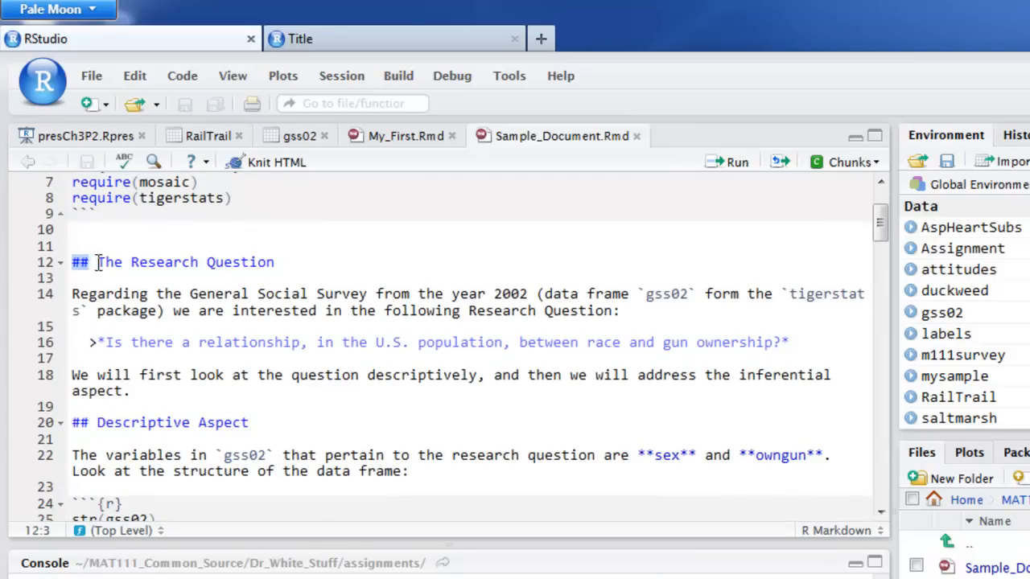
{"action": "double_click", "coordinate": [185, 261]}
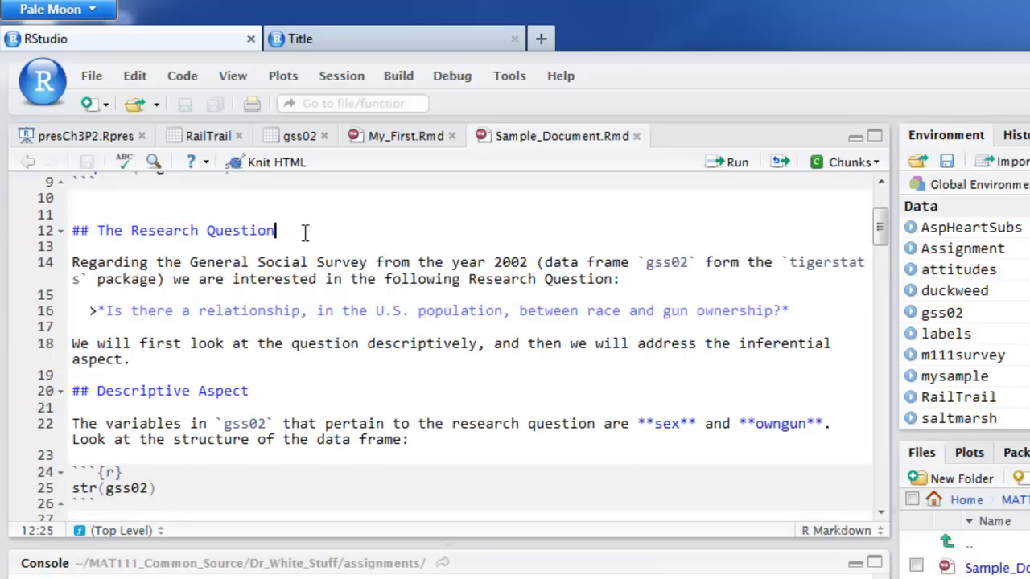
{"action": "scroll", "scroll_direction": "down", "scroll_amount": 3}
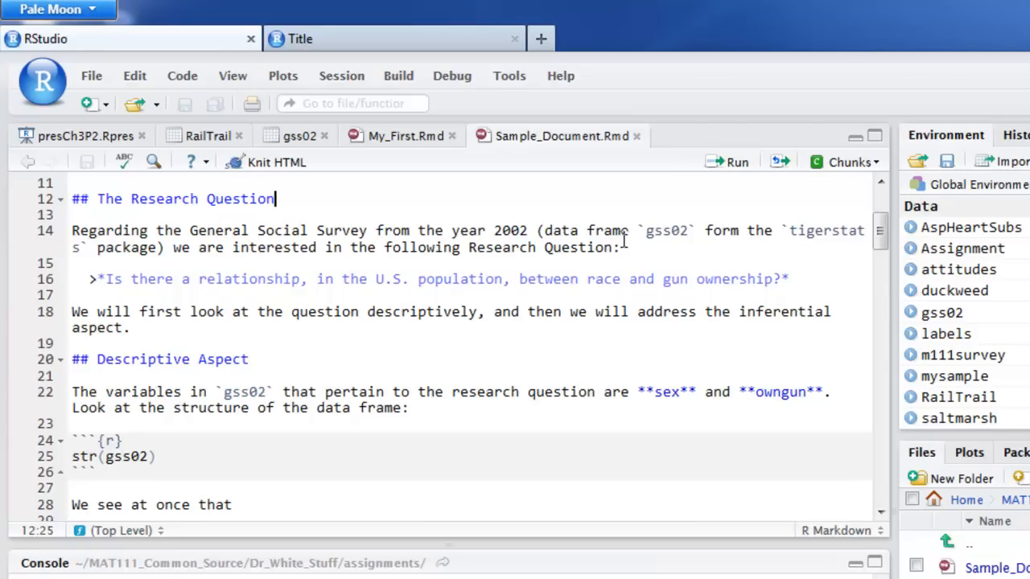
{"action": "mouse_move", "coordinate": [636, 232]}
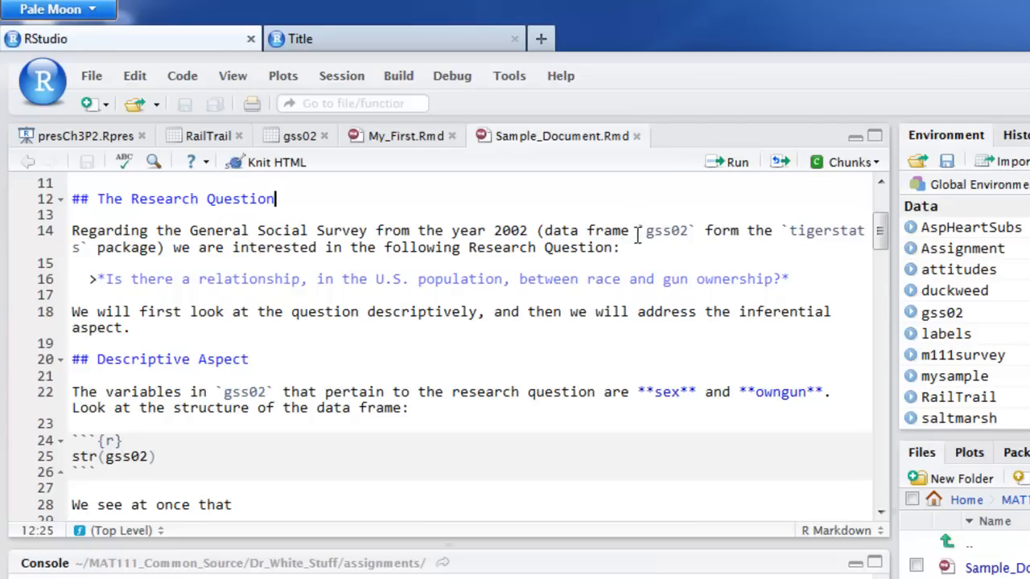
{"action": "mouse_move", "coordinate": [673, 241]}
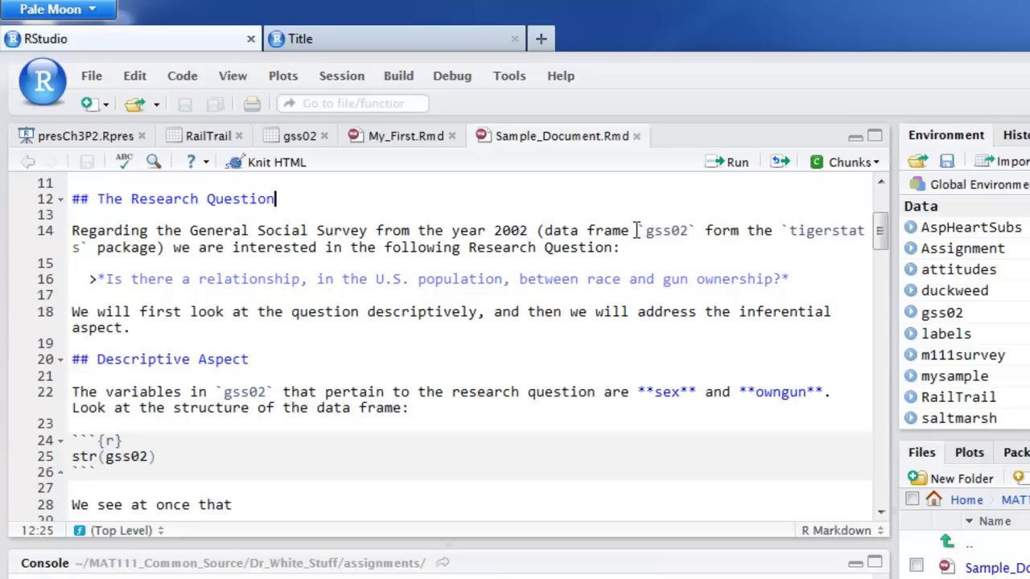
{"action": "left_click", "coordinate": [641, 232]}
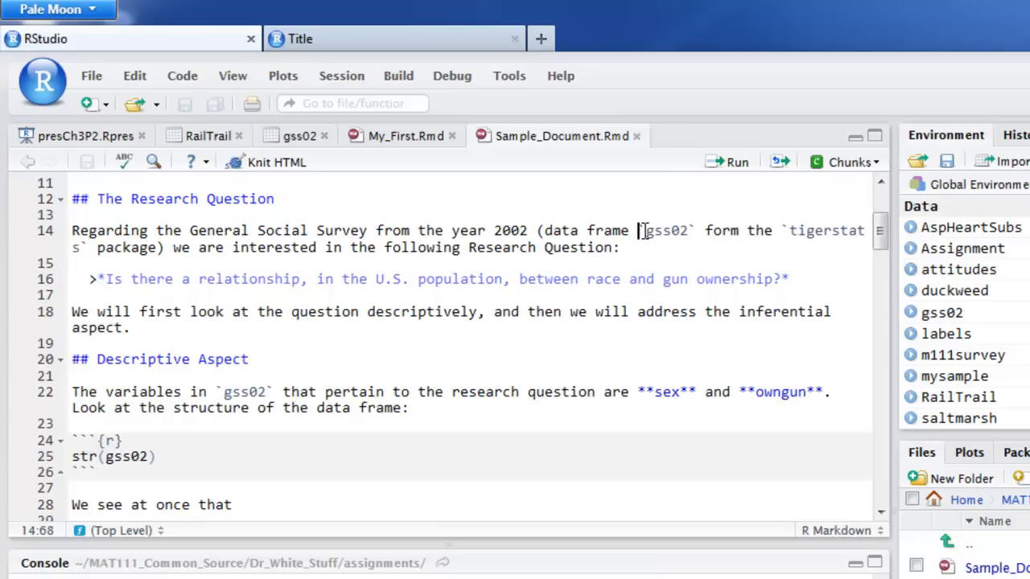
{"action": "double_click", "coordinate": [666, 231]}
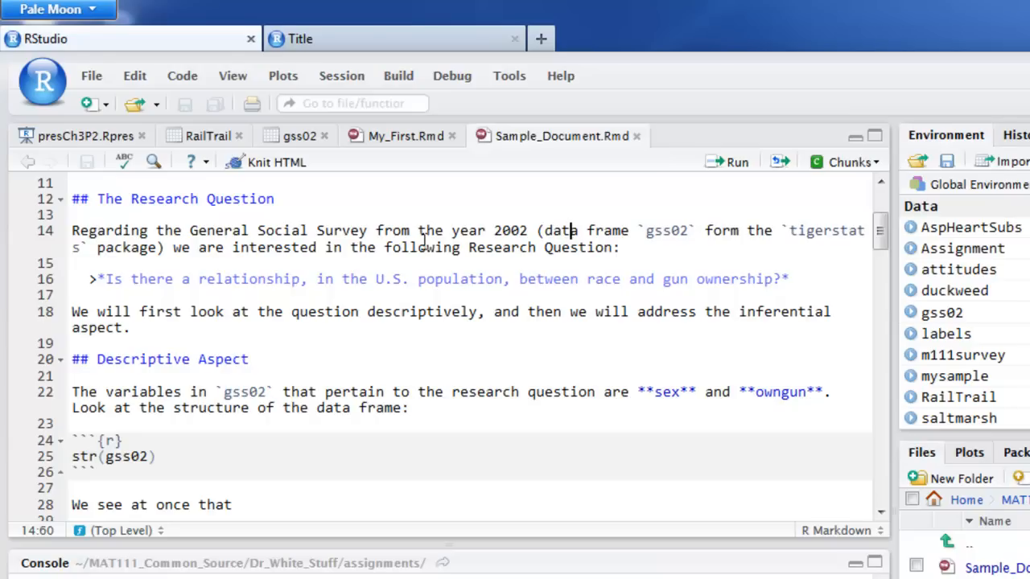
{"action": "mouse_move", "coordinate": [126, 292]}
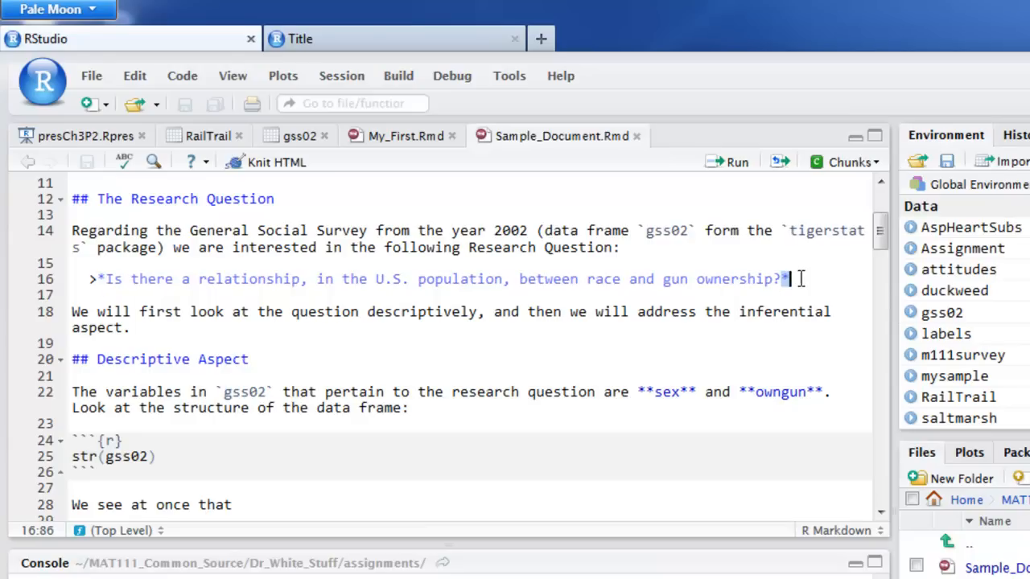
{"action": "scroll", "scroll_direction": "down", "scroll_amount": 3}
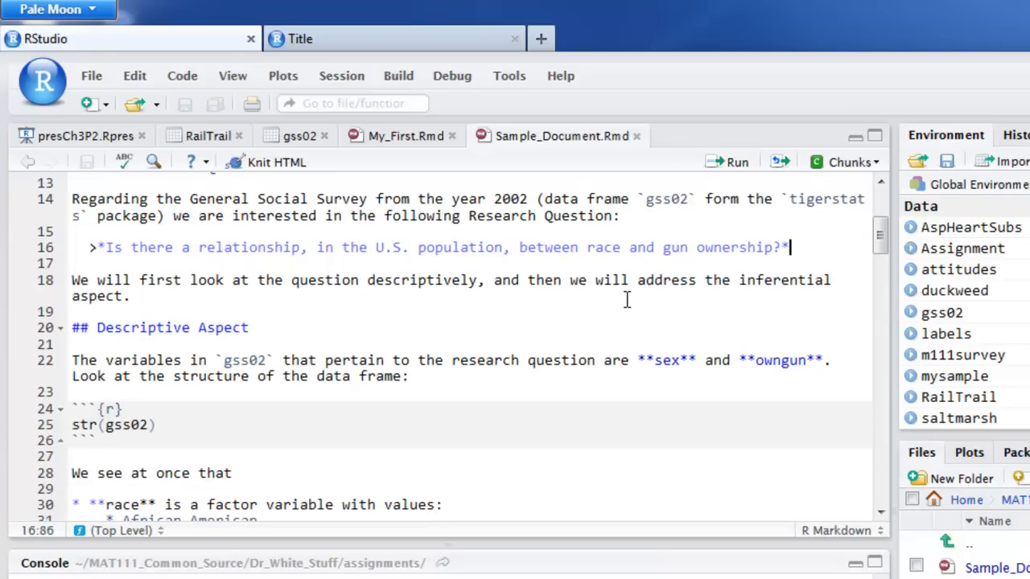
{"action": "scroll", "scroll_direction": "down", "scroll_amount": 3}
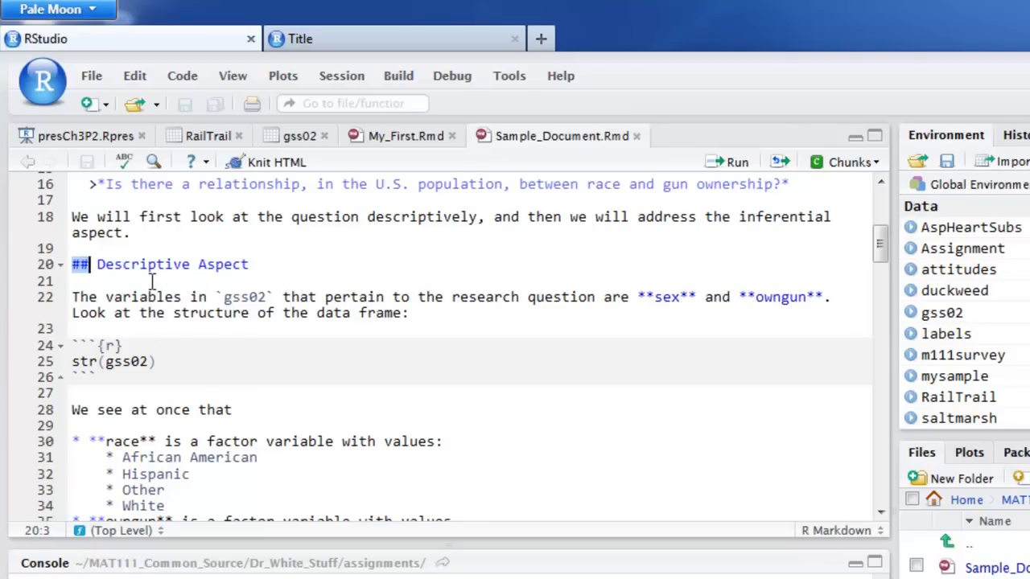
{"action": "left_click", "coordinate": [251, 264]}
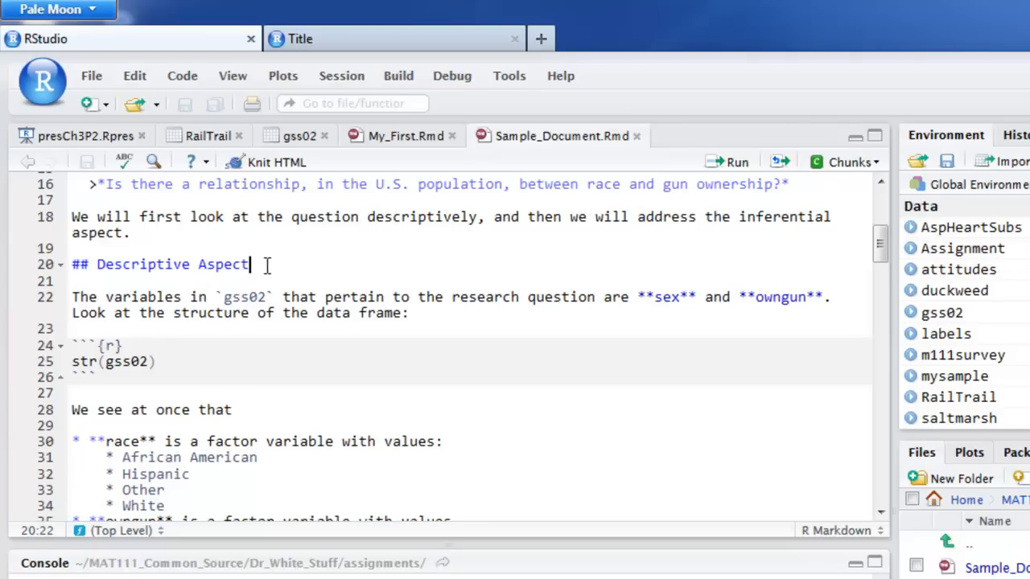
{"action": "scroll", "scroll_direction": "down", "scroll_amount": 3}
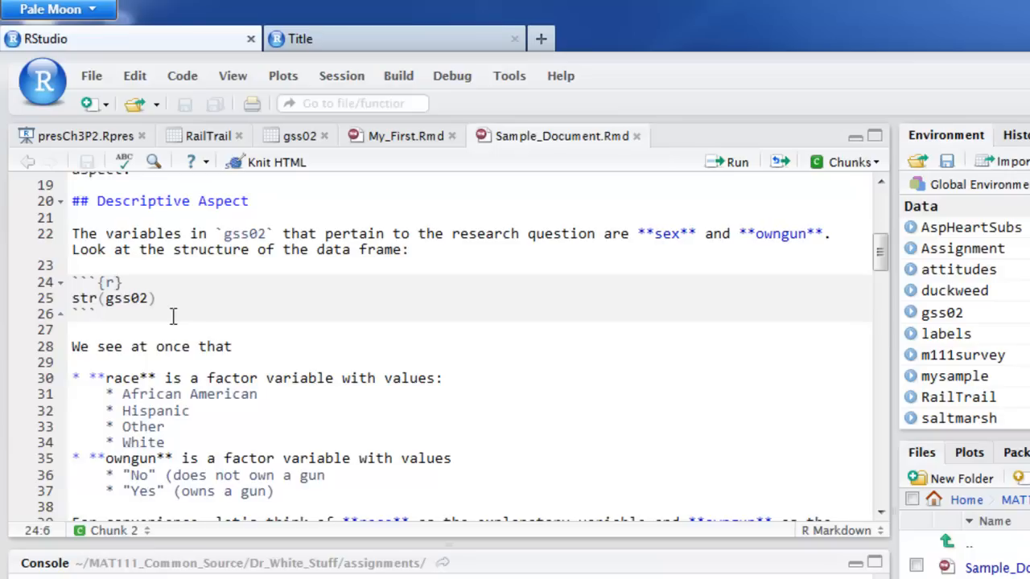
{"action": "scroll", "scroll_direction": "down", "scroll_amount": 3}
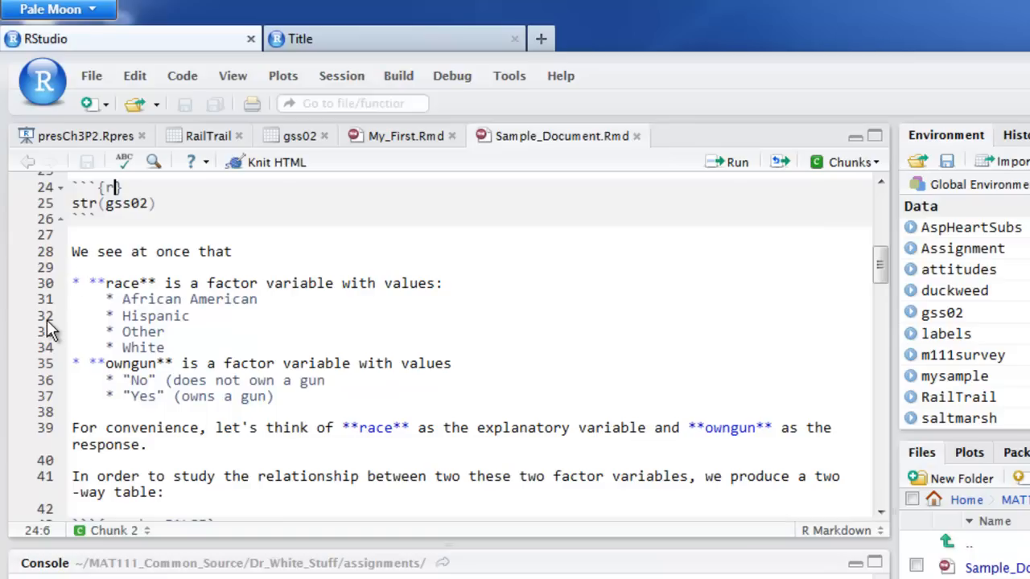
{"action": "mouse_move", "coordinate": [73, 303]}
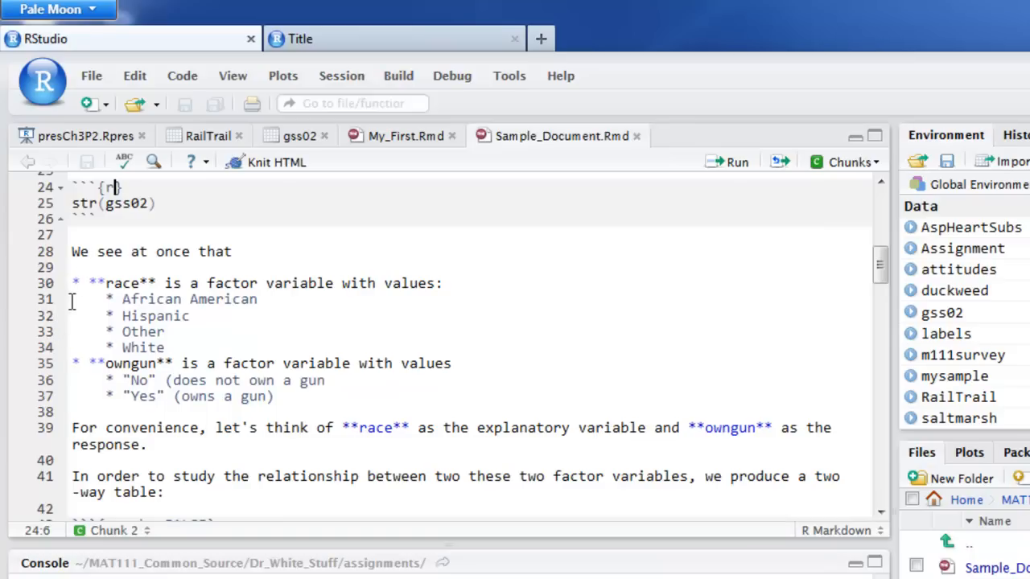
{"action": "left_click", "coordinate": [74, 283]}
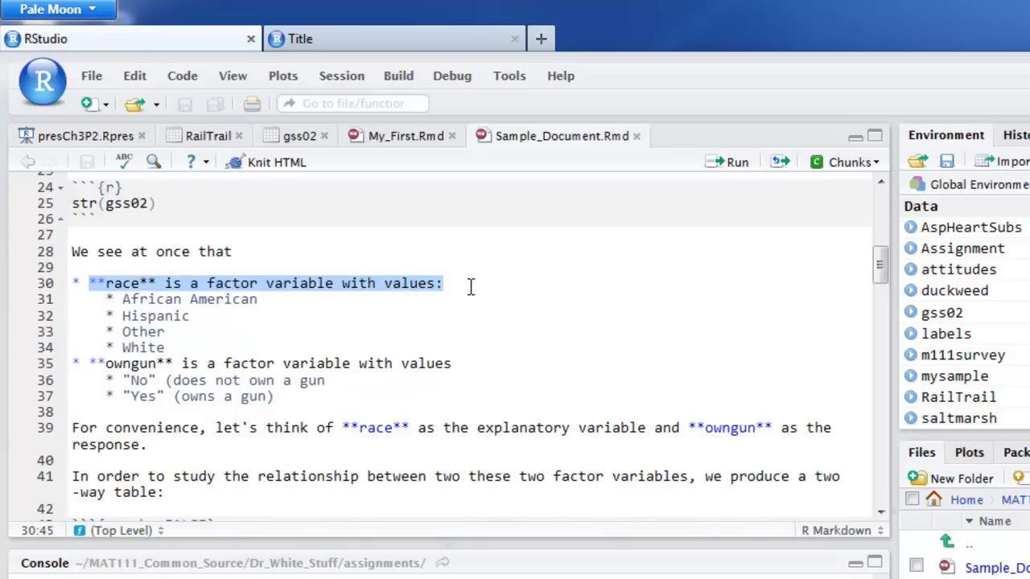
{"action": "left_click", "coordinate": [441, 284]}
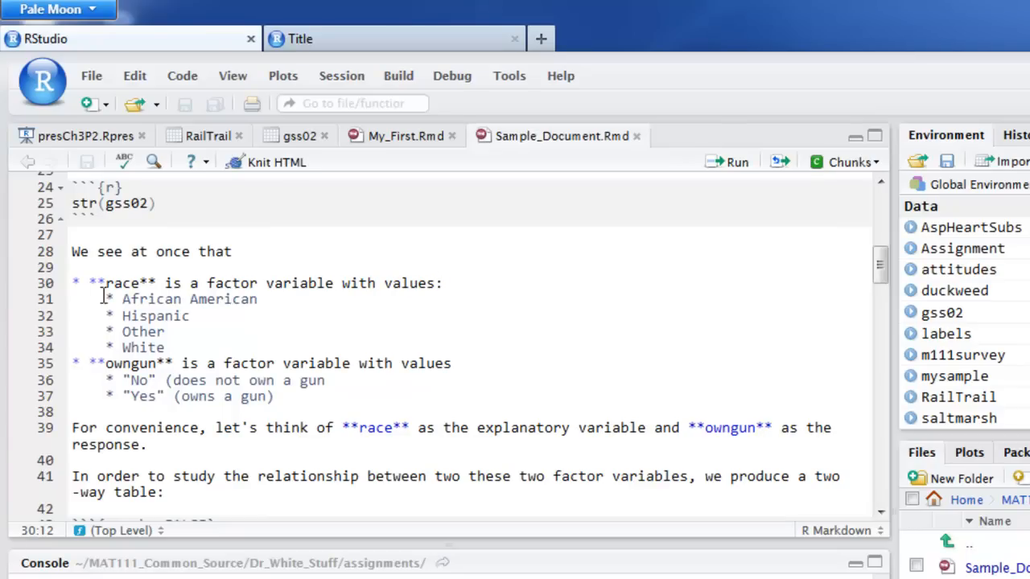
{"action": "double_click", "coordinate": [121, 284]}
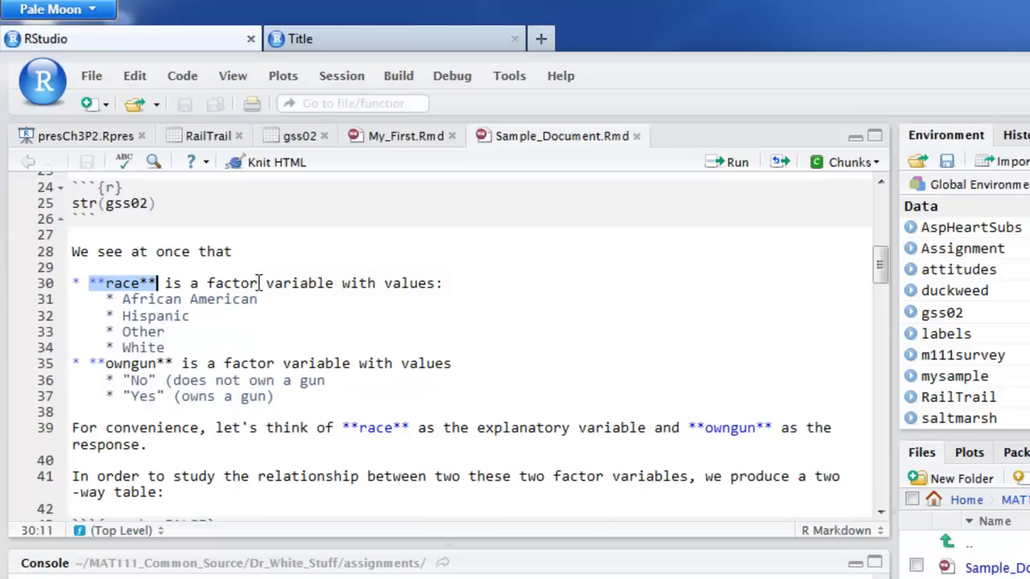
{"action": "left_click", "coordinate": [270, 310]}
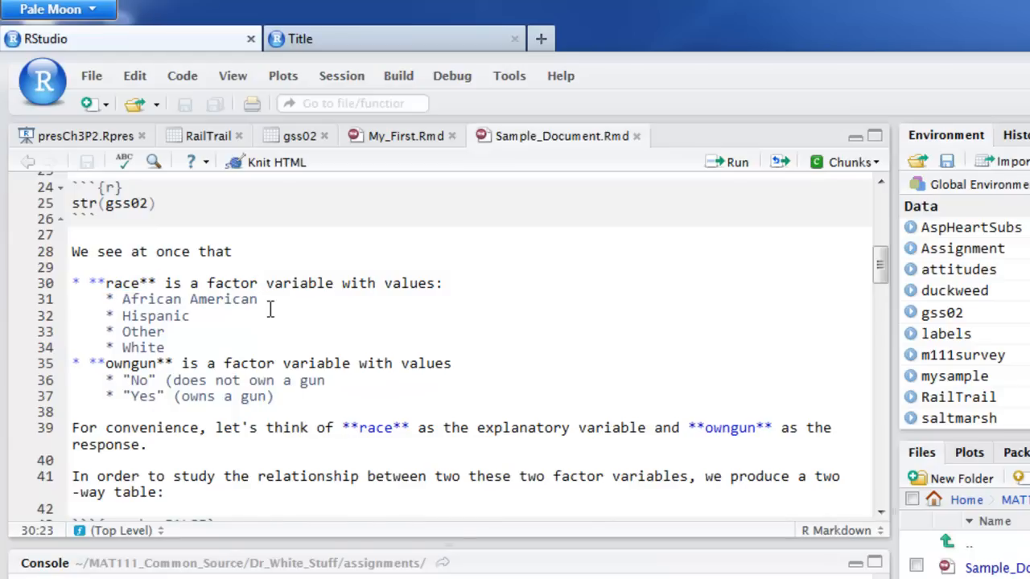
{"action": "mouse_move", "coordinate": [143, 304]}
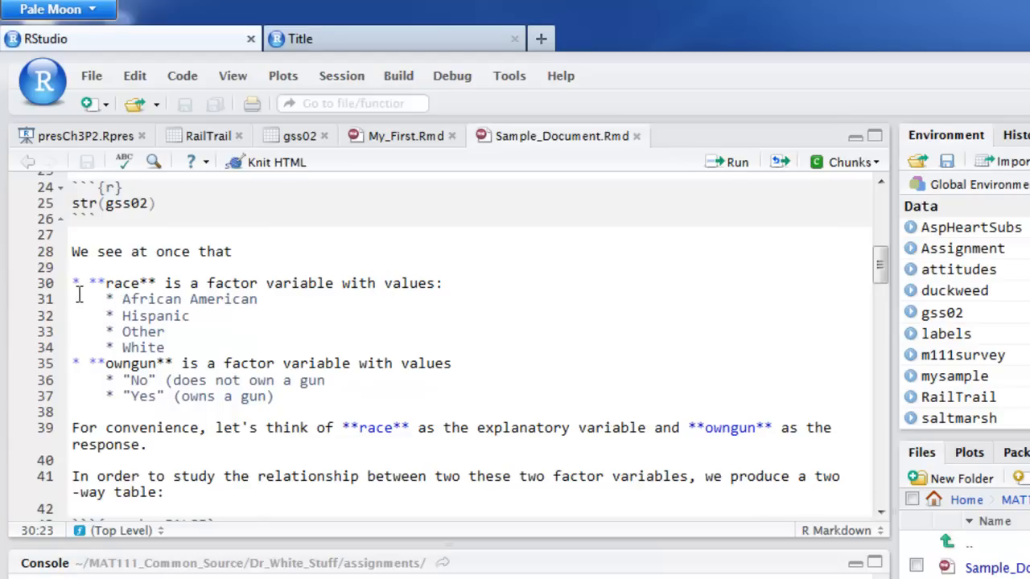
{"action": "mouse_move", "coordinate": [68, 309]}
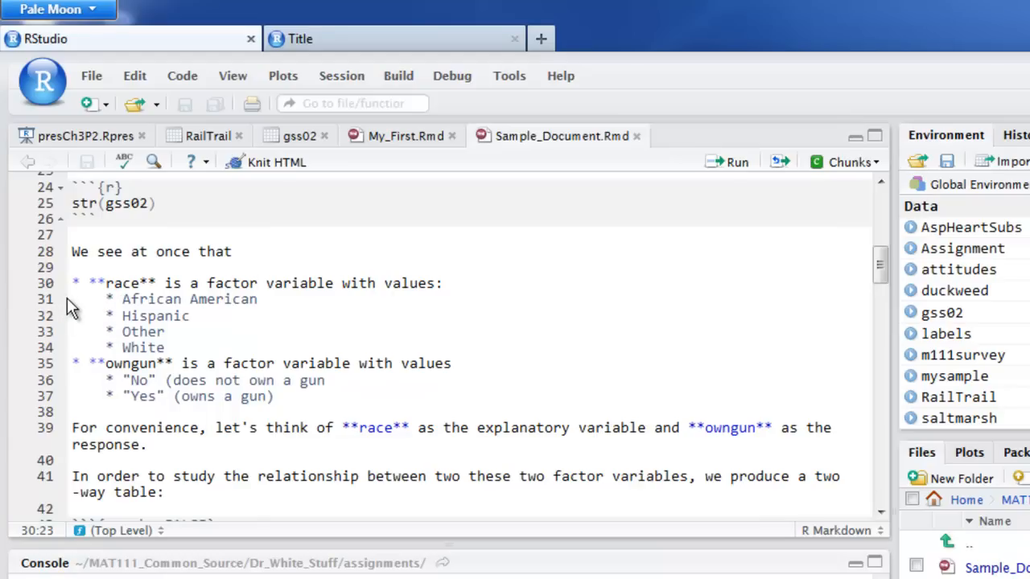
{"action": "mouse_move", "coordinate": [105, 299]}
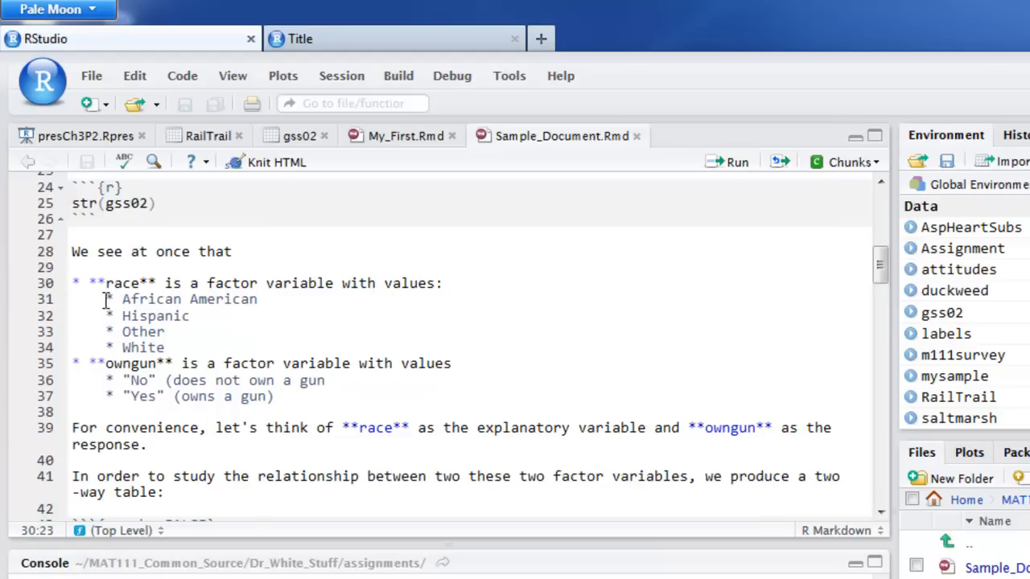
{"action": "left_click", "coordinate": [113, 299]}
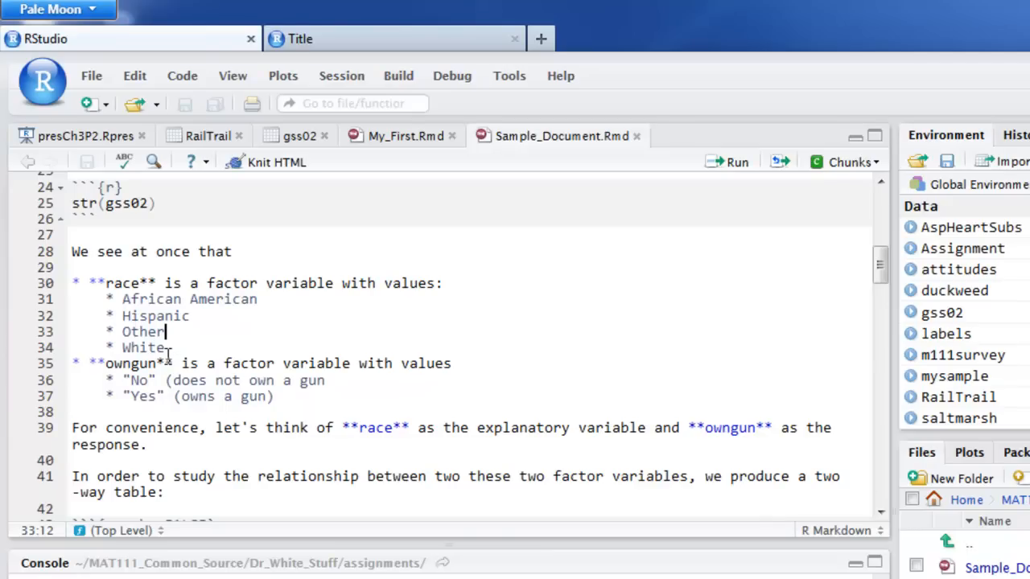
{"action": "left_click", "coordinate": [169, 348]}
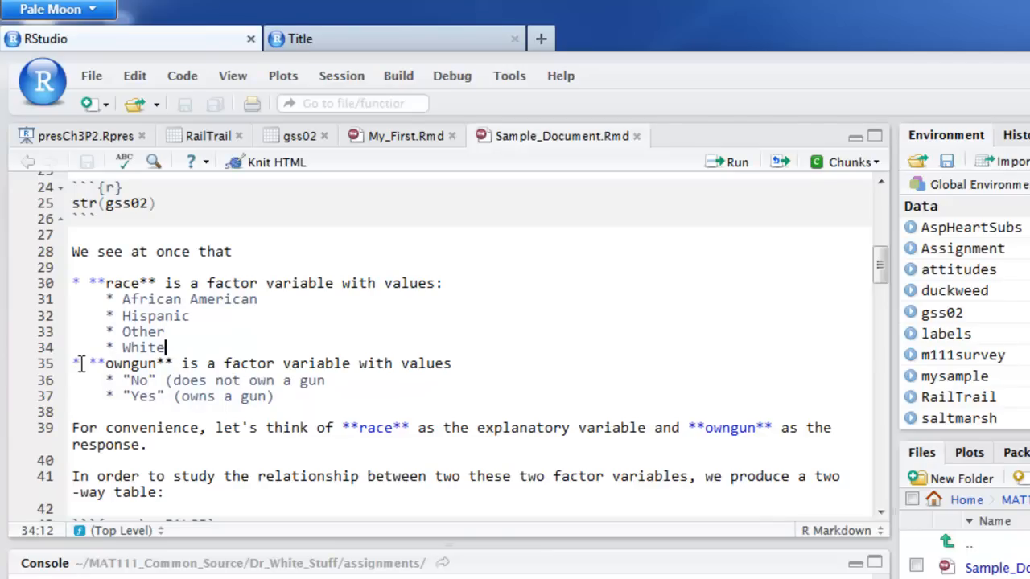
{"action": "left_click", "coordinate": [76, 363]}
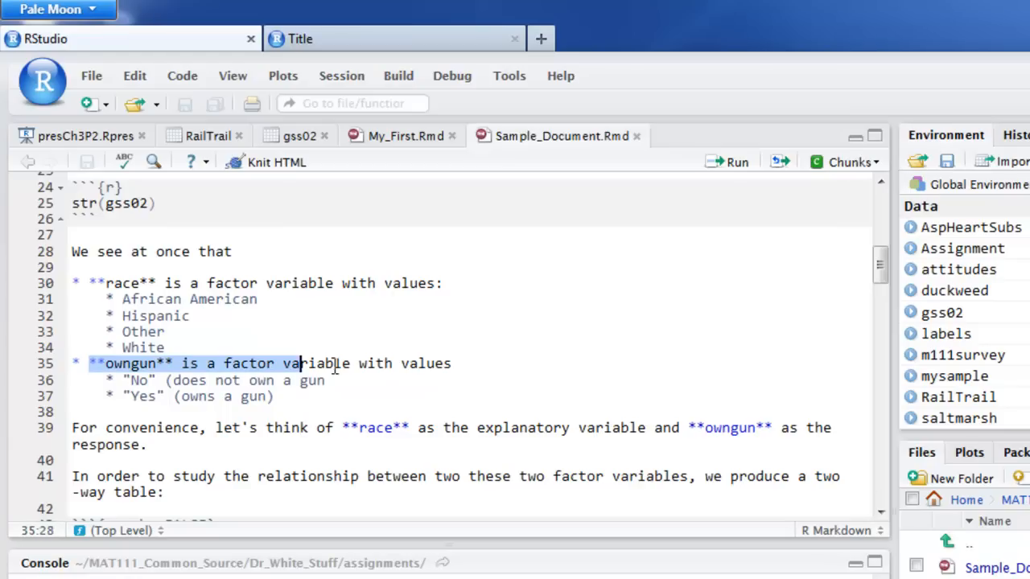
{"action": "left_click", "coordinate": [469, 368]}
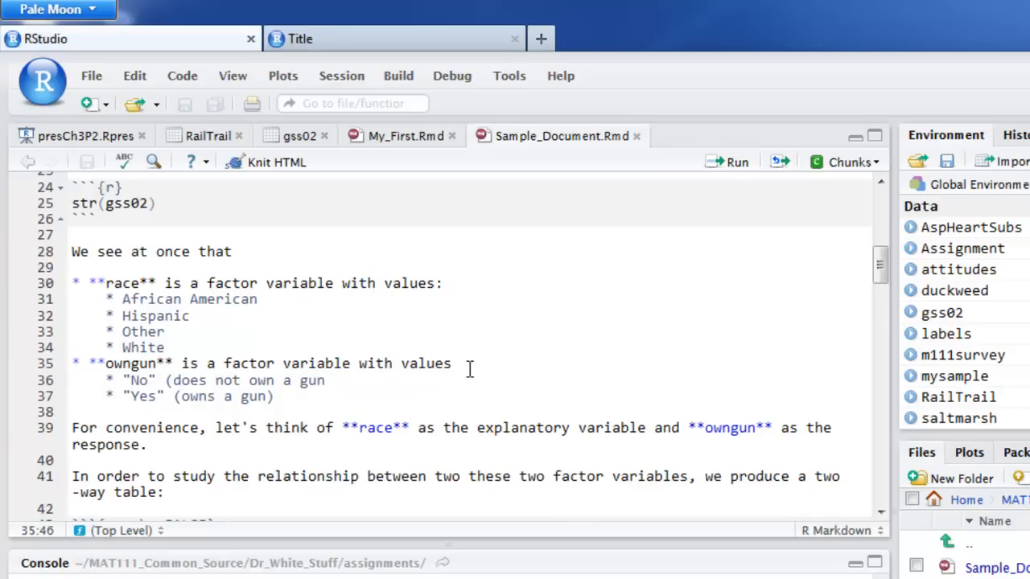
{"action": "mouse_move", "coordinate": [466, 351]}
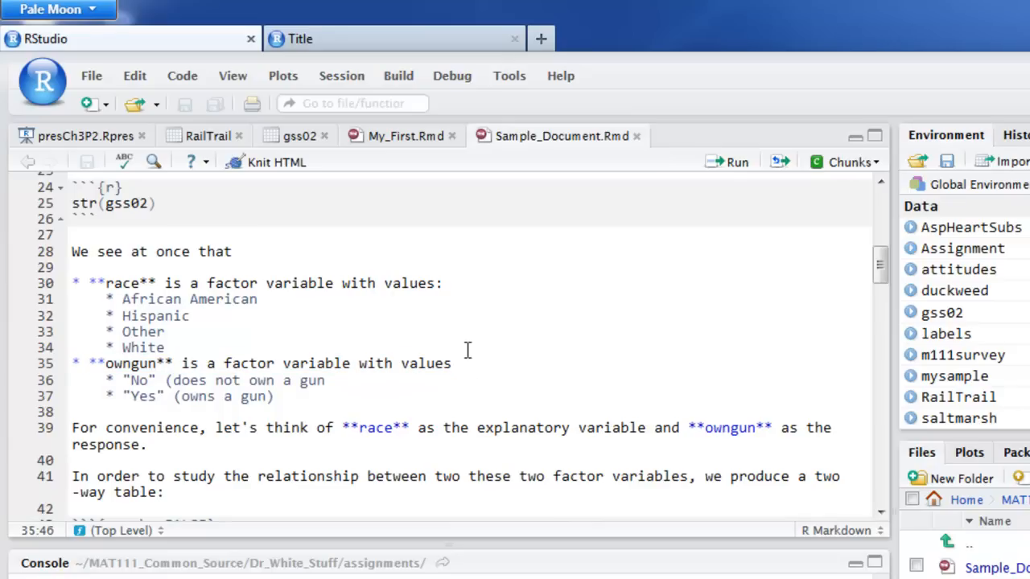
{"action": "mouse_move", "coordinate": [95, 364]}
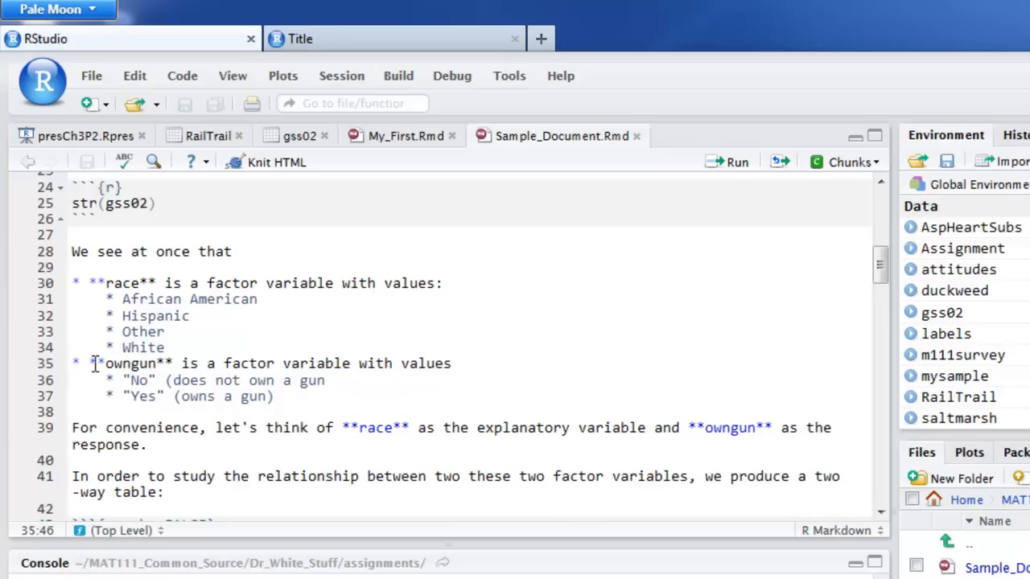
{"action": "left_click", "coordinate": [94, 364]}
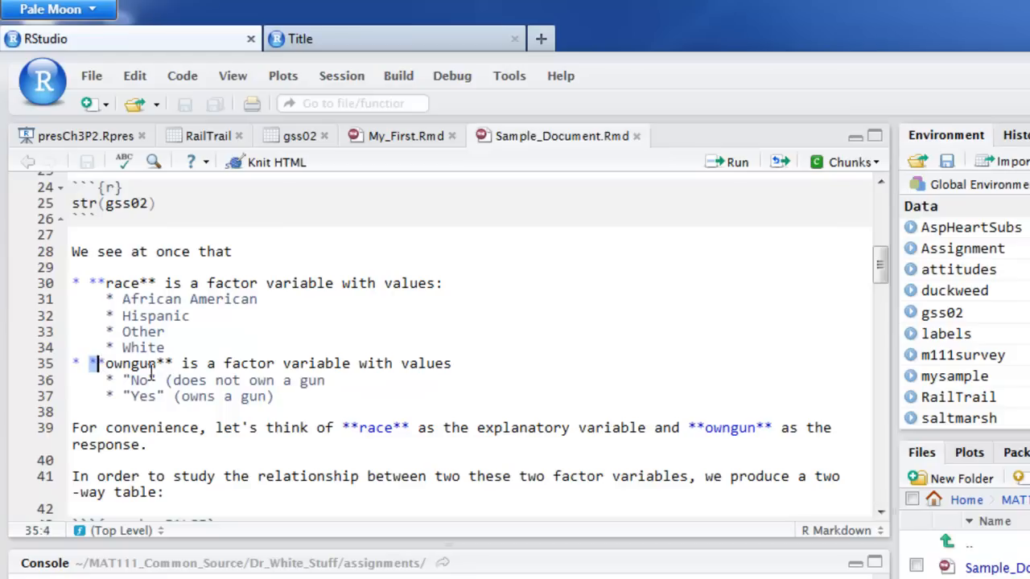
{"action": "left_click", "coordinate": [217, 351]}
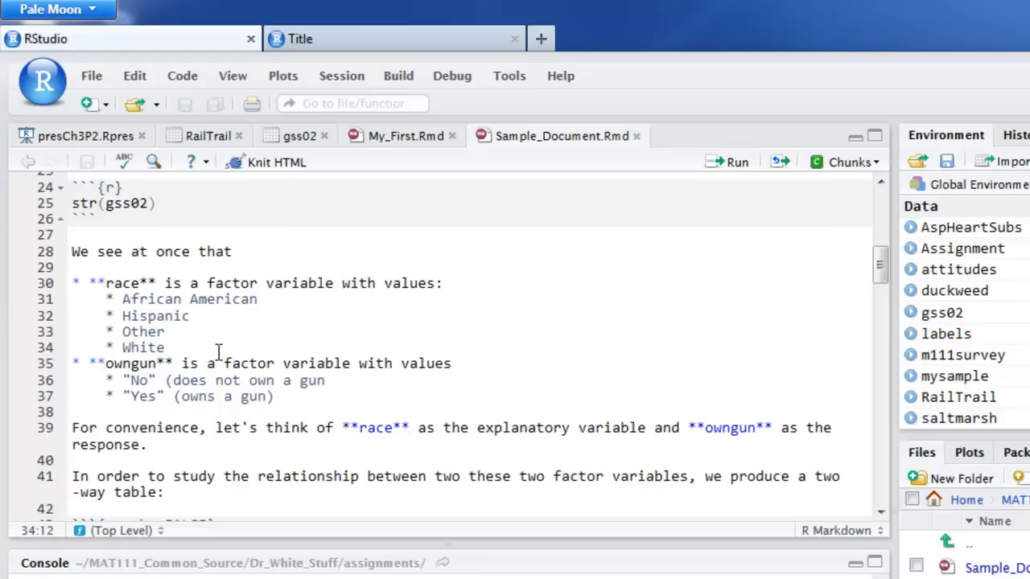
{"action": "scroll", "scroll_direction": "down", "scroll_amount": 3}
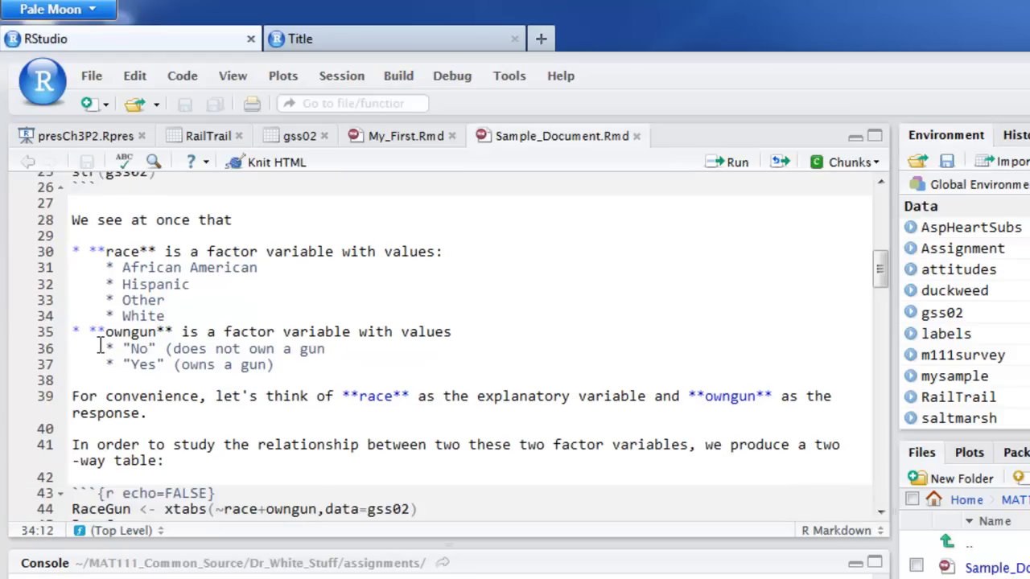
{"action": "left_click_drag", "start_coordinate": [96, 348], "coordinate": [273, 364]}
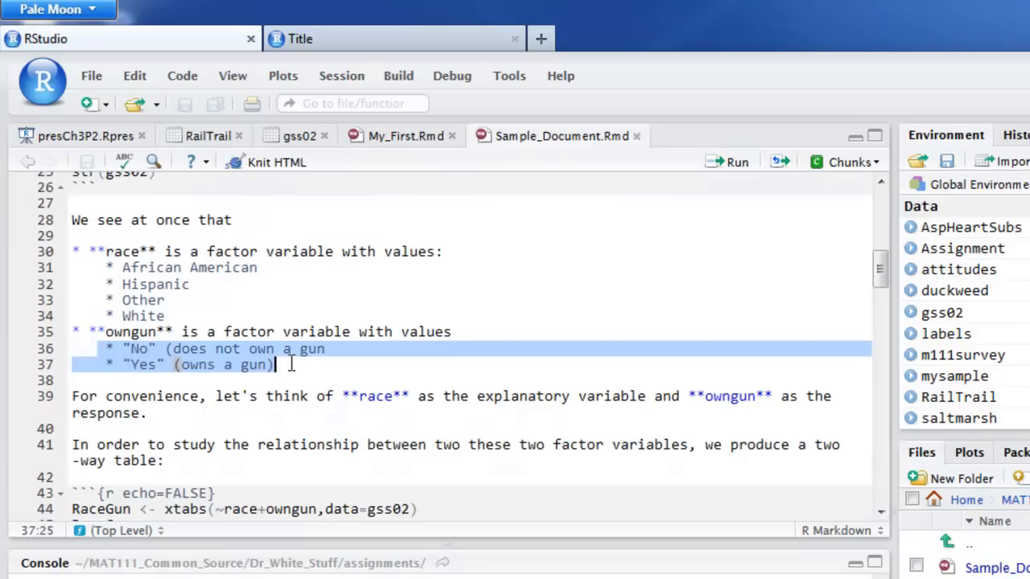
{"action": "scroll", "scroll_direction": "down", "scroll_amount": 3}
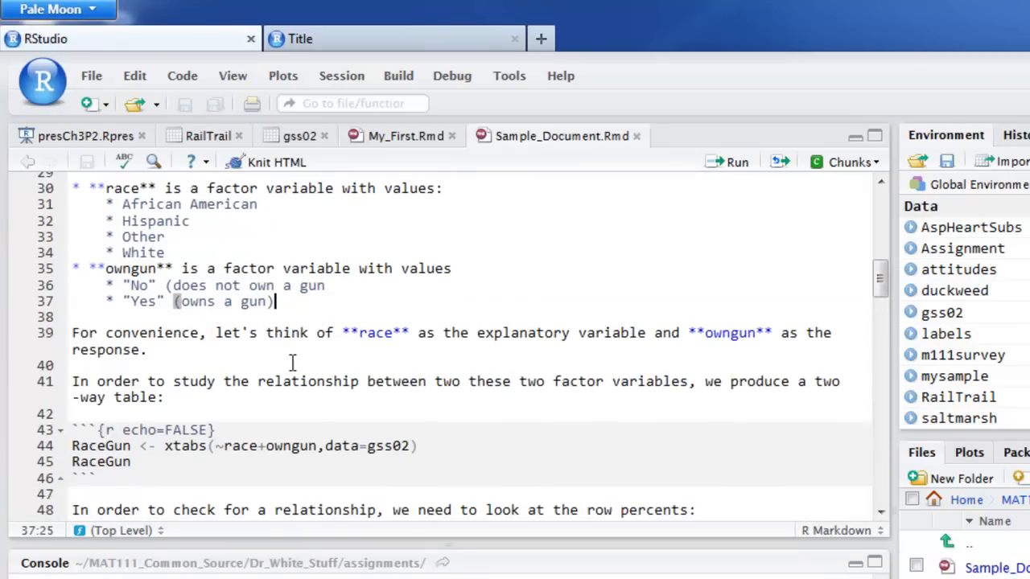
{"action": "double_click", "coordinate": [379, 332]}
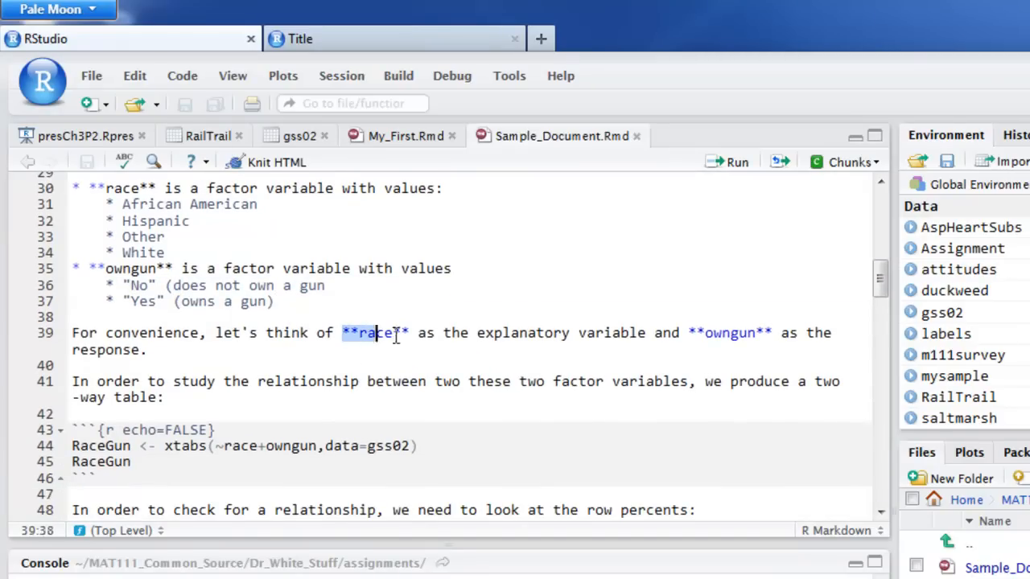
{"action": "double_click", "coordinate": [373, 333]}
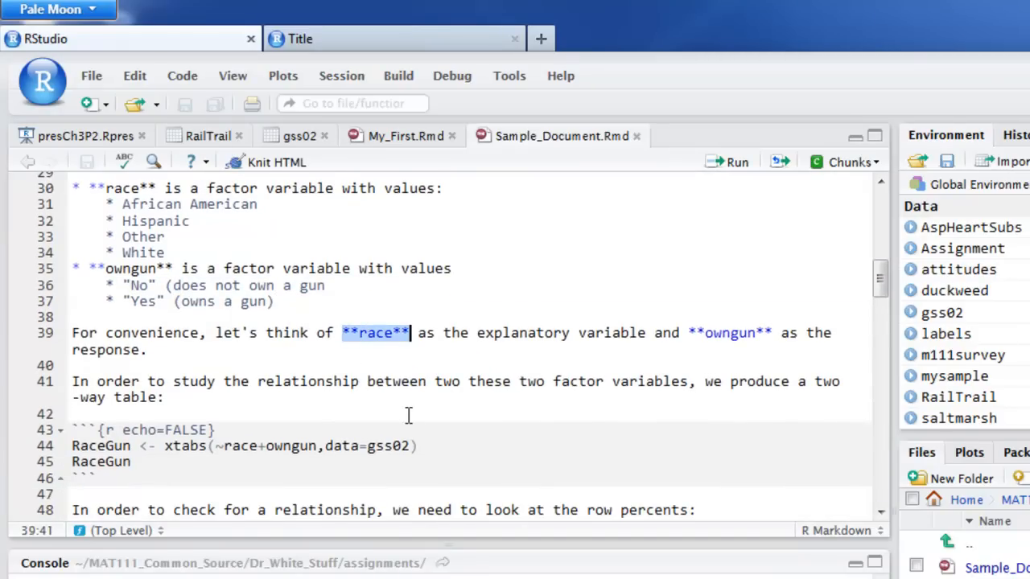
{"action": "scroll", "scroll_direction": "up", "scroll_amount": 3}
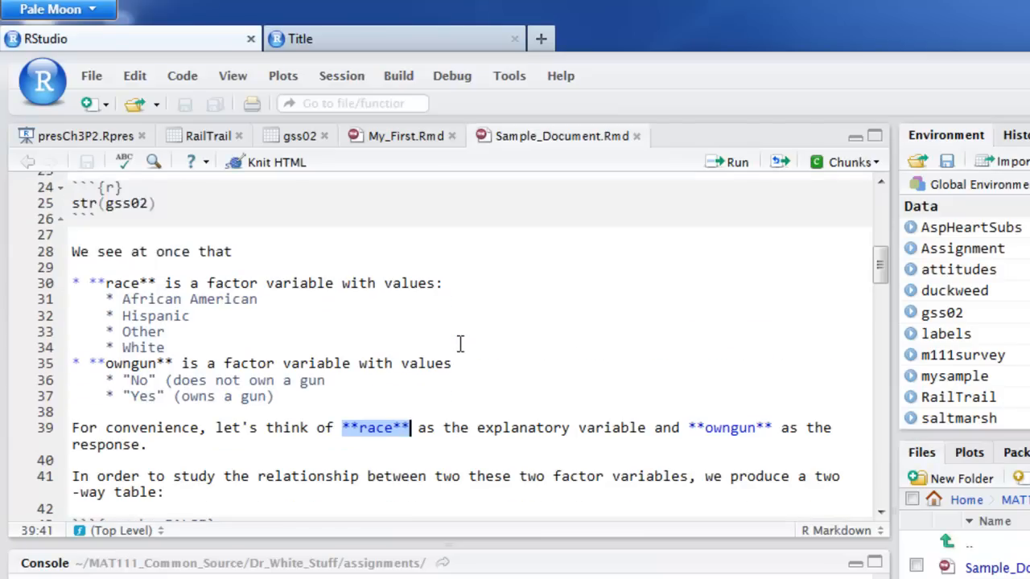
{"action": "scroll", "scroll_direction": "up", "scroll_amount": 3}
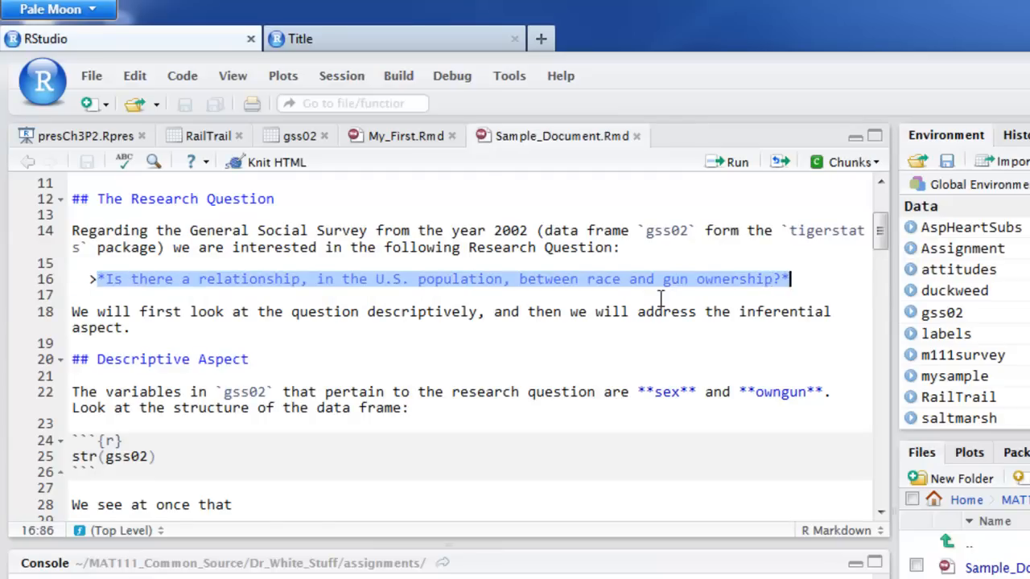
{"action": "scroll", "scroll_direction": "down", "scroll_amount": 3}
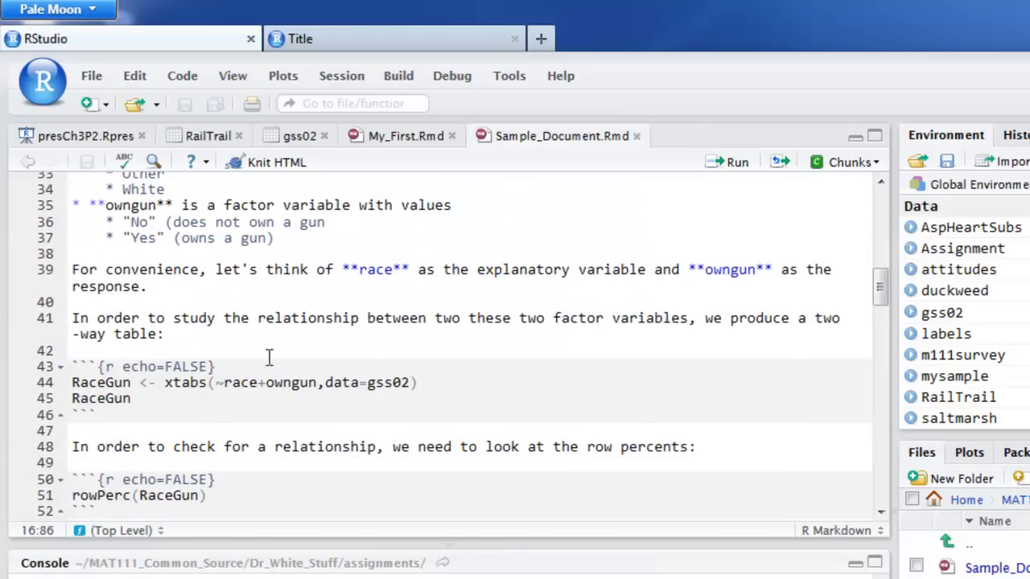
{"action": "scroll", "scroll_direction": "down", "scroll_amount": 3}
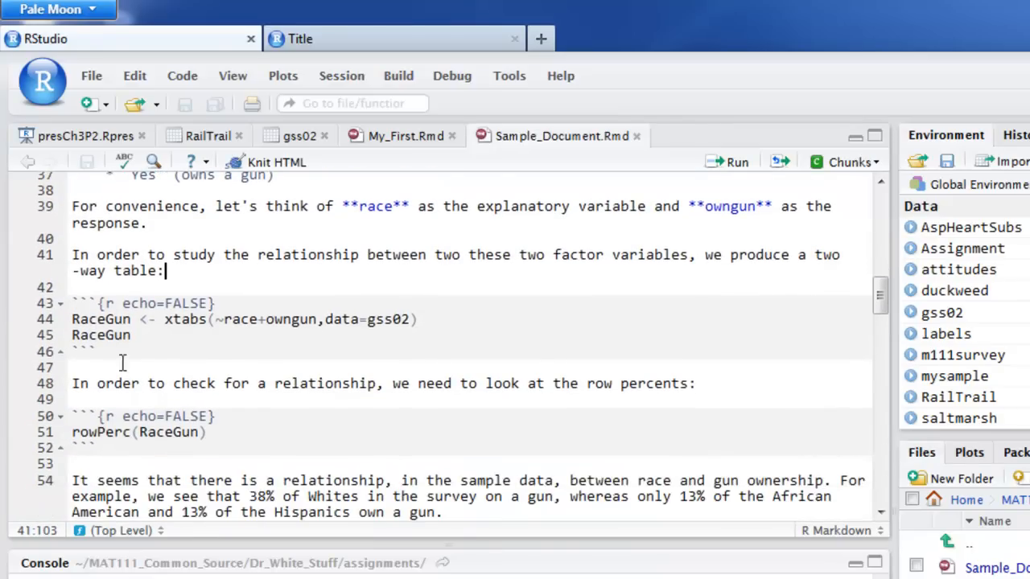
{"action": "left_click", "coordinate": [122, 302]}
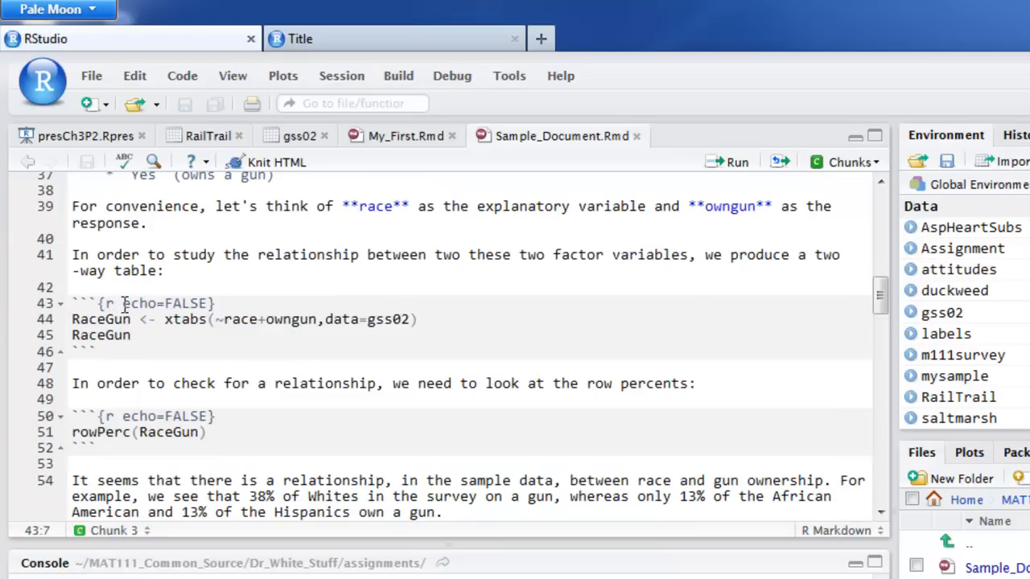
{"action": "double_click", "coordinate": [165, 303]}
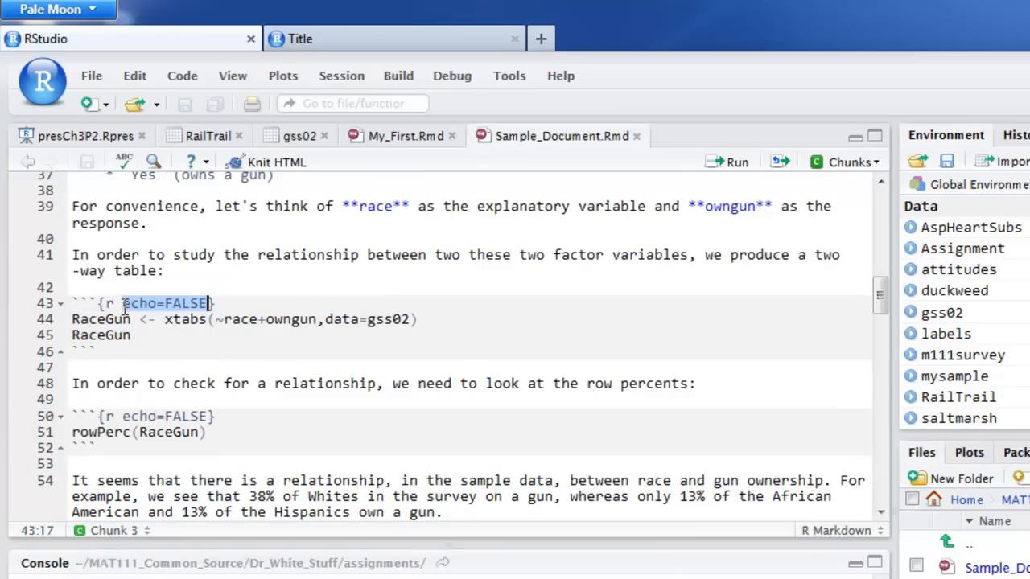
{"action": "left_click", "coordinate": [115, 302]}
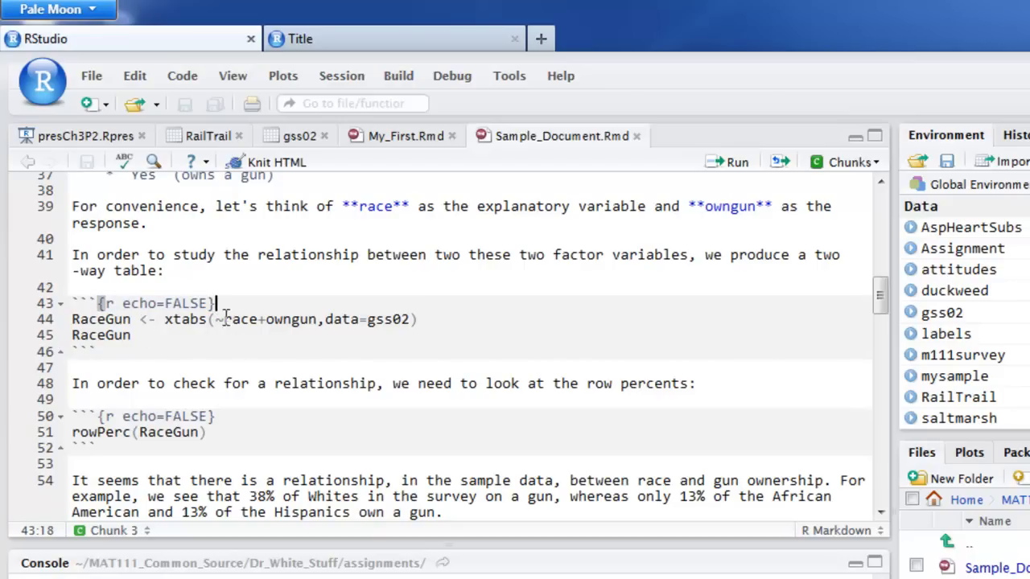
{"action": "scroll", "scroll_direction": "down", "scroll_amount": 3}
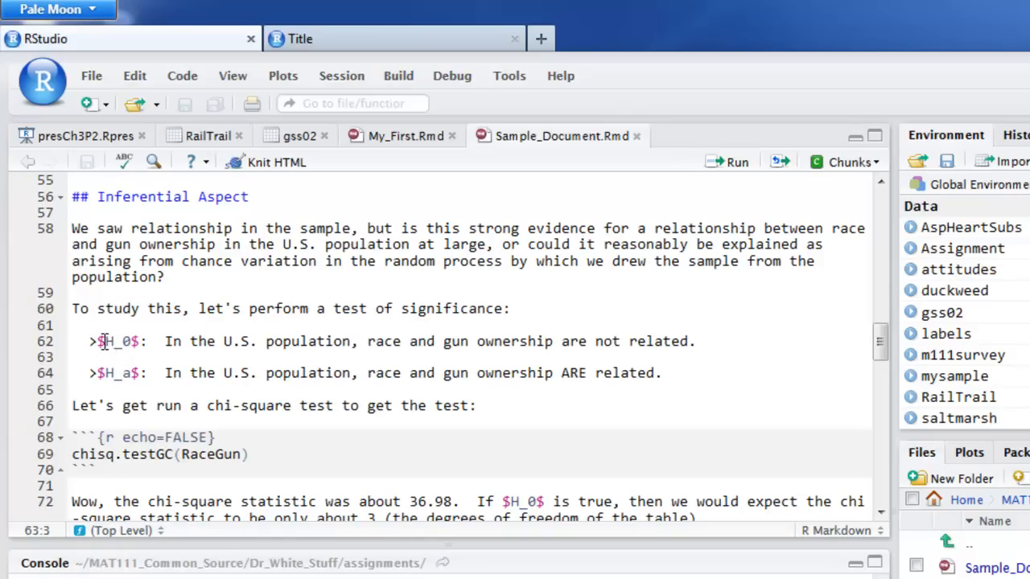
{"action": "left_click", "coordinate": [129, 341]}
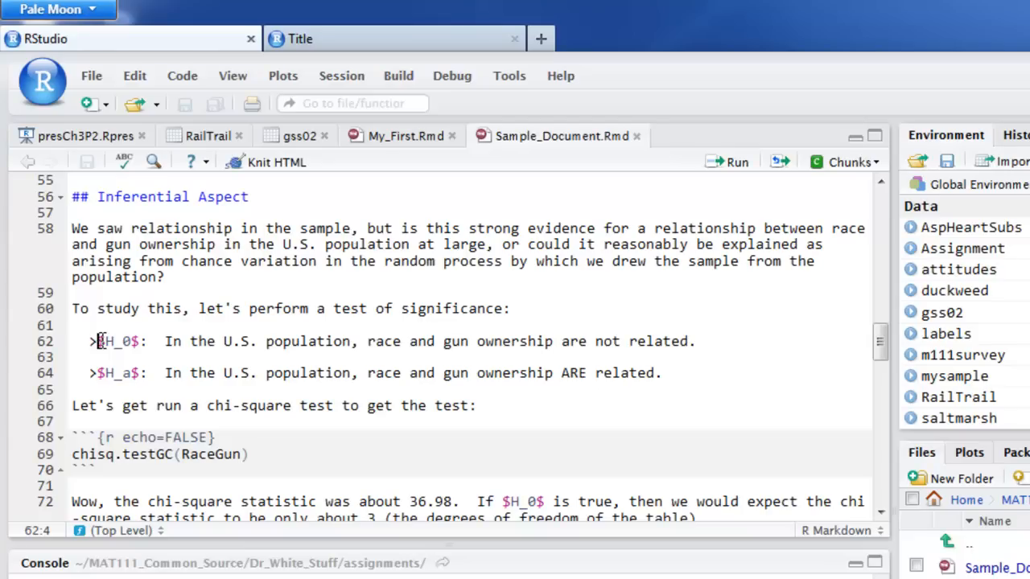
{"action": "left_click", "coordinate": [132, 341]}
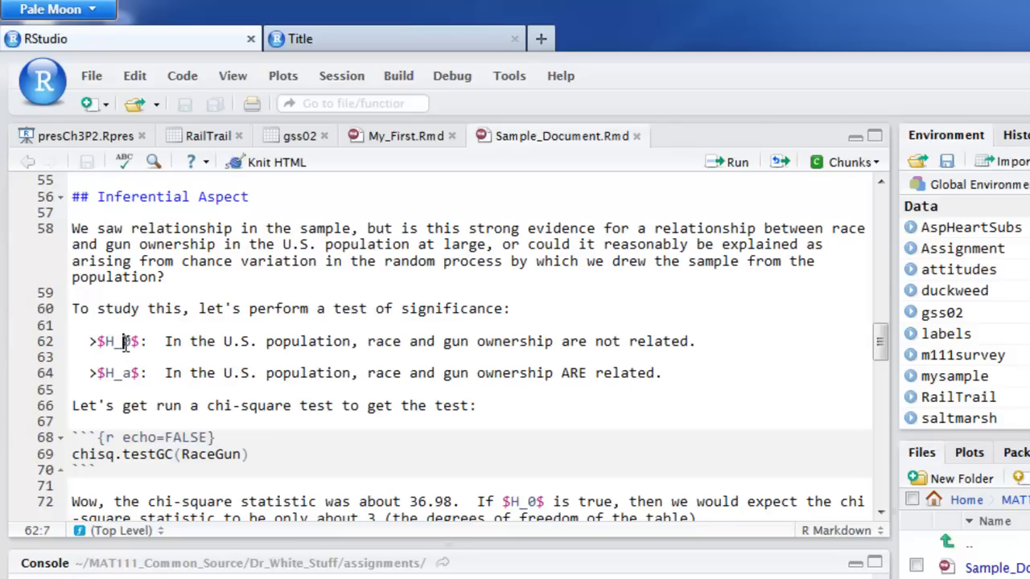
{"action": "scroll", "scroll_direction": "down", "scroll_amount": 3}
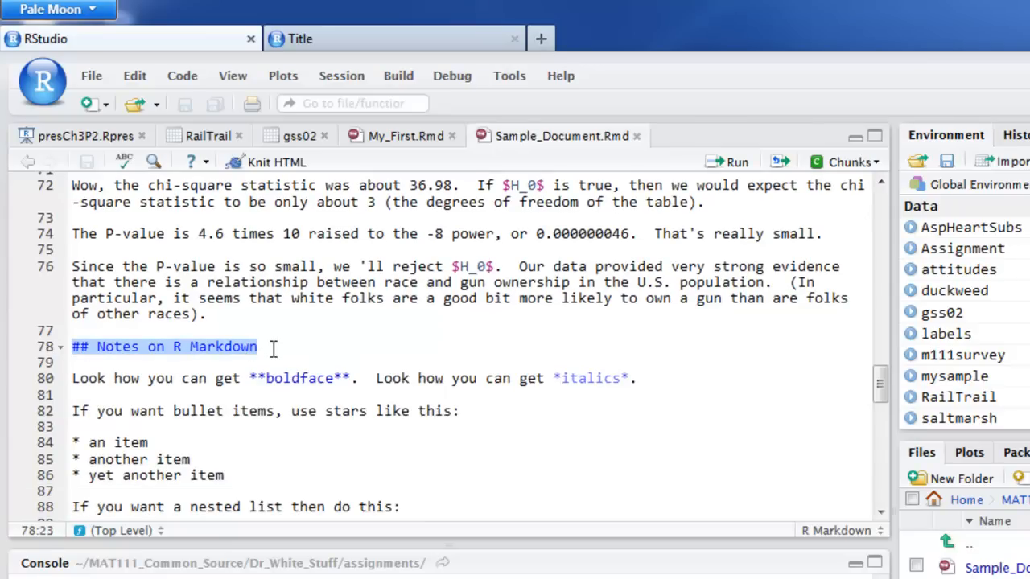
{"action": "scroll", "scroll_direction": "down", "scroll_amount": 3}
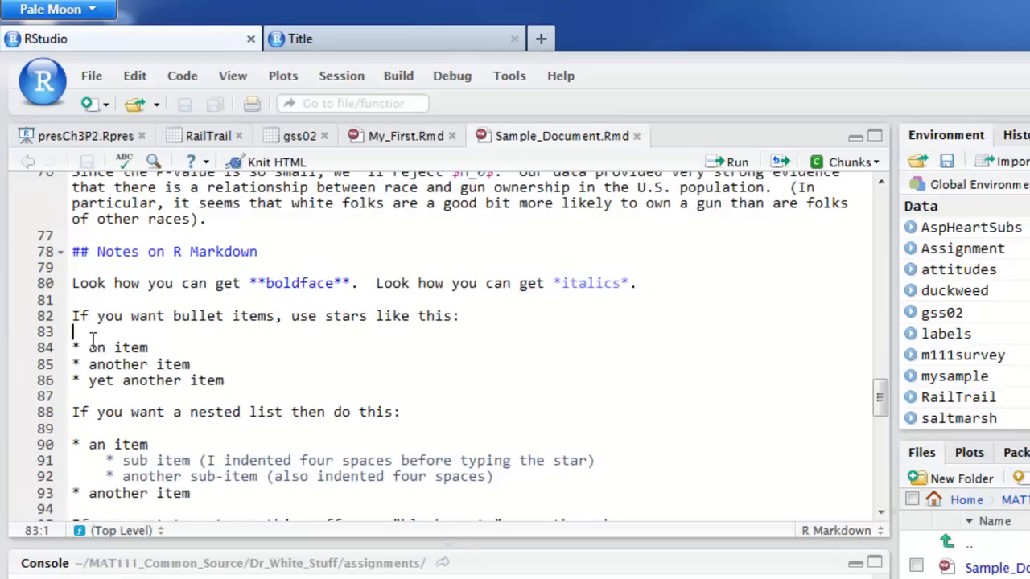
{"action": "left_click_drag", "start_coordinate": [71, 348], "coordinate": [227, 380]}
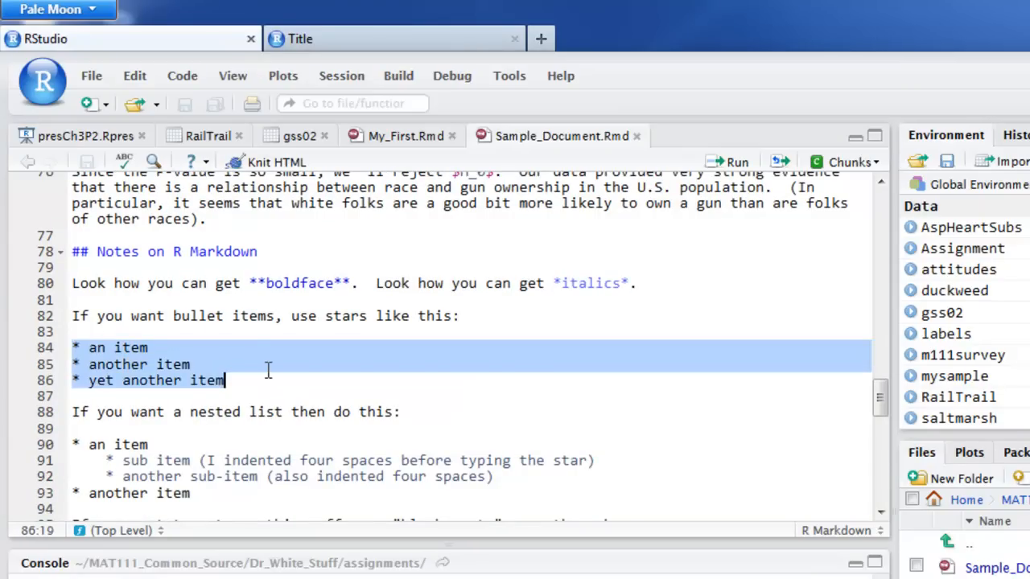
{"action": "scroll", "scroll_direction": "down", "scroll_amount": 3}
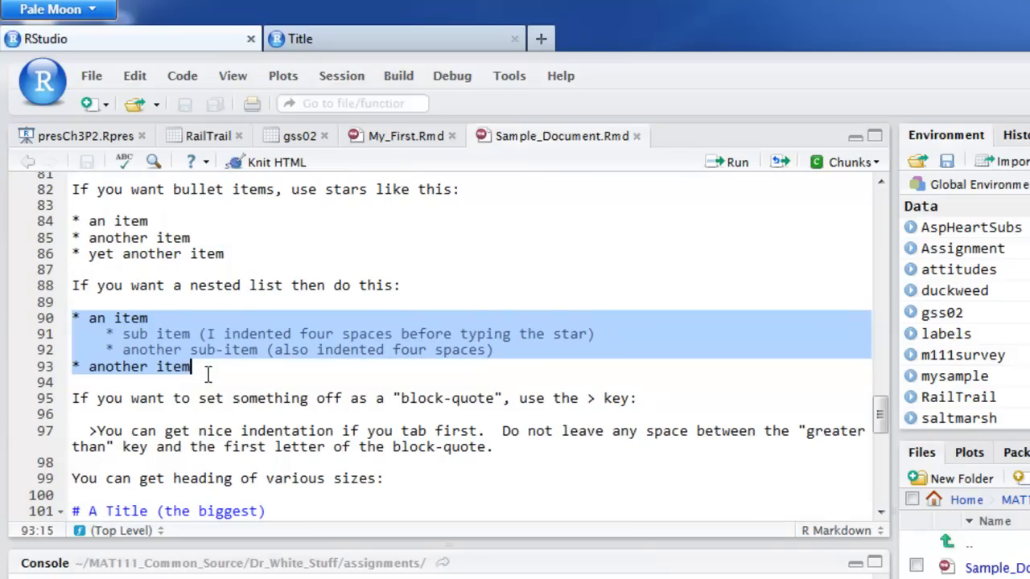
{"action": "scroll", "scroll_direction": "down", "scroll_amount": 3}
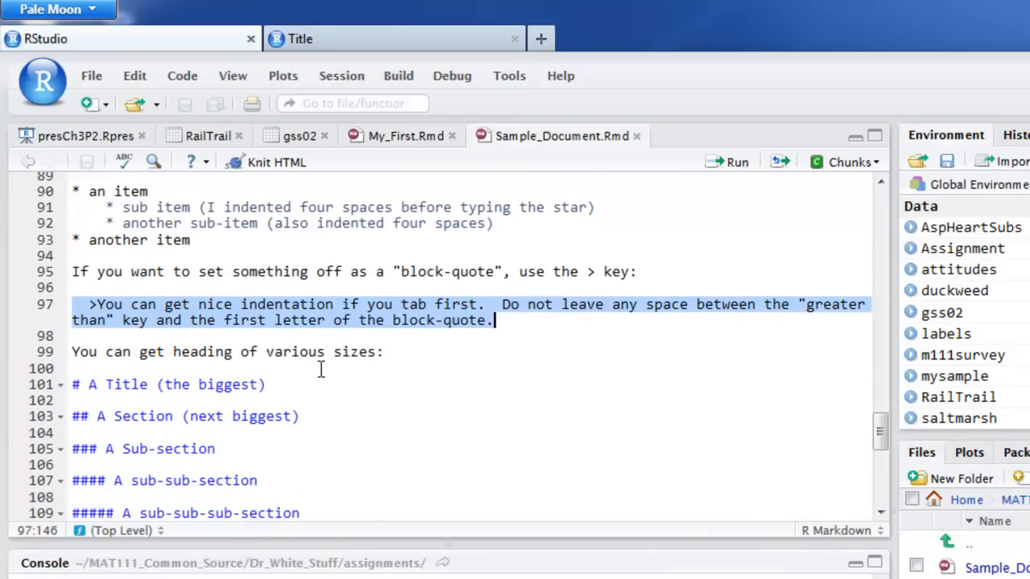
{"action": "scroll", "scroll_direction": "down", "scroll_amount": 3}
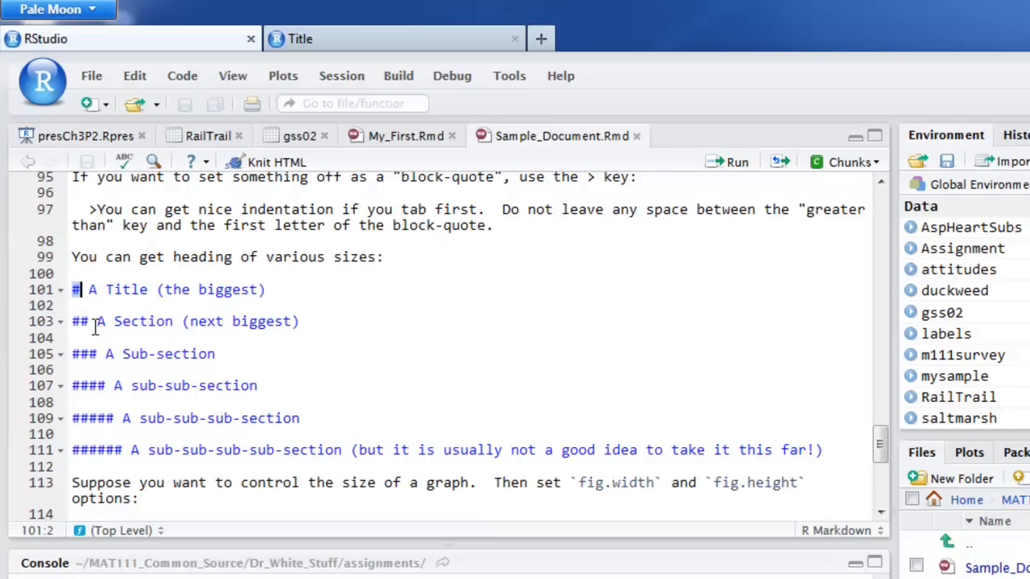
{"action": "left_click", "coordinate": [72, 322]}
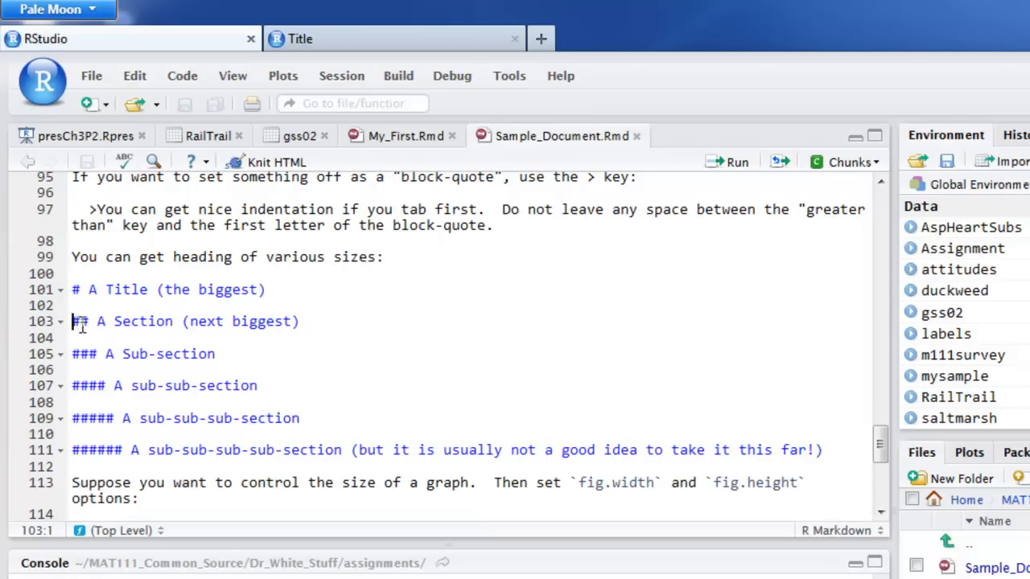
{"action": "left_click", "coordinate": [150, 322]}
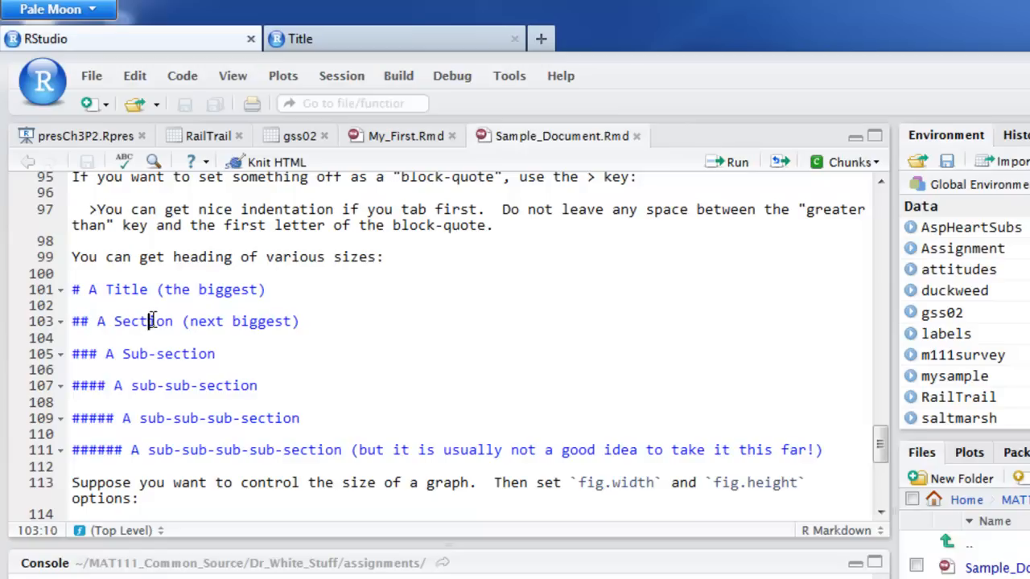
{"action": "left_click", "coordinate": [74, 354]}
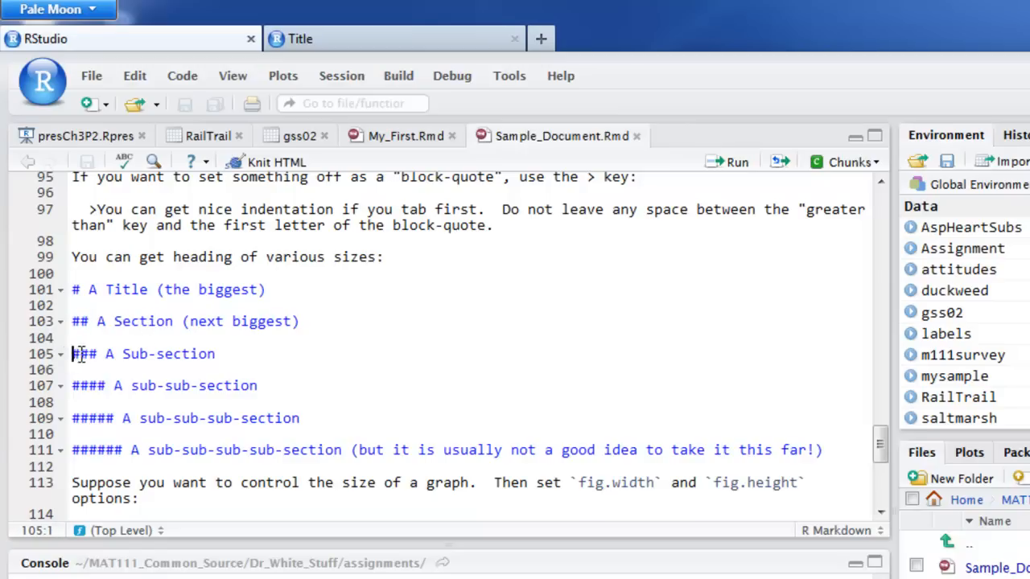
{"action": "left_click", "coordinate": [97, 354]}
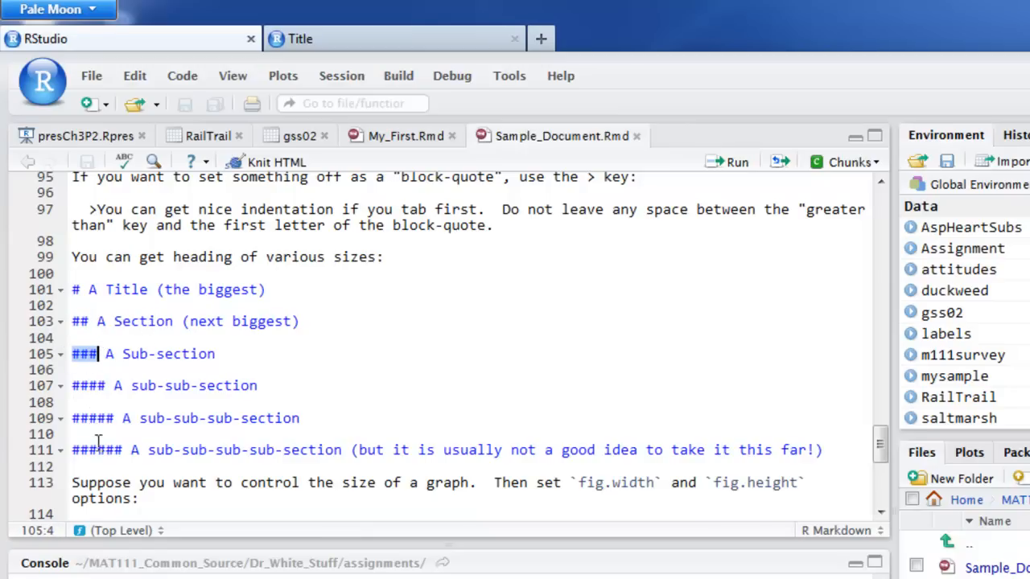
{"action": "mouse_move", "coordinate": [187, 431]}
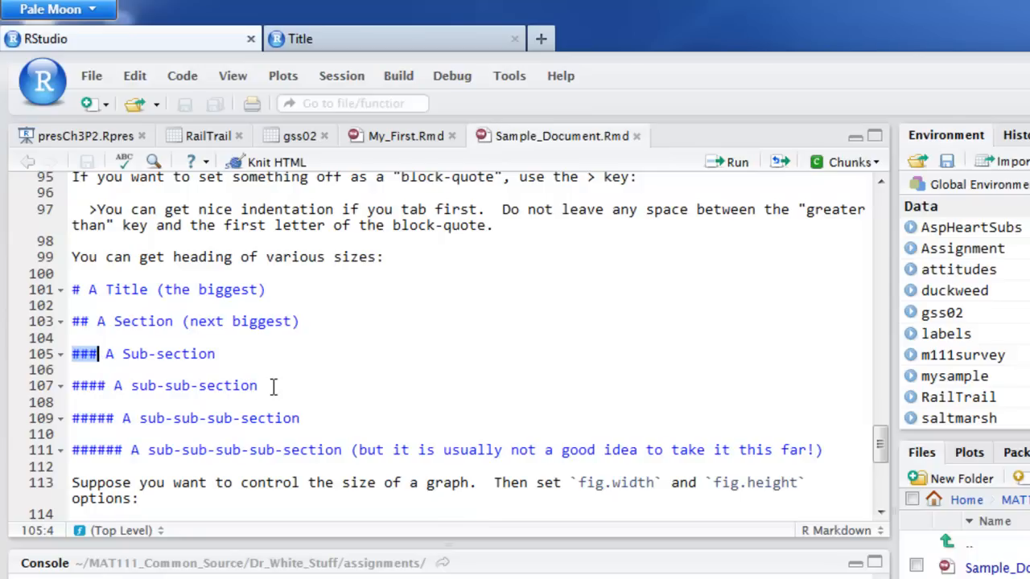
{"action": "left_click", "coordinate": [259, 386]}
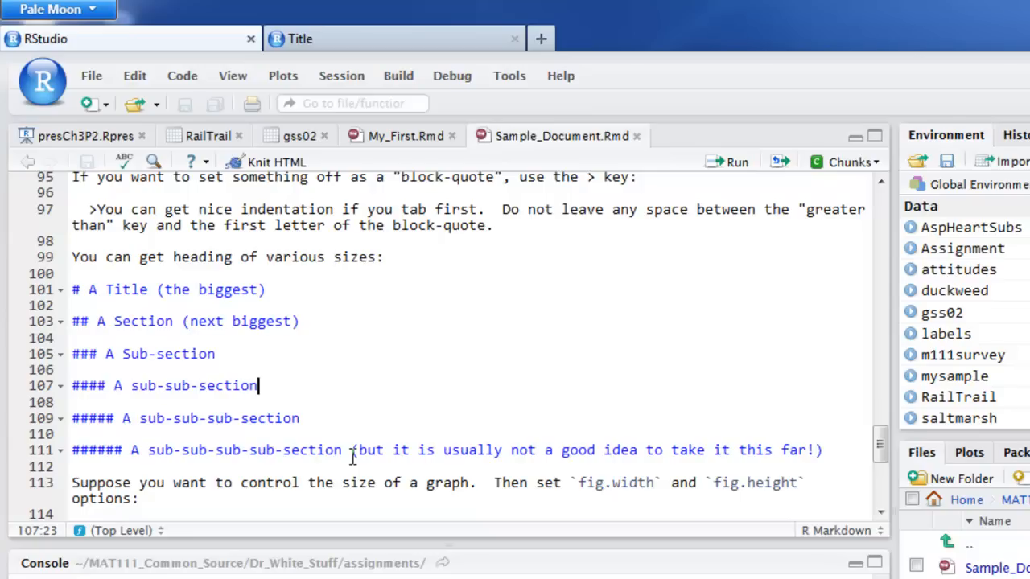
{"action": "scroll", "scroll_direction": "down", "scroll_amount": 3}
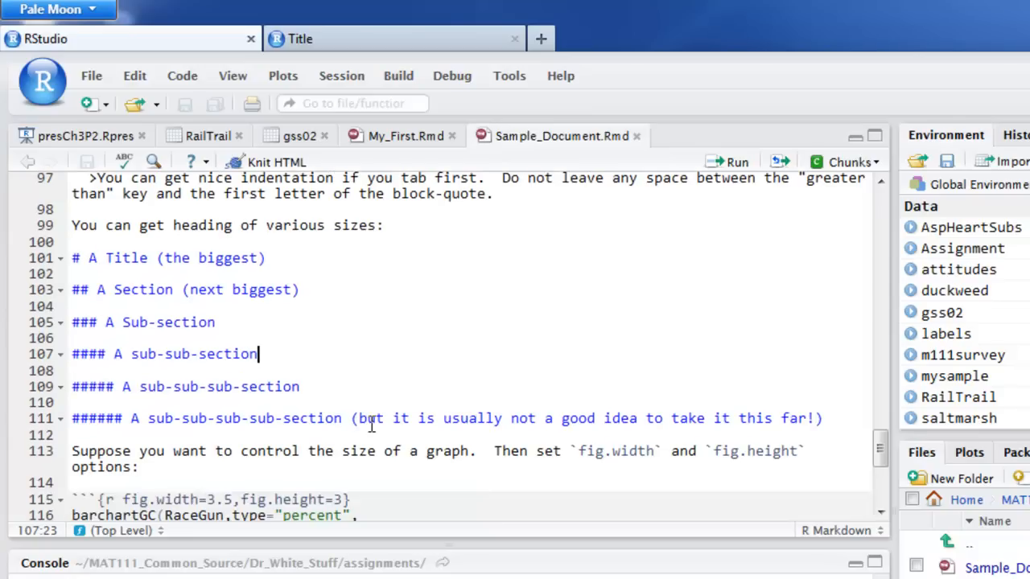
{"action": "scroll", "scroll_direction": "down", "scroll_amount": 3}
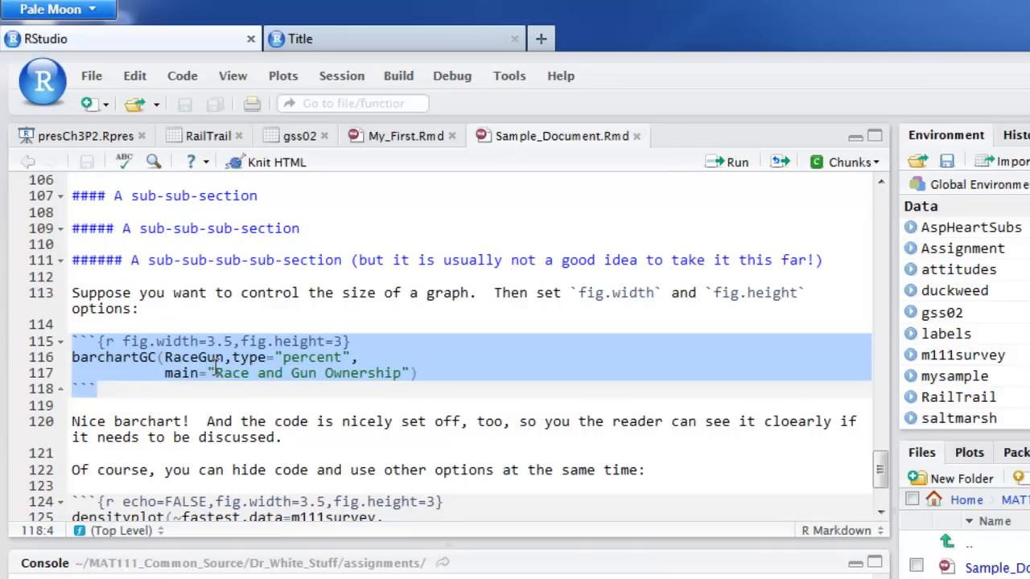
{"action": "left_click", "coordinate": [122, 341]}
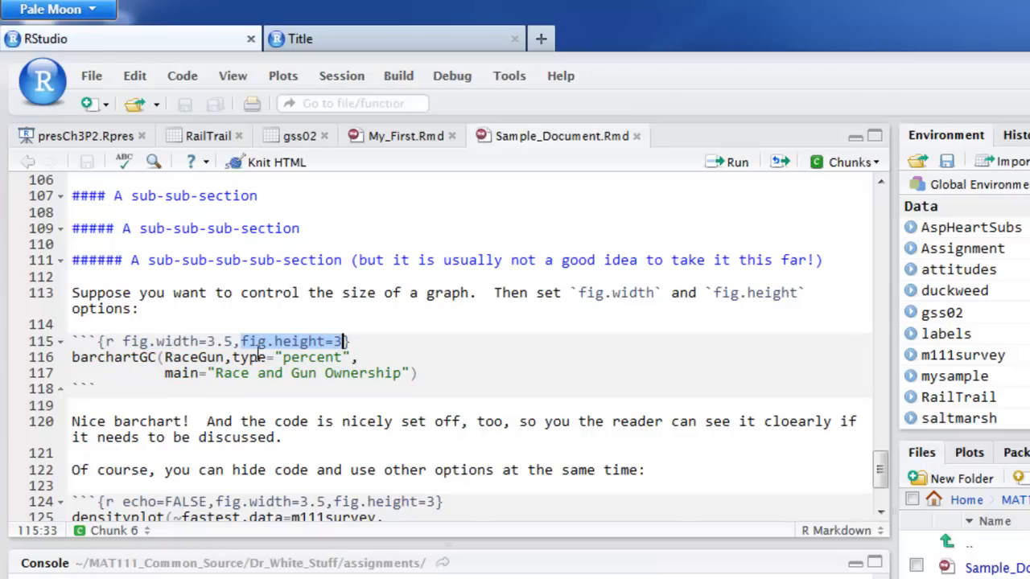
{"action": "left_click", "coordinate": [242, 342]}
{"action": "type", "text": "}"}
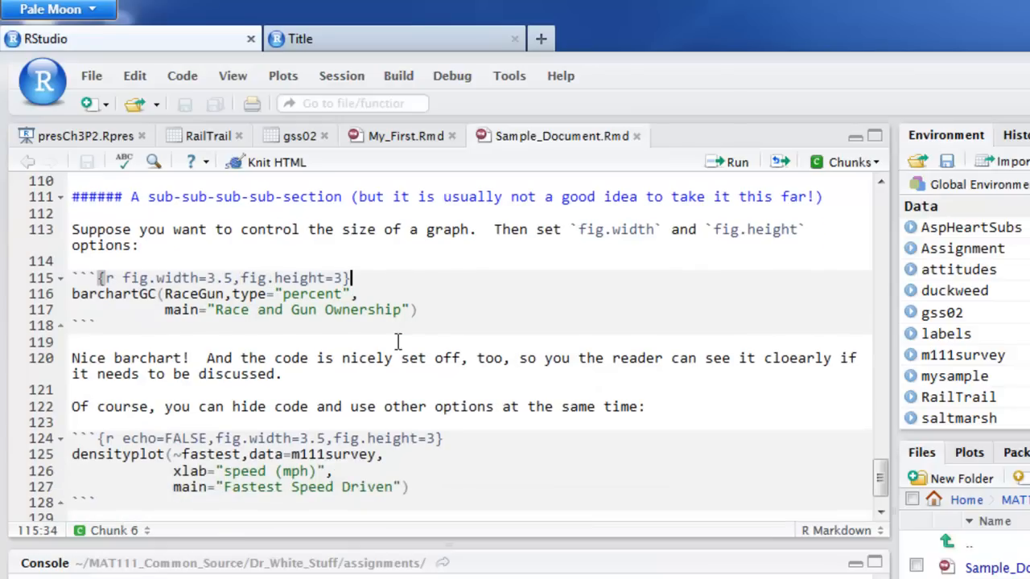
{"action": "scroll", "scroll_direction": "down", "scroll_amount": 3}
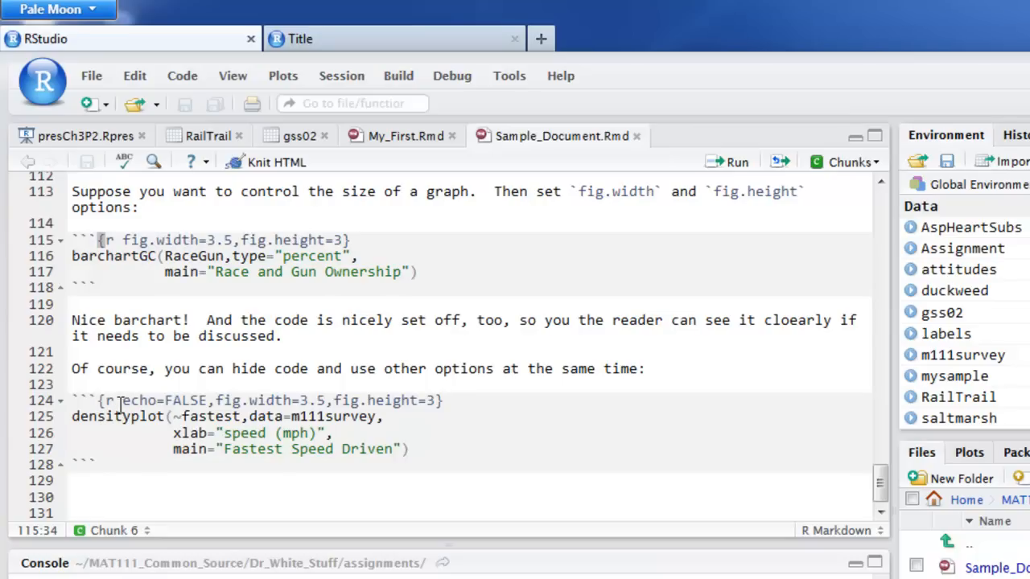
{"action": "double_click", "coordinate": [164, 401]}
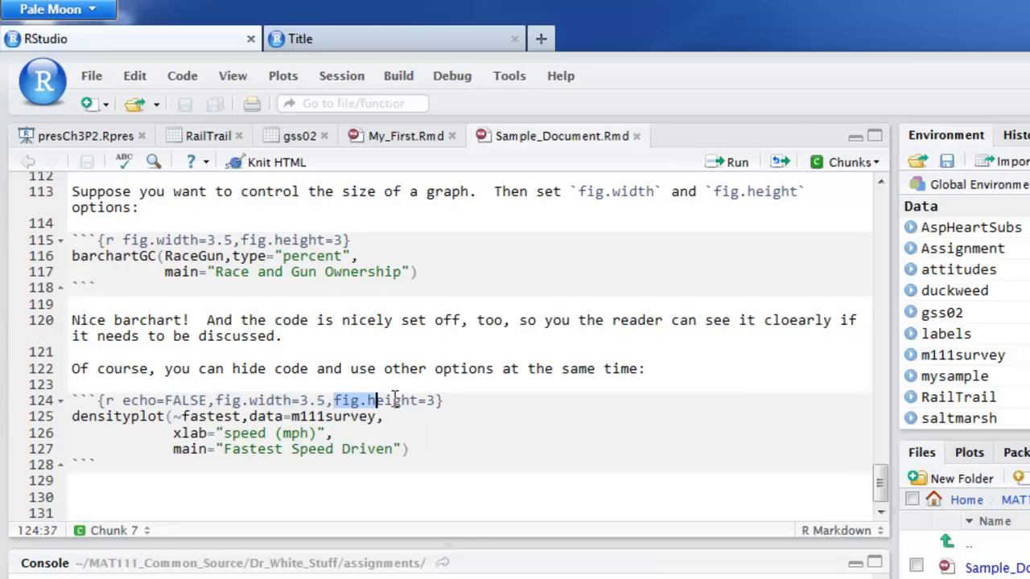
{"action": "left_click", "coordinate": [447, 401]}
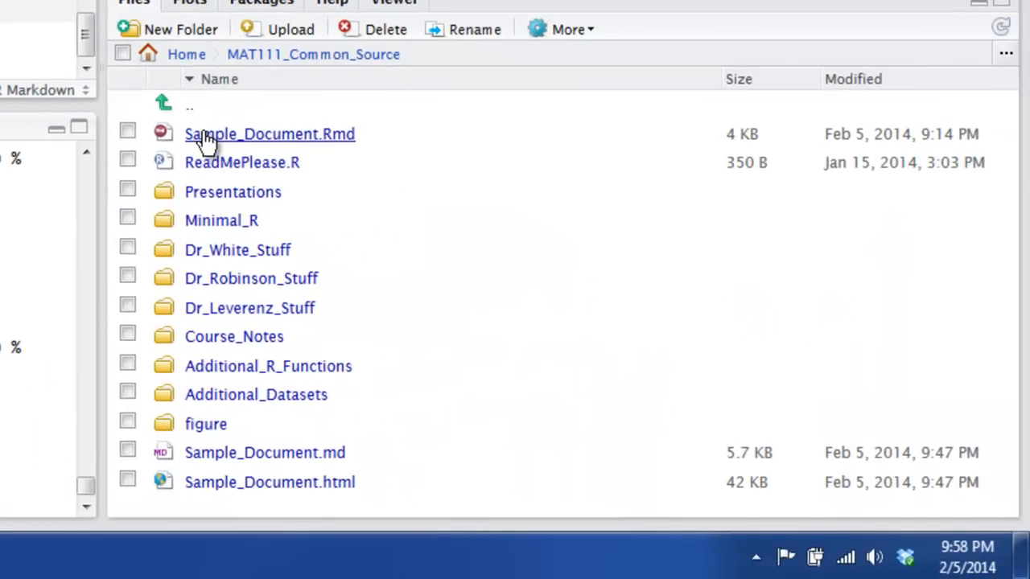
{"action": "mouse_move", "coordinate": [299, 222]}
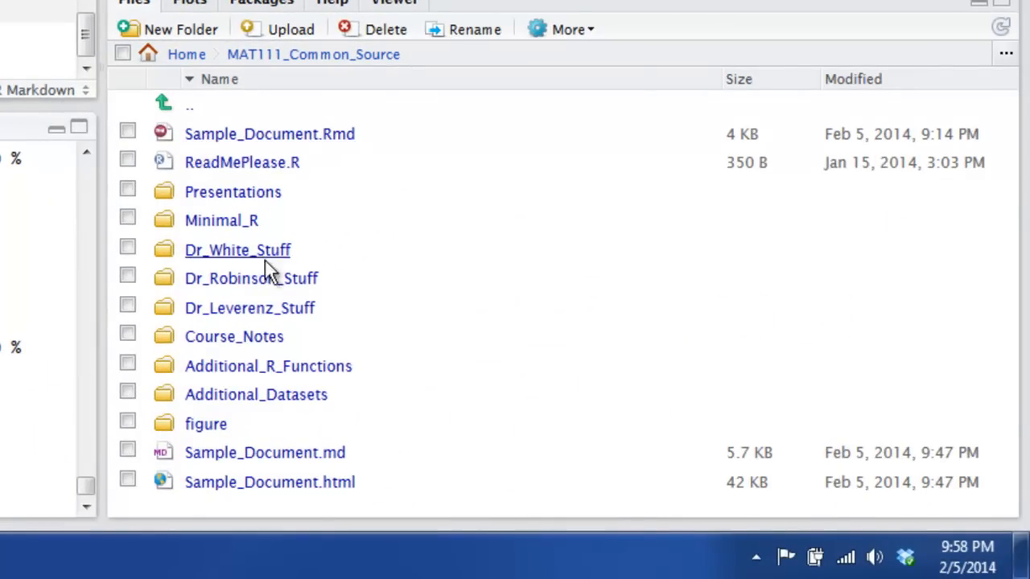
{"action": "mouse_move", "coordinate": [330, 83]}
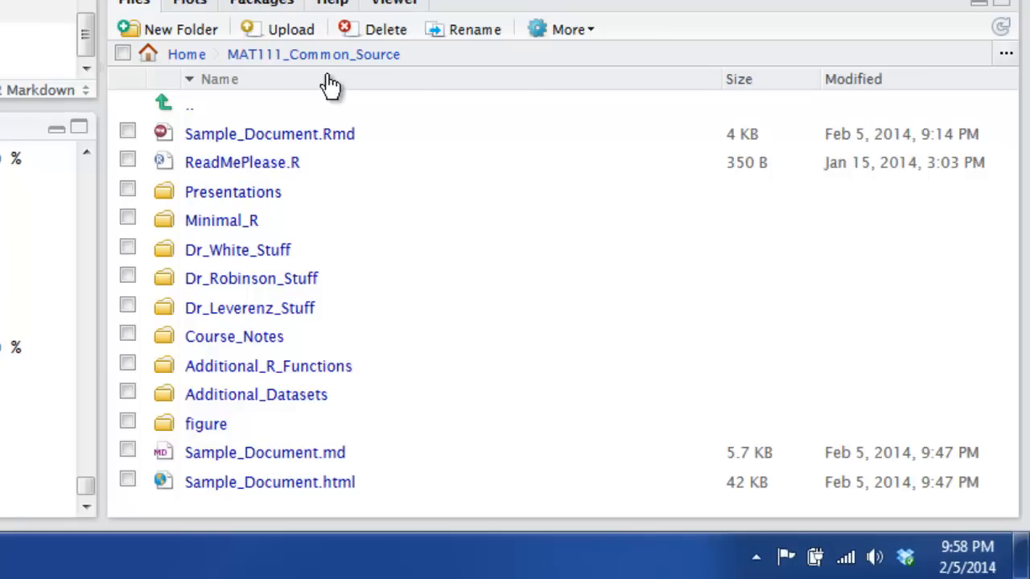
{"action": "mouse_move", "coordinate": [1001, 35]}
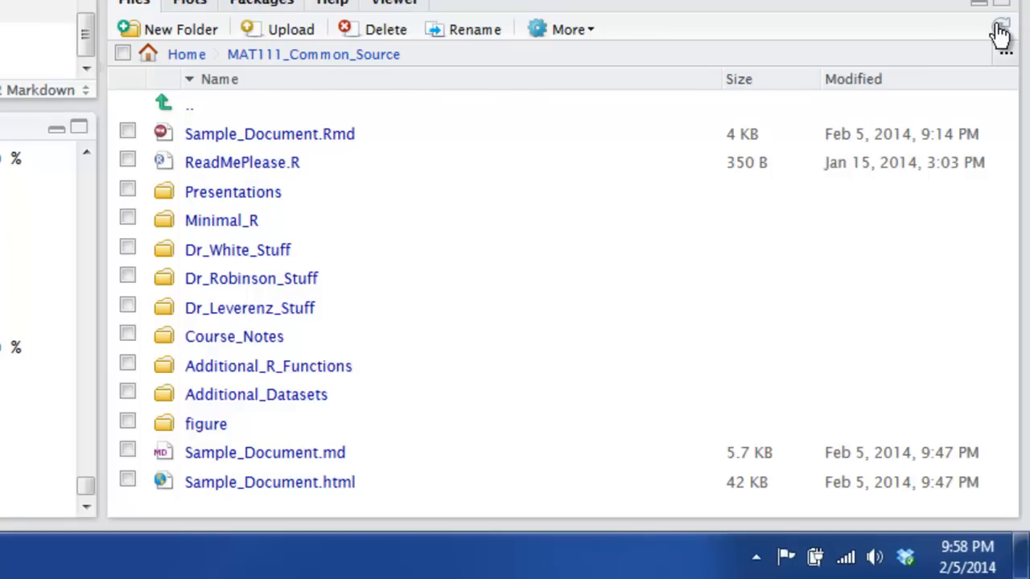
Refresh the Files pane and choose View in Web Browser for Sample_Document.html
{"action": "left_click", "coordinate": [219, 79]}
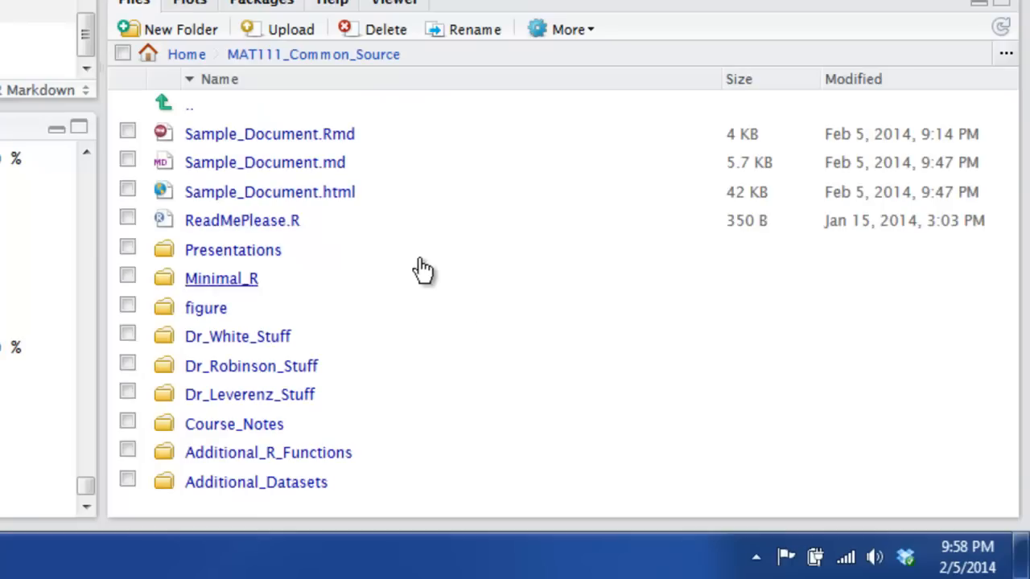
{"action": "mouse_move", "coordinate": [180, 199]}
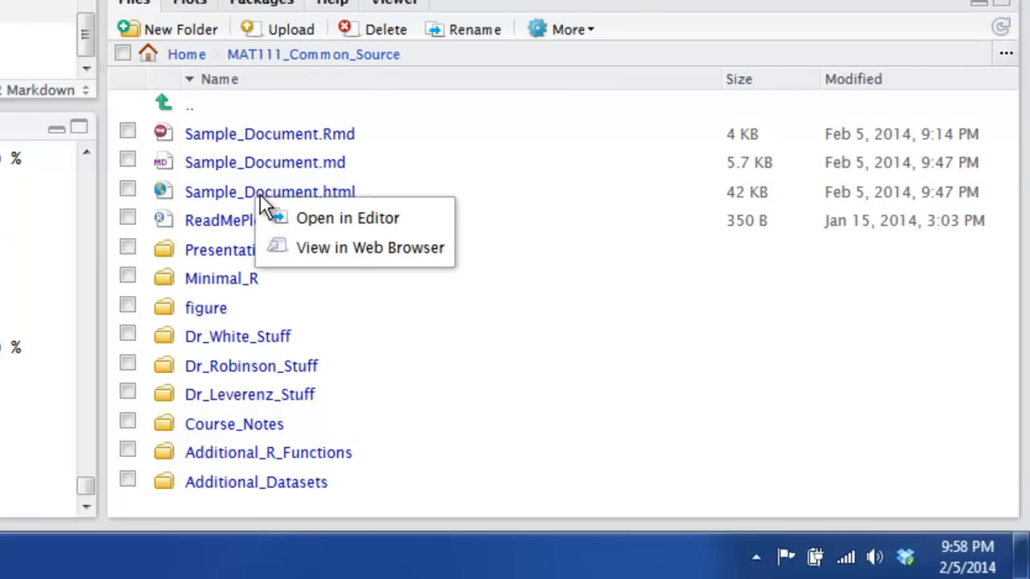
{"action": "left_click", "coordinate": [370, 248]}
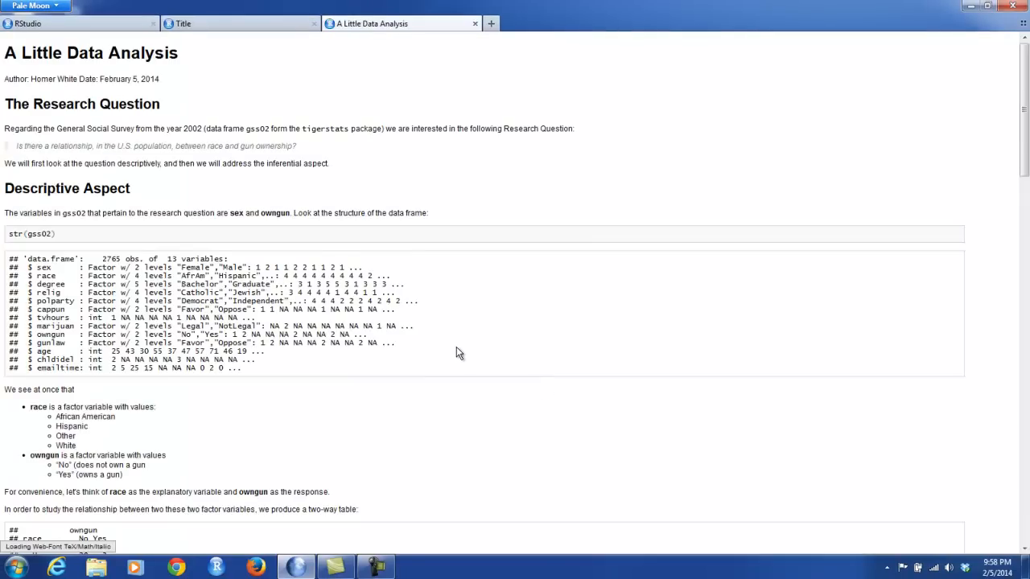
{"action": "scroll", "scroll_direction": "down", "scroll_amount": 3}
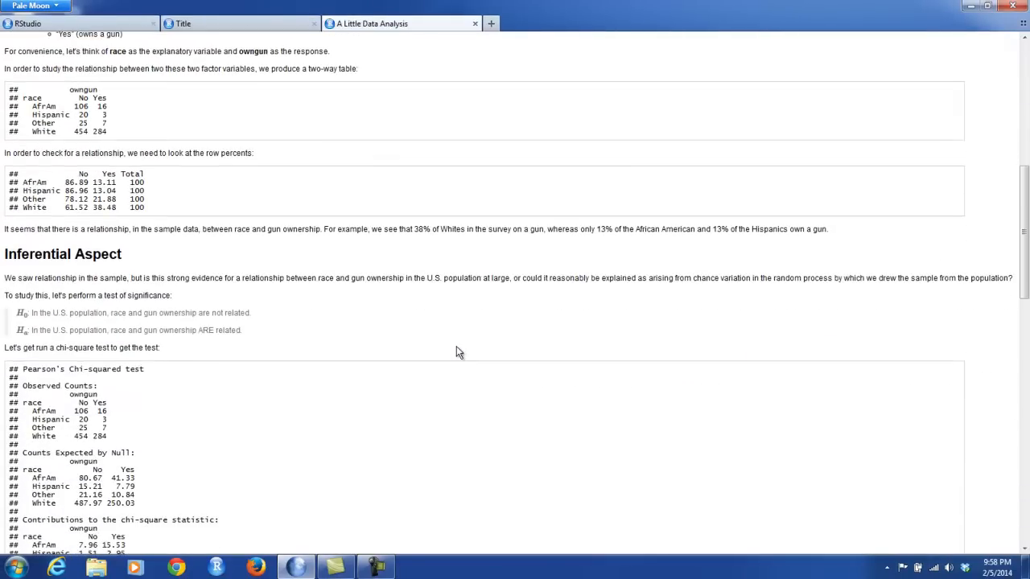
{"action": "scroll", "scroll_direction": "down", "scroll_amount": 3}
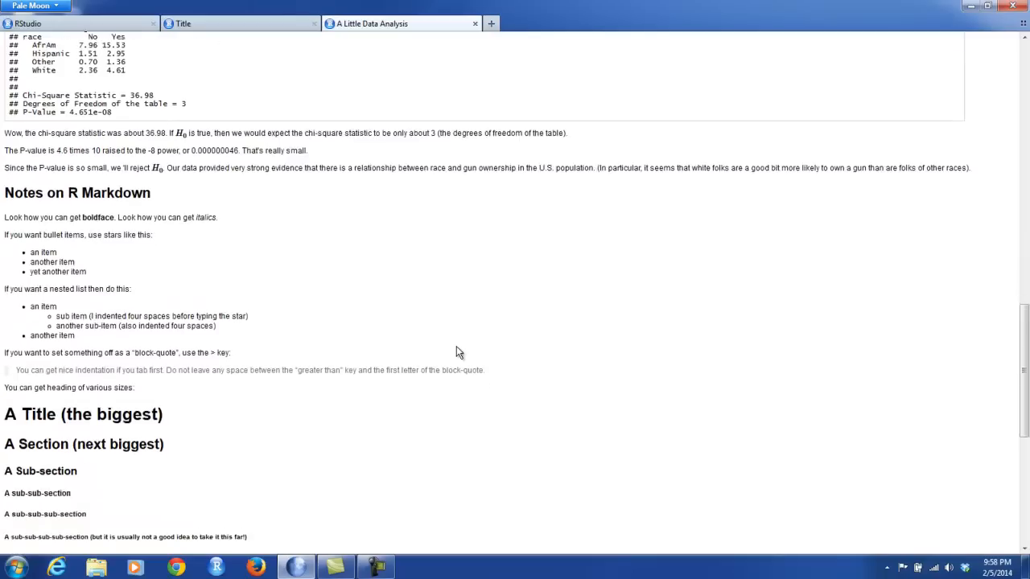
{"action": "scroll", "scroll_direction": "down", "scroll_amount": 3}
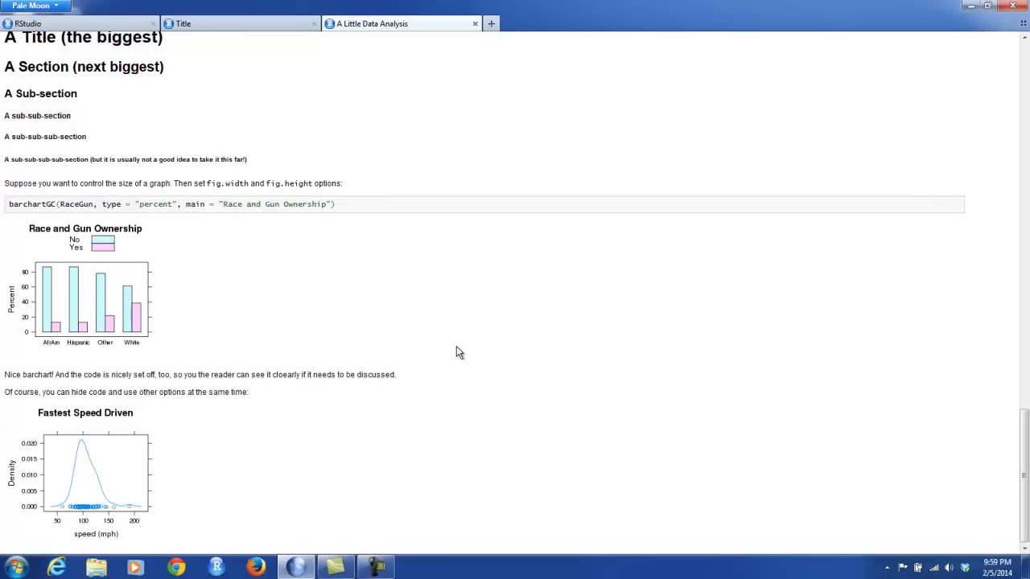
{"action": "mouse_move", "coordinate": [428, 330]}
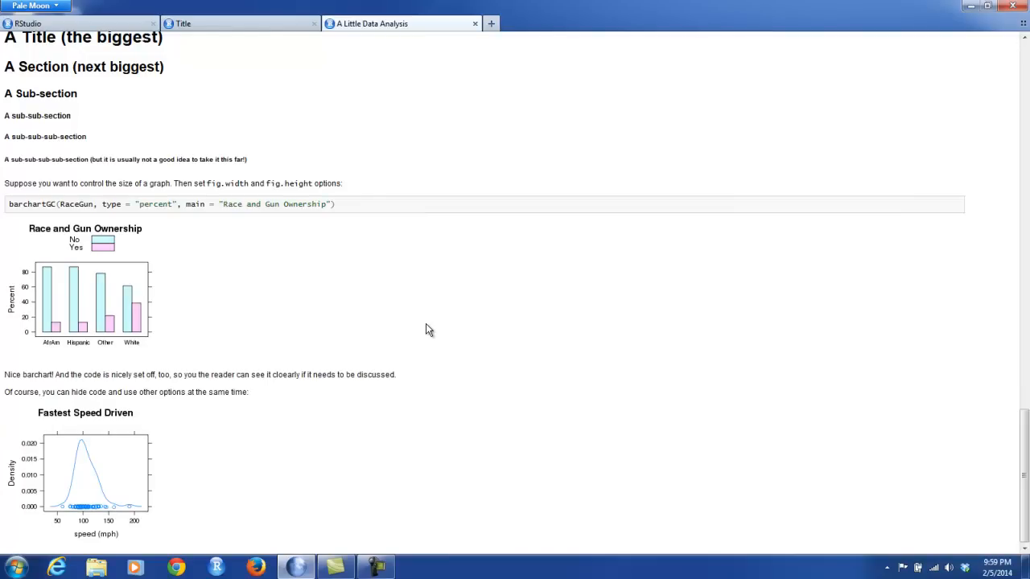
{"action": "scroll", "scroll_direction": "down", "scroll_amount": 3}
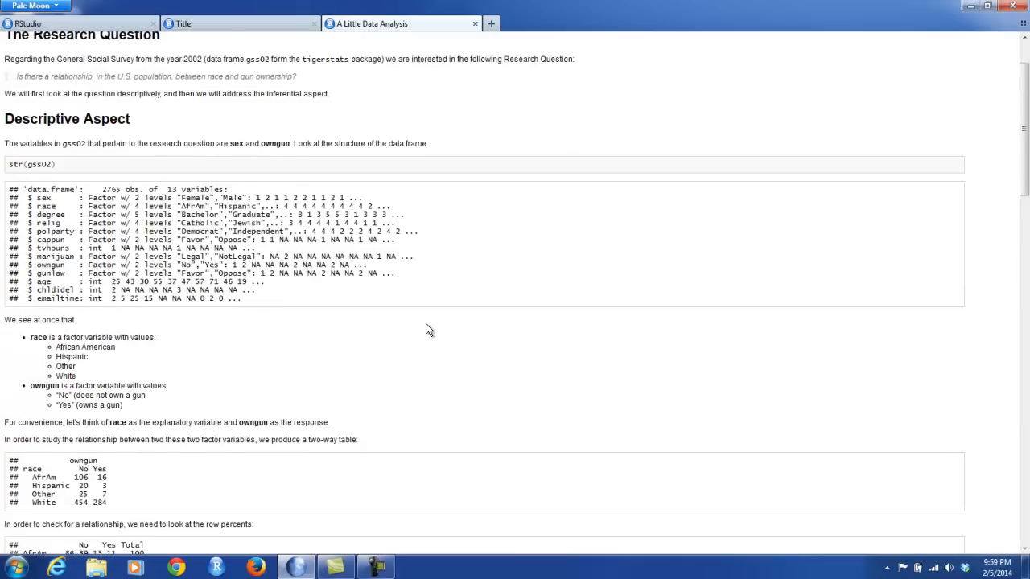